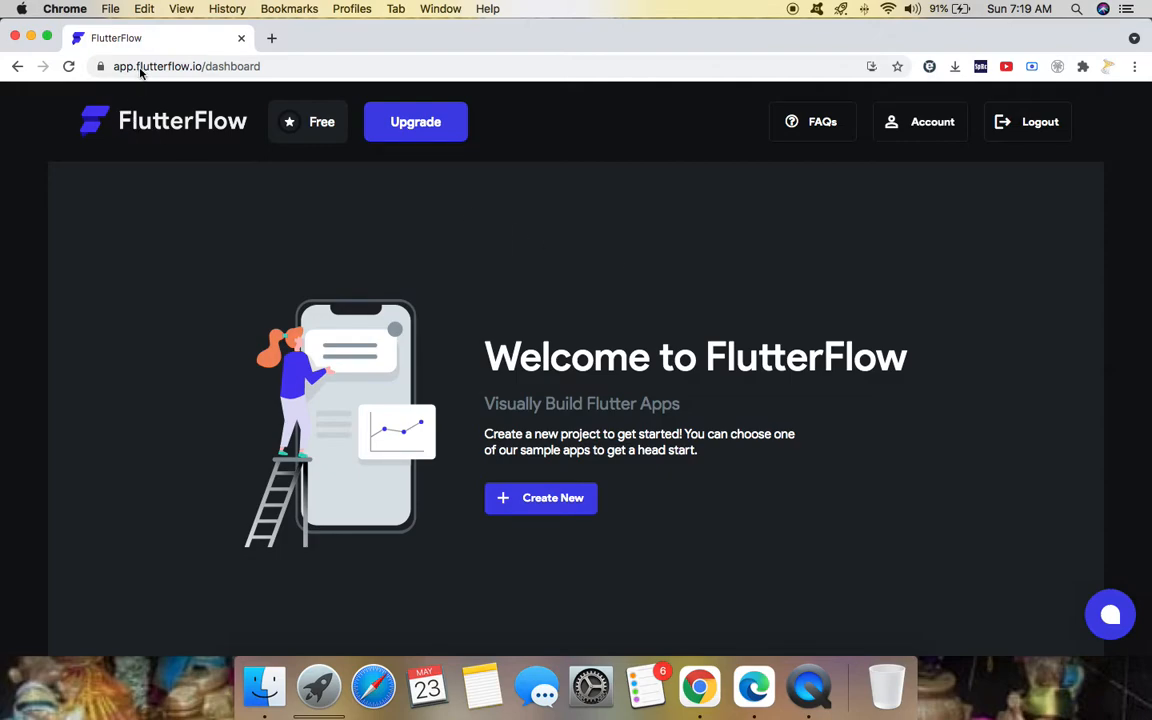
{"action": "mouse_move", "coordinate": [920, 257]}
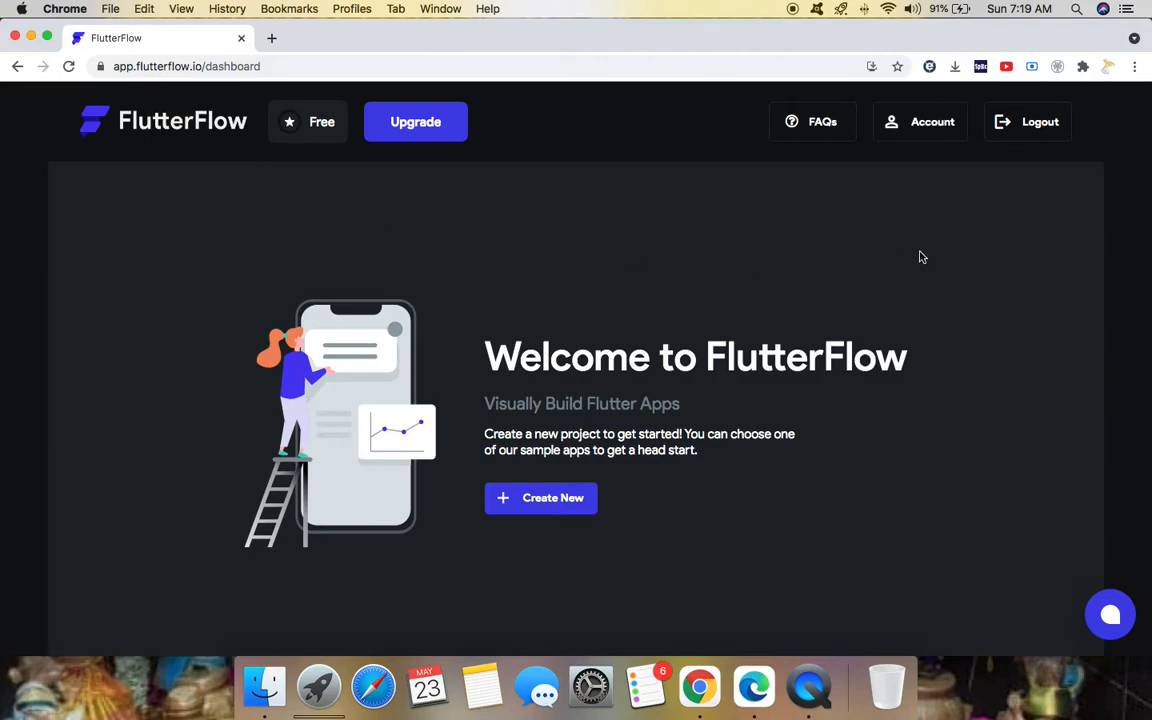
{"action": "mouse_move", "coordinate": [687, 301]}
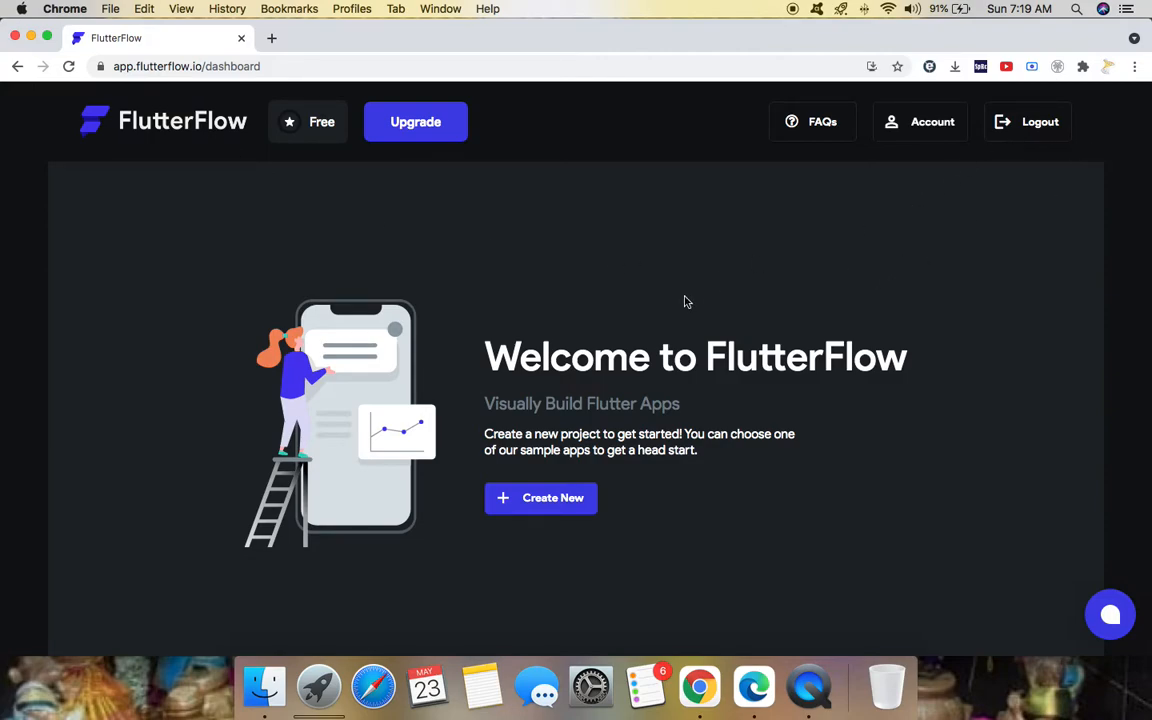
{"action": "mouse_move", "coordinate": [647, 334]}
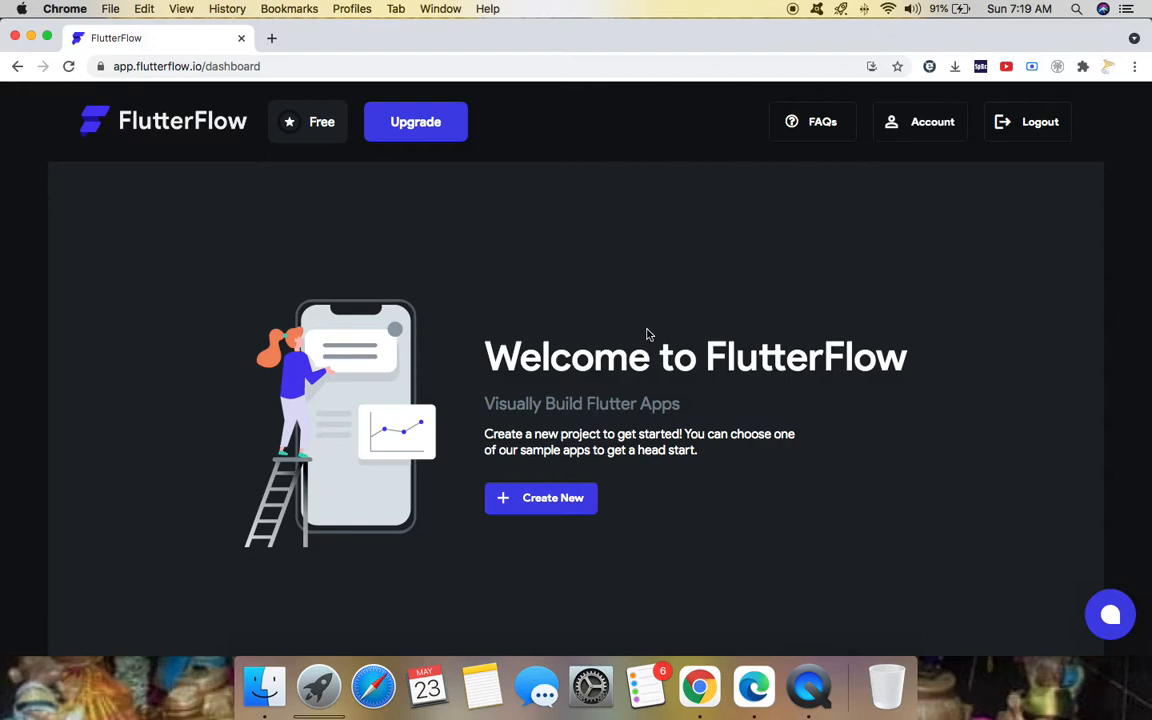
{"action": "mouse_move", "coordinate": [685, 336]}
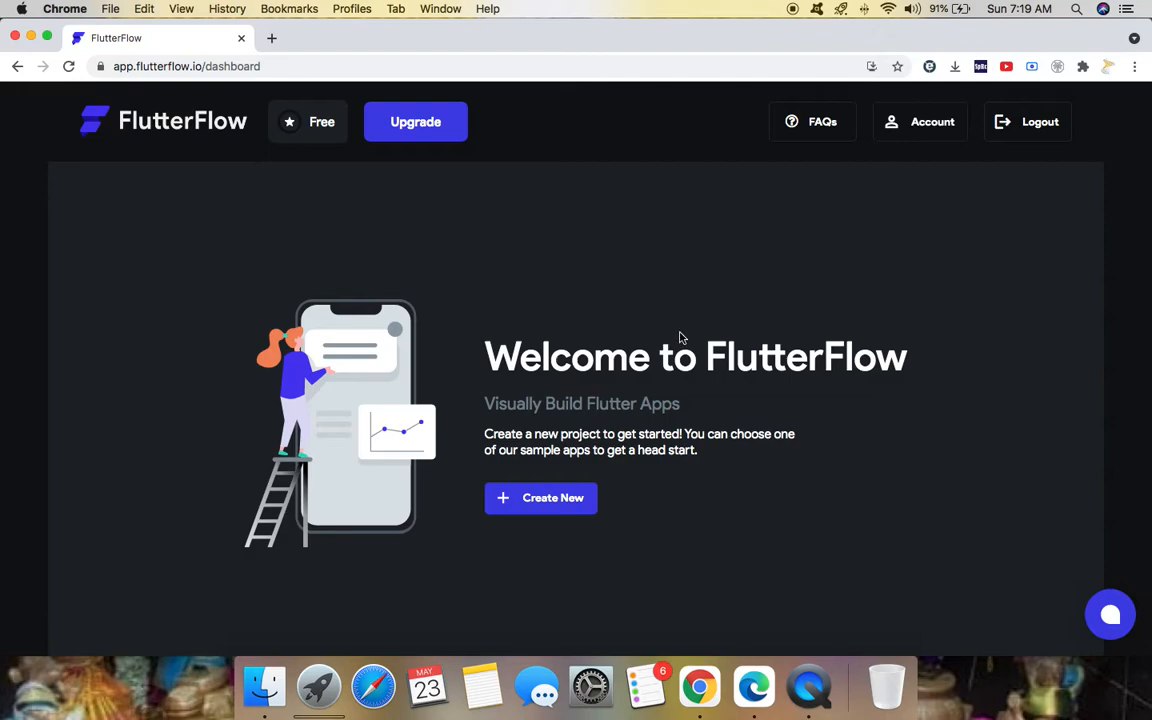
{"action": "mouse_move", "coordinate": [553, 498]}
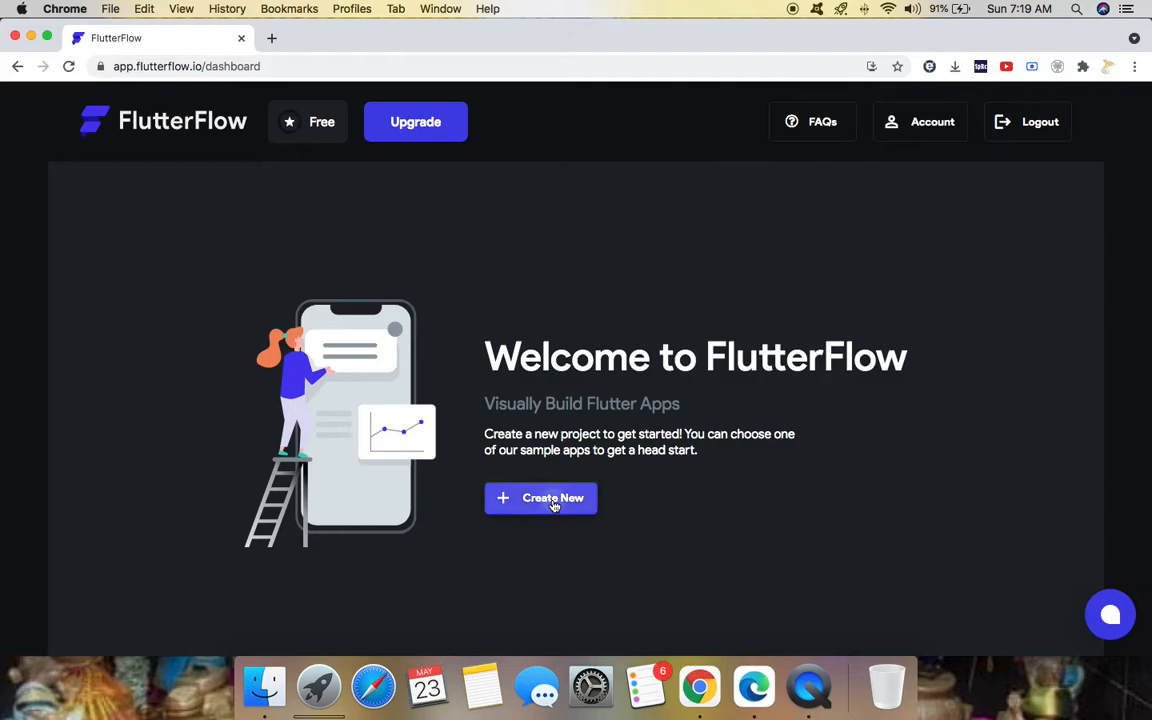
Start a new FlutterFlow project and enter 'Sample' as its name.
{"action": "left_click", "coordinate": [540, 498]}
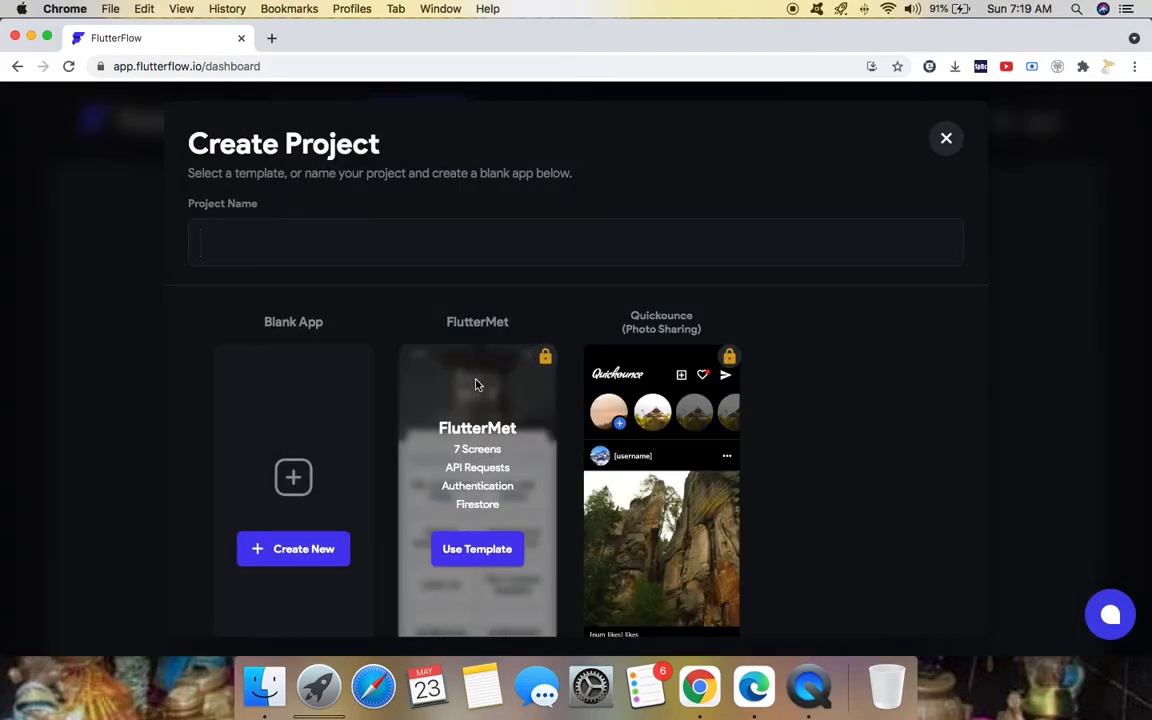
{"action": "mouse_move", "coordinate": [737, 370]}
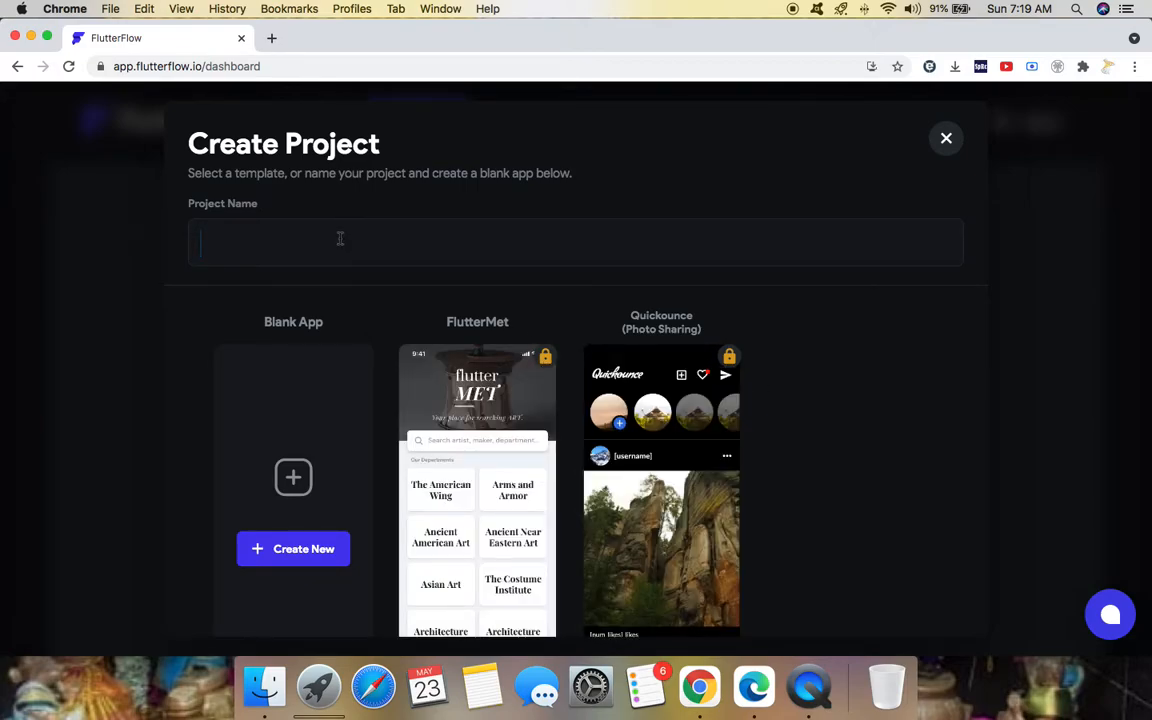
{"action": "type", "text": "S"}
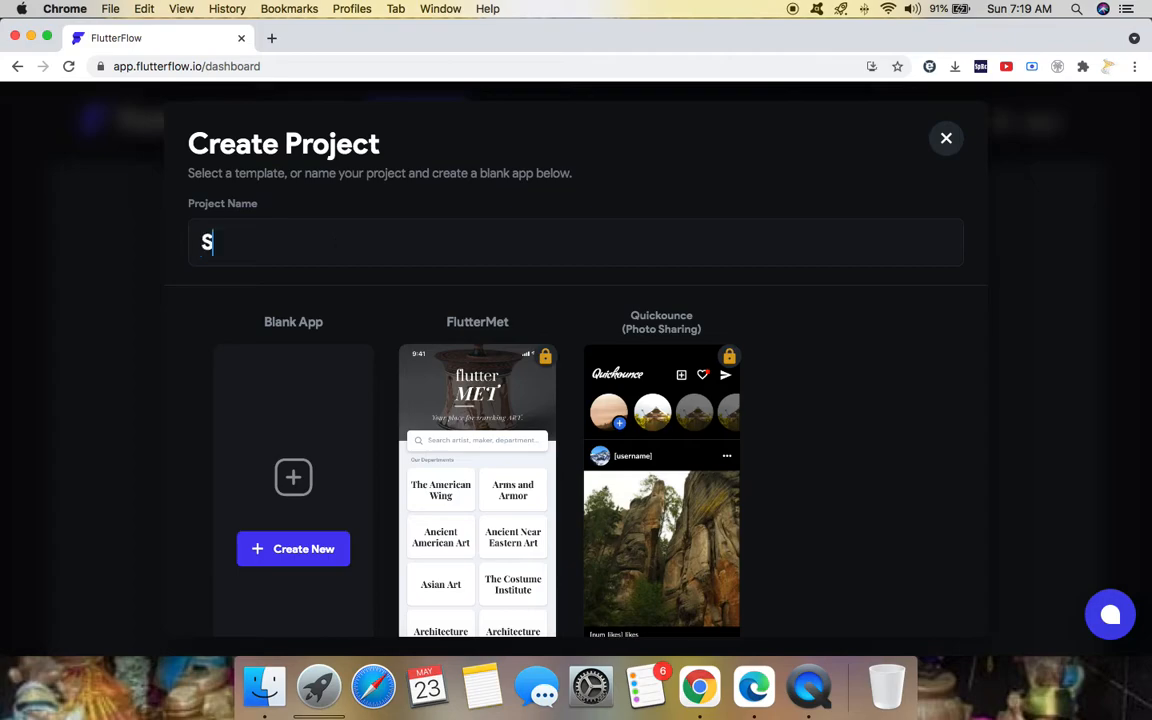
{"action": "type", "text": "ampl"}
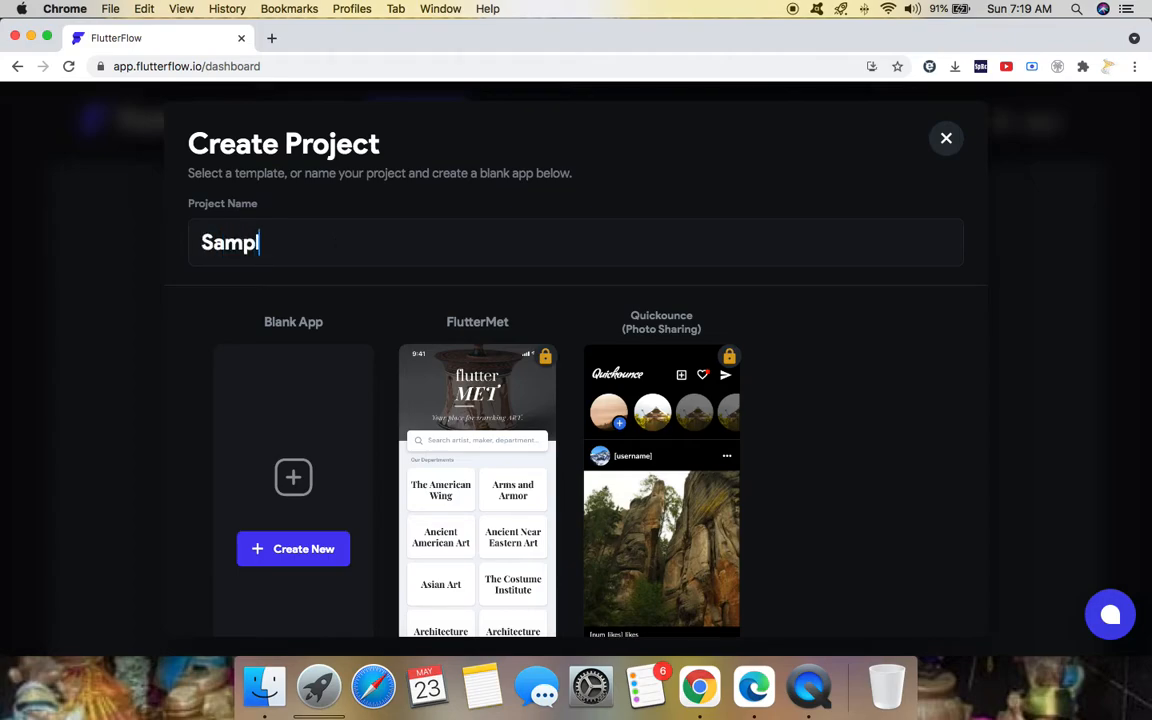
{"action": "type", "text": "e"}
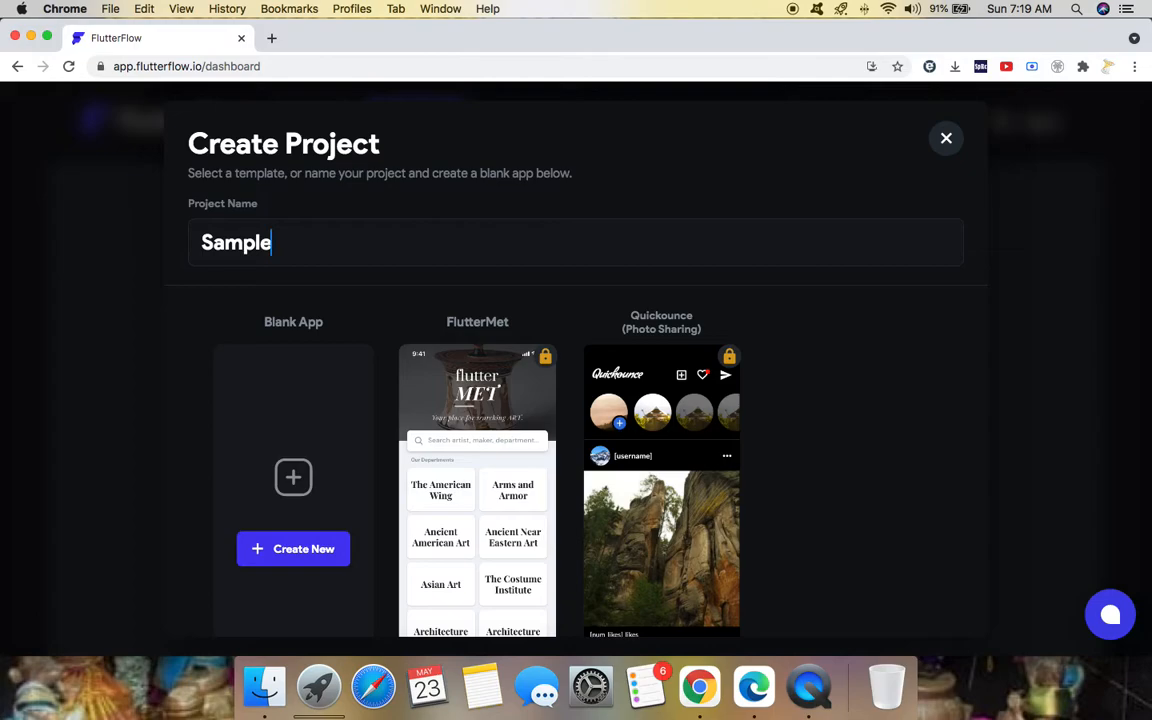
{"action": "mouse_move", "coordinate": [363, 431]}
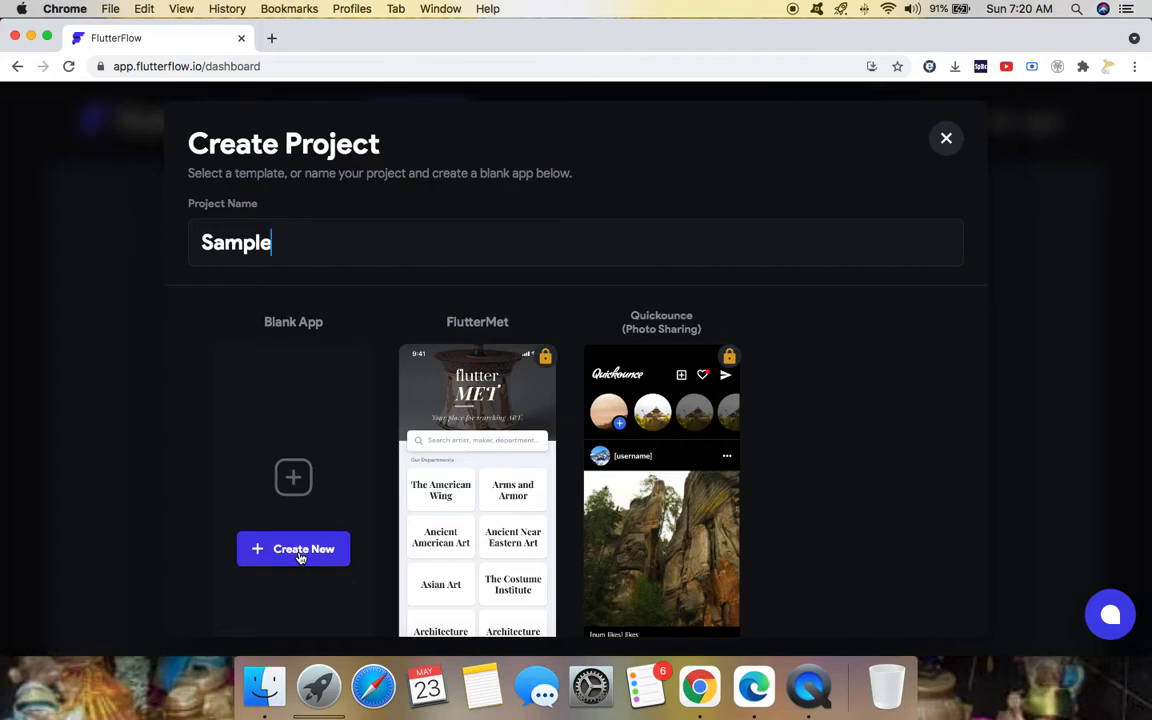
Create Sample as a blank app and skip the welcome tour into the editor.
{"action": "left_click", "coordinate": [293, 549]}
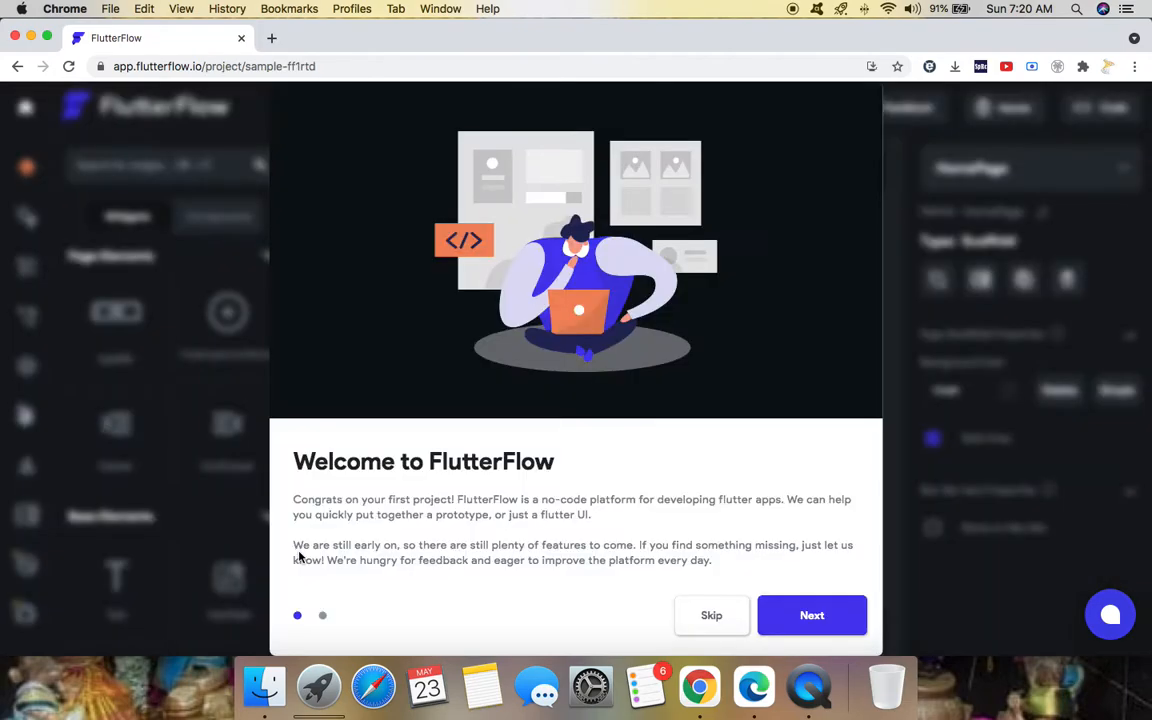
{"action": "mouse_move", "coordinate": [474, 533]}
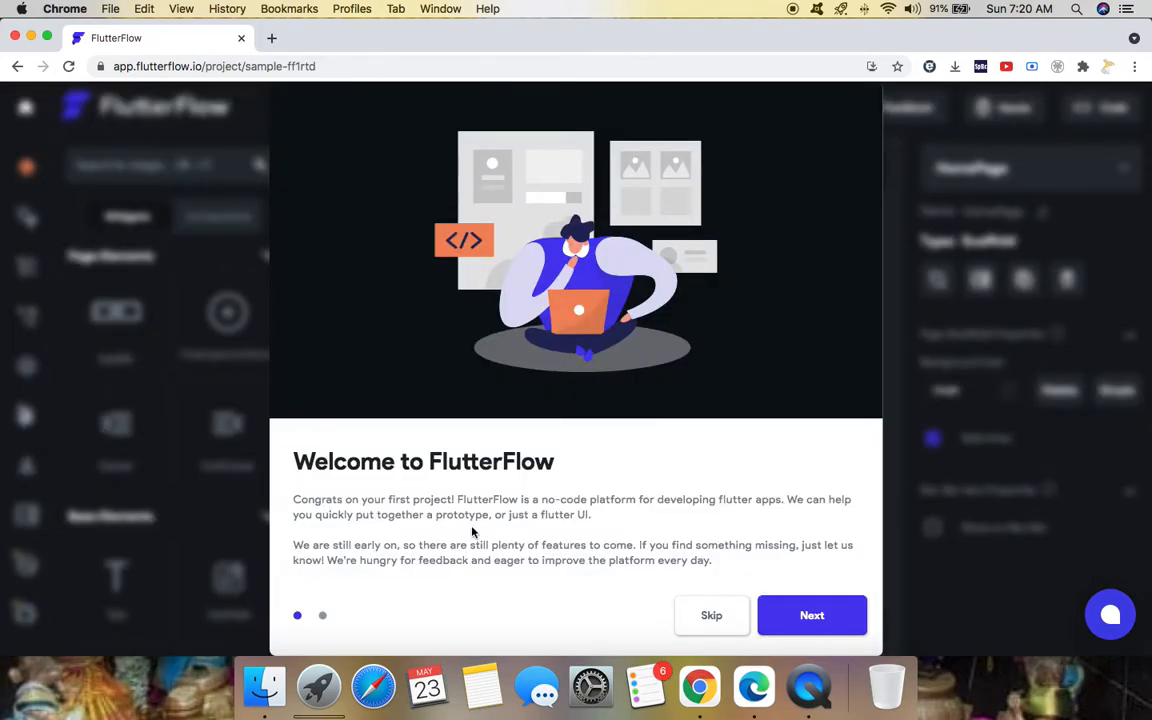
{"action": "mouse_move", "coordinate": [811, 615]}
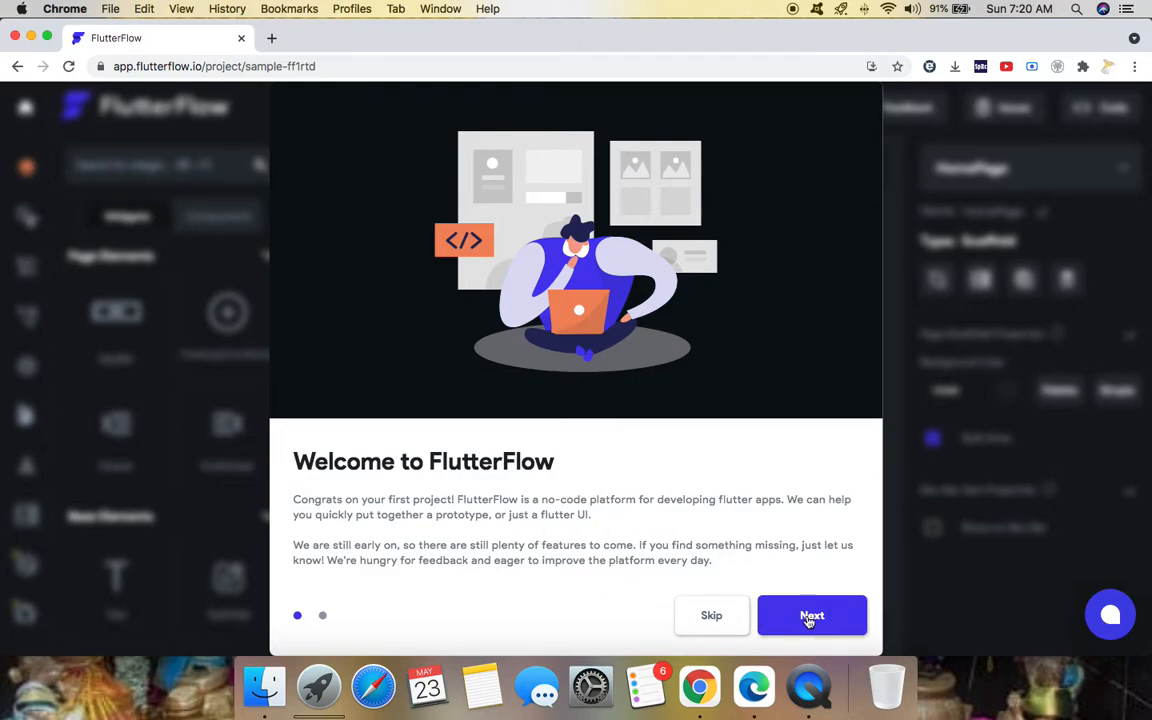
{"action": "left_click", "coordinate": [812, 615]}
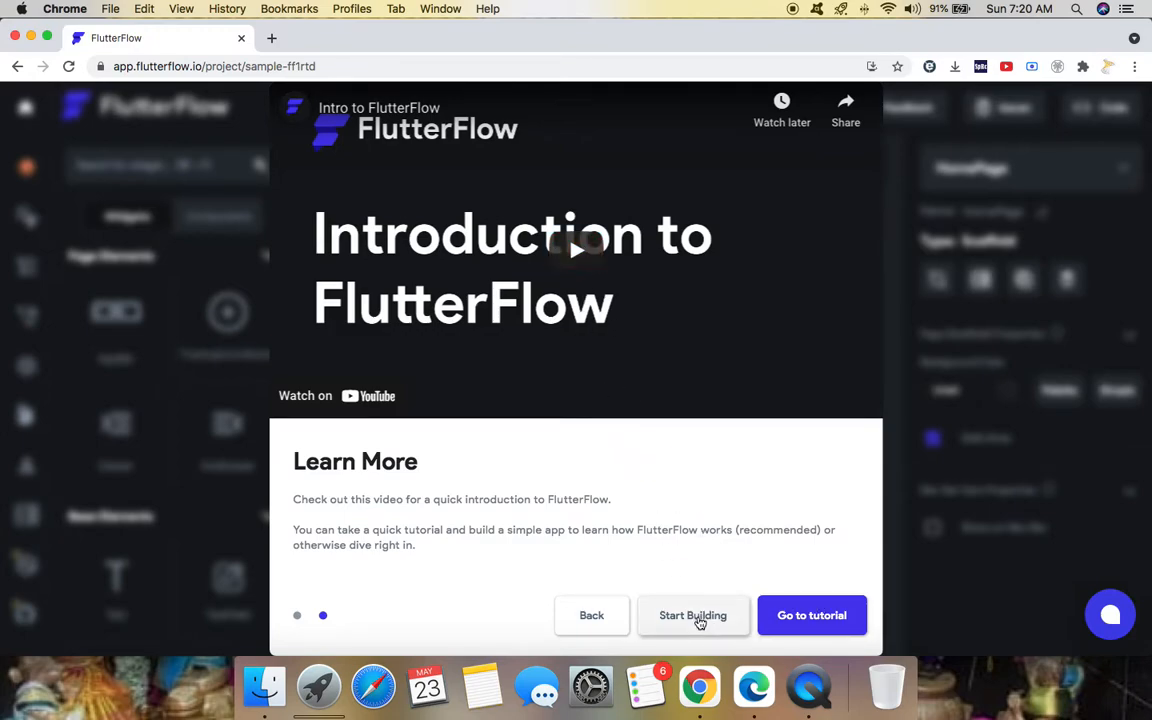
{"action": "left_click", "coordinate": [693, 615]}
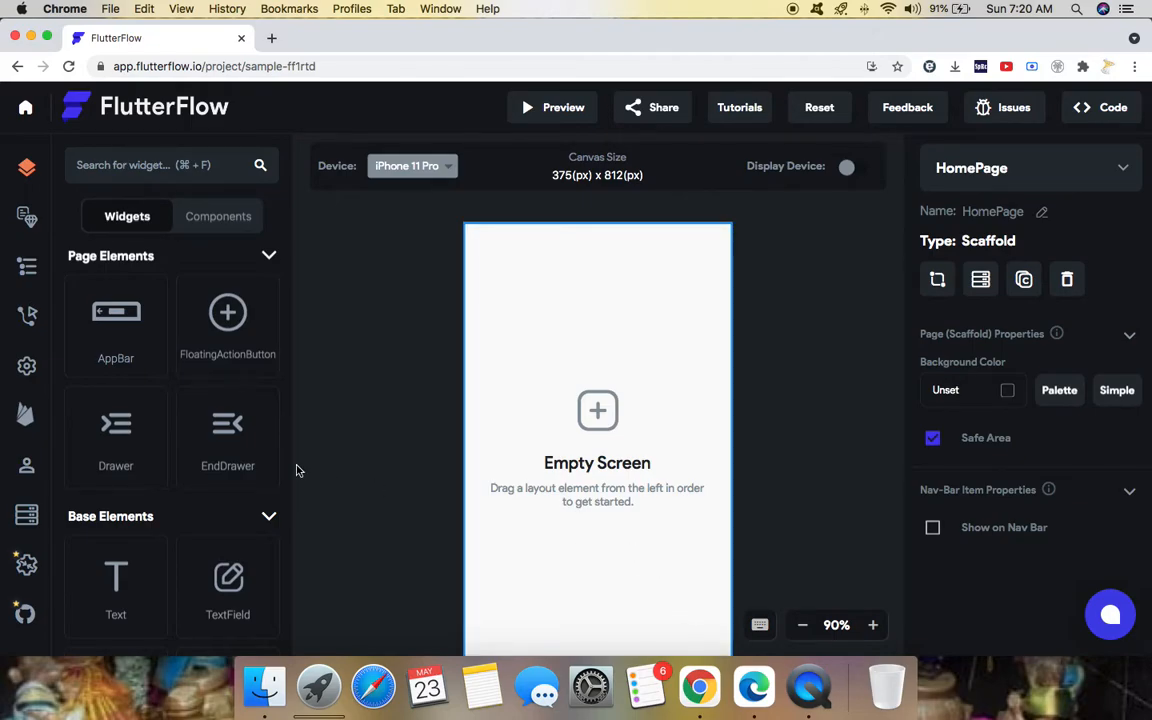
{"action": "scroll", "scroll_direction": "down", "scroll_amount": 3}
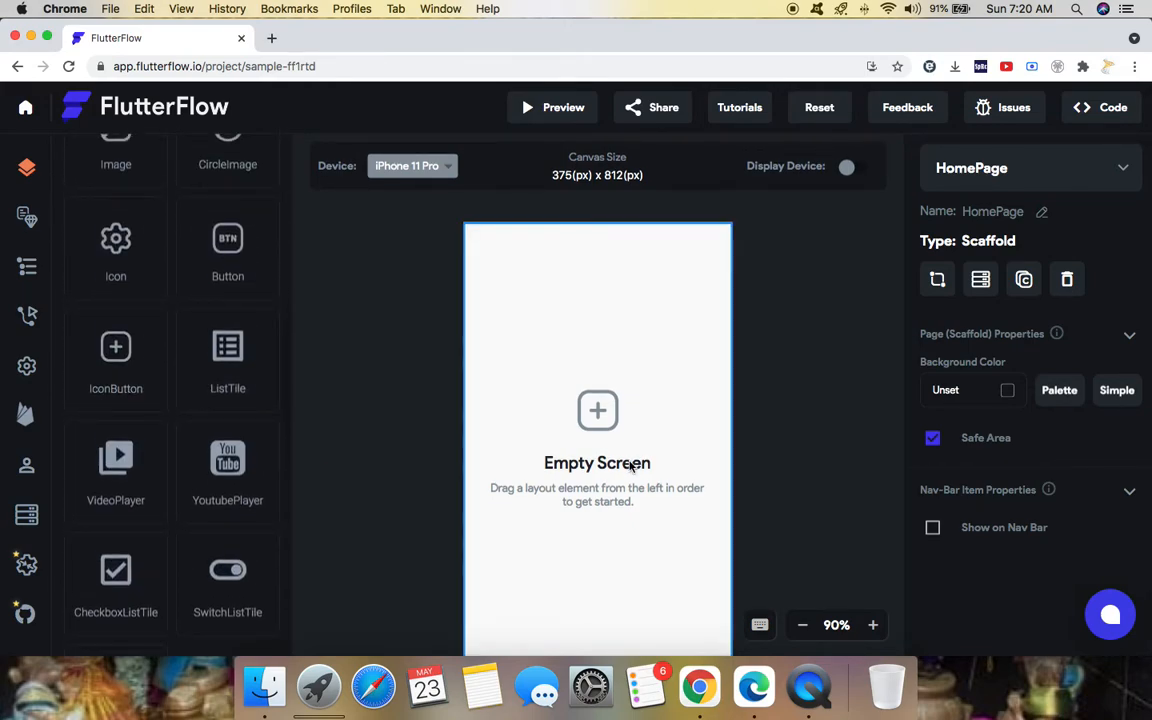
{"action": "mouse_move", "coordinate": [688, 502]}
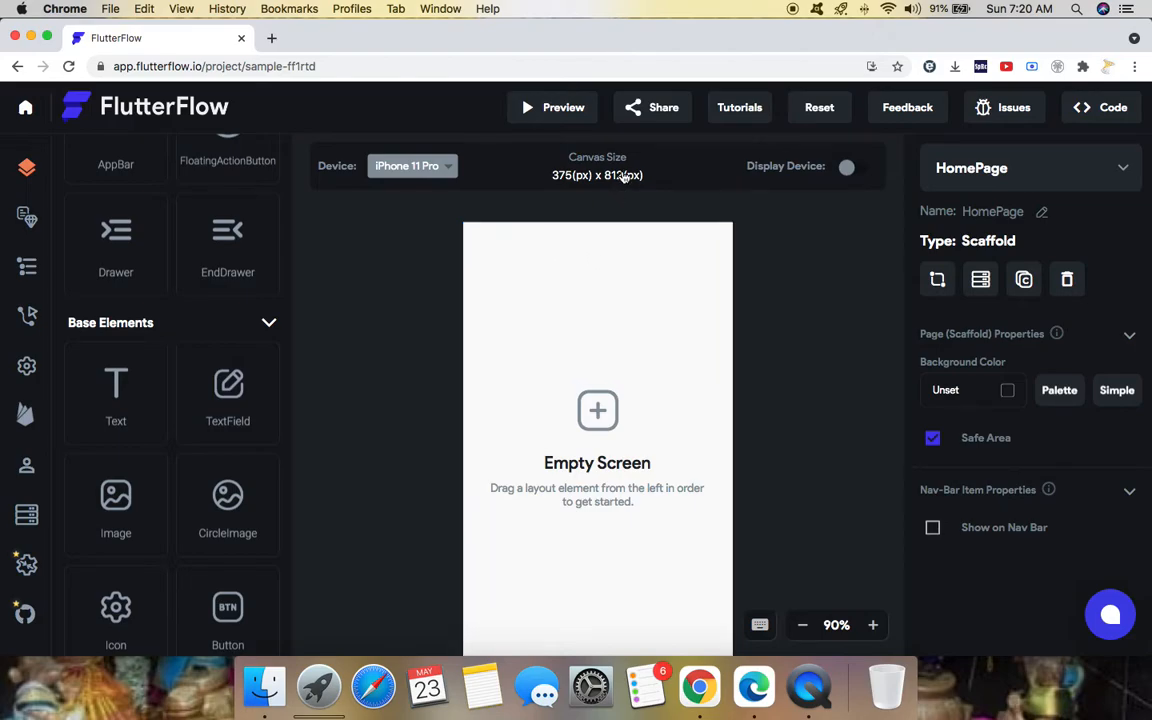
{"action": "left_click", "coordinate": [593, 294]}
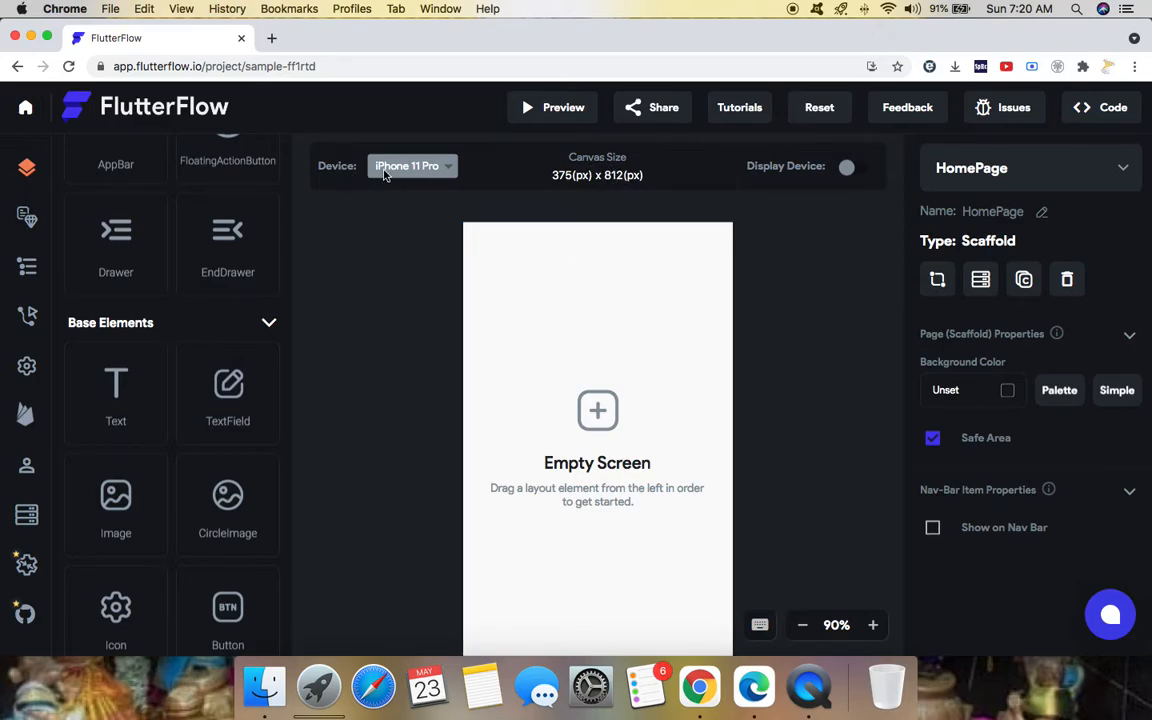
{"action": "left_click", "coordinate": [412, 166]}
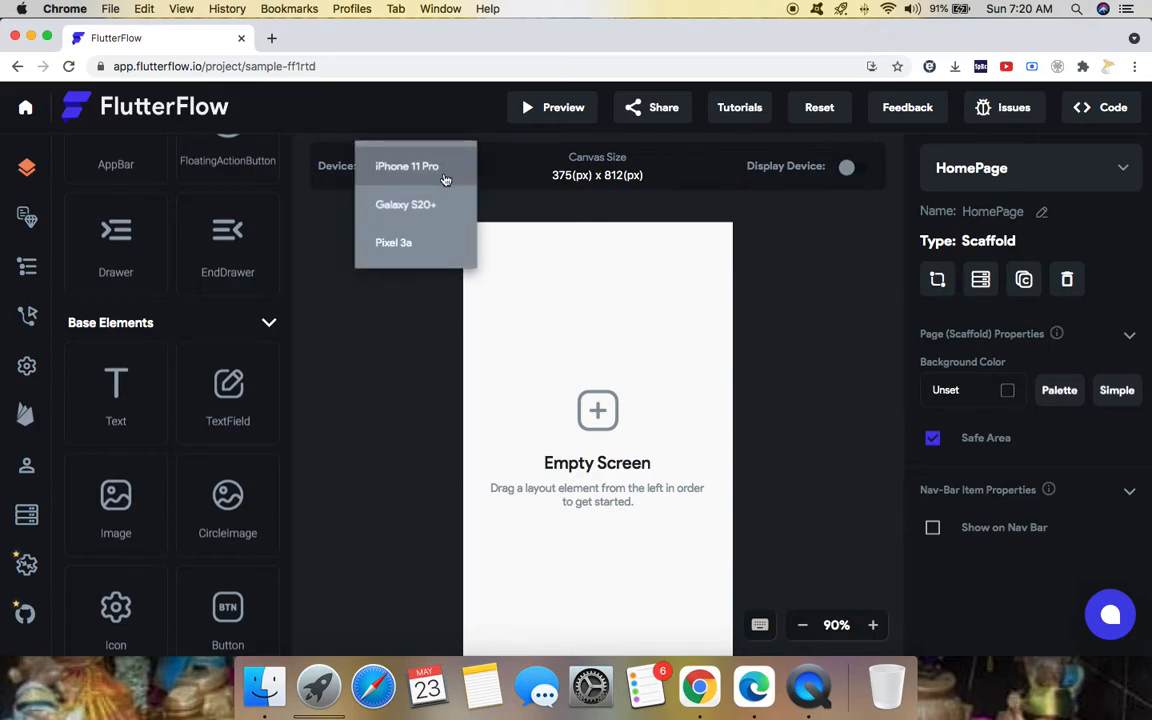
{"action": "mouse_move", "coordinate": [430, 247]}
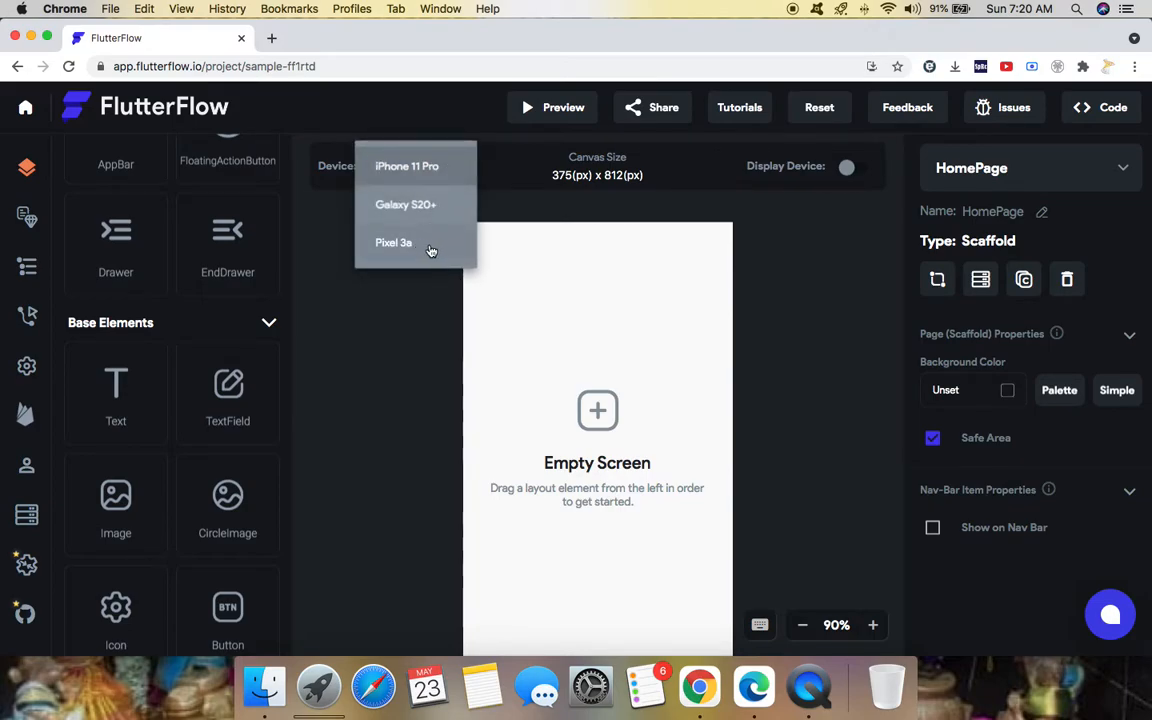
{"action": "left_click", "coordinate": [406, 166]}
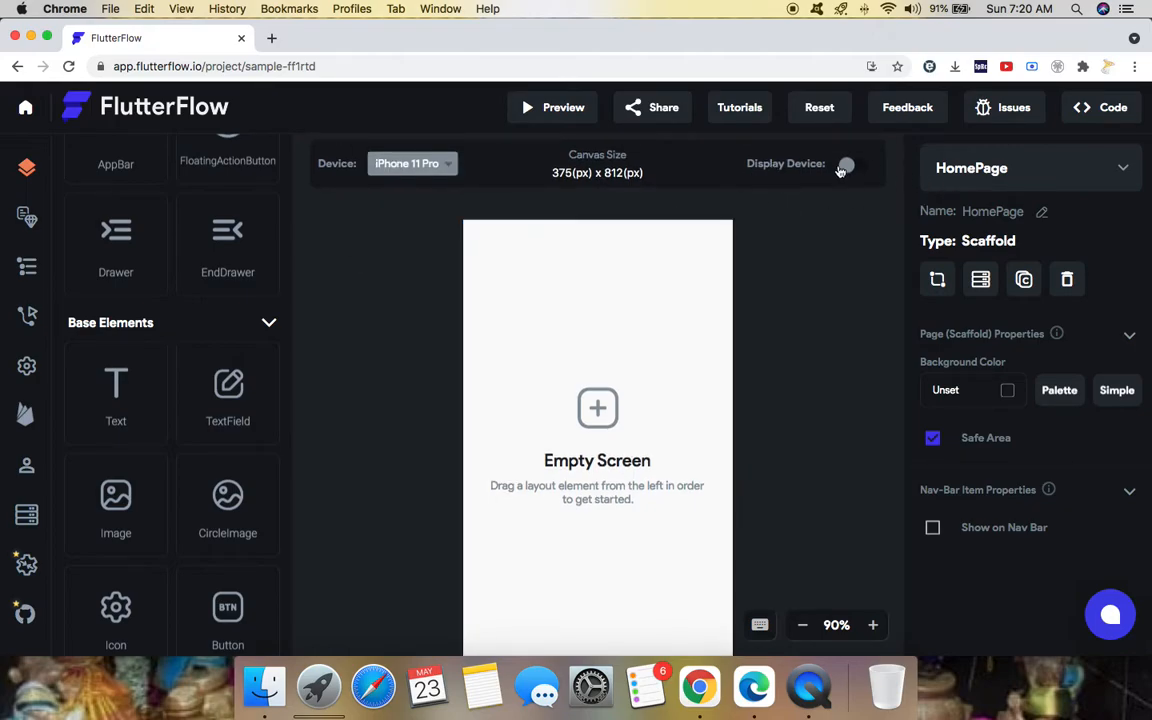
{"action": "left_click", "coordinate": [847, 164]}
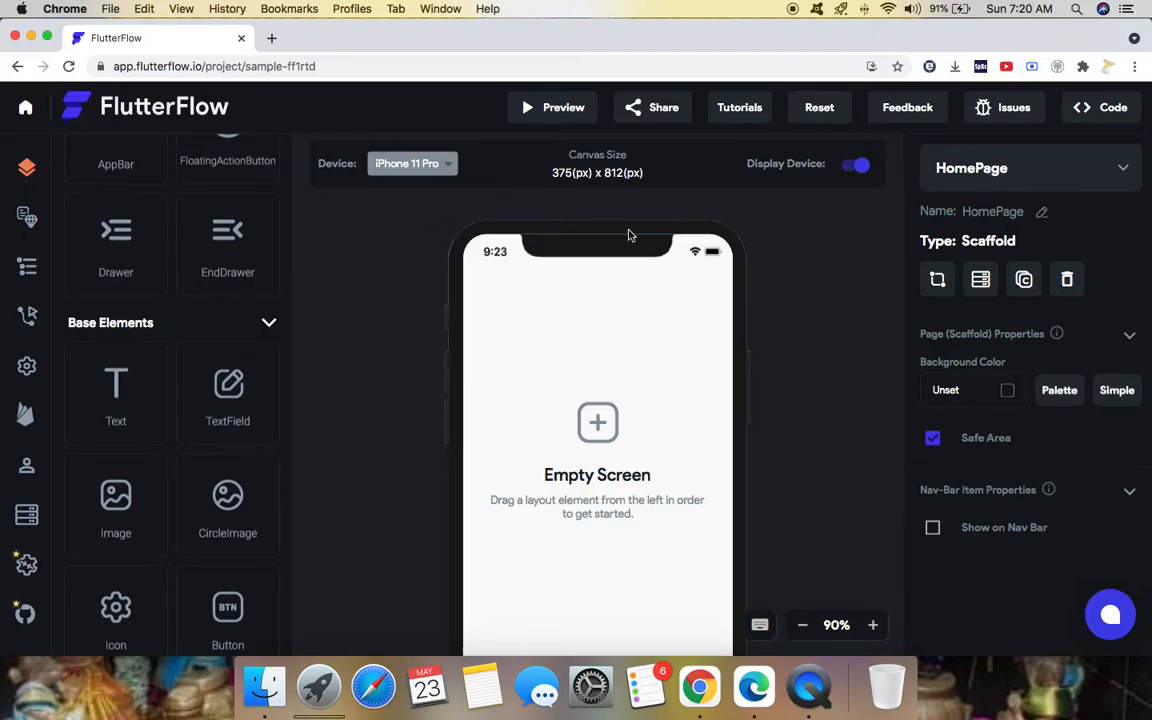
{"action": "mouse_move", "coordinate": [724, 556]}
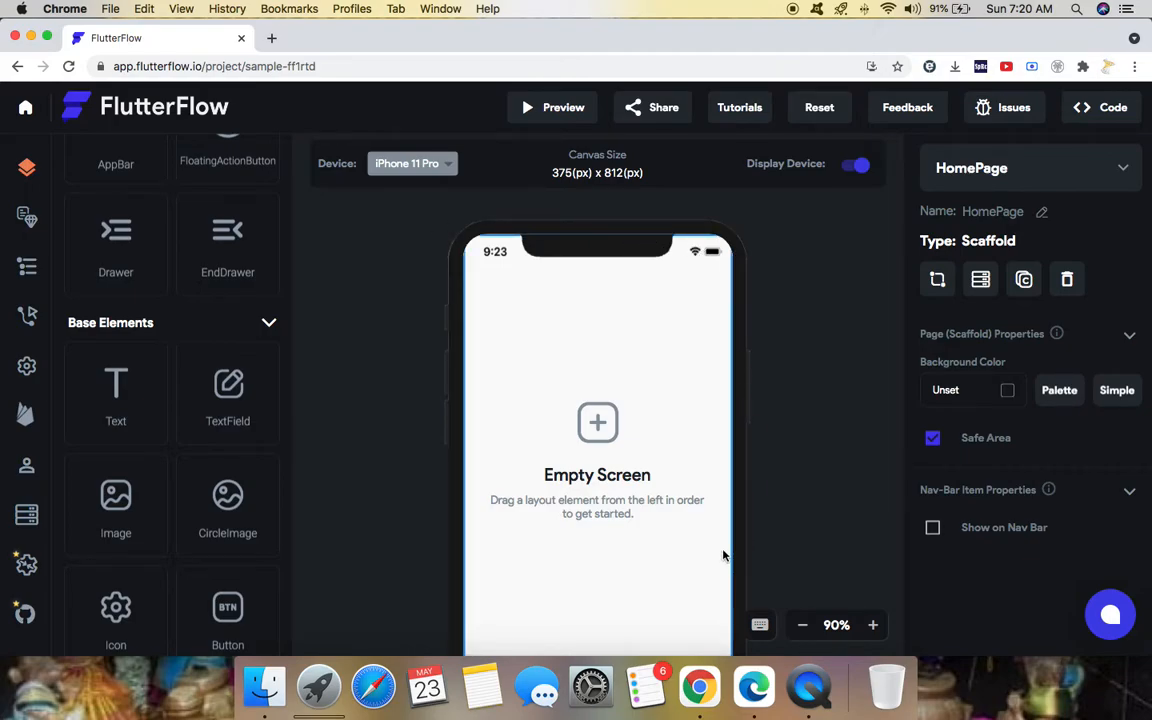
{"action": "mouse_move", "coordinate": [770, 177]}
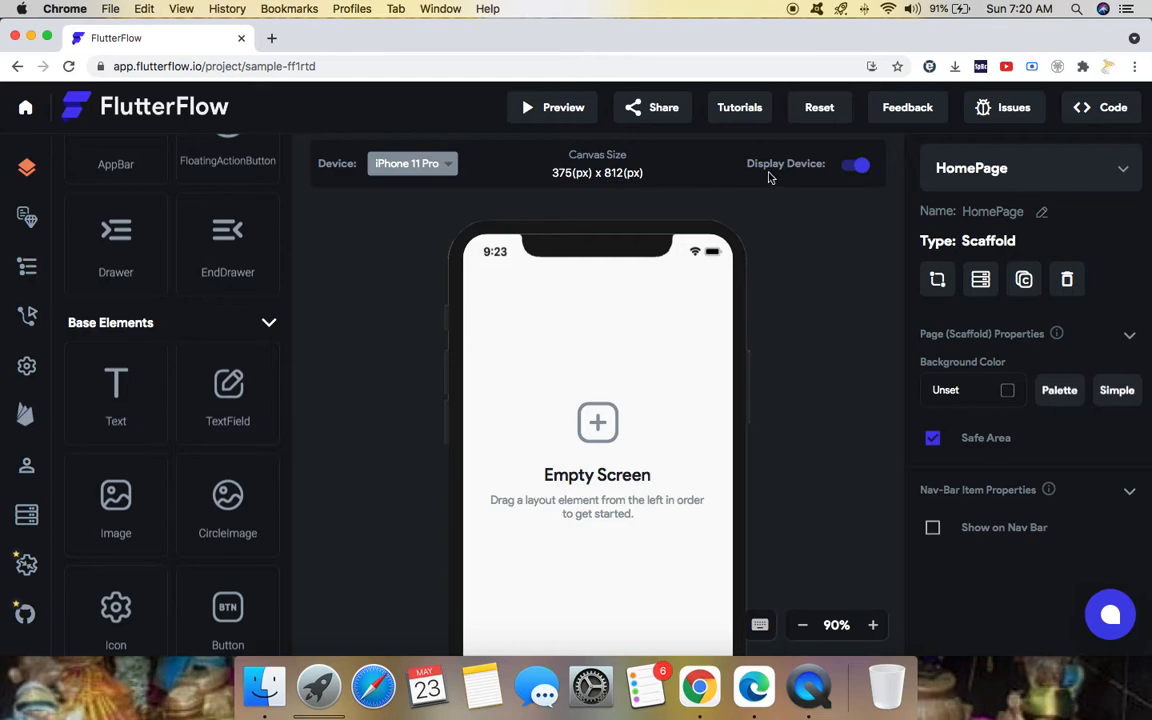
{"action": "left_click", "coordinate": [855, 164]}
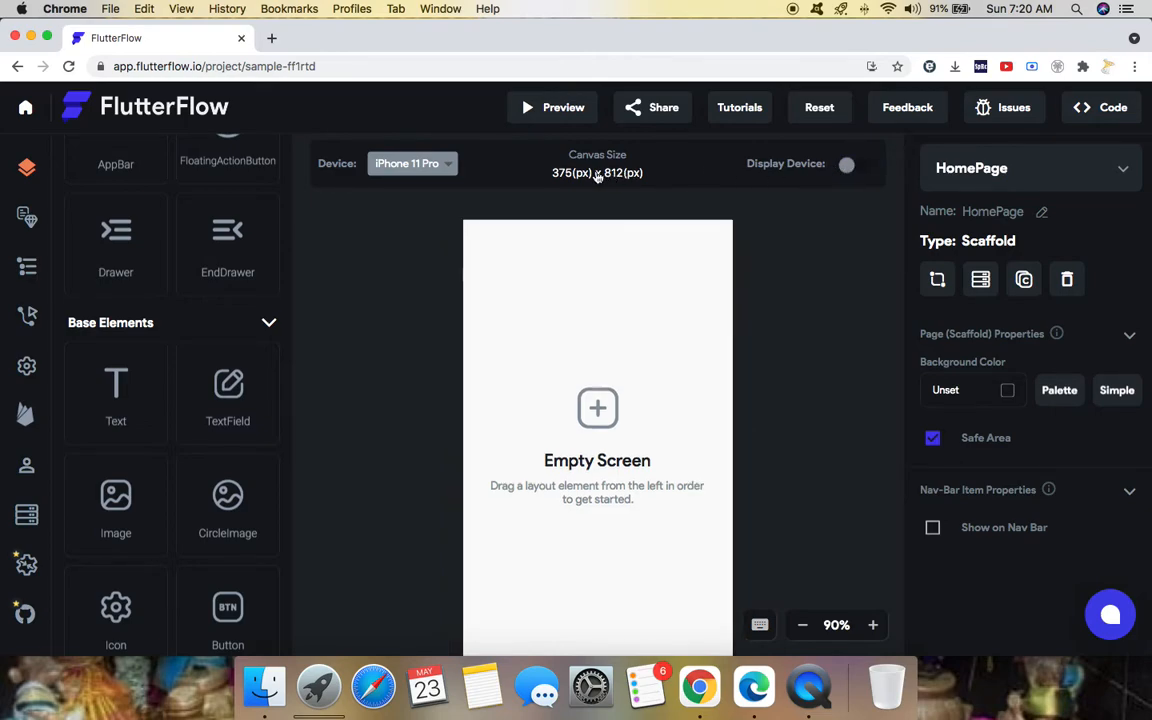
{"action": "left_click", "coordinate": [412, 163]}
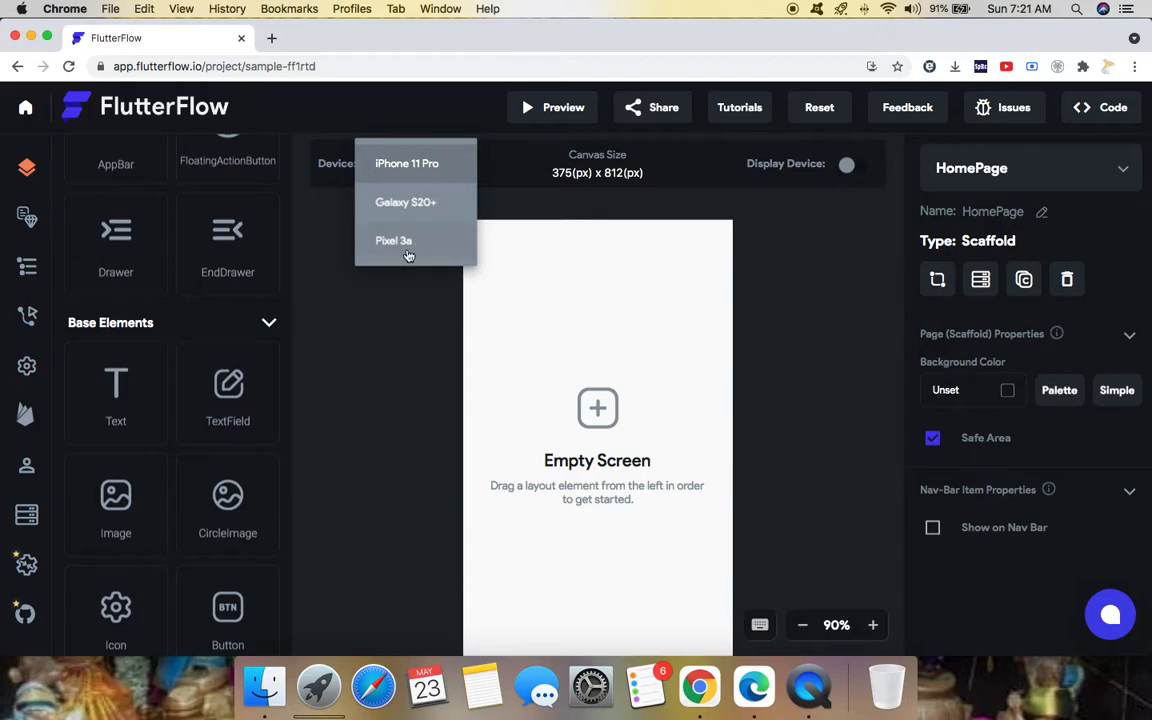
{"action": "mouse_move", "coordinate": [568, 207]}
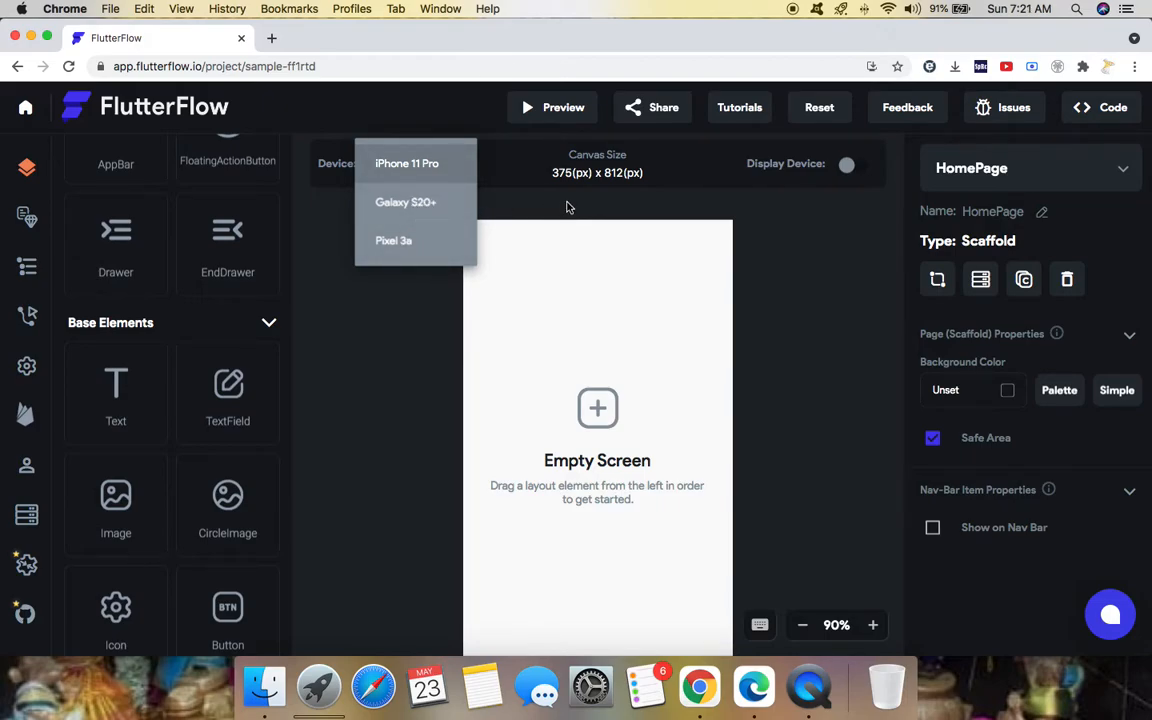
{"action": "left_click", "coordinate": [406, 163]}
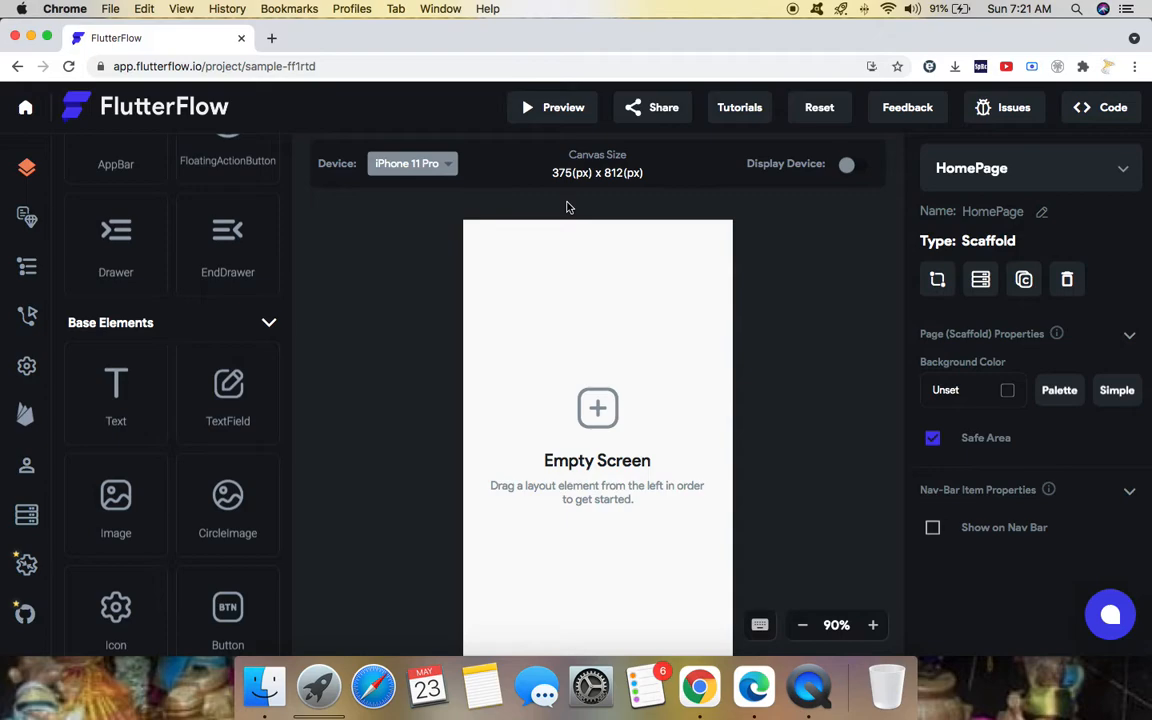
{"action": "mouse_move", "coordinate": [227, 66]}
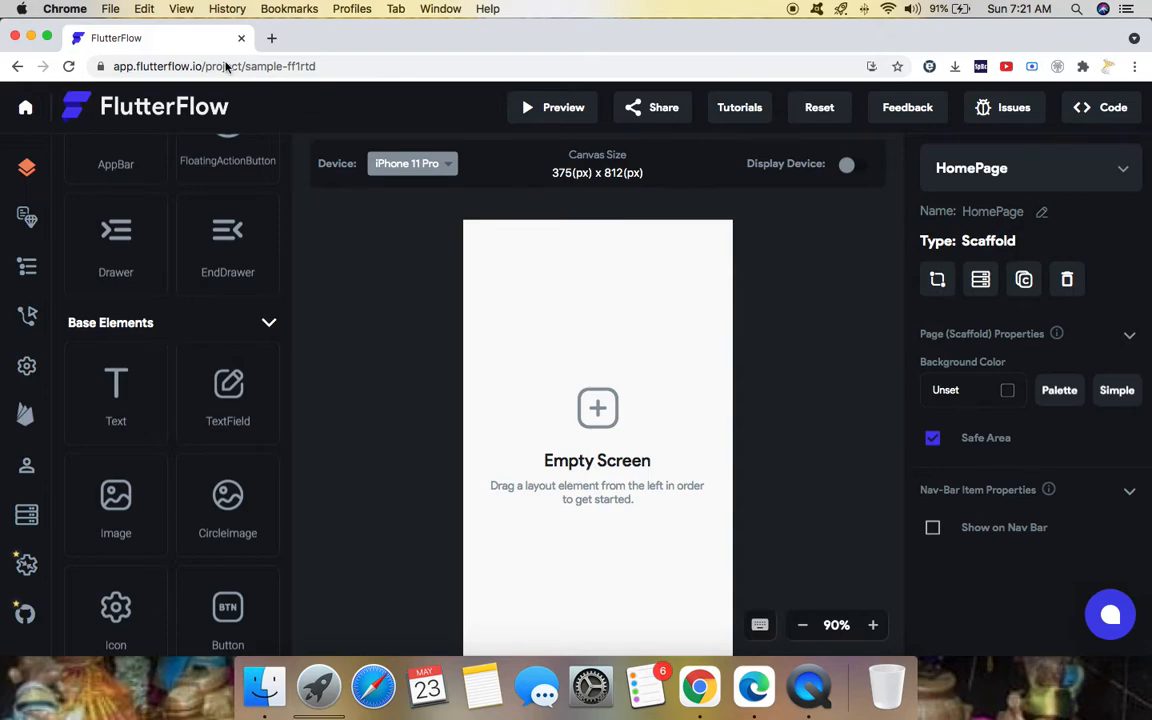
{"action": "mouse_move", "coordinate": [191, 190]}
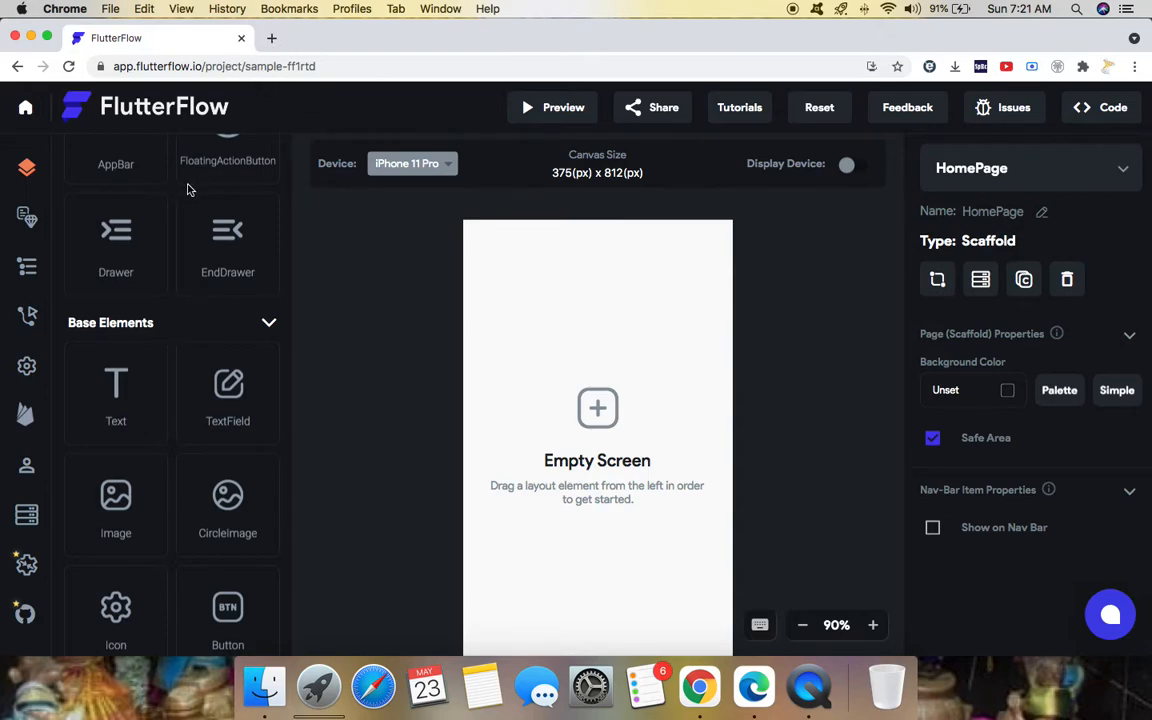
Open the page list and start creating a new page.
{"action": "left_click", "coordinate": [596, 298]}
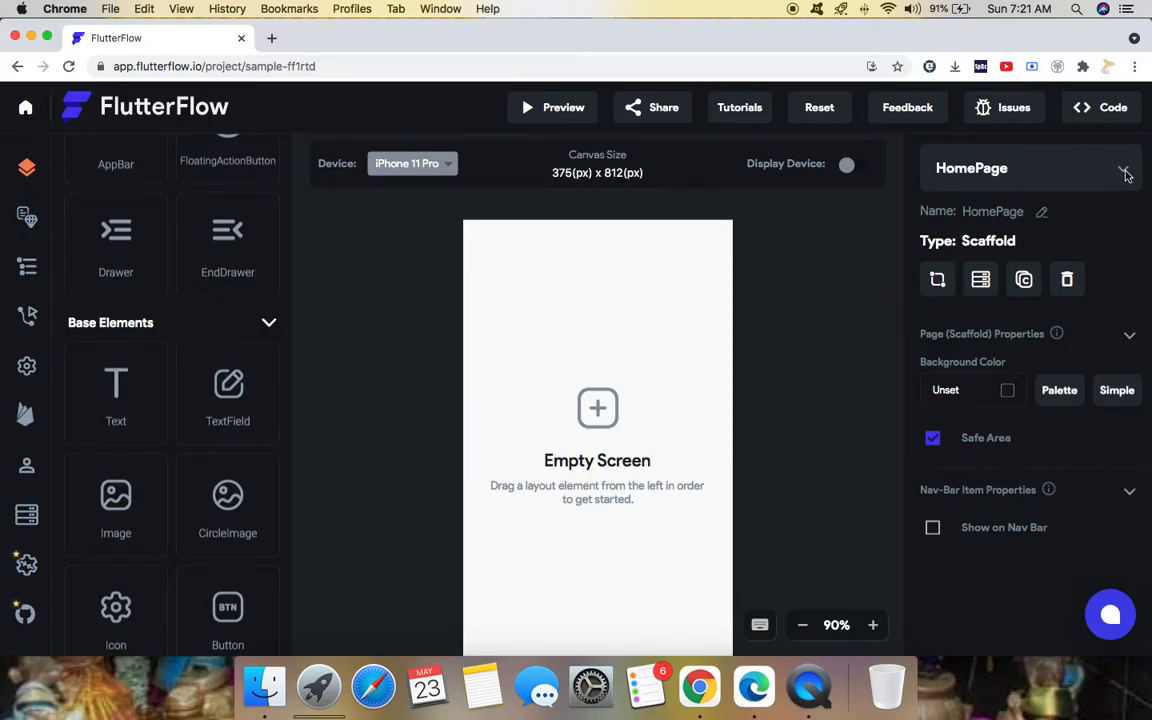
{"action": "mouse_move", "coordinate": [1108, 176]}
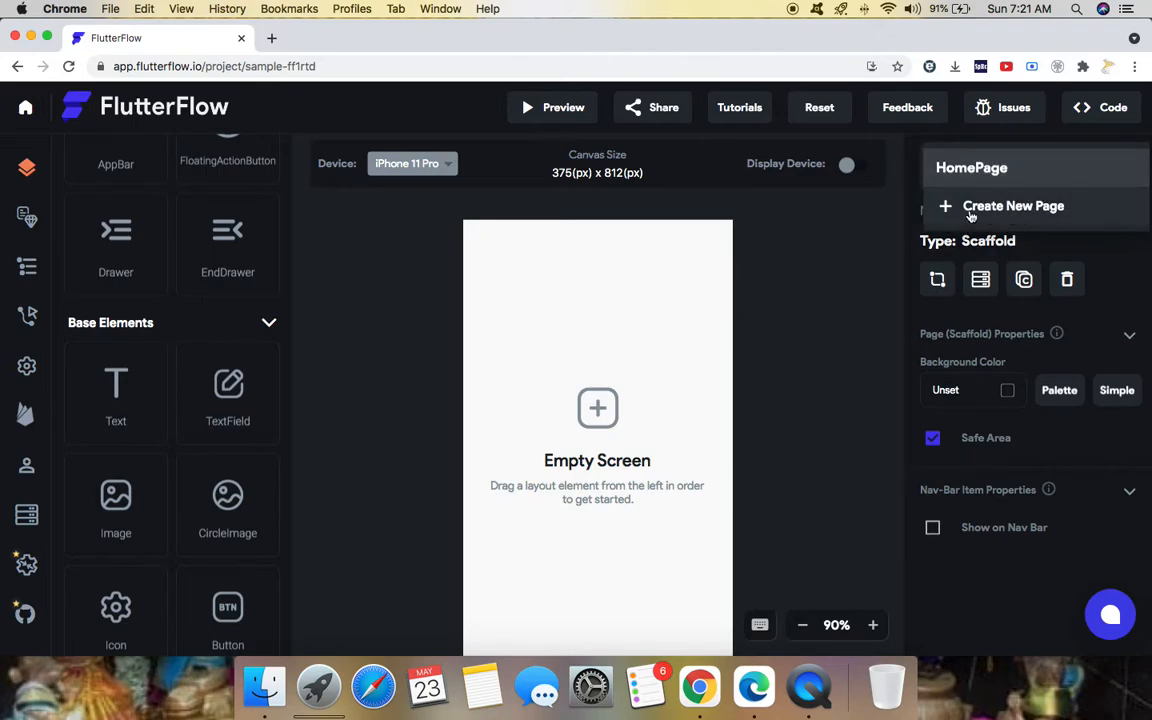
{"action": "mouse_move", "coordinate": [140, 272]}
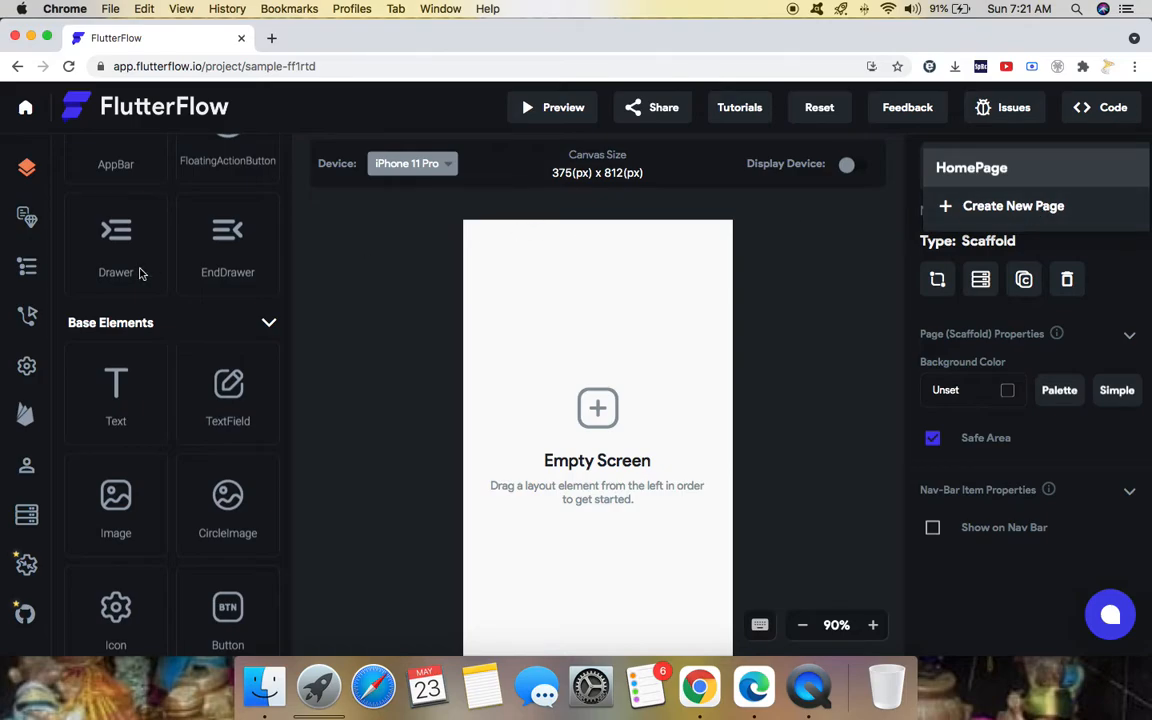
{"action": "mouse_move", "coordinate": [140, 377]}
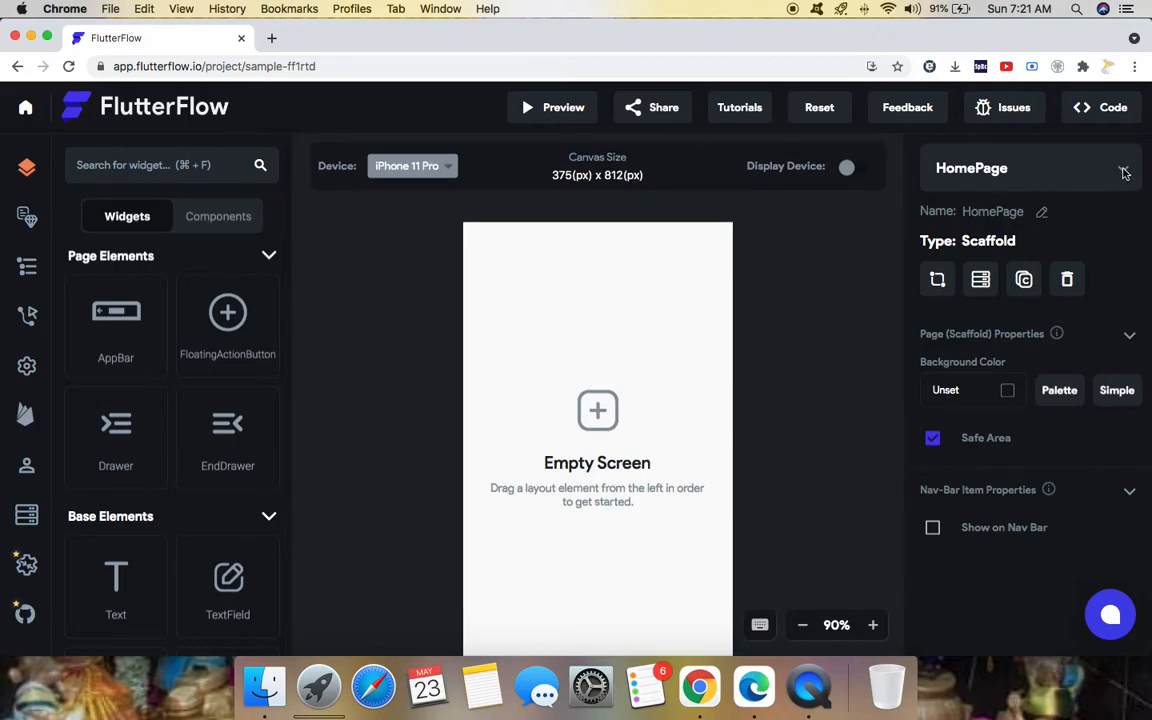
{"action": "left_click", "coordinate": [1124, 173]}
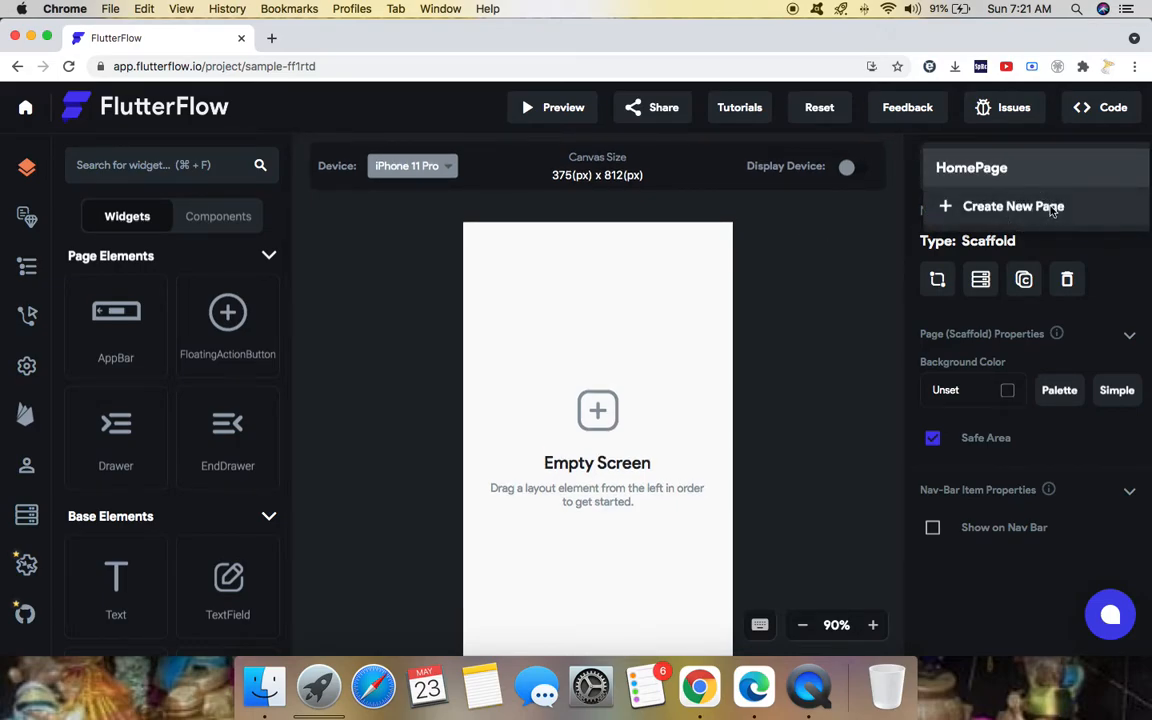
{"action": "left_click", "coordinate": [1013, 206]}
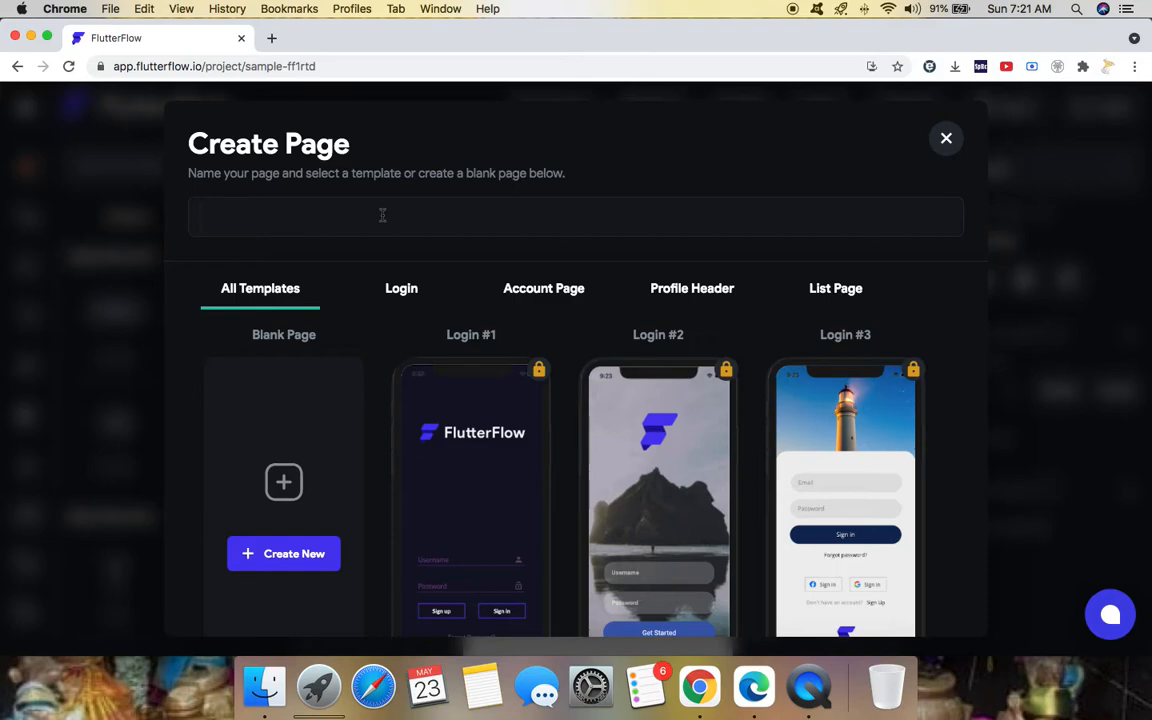
Name the new page 'ContactUs'.
{"action": "type", "text": "Con"}
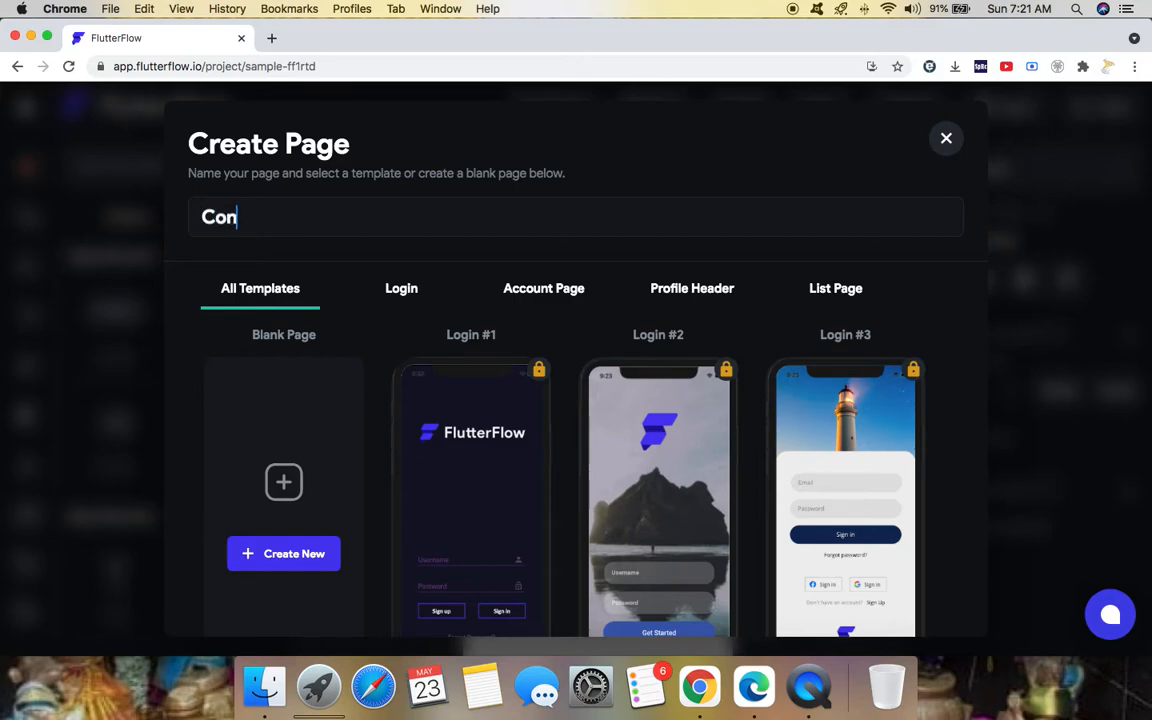
{"action": "type", "text": "tact"}
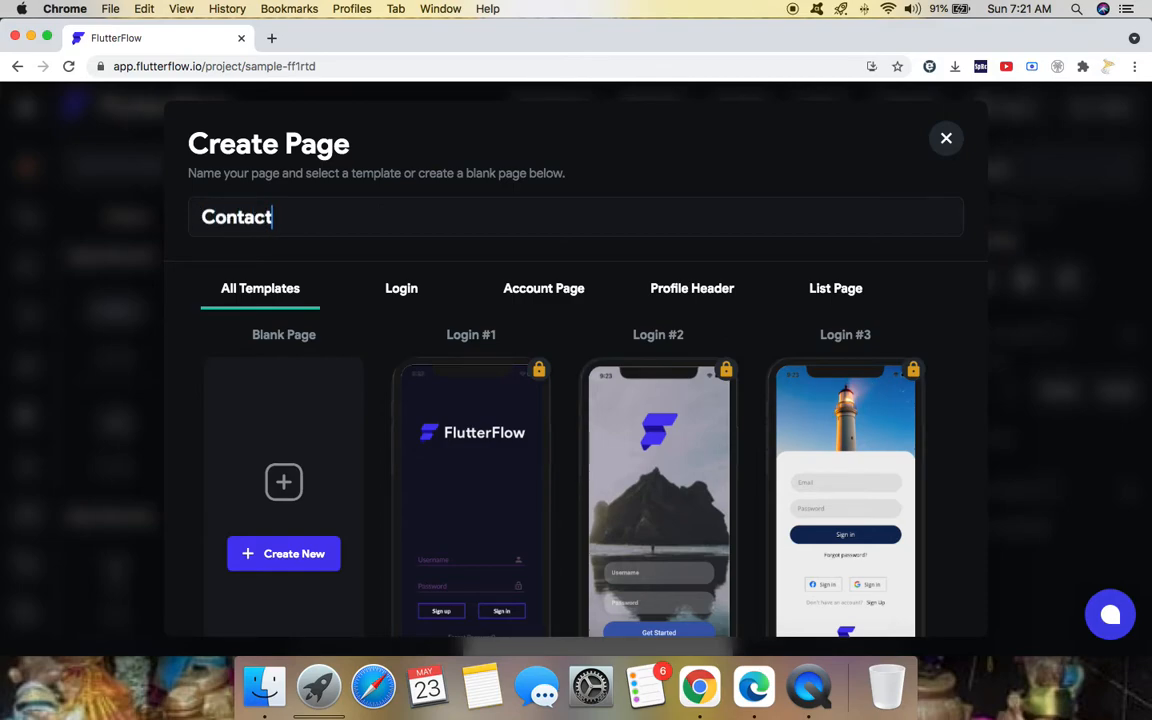
{"action": "type", "text": "Us"}
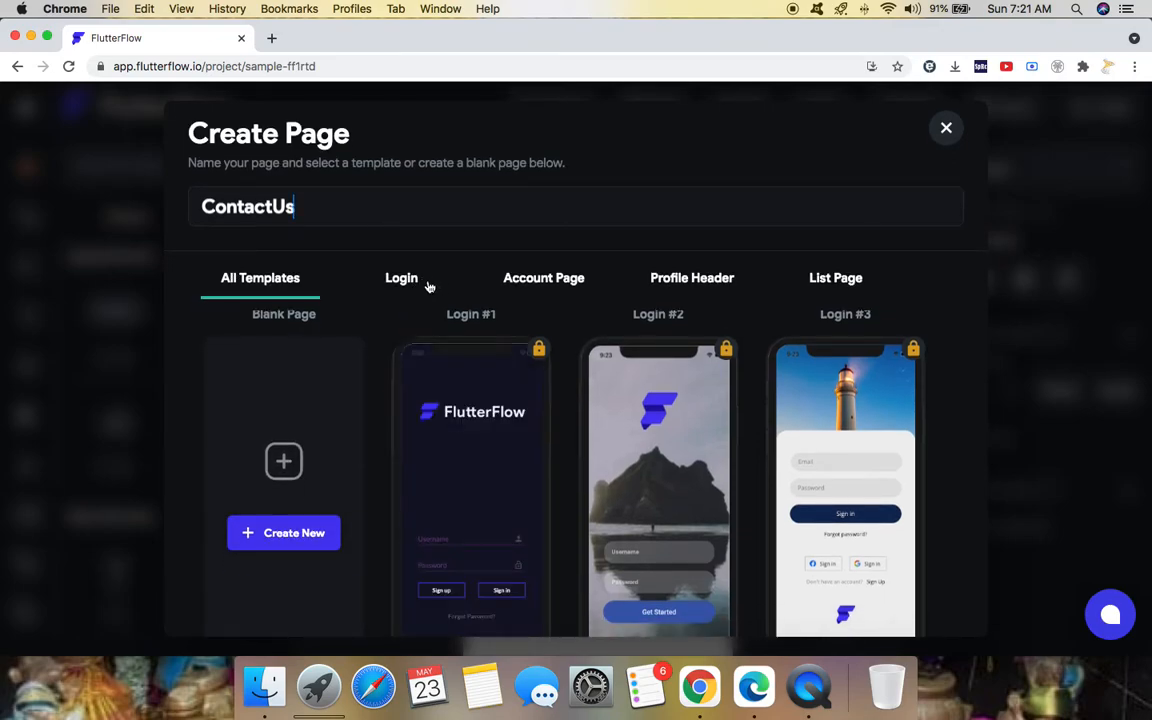
{"action": "mouse_move", "coordinate": [692, 285]}
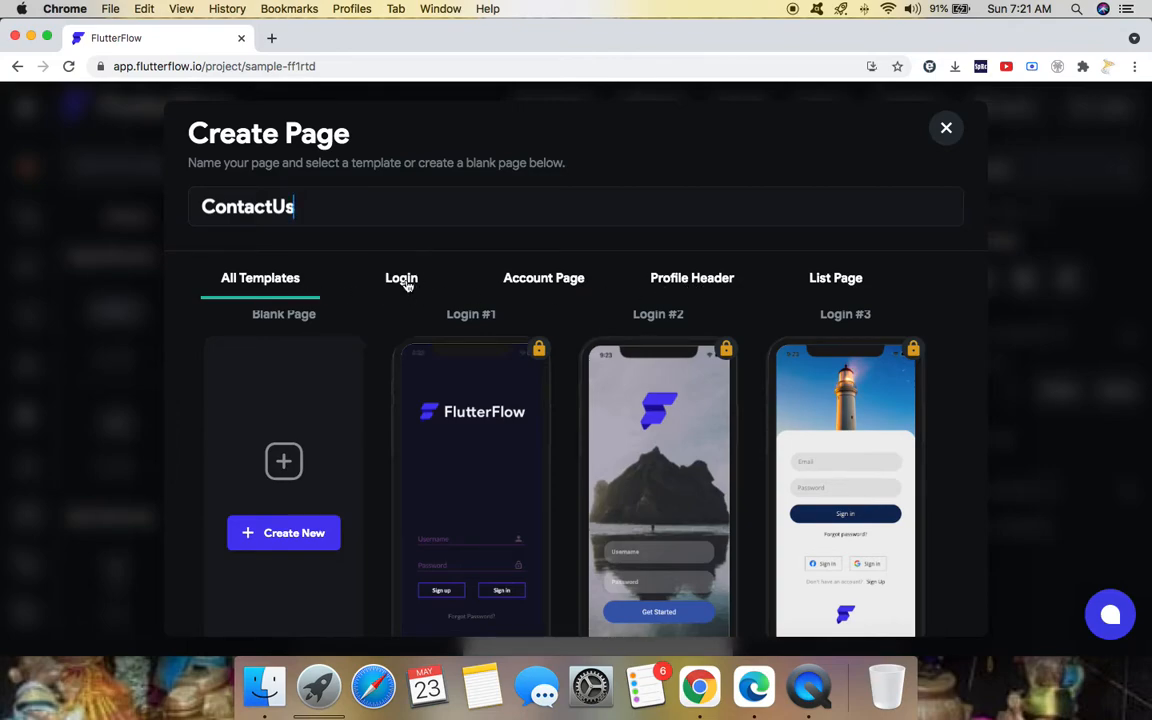
Browse the login, account, profile and list templates, then create ContactUs as a blank page.
{"action": "left_click", "coordinate": [401, 278]}
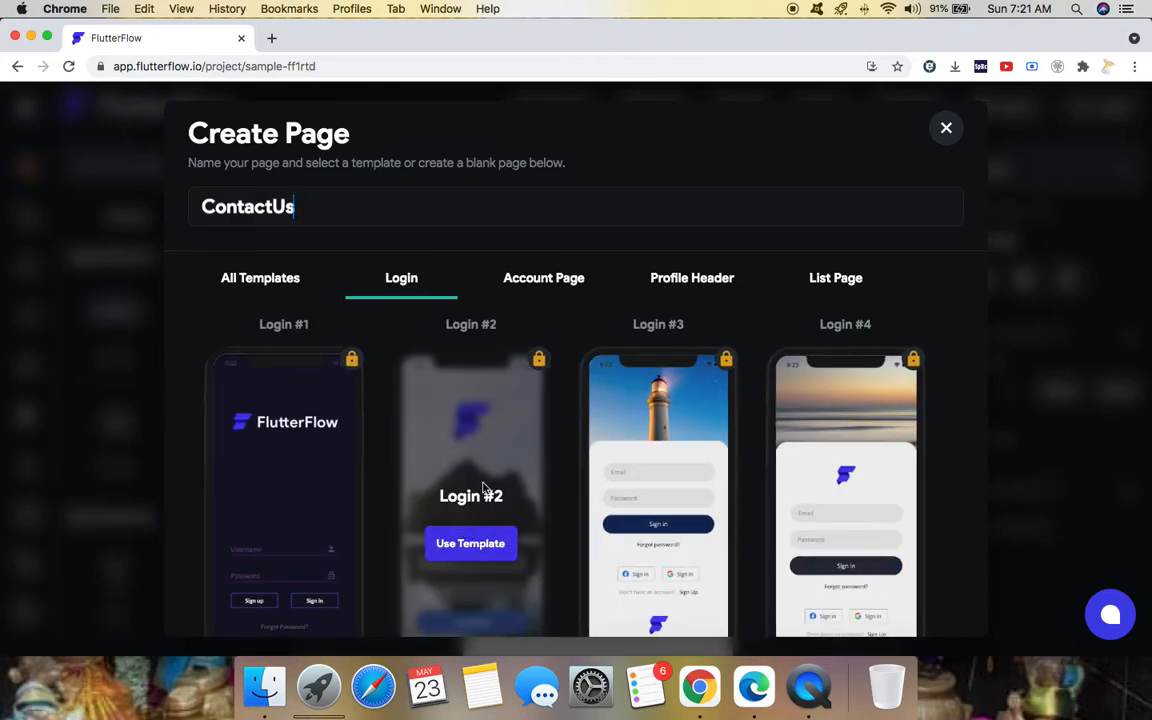
{"action": "left_click", "coordinate": [543, 278]}
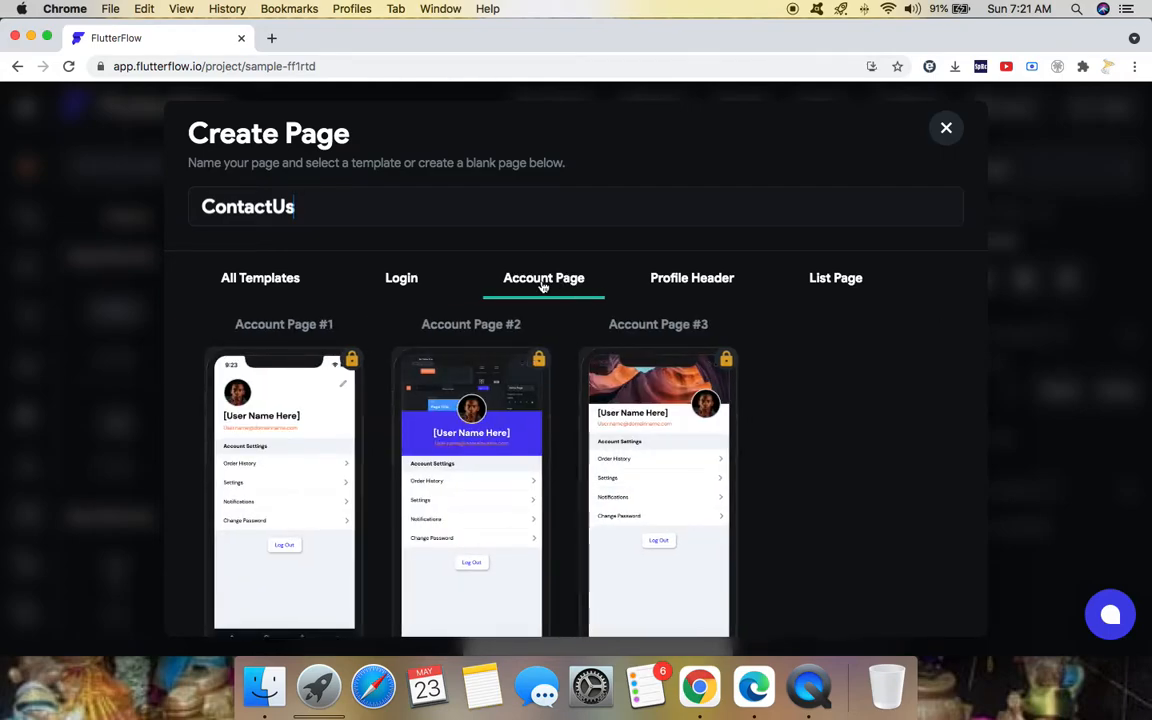
{"action": "mouse_move", "coordinate": [470, 490]}
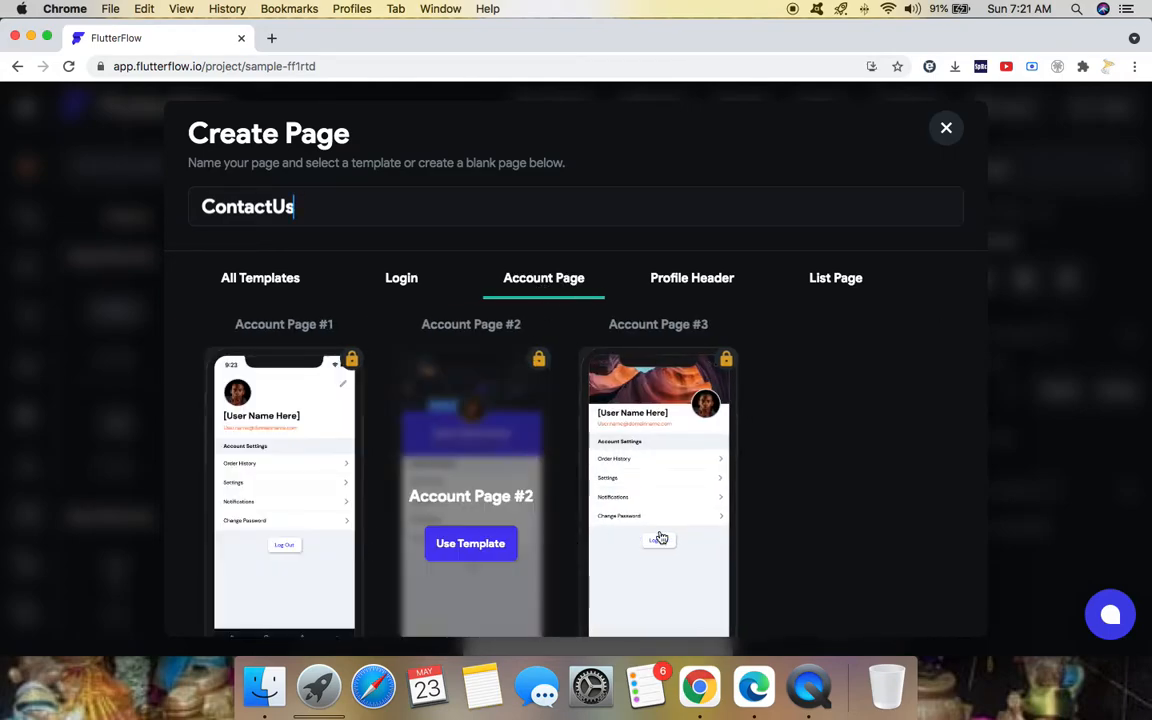
{"action": "left_click", "coordinate": [692, 278]}
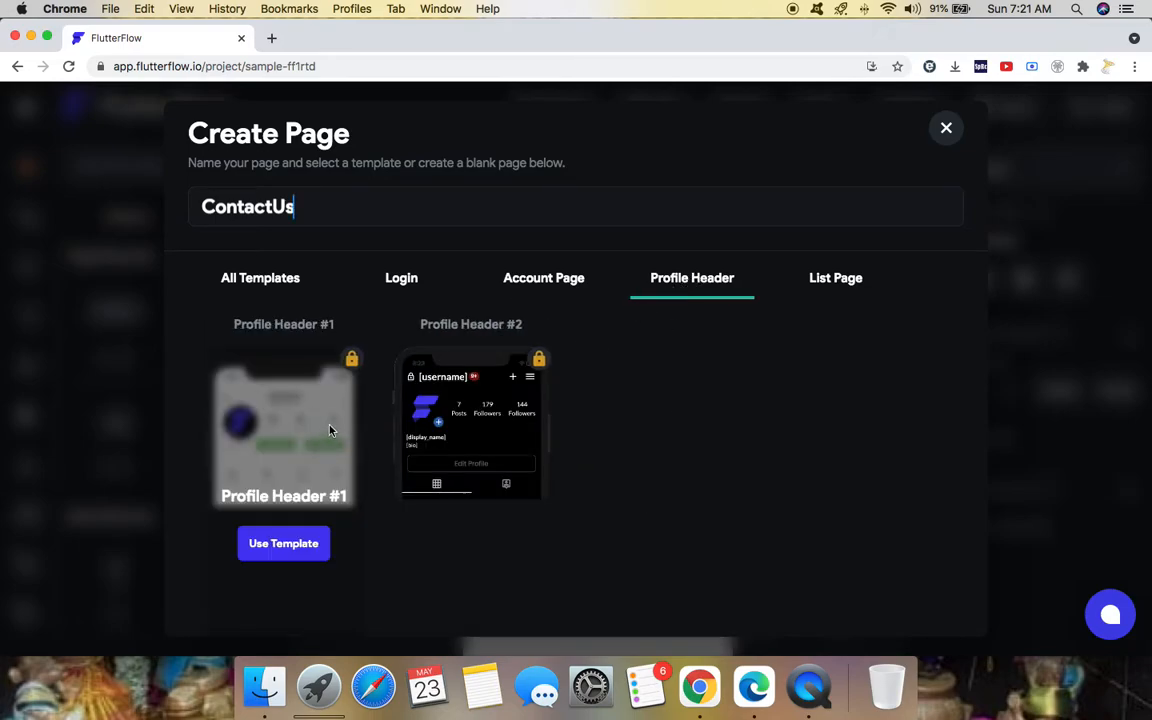
{"action": "mouse_move", "coordinate": [866, 284]}
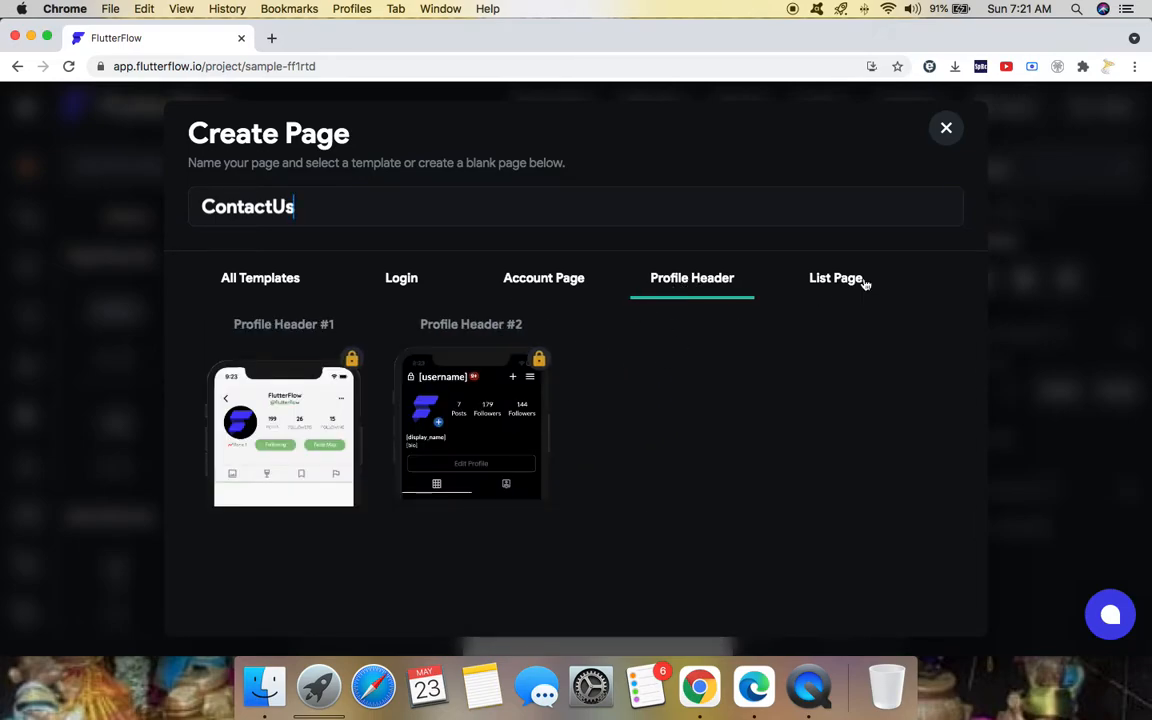
{"action": "left_click", "coordinate": [835, 278]}
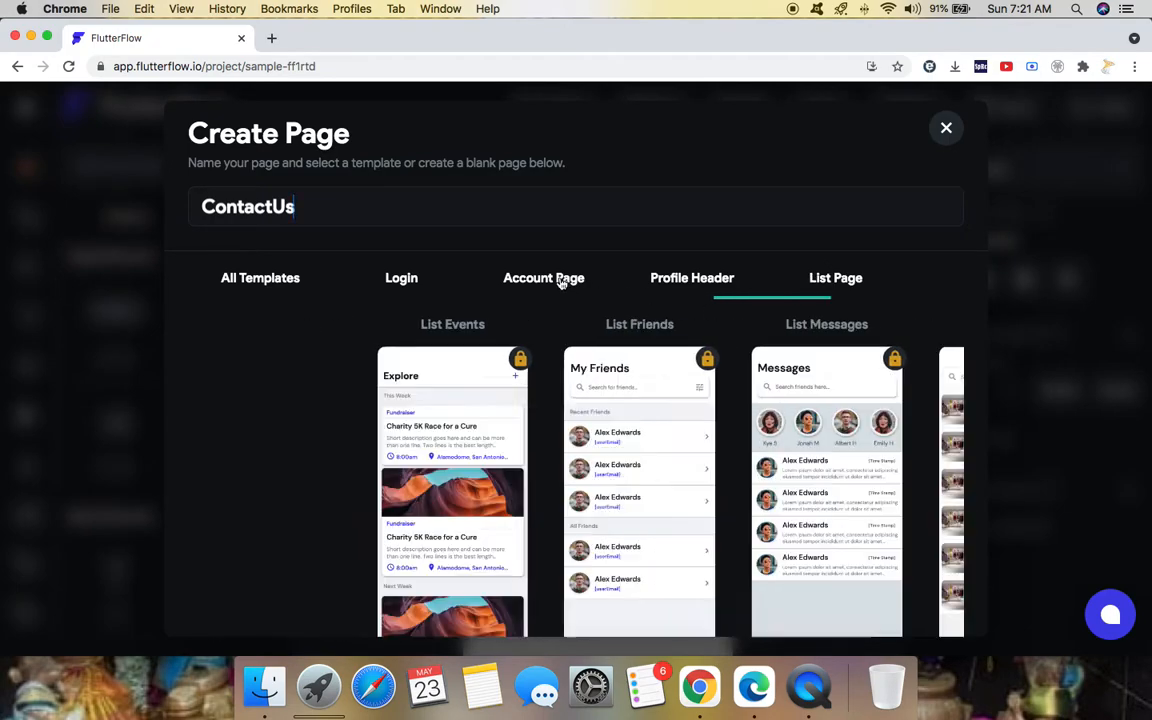
{"action": "left_click", "coordinate": [543, 278]}
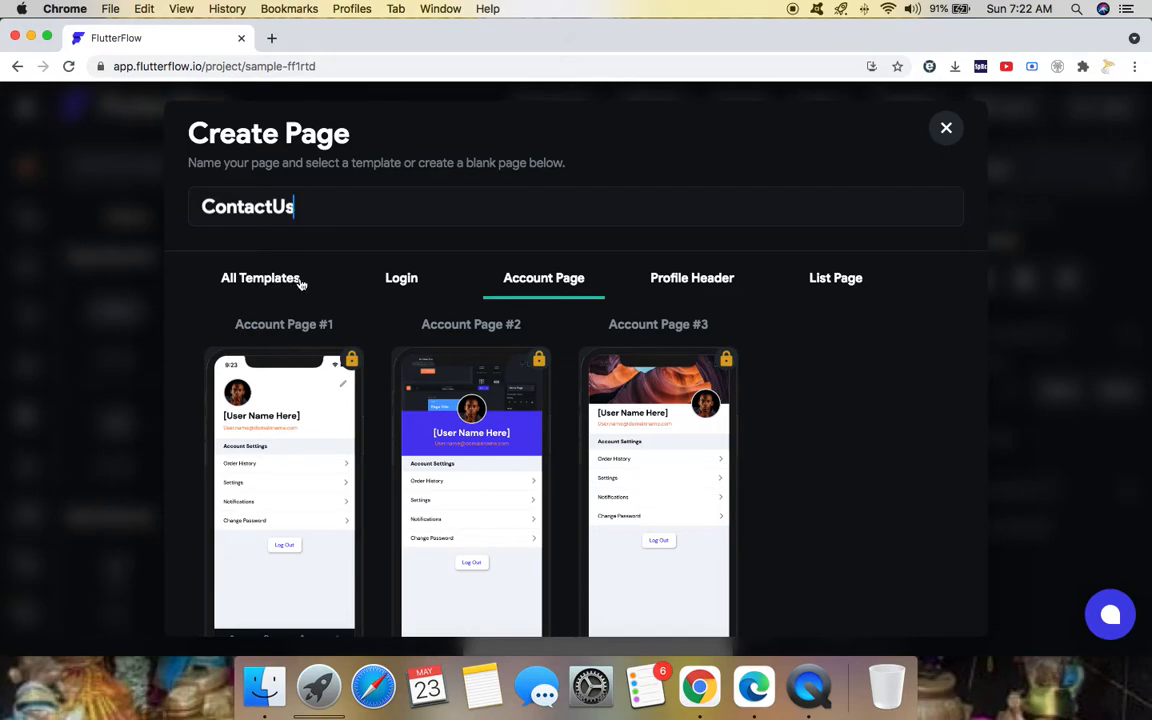
{"action": "left_click", "coordinate": [260, 278]}
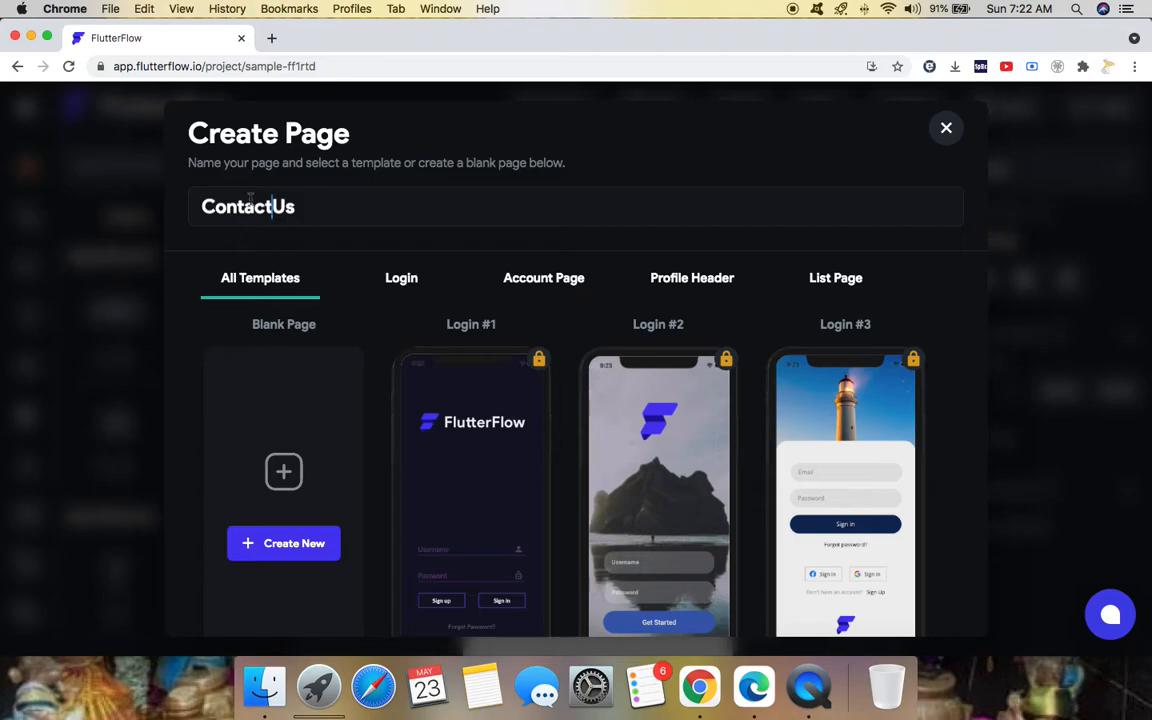
{"action": "left_click", "coordinate": [293, 543]}
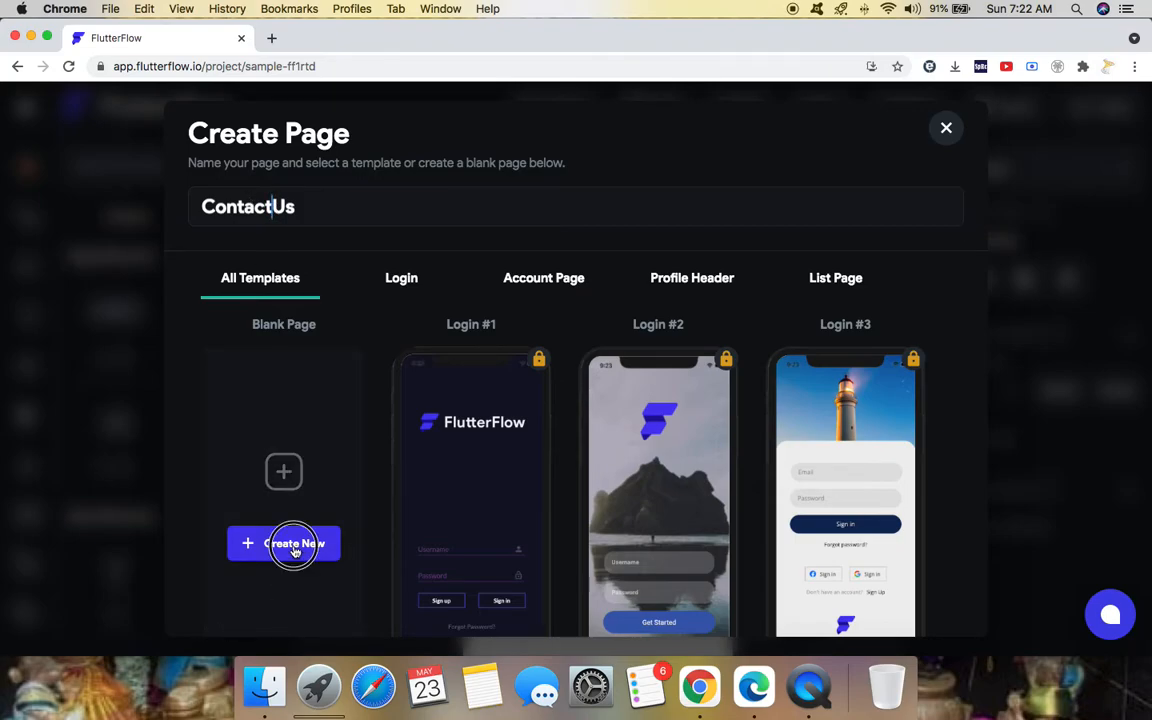
{"action": "left_click", "coordinate": [284, 543]}
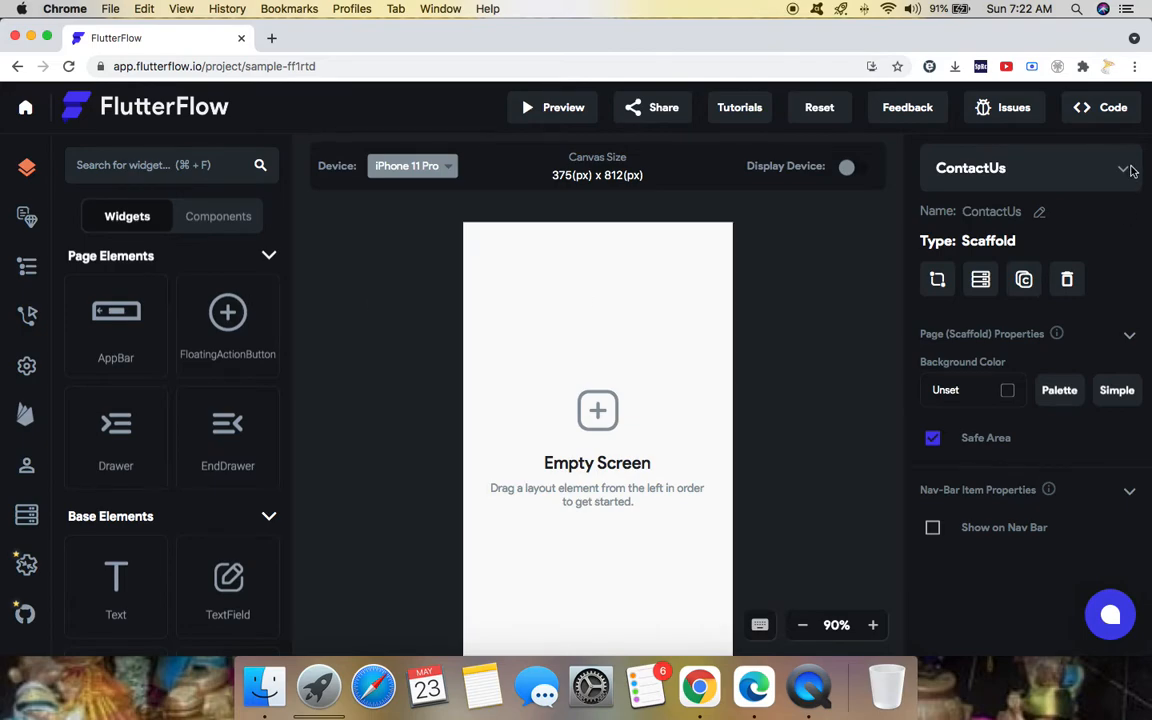
{"action": "left_click", "coordinate": [1122, 168]}
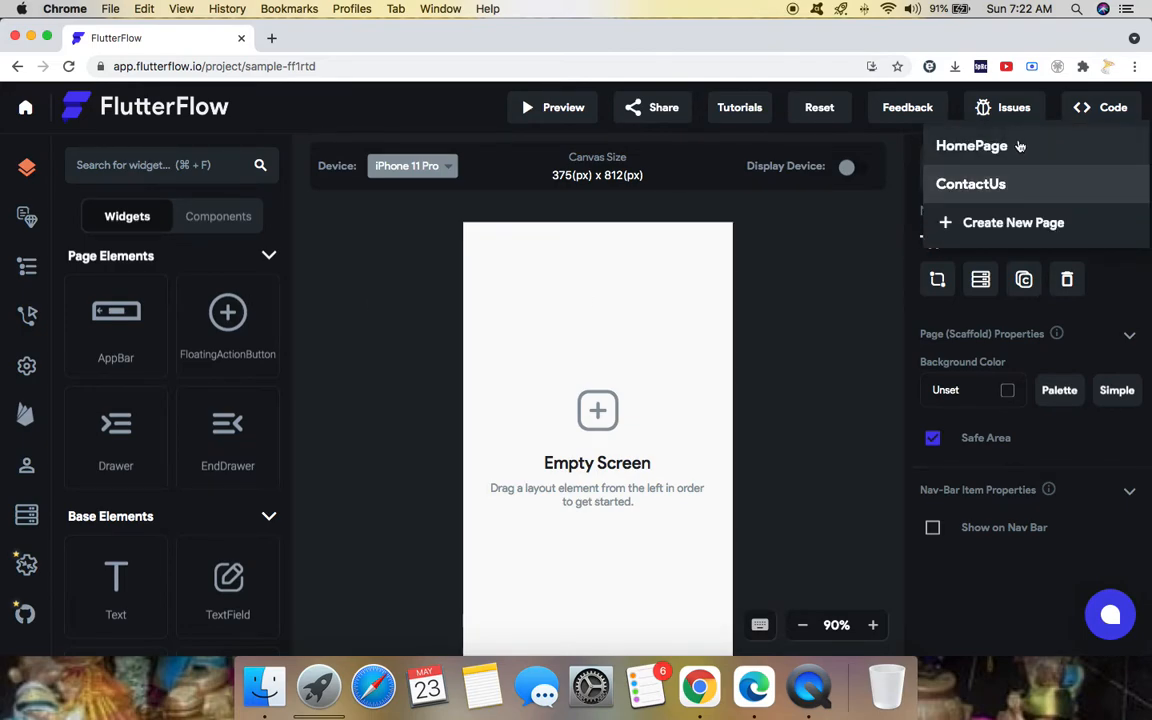
{"action": "left_click", "coordinate": [971, 145]}
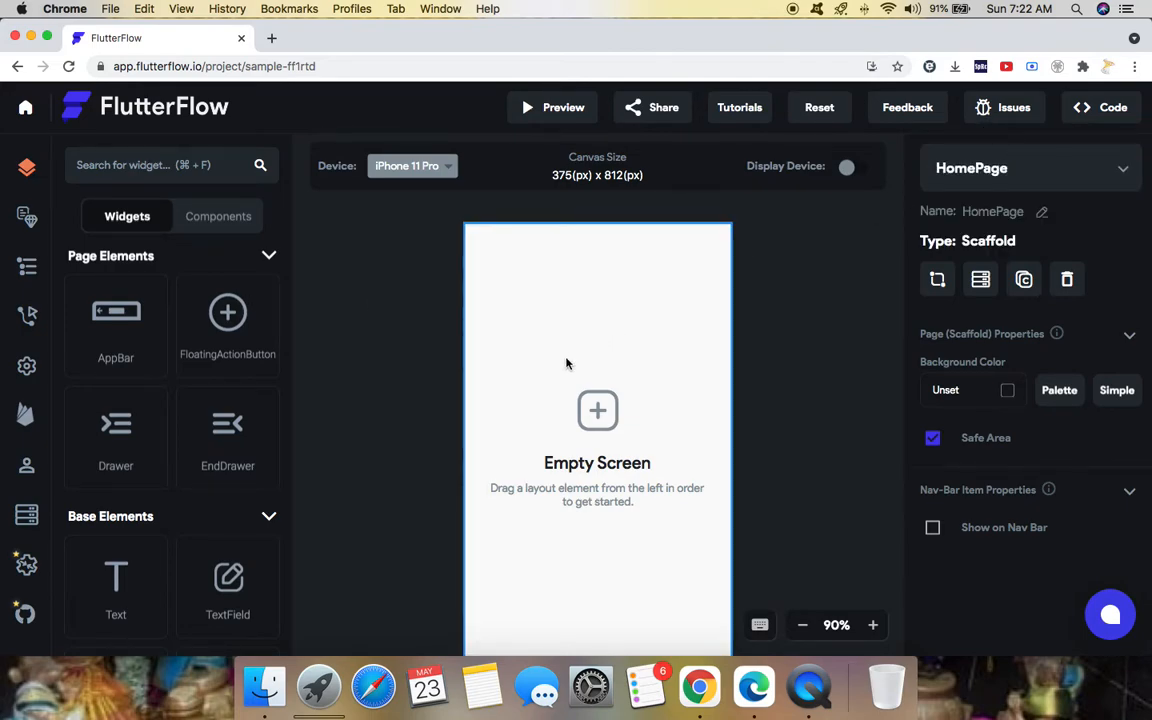
{"action": "mouse_move", "coordinate": [304, 405]}
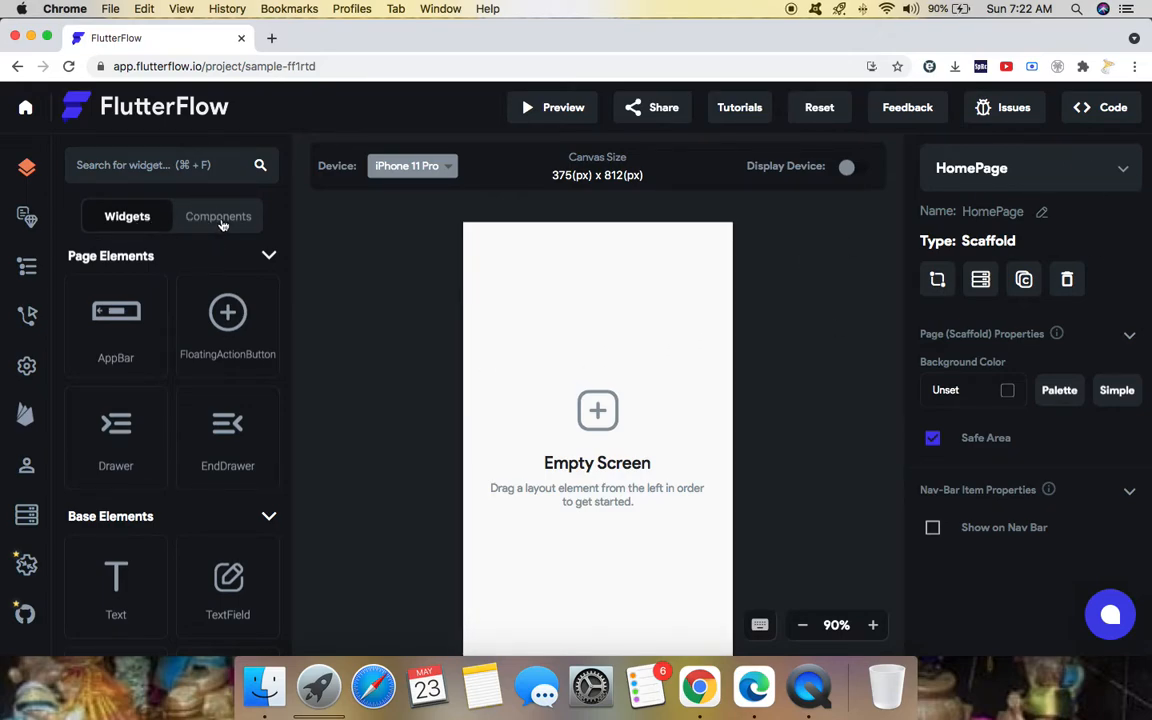
{"action": "left_click", "coordinate": [216, 216]}
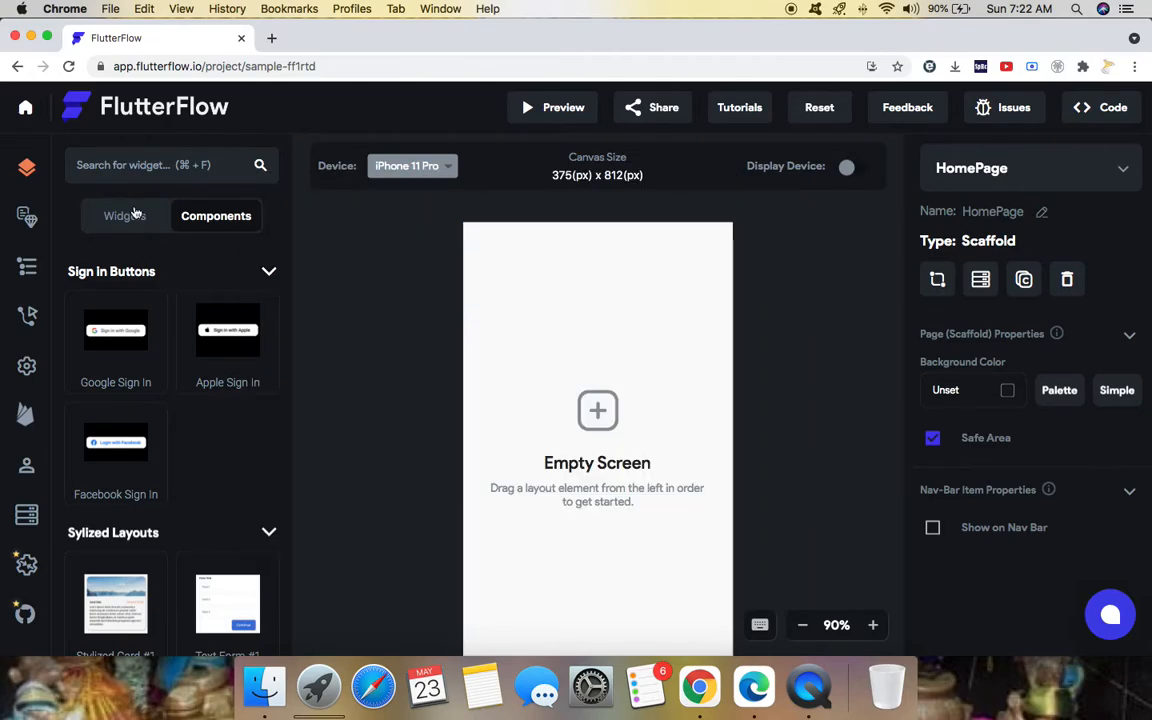
{"action": "left_click", "coordinate": [127, 216]}
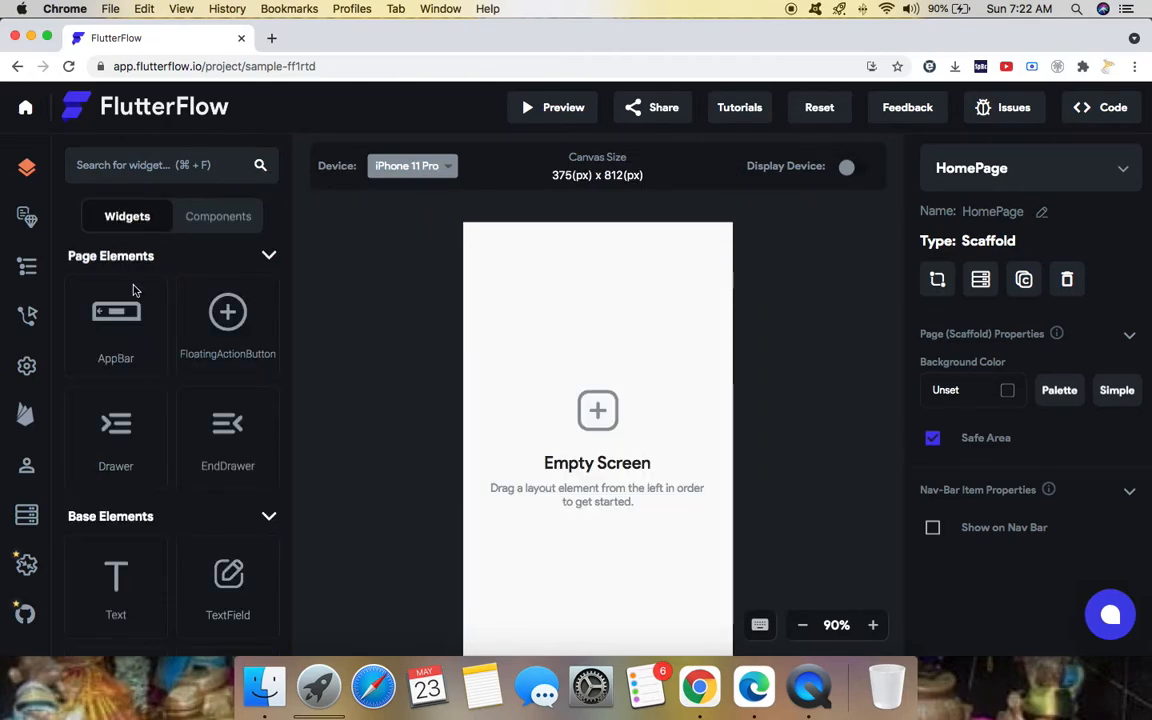
{"action": "scroll", "scroll_direction": "down", "scroll_amount": 3}
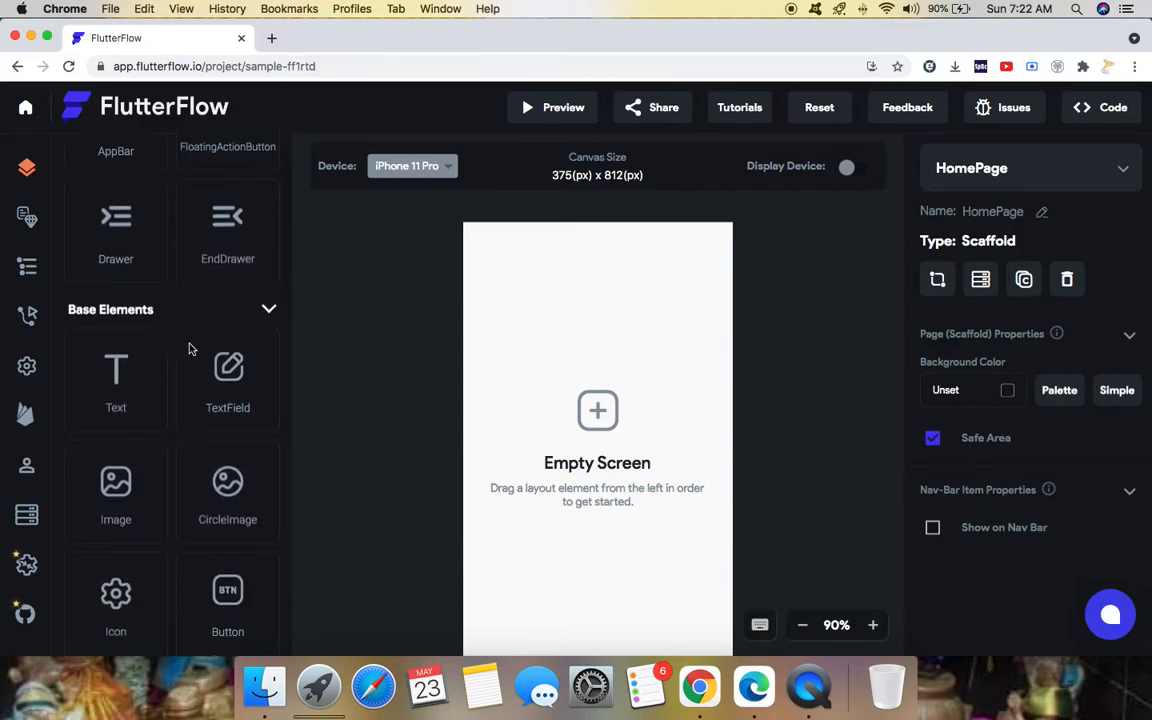
{"action": "scroll", "scroll_direction": "down", "scroll_amount": 3}
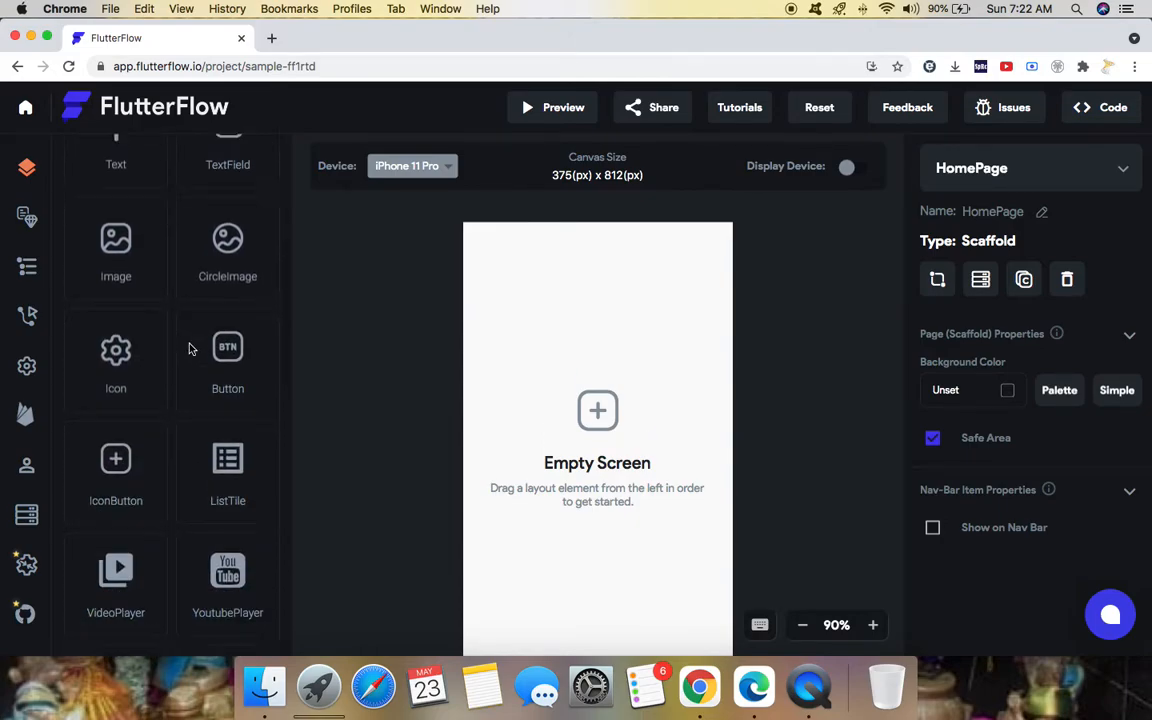
{"action": "scroll", "scroll_direction": "down", "scroll_amount": 3}
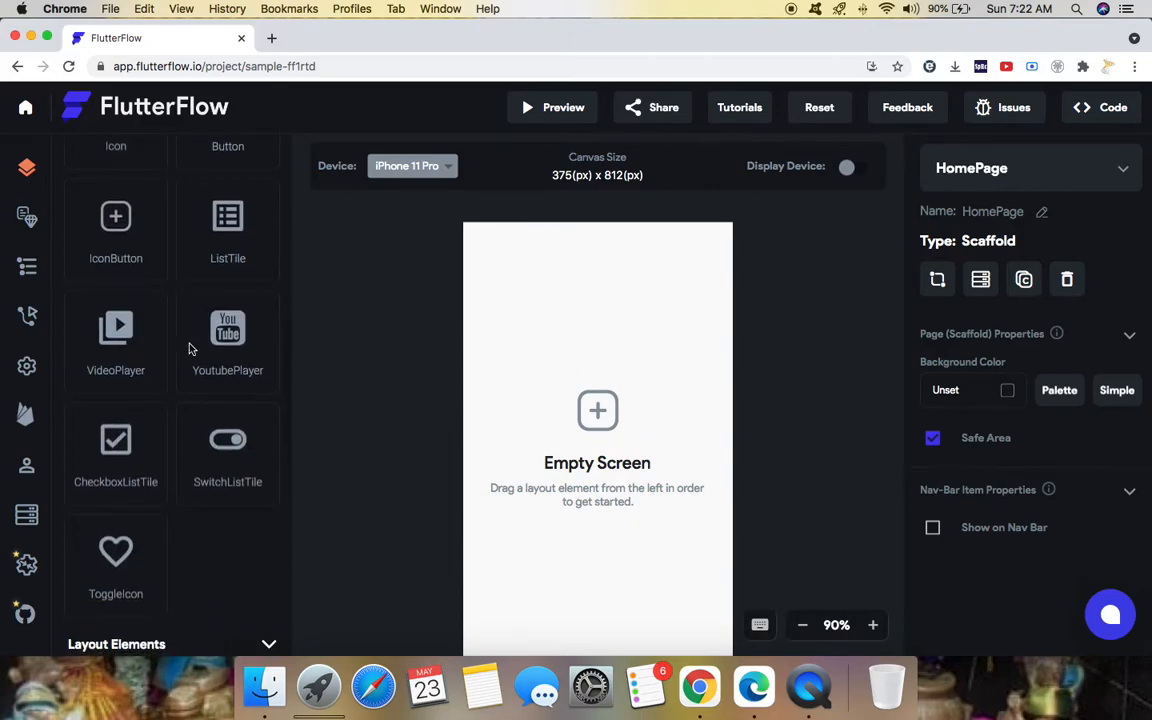
{"action": "scroll", "scroll_direction": "up", "scroll_amount": 3}
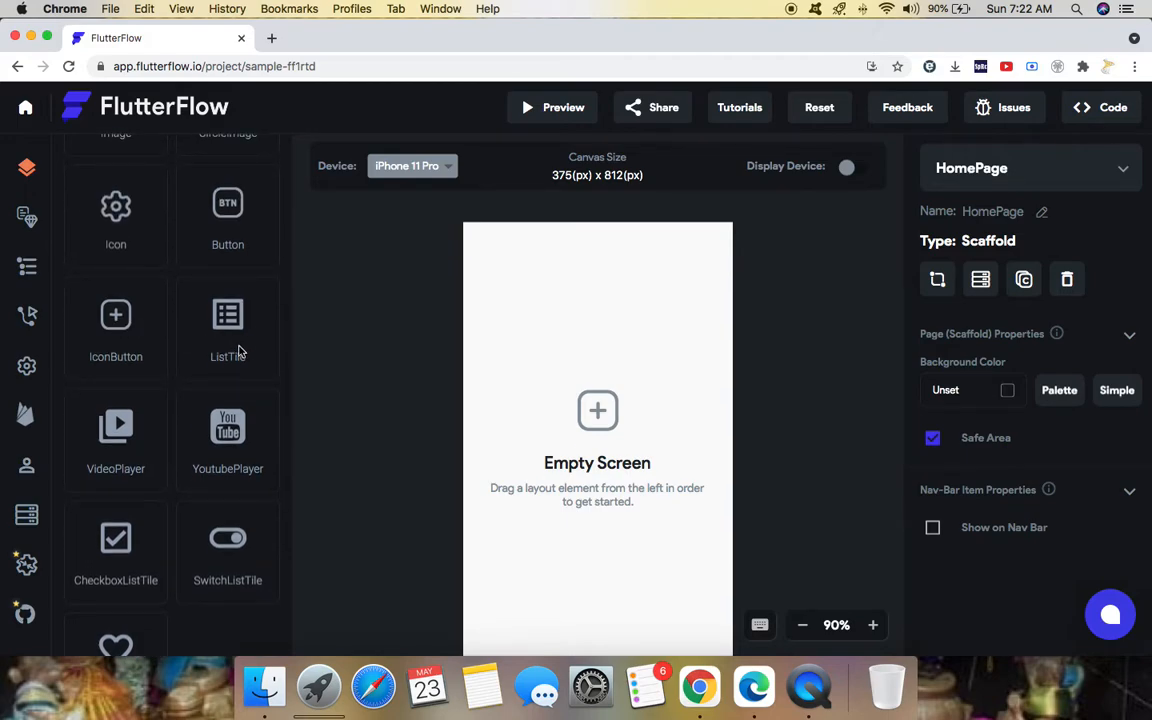
{"action": "scroll", "scroll_direction": "down", "scroll_amount": 3}
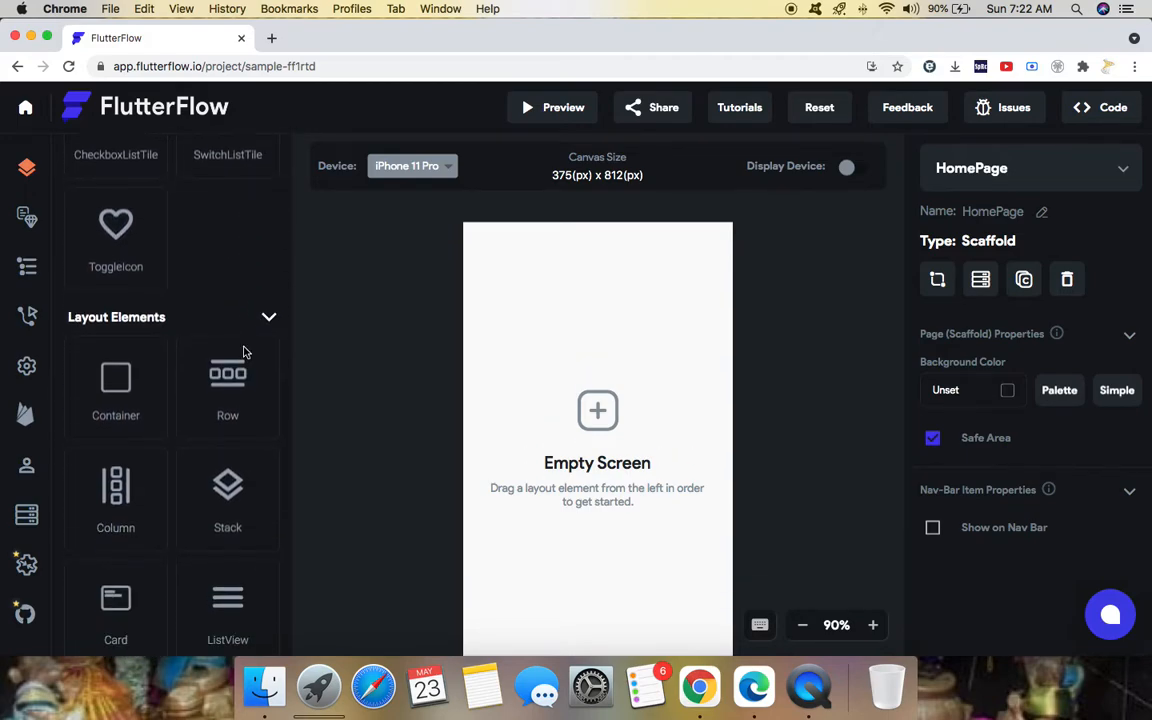
{"action": "scroll", "scroll_direction": "down", "scroll_amount": 3}
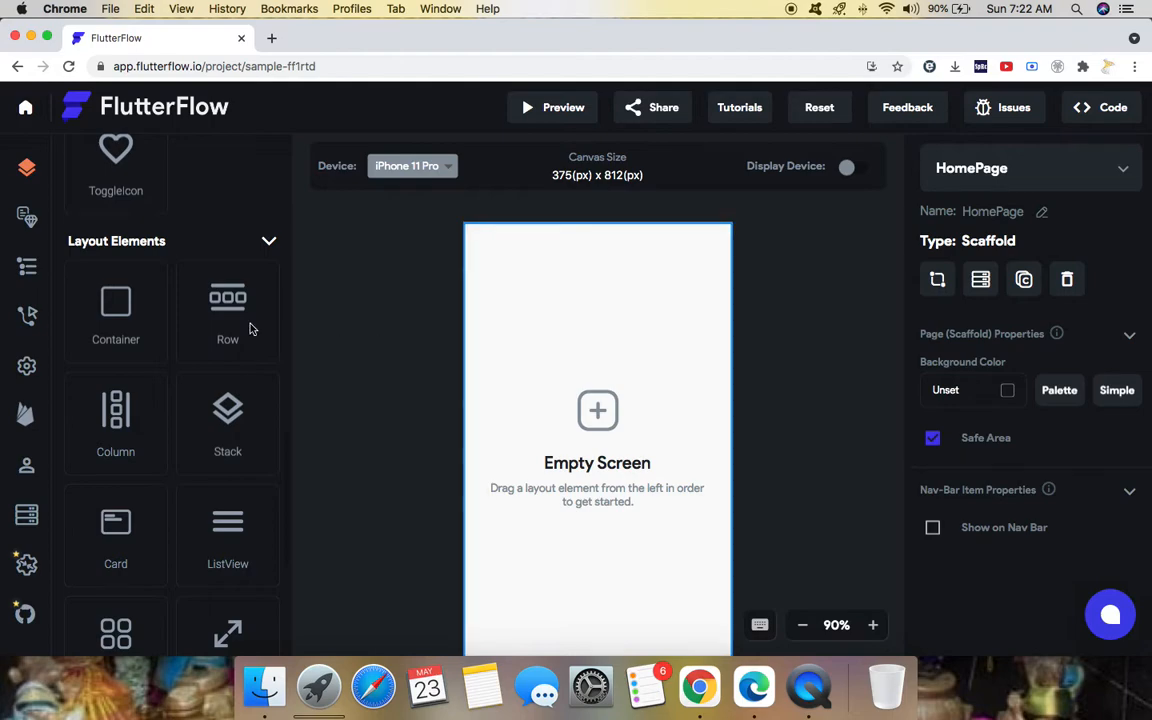
{"action": "scroll", "scroll_direction": "up", "scroll_amount": 3}
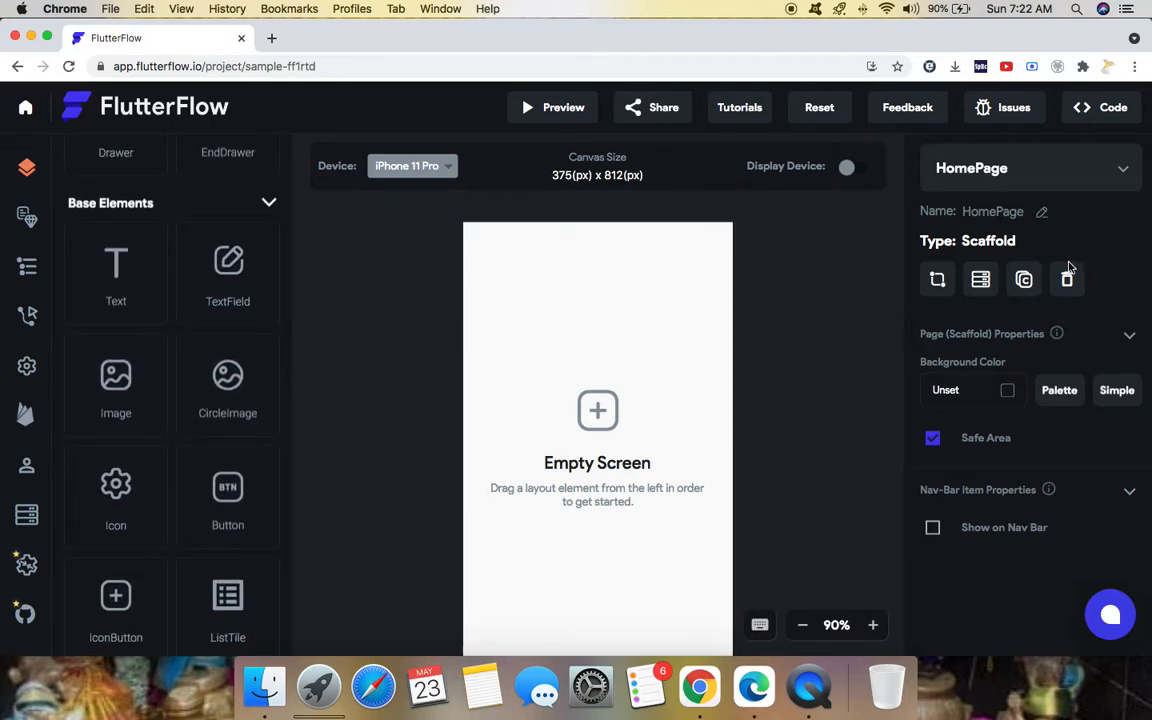
{"action": "mouse_move", "coordinate": [35, 338]}
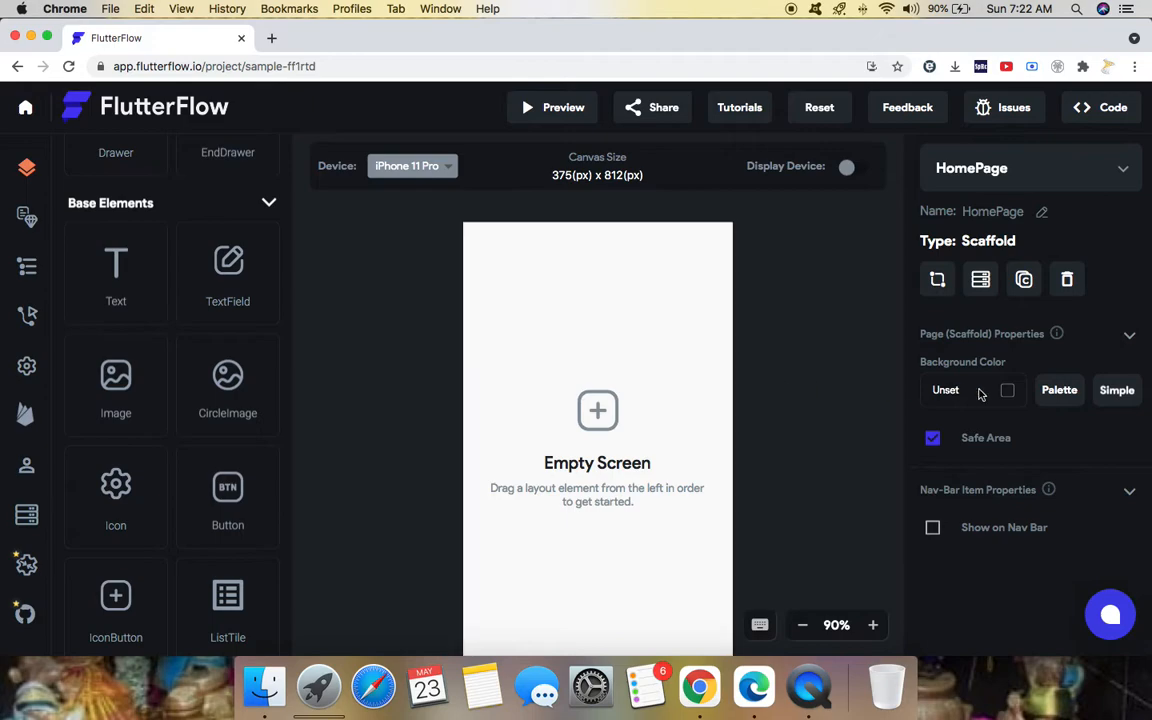
{"action": "mouse_move", "coordinate": [980, 279]}
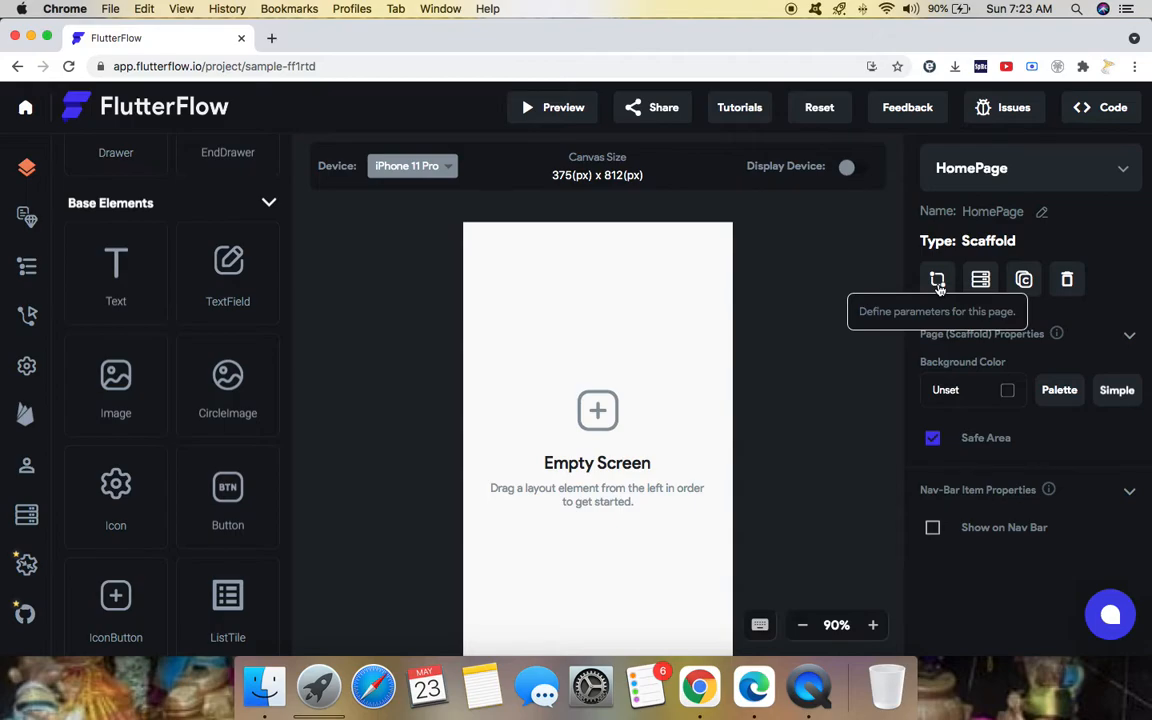
{"action": "mouse_move", "coordinate": [1024, 279]}
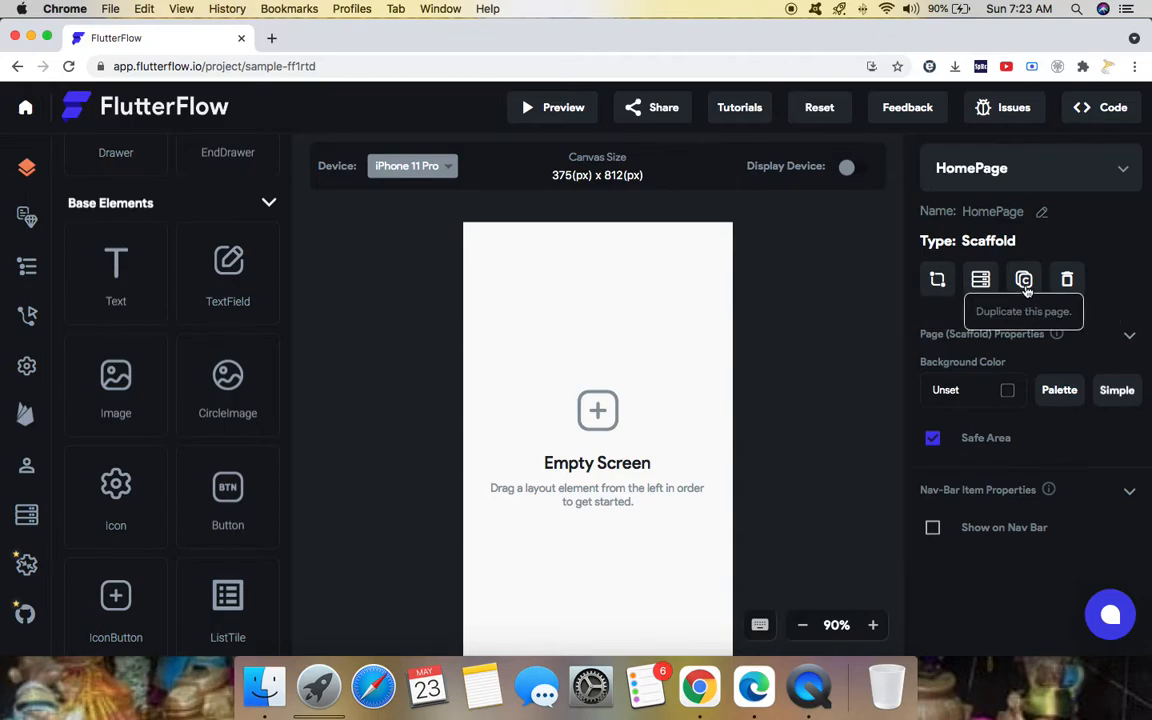
{"action": "mouse_move", "coordinate": [980, 279]}
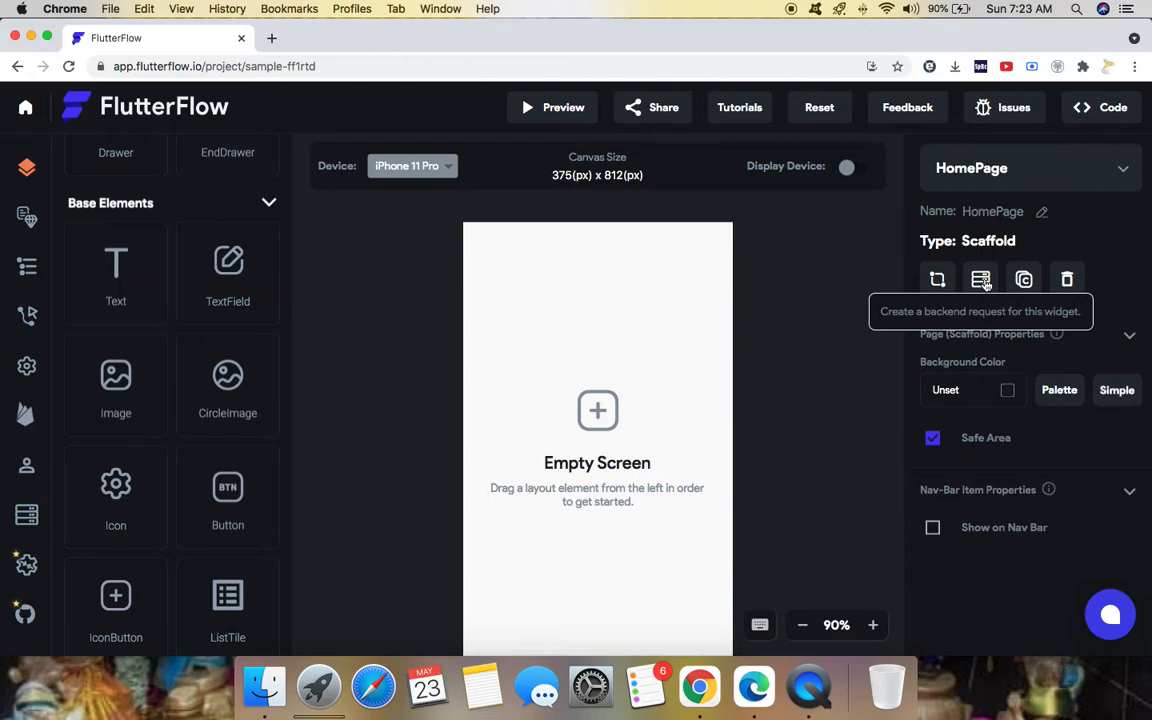
{"action": "mouse_move", "coordinate": [918, 371]}
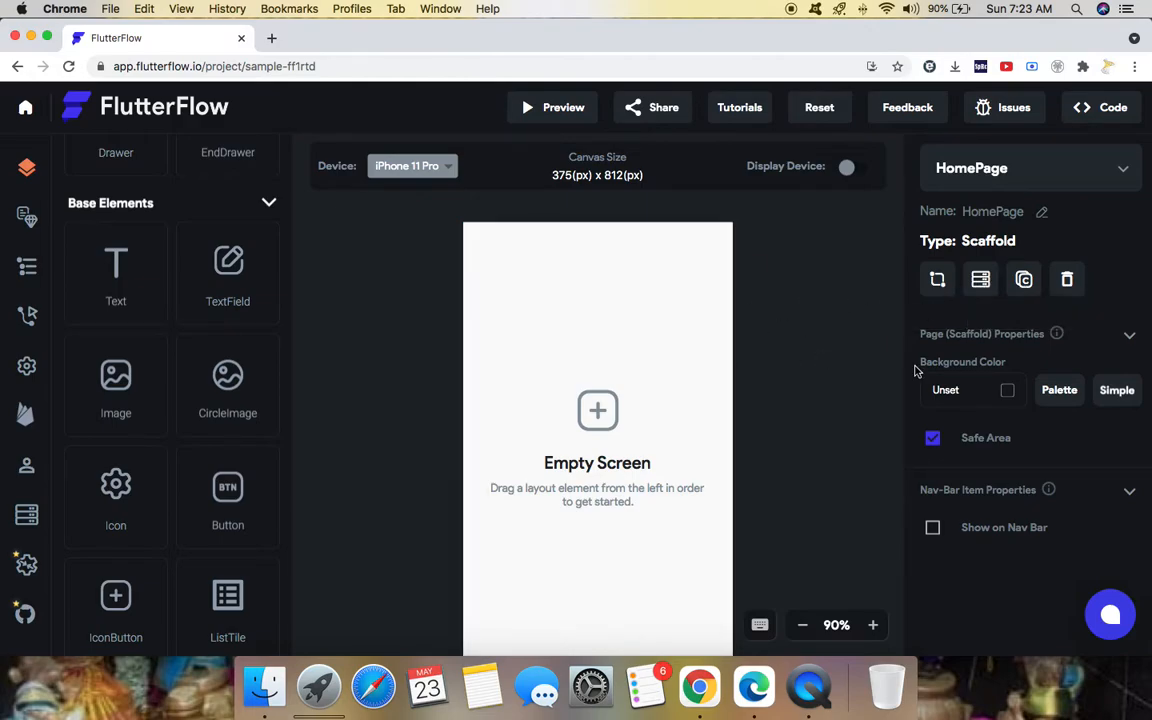
{"action": "mouse_move", "coordinate": [994, 257]}
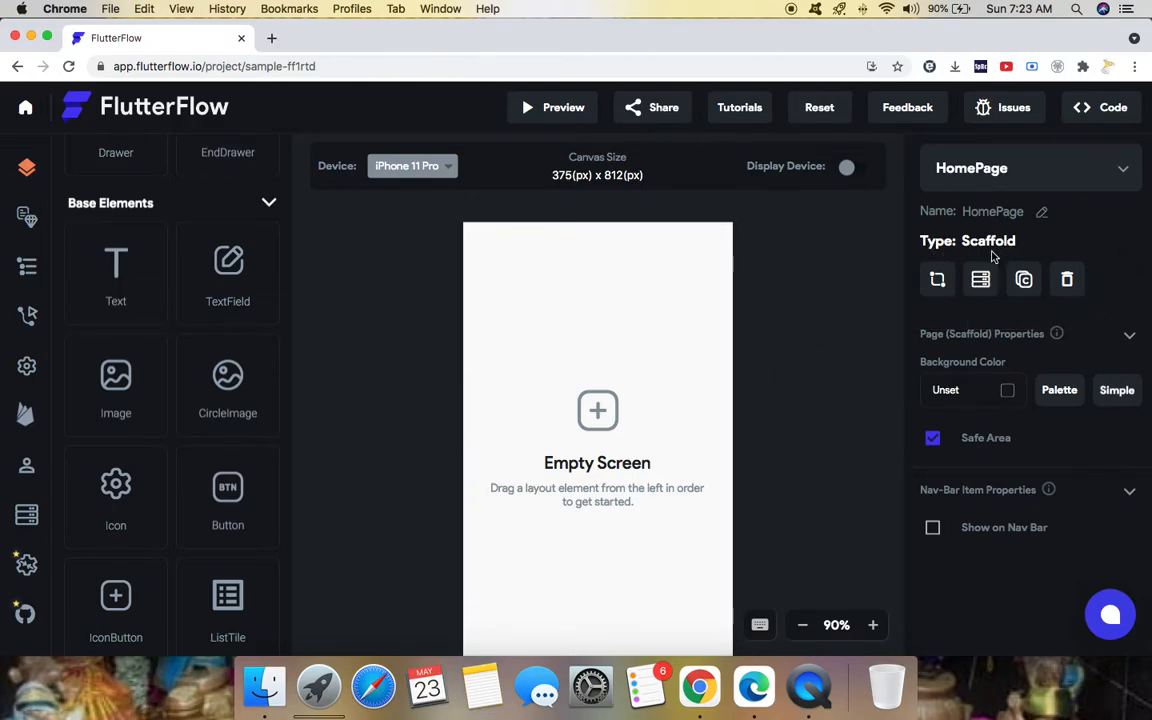
{"action": "right_click", "coordinate": [597, 400]}
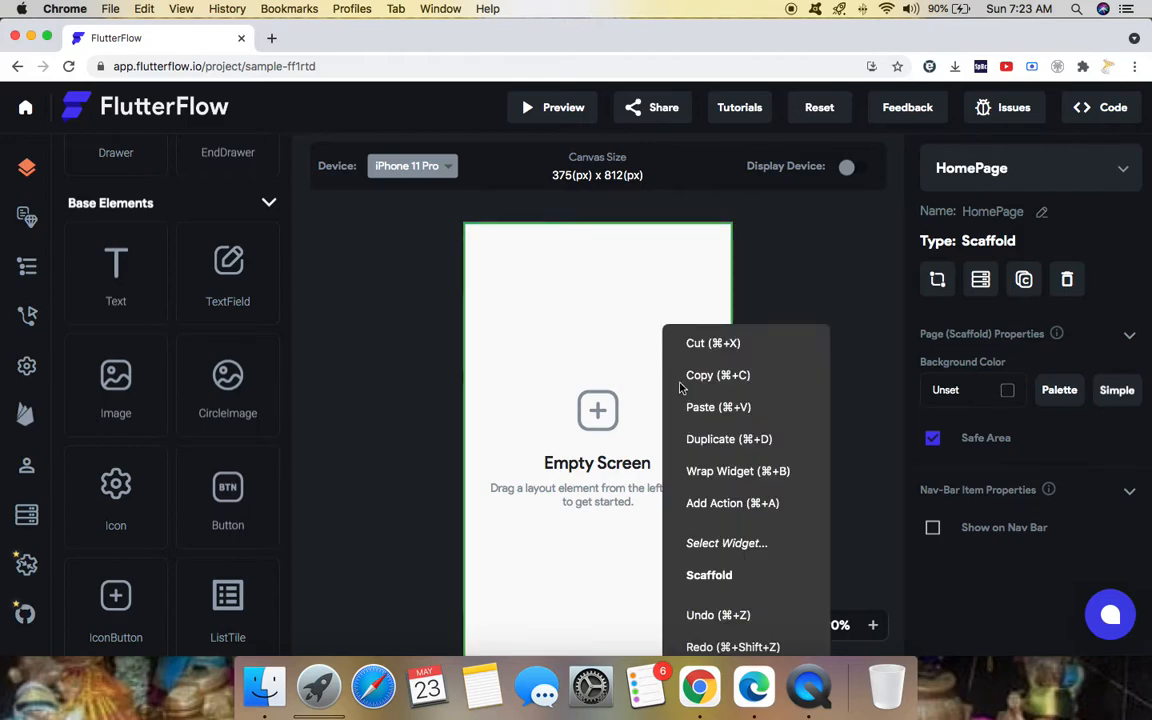
{"action": "mouse_move", "coordinate": [709, 575]}
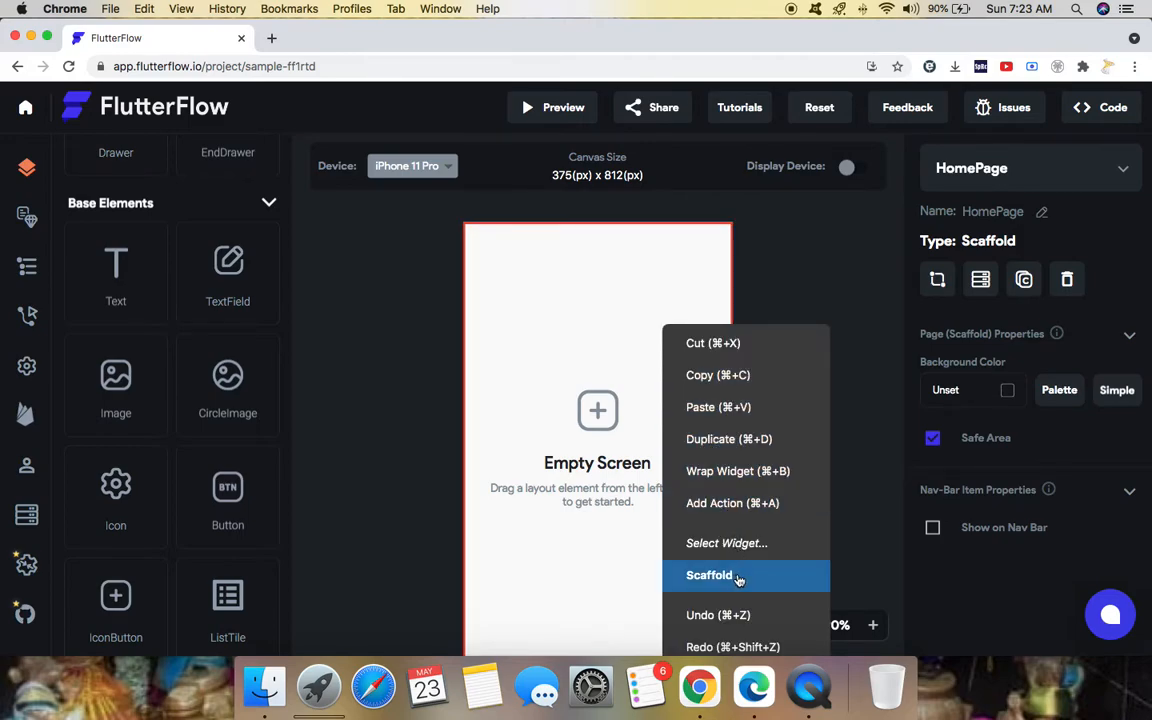
{"action": "left_click", "coordinate": [709, 574]}
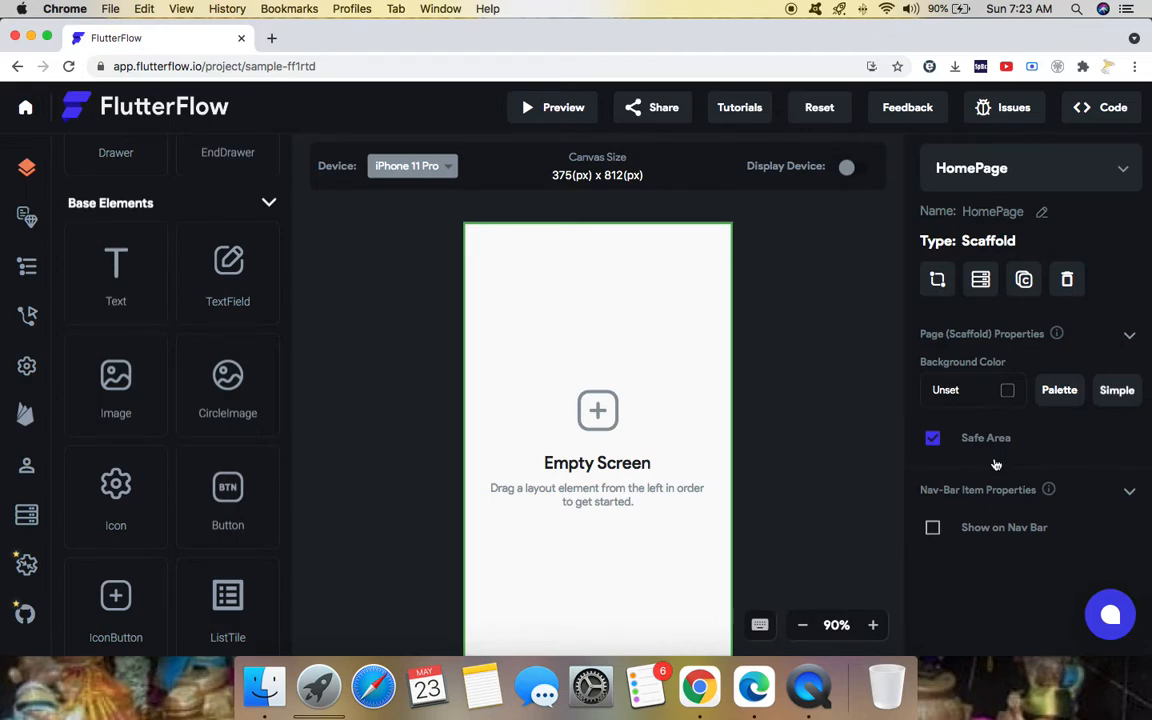
{"action": "left_click", "coordinate": [1129, 490]}
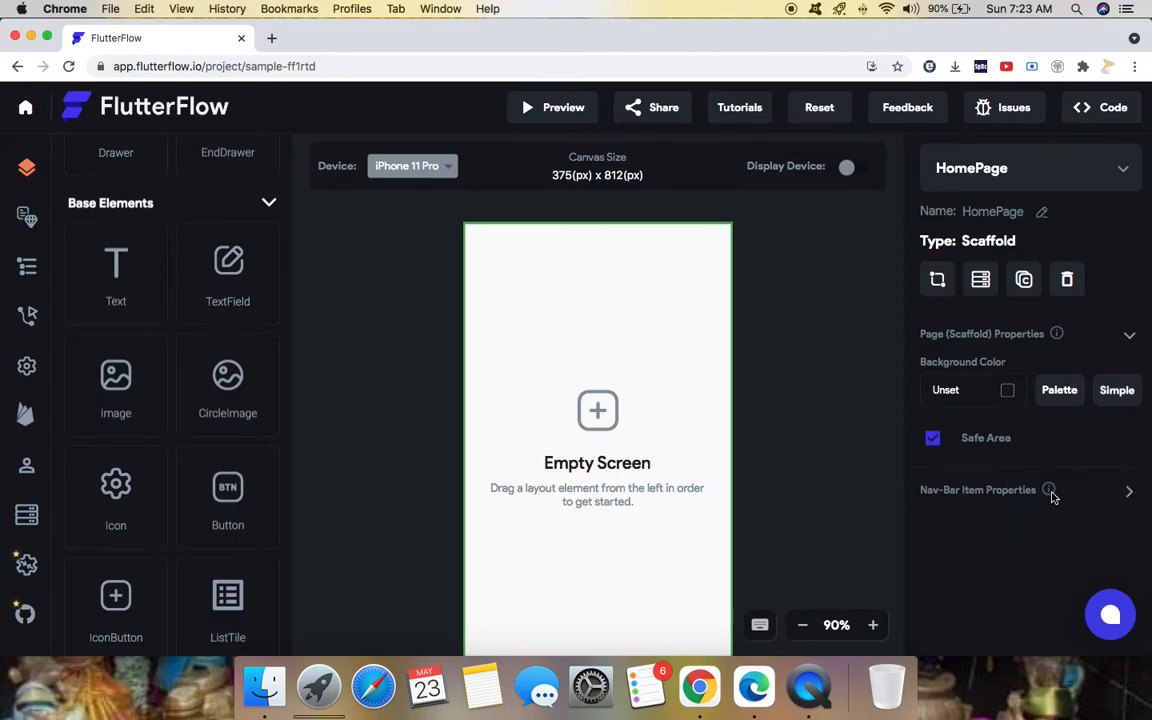
{"action": "left_click", "coordinate": [1128, 490]}
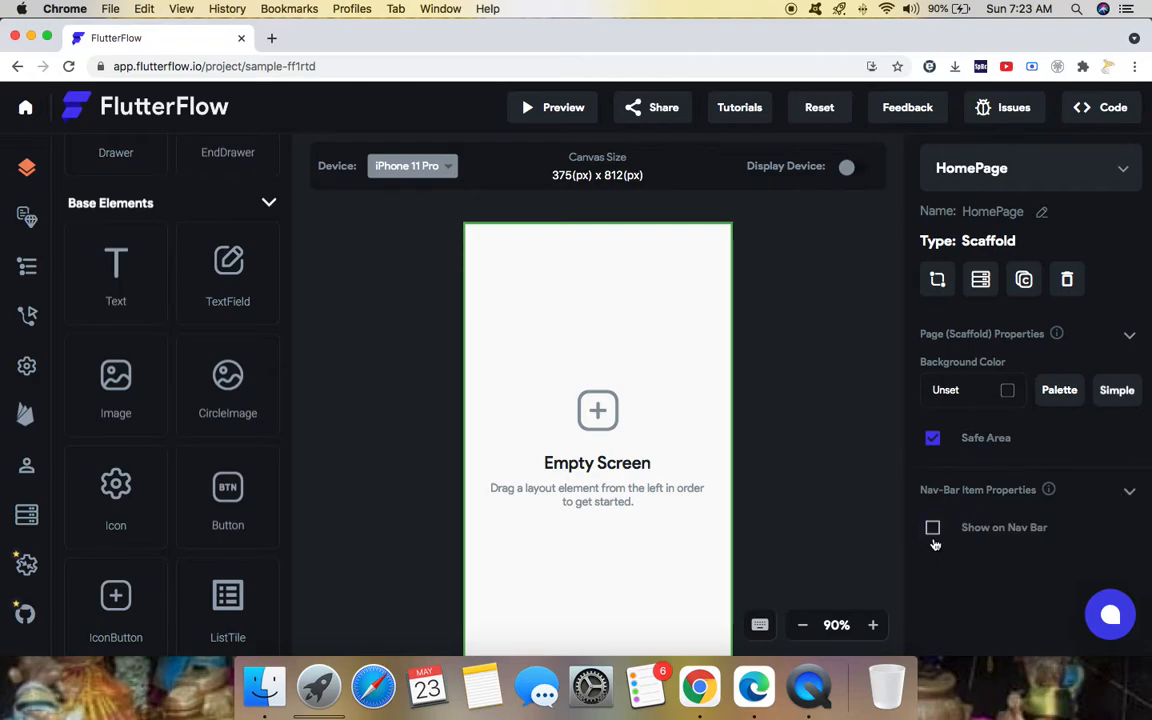
Enable Show on Nav Bar for HomePage.
{"action": "left_click", "coordinate": [932, 527]}
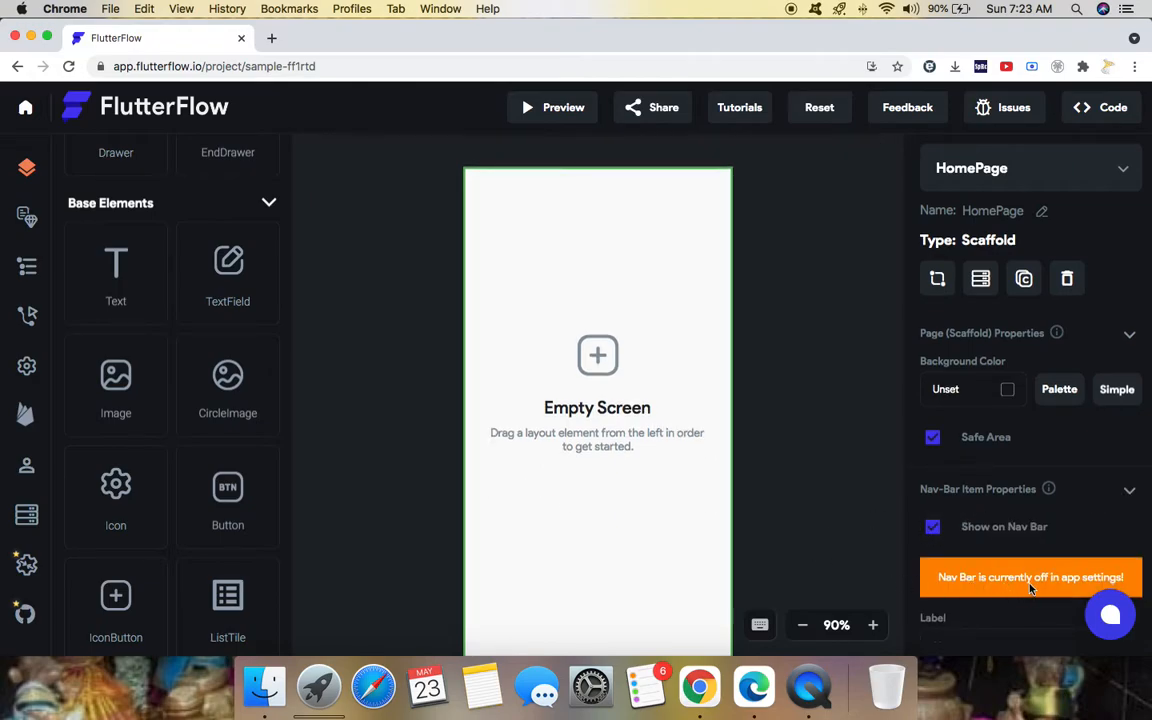
{"action": "mouse_move", "coordinate": [1100, 588]}
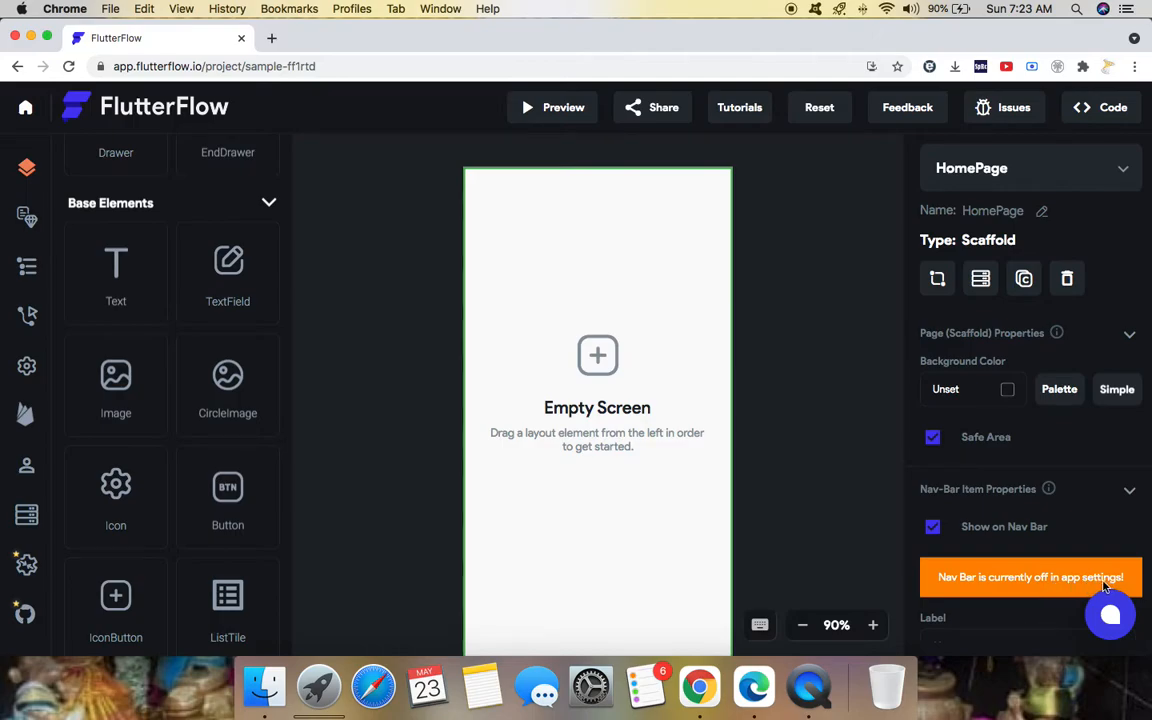
{"action": "mouse_move", "coordinate": [26, 367]}
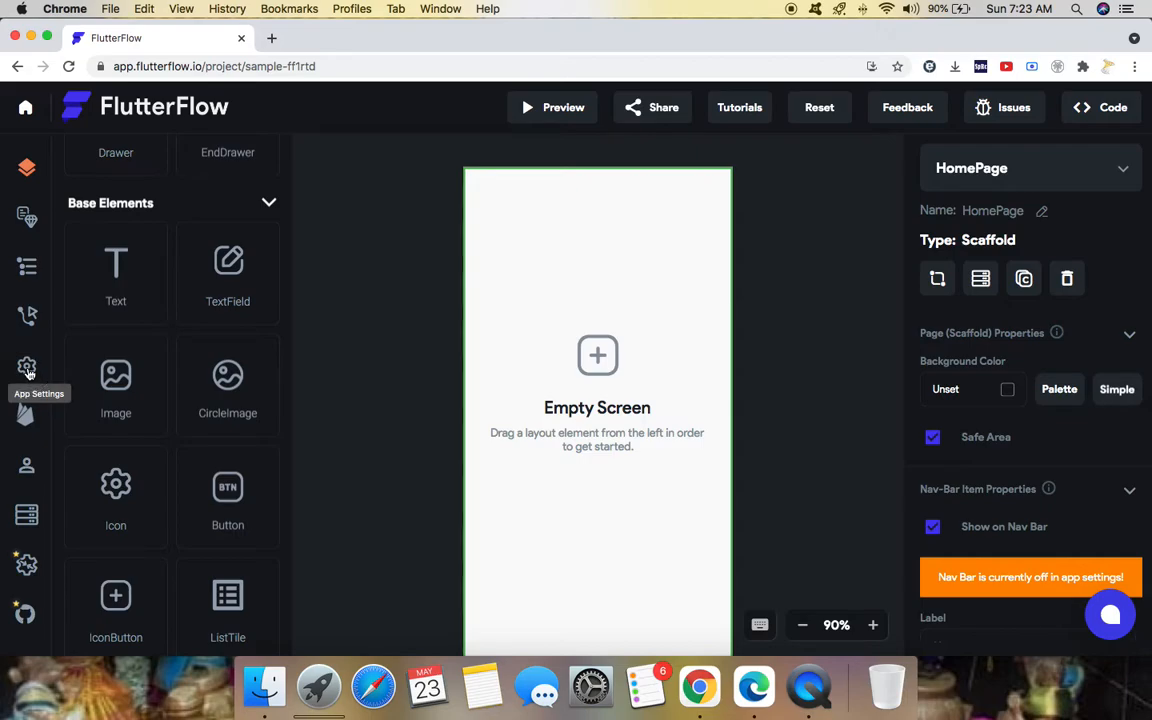
Turn on the nav bar app-wide in App Settings and return to the UI Builder.
{"action": "left_click", "coordinate": [26, 367]}
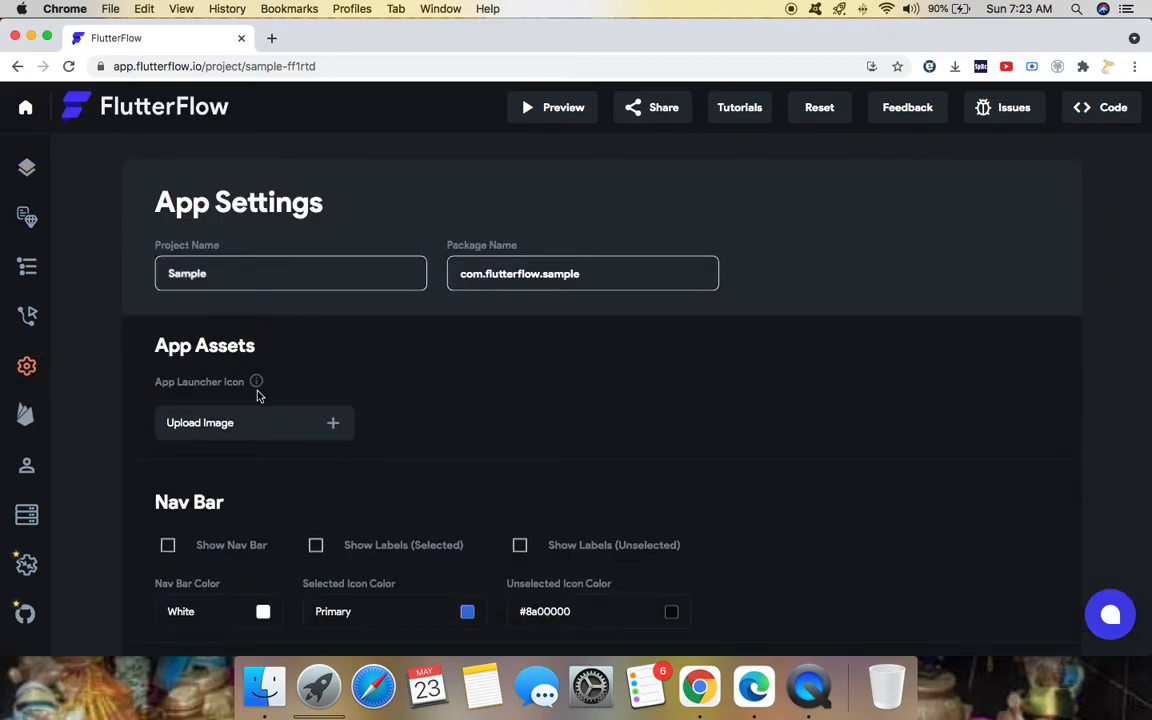
{"action": "scroll", "scroll_direction": "down", "scroll_amount": 3}
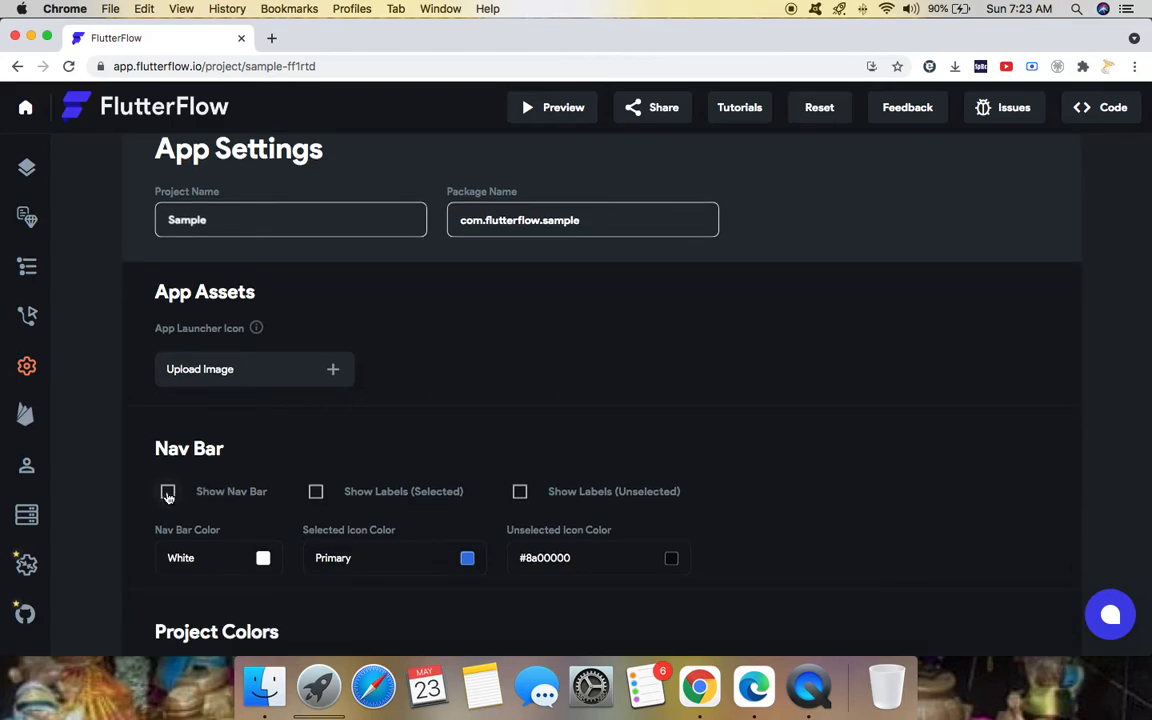
{"action": "left_click", "coordinate": [168, 491]}
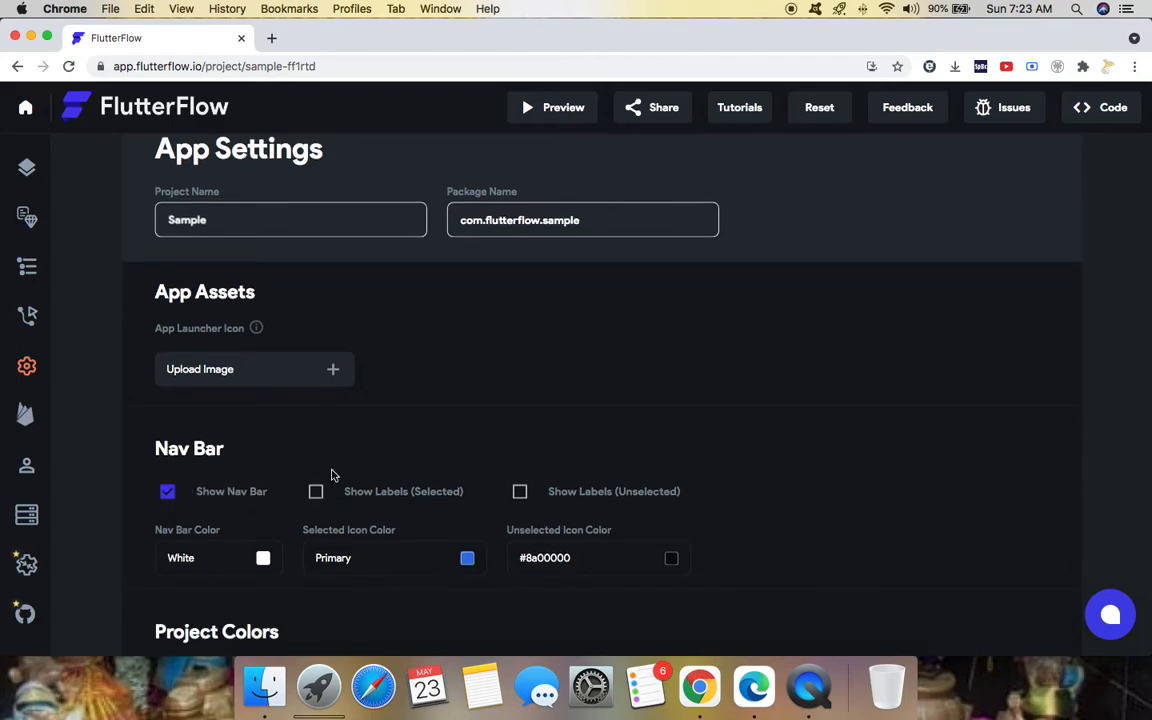
{"action": "scroll", "scroll_direction": "down", "scroll_amount": 3}
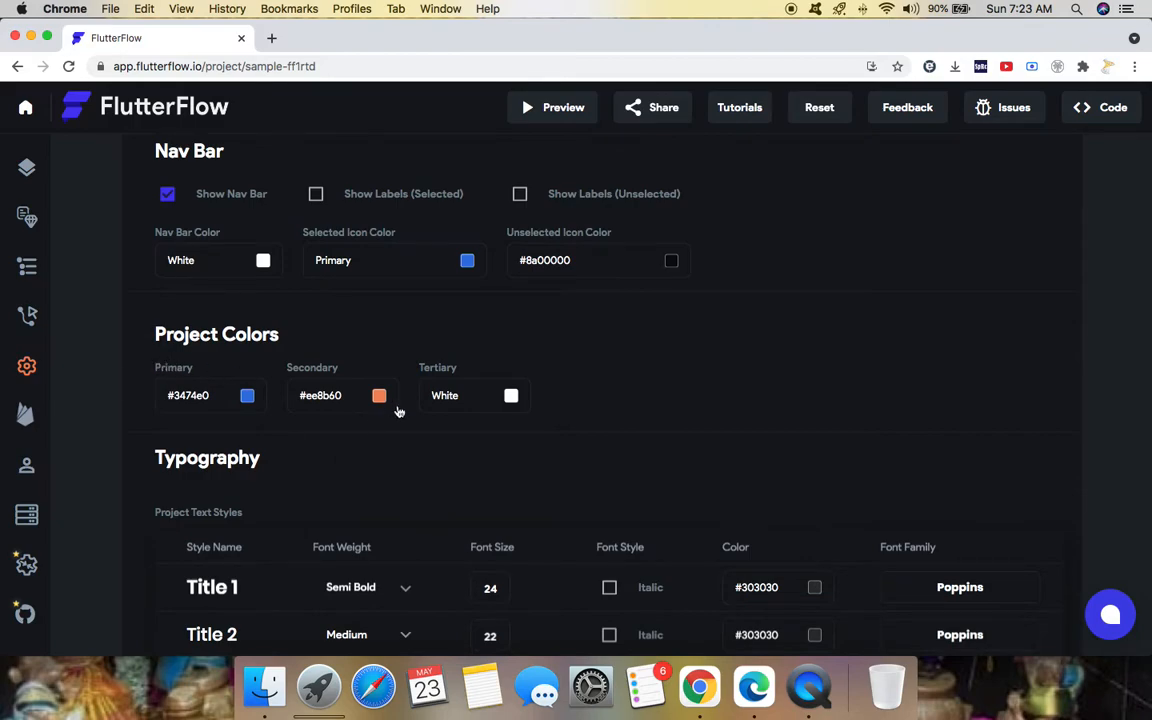
{"action": "scroll", "scroll_direction": "down", "scroll_amount": 3}
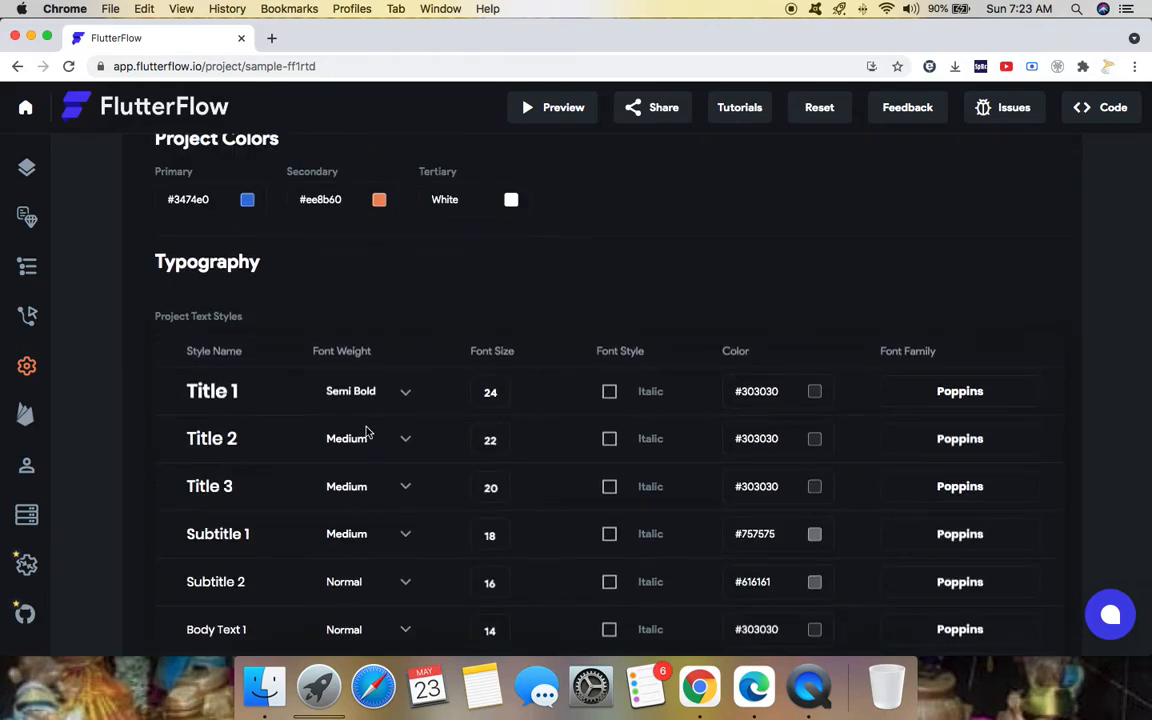
{"action": "scroll", "scroll_direction": "up", "scroll_amount": 3}
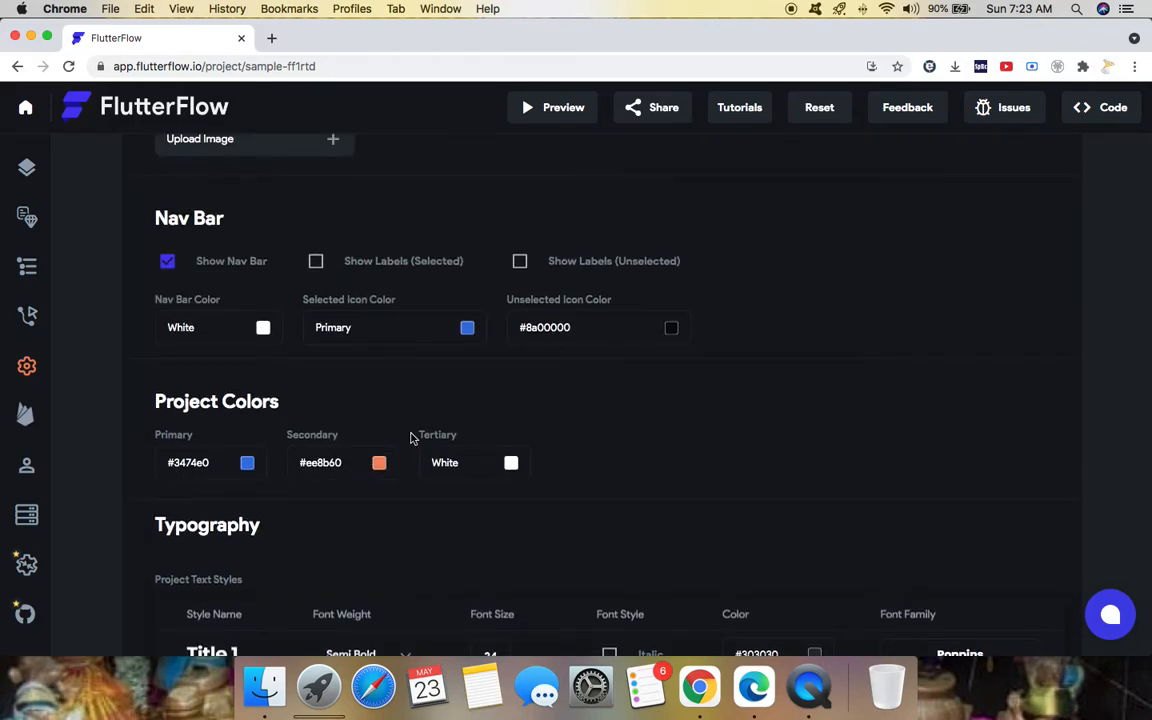
{"action": "scroll", "scroll_direction": "up", "scroll_amount": 3}
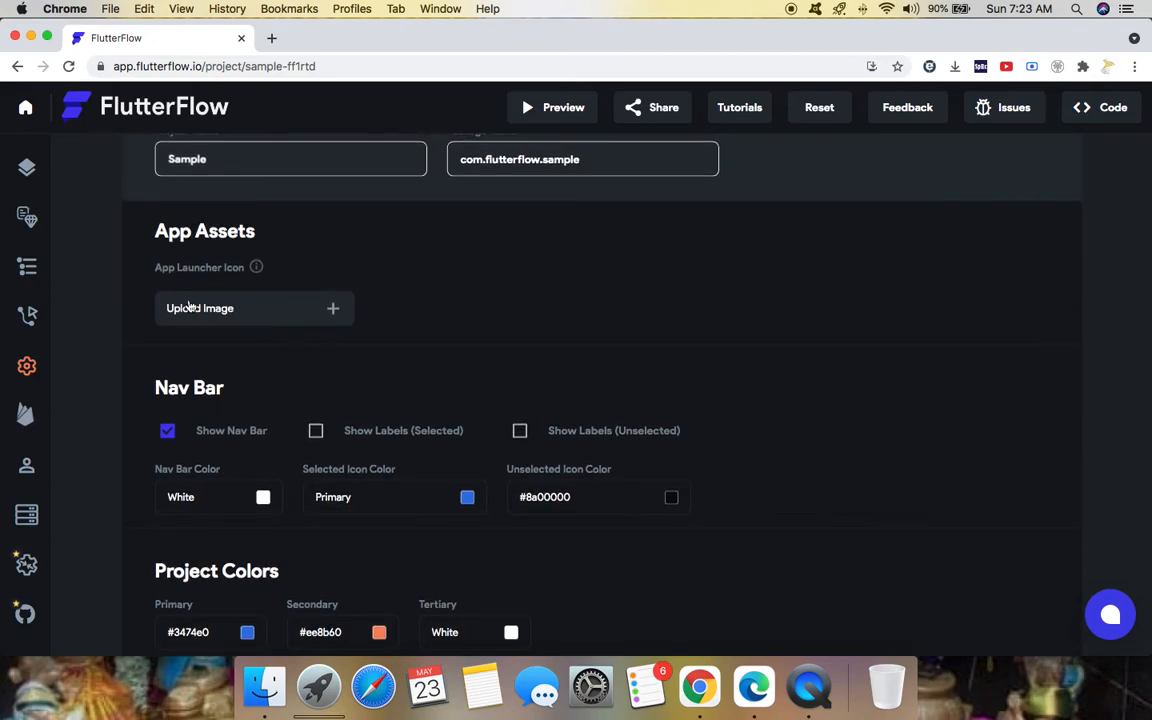
{"action": "mouse_move", "coordinate": [256, 267]}
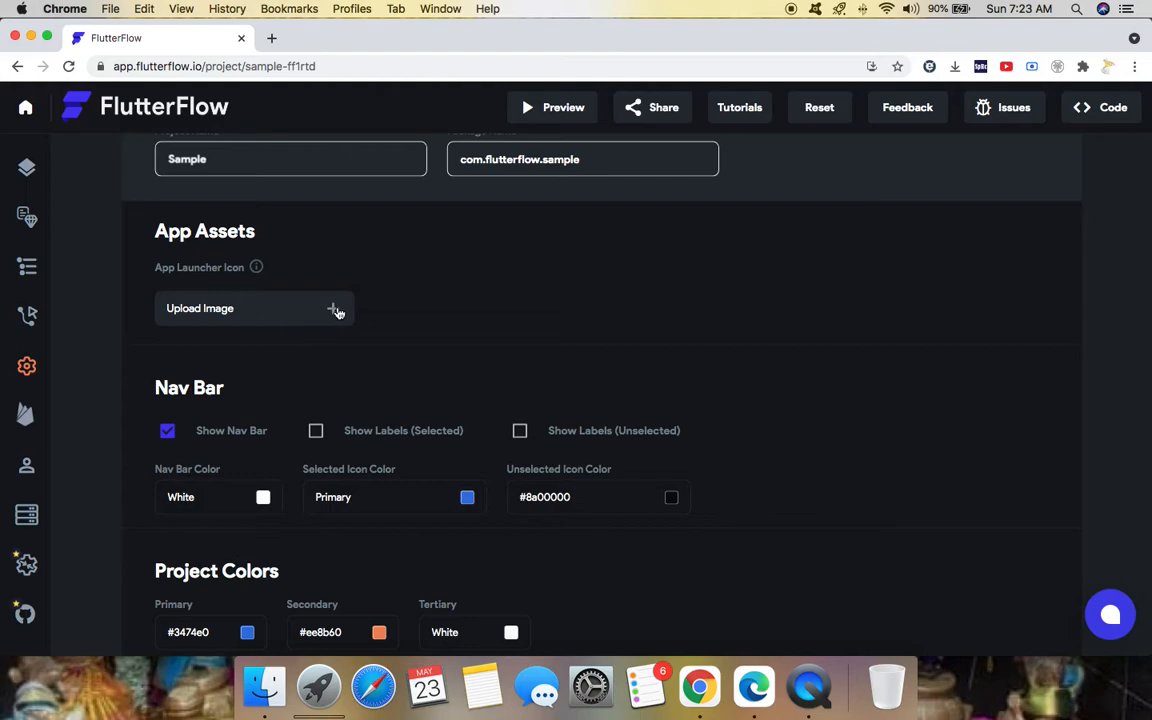
{"action": "scroll", "scroll_direction": "up", "scroll_amount": 3}
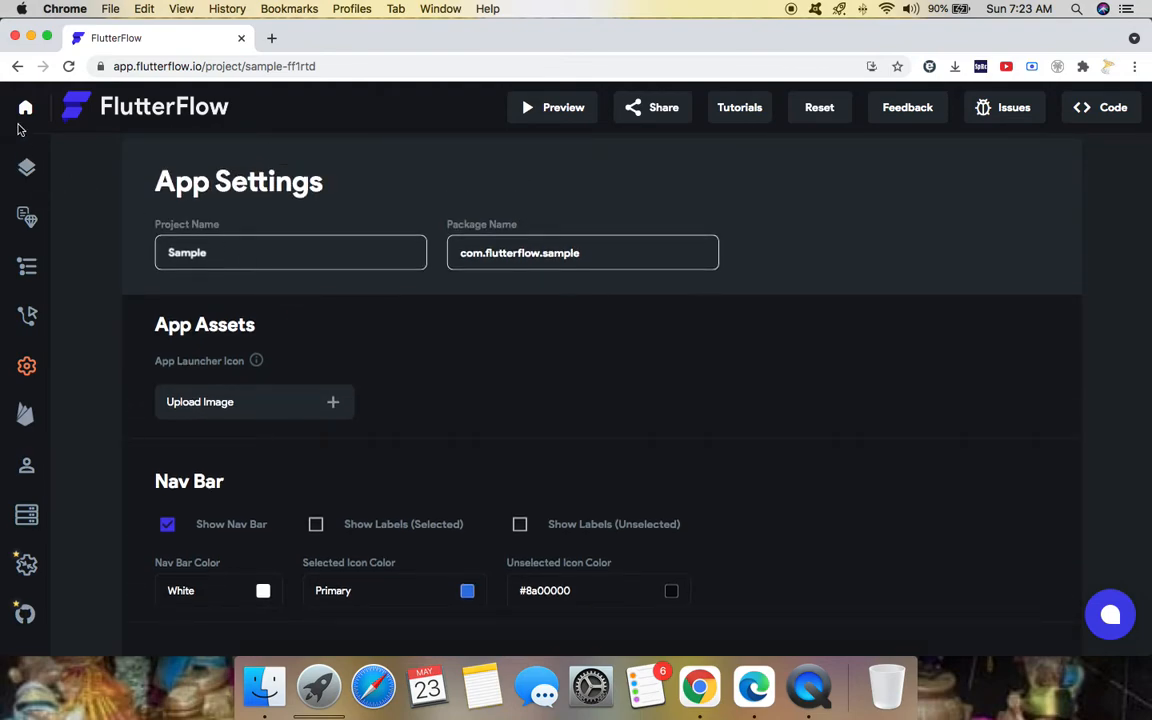
{"action": "mouse_move", "coordinate": [26, 167]}
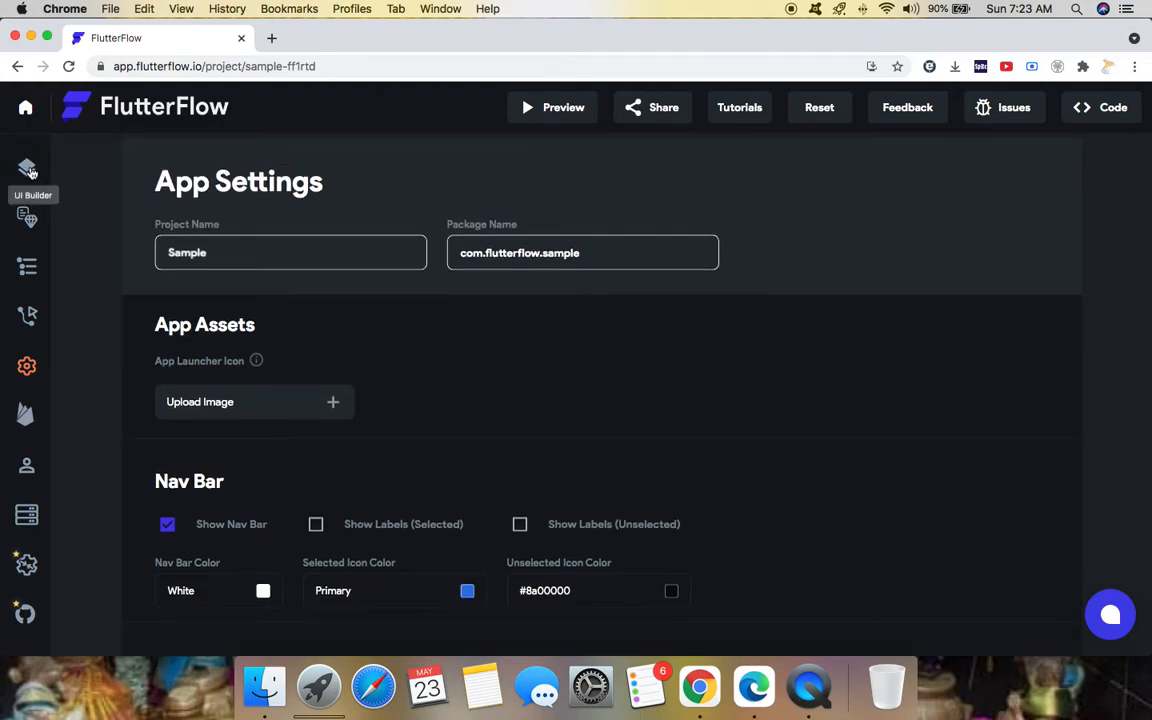
{"action": "left_click", "coordinate": [27, 167]}
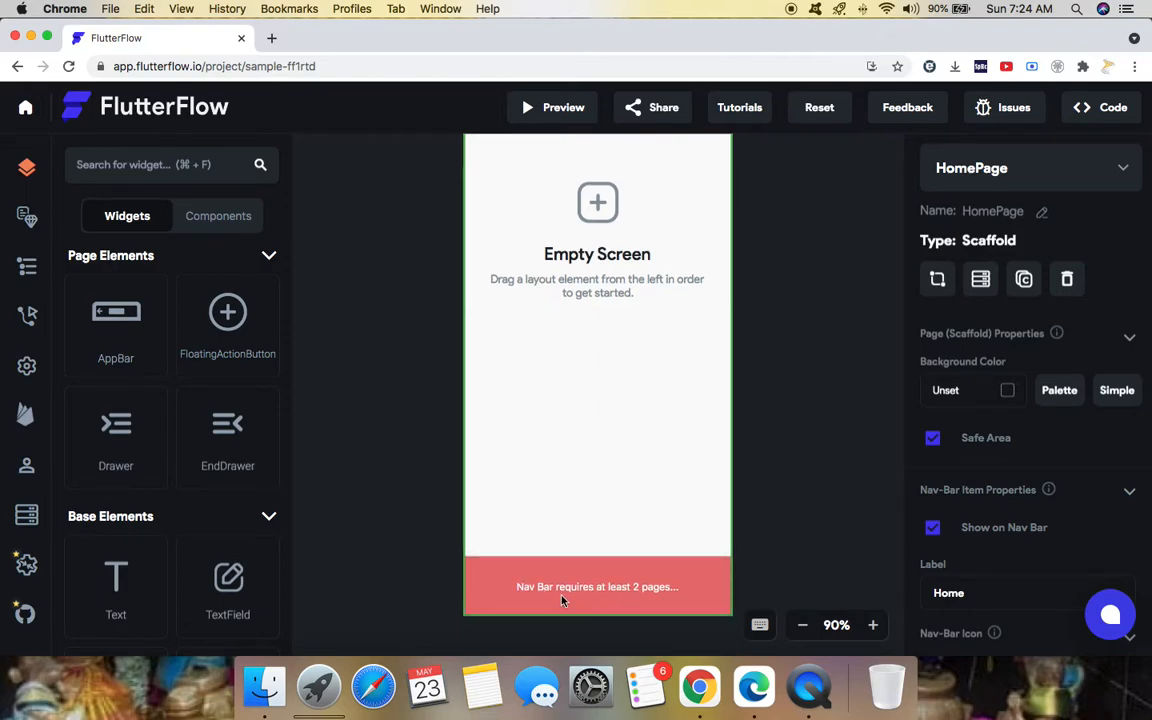
{"action": "mouse_move", "coordinate": [1048, 194]}
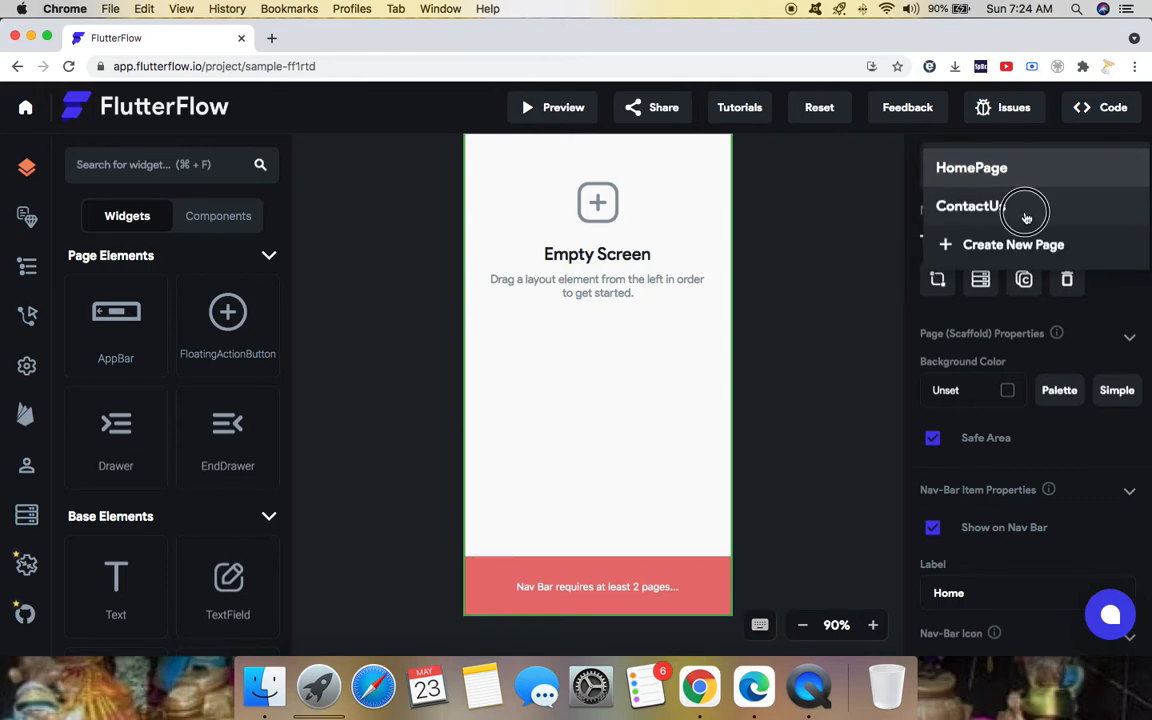
Enable Show on Nav Bar for ContactUs, switch to HomePage and launch the preview.
{"action": "left_click", "coordinate": [967, 206]}
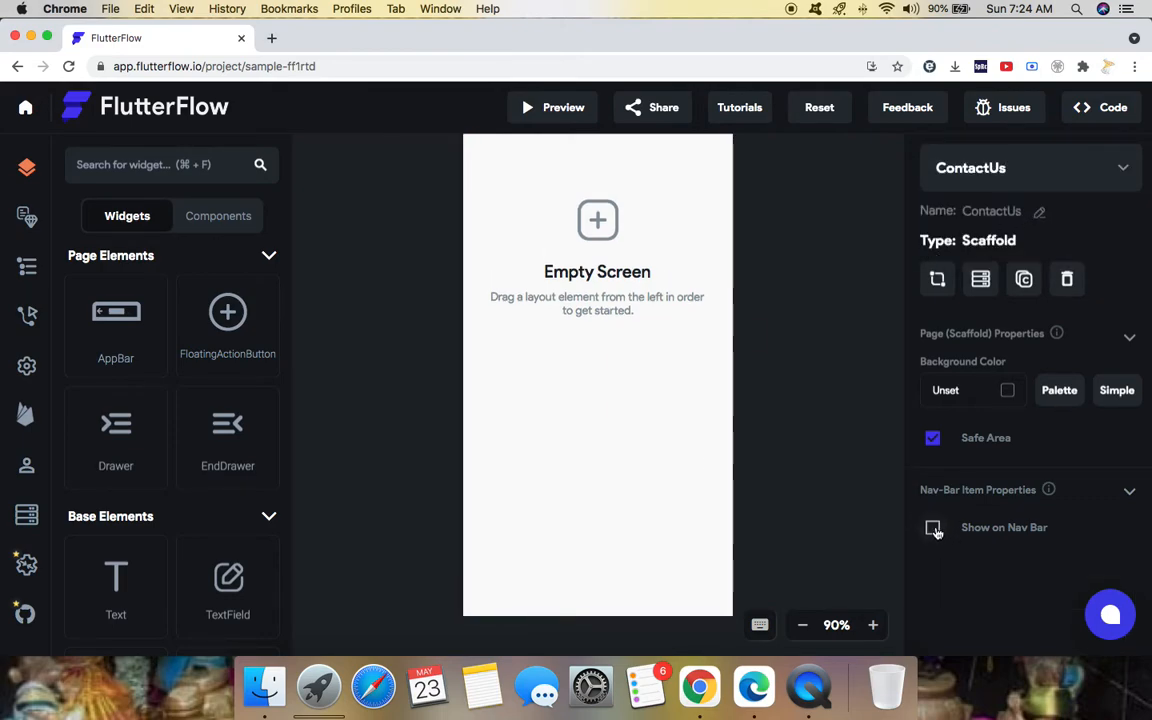
{"action": "left_click", "coordinate": [932, 527]}
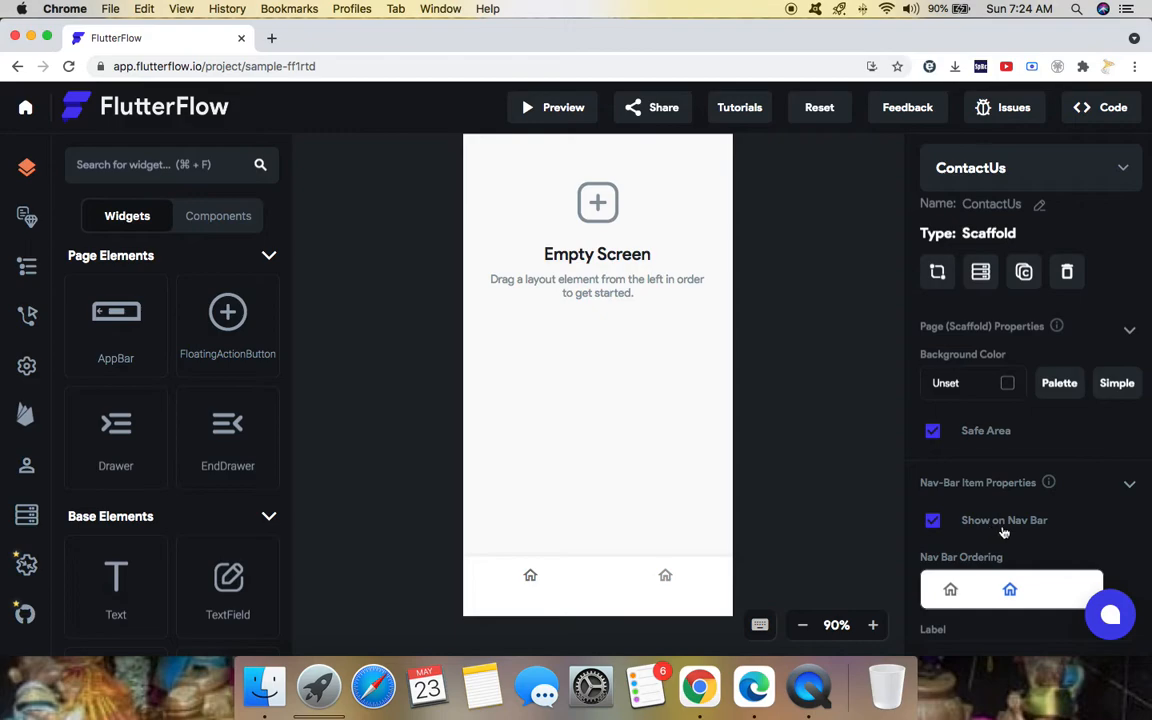
{"action": "mouse_move", "coordinate": [950, 597]}
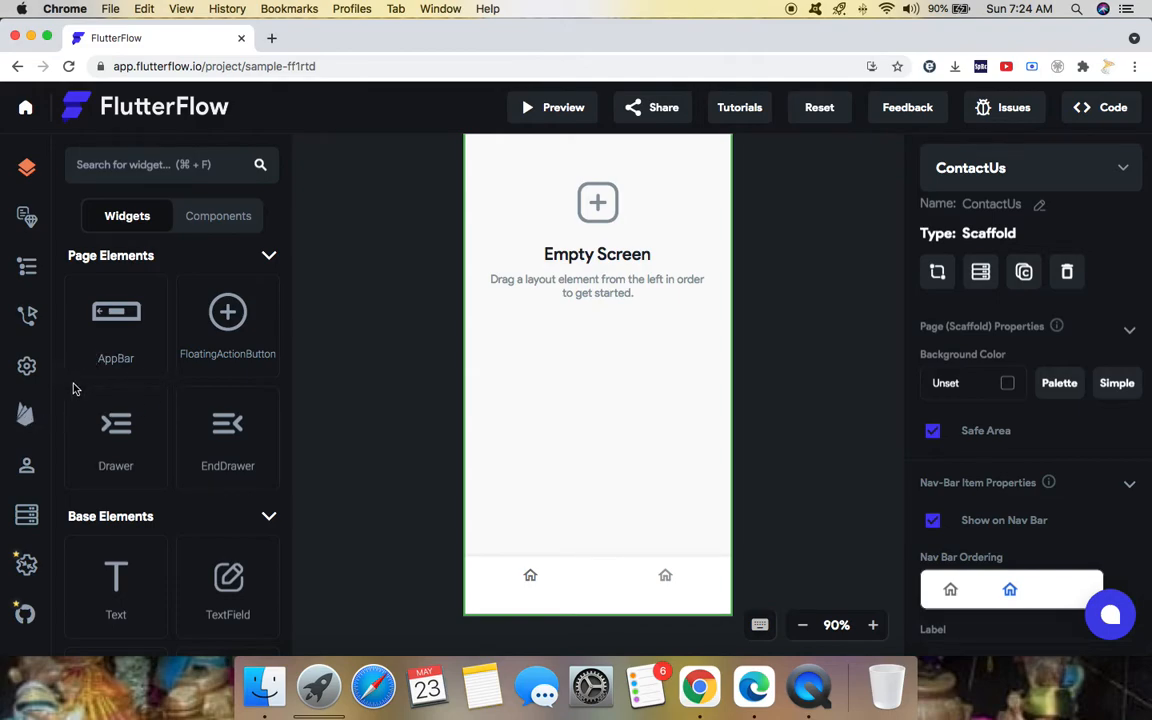
{"action": "mouse_move", "coordinate": [547, 301]}
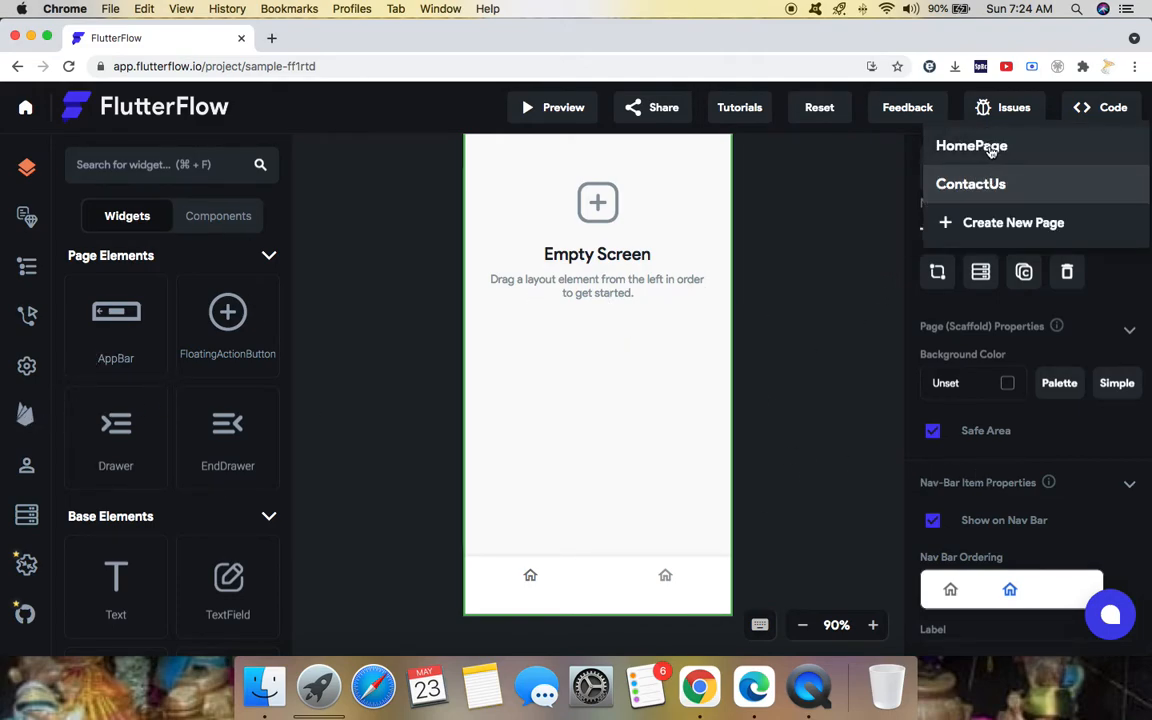
{"action": "left_click", "coordinate": [971, 145]}
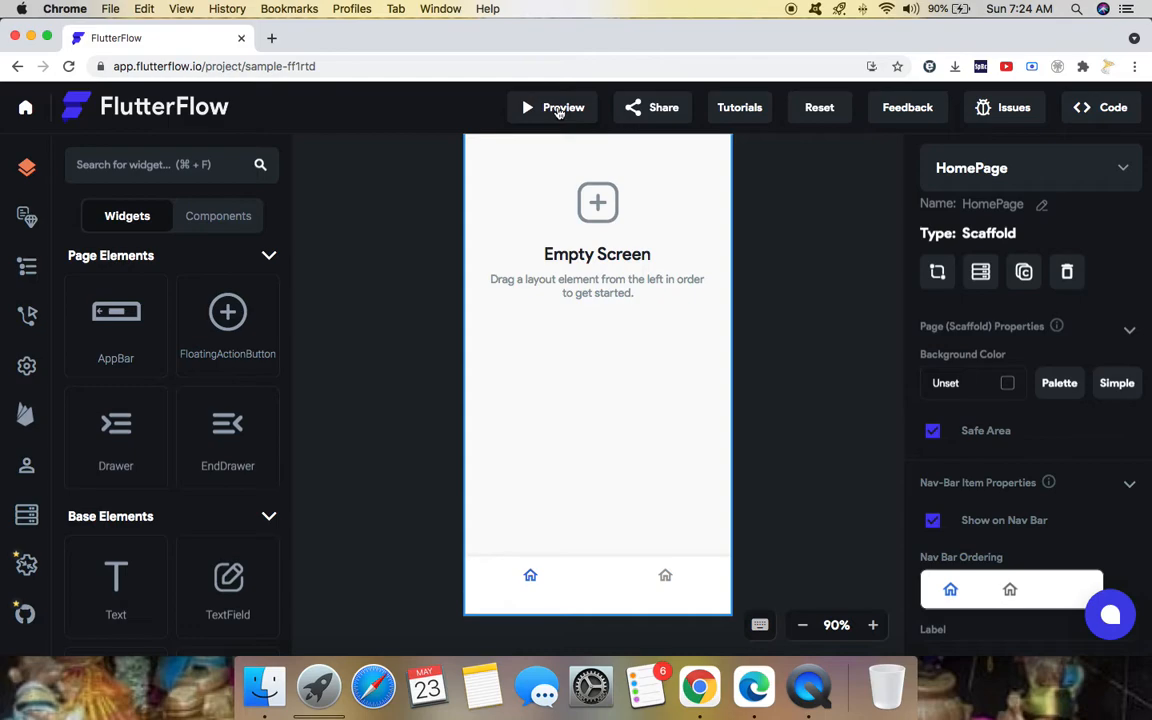
{"action": "left_click", "coordinate": [552, 107]}
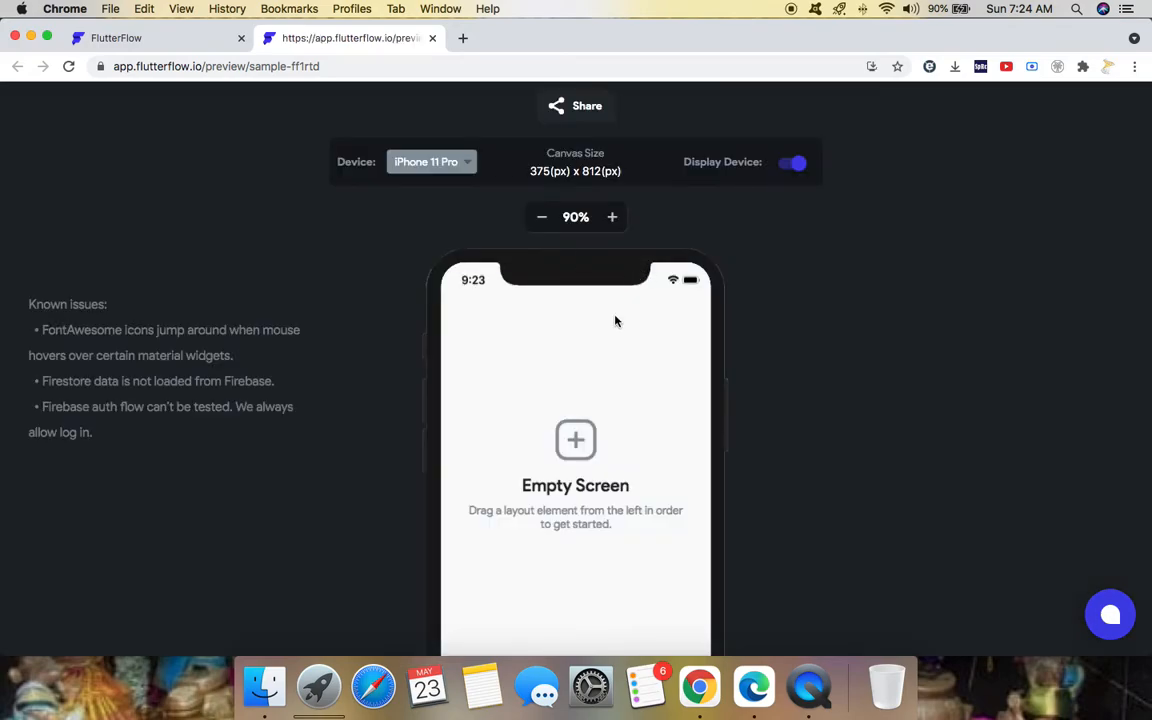
Preview the app on Galaxy S20+ and Pixel 3a, then close the preview.
{"action": "scroll", "scroll_direction": "down", "scroll_amount": 3}
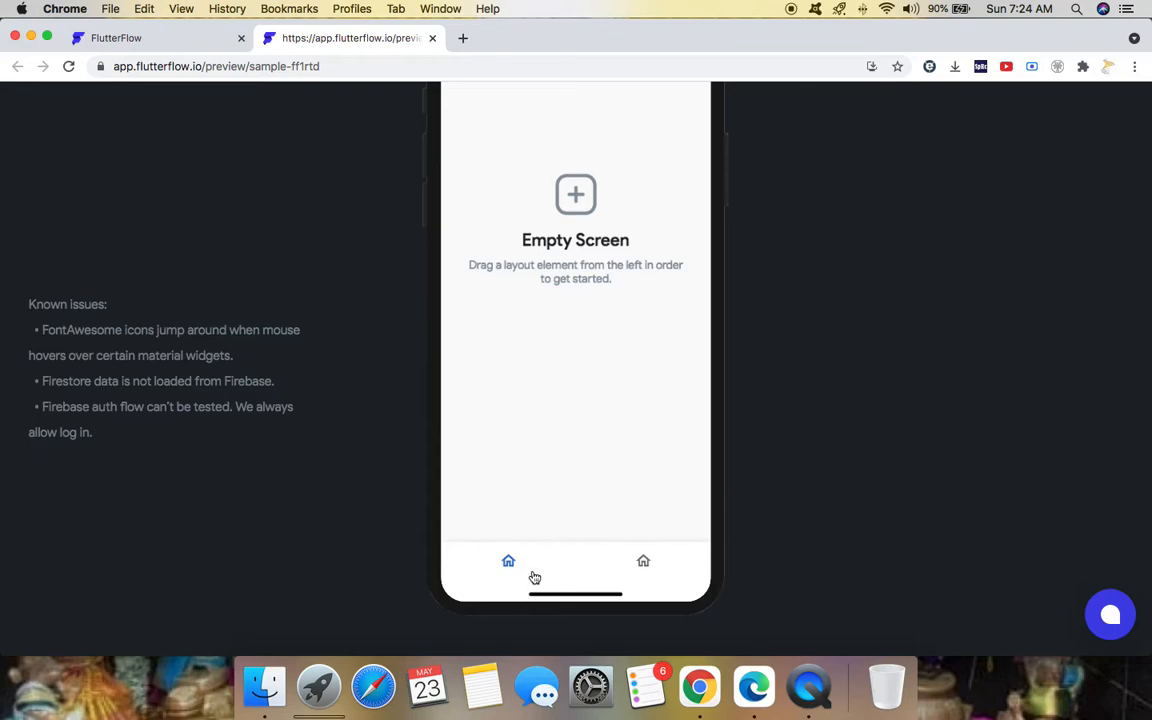
{"action": "mouse_move", "coordinate": [641, 563]}
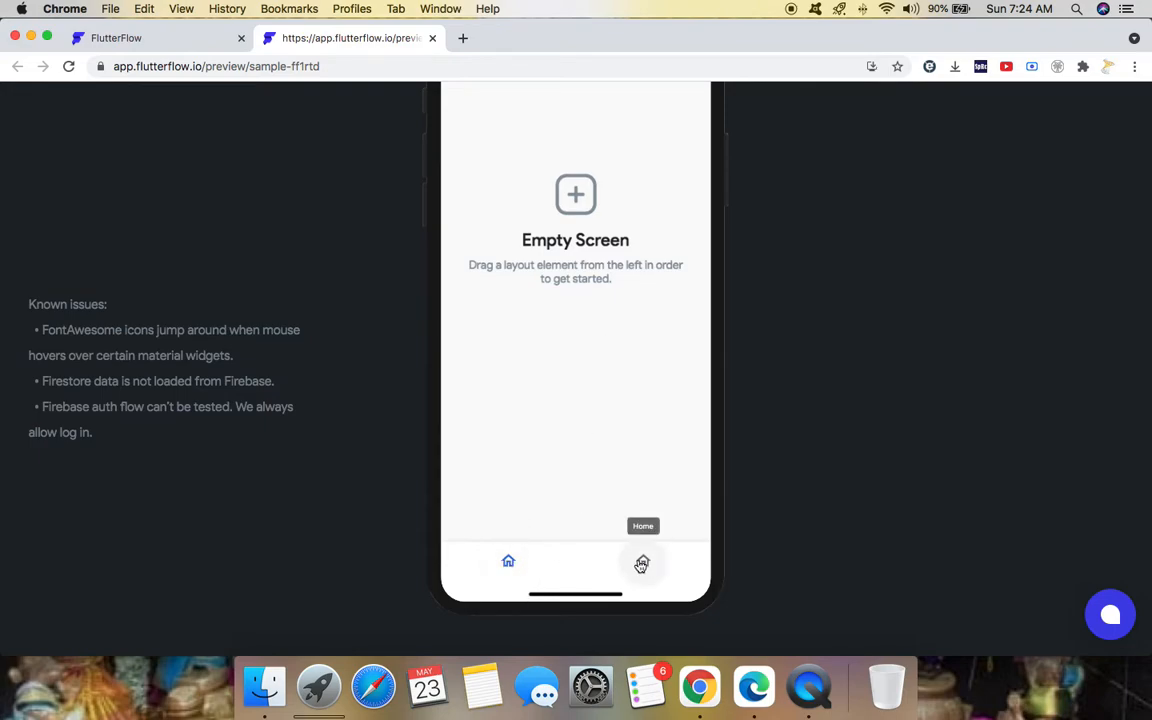
{"action": "scroll", "scroll_direction": "up", "scroll_amount": 3}
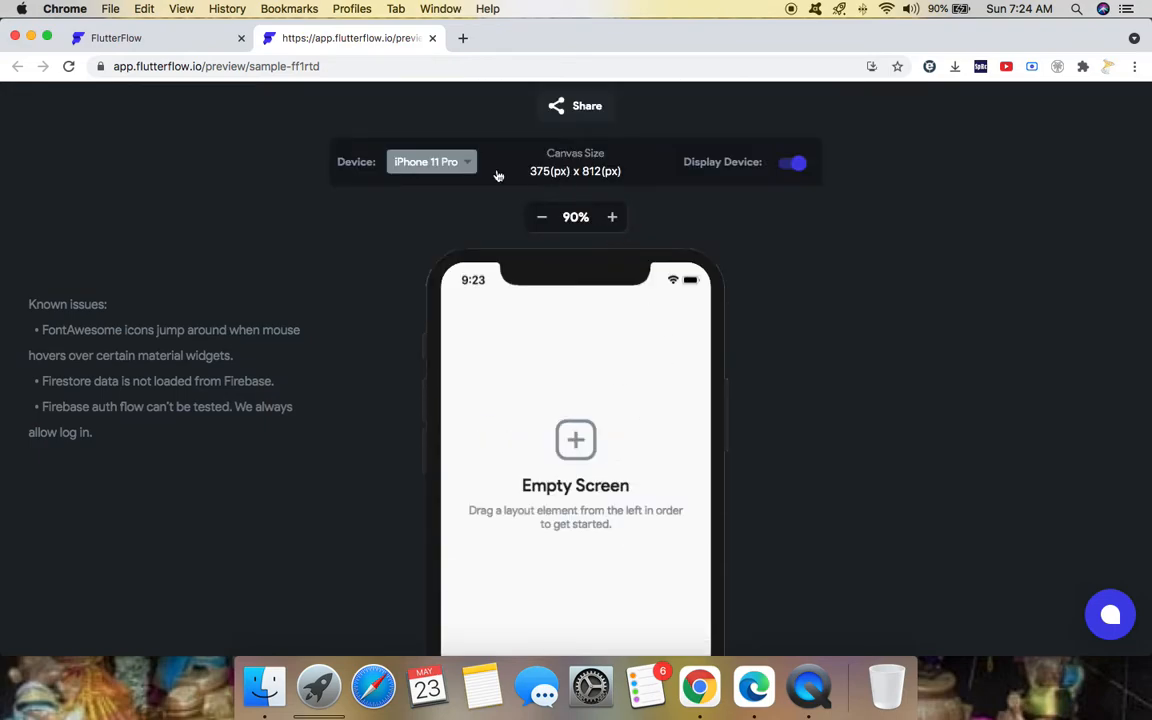
{"action": "left_click", "coordinate": [430, 161]}
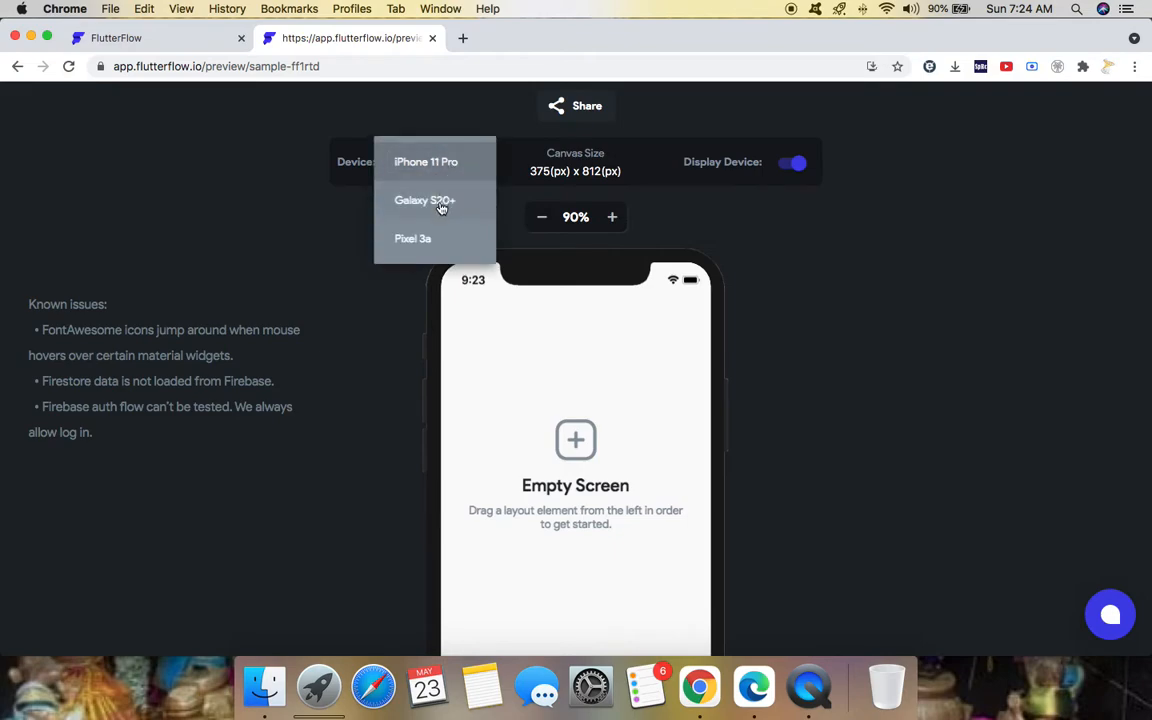
{"action": "left_click", "coordinate": [424, 200]}
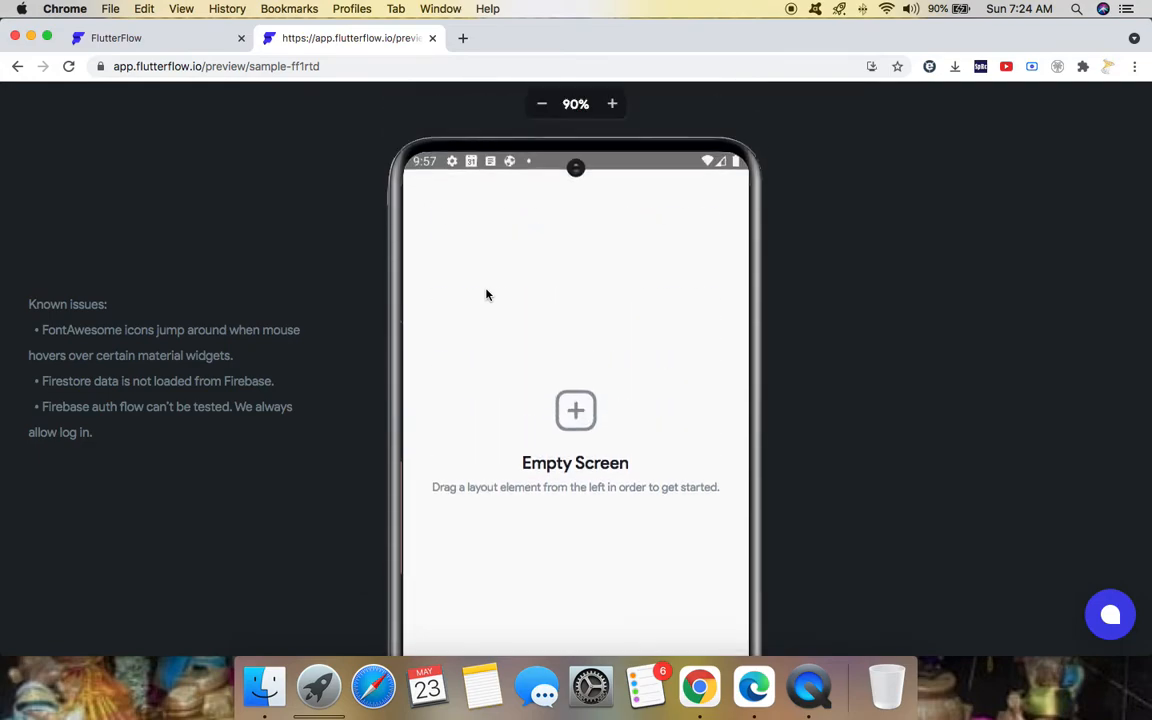
{"action": "left_click", "coordinate": [355, 161]}
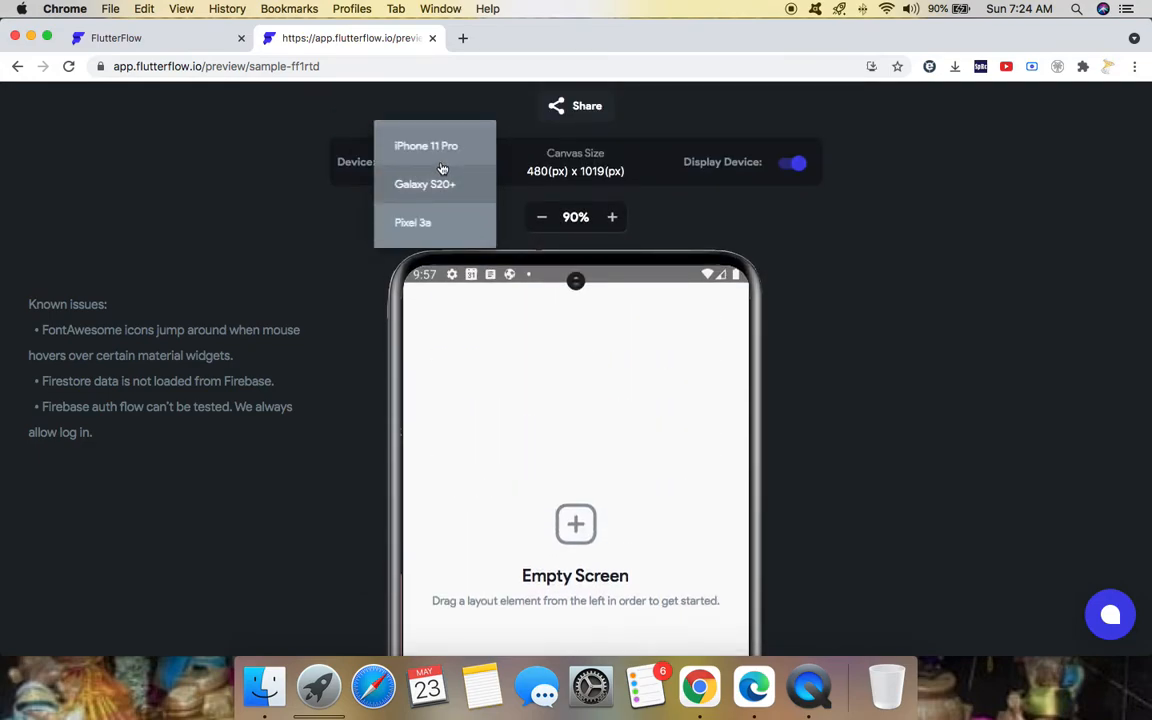
{"action": "left_click", "coordinate": [413, 222]}
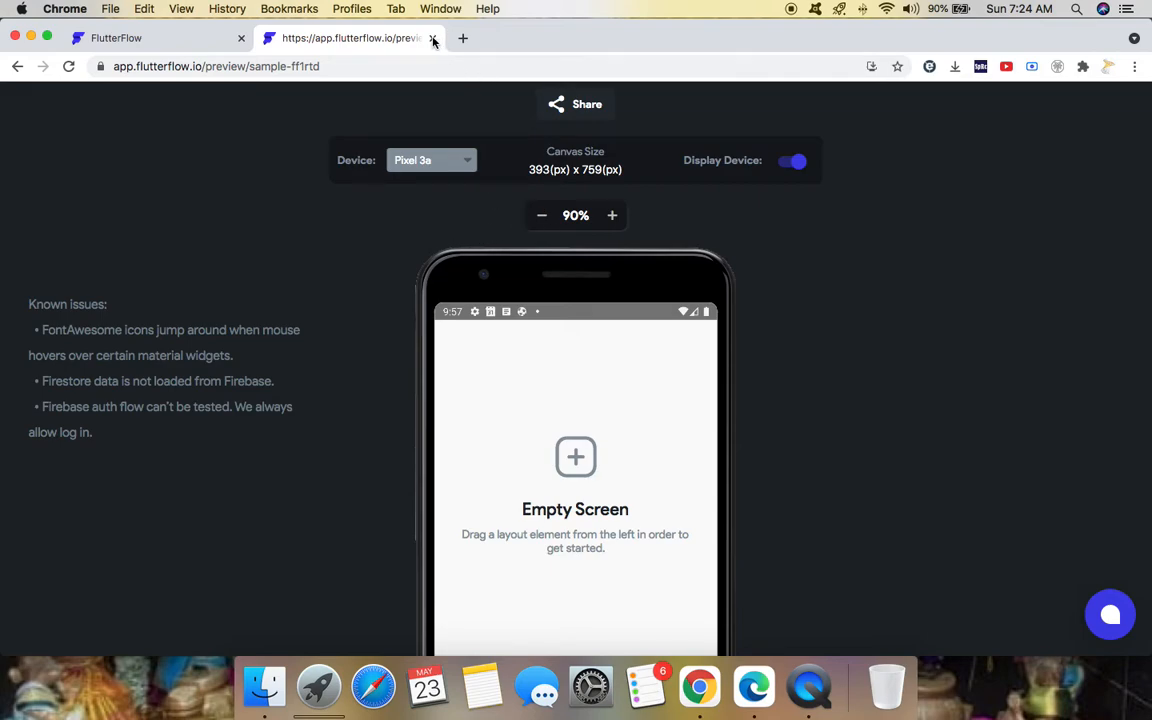
{"action": "left_click", "coordinate": [433, 38]}
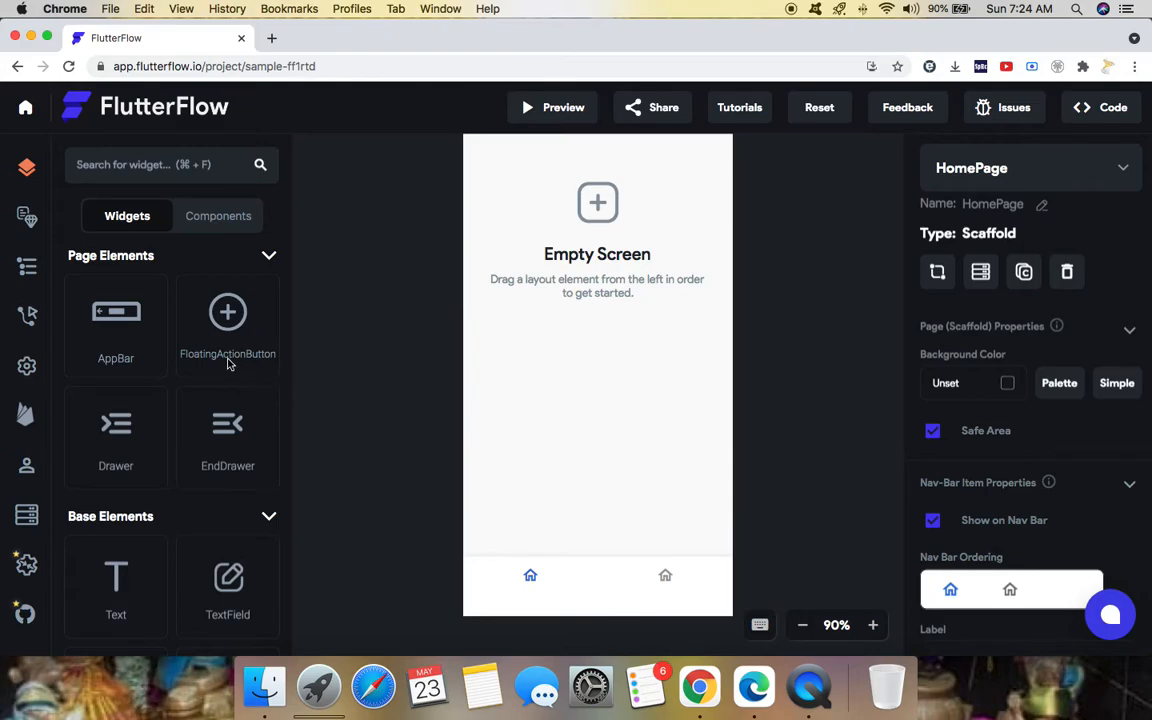
Drag a CircleImage onto the HomePage canvas and zoom out slightly.
{"action": "scroll", "scroll_direction": "down", "scroll_amount": 3}
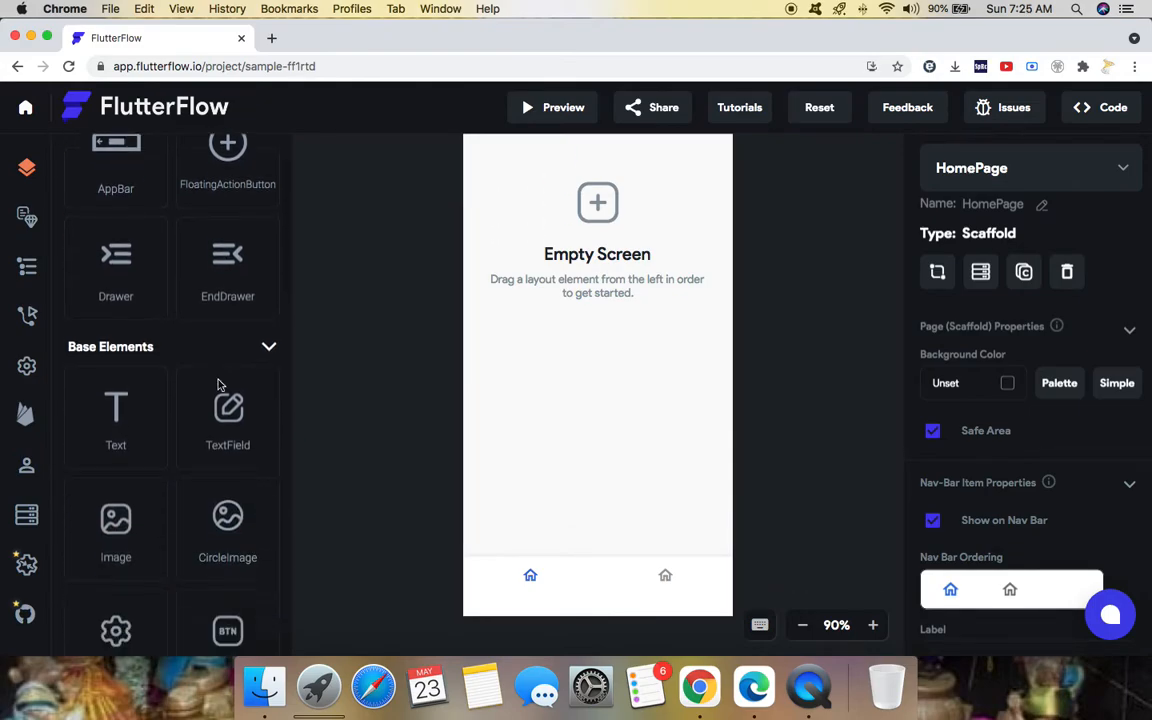
{"action": "scroll", "scroll_direction": "down", "scroll_amount": 3}
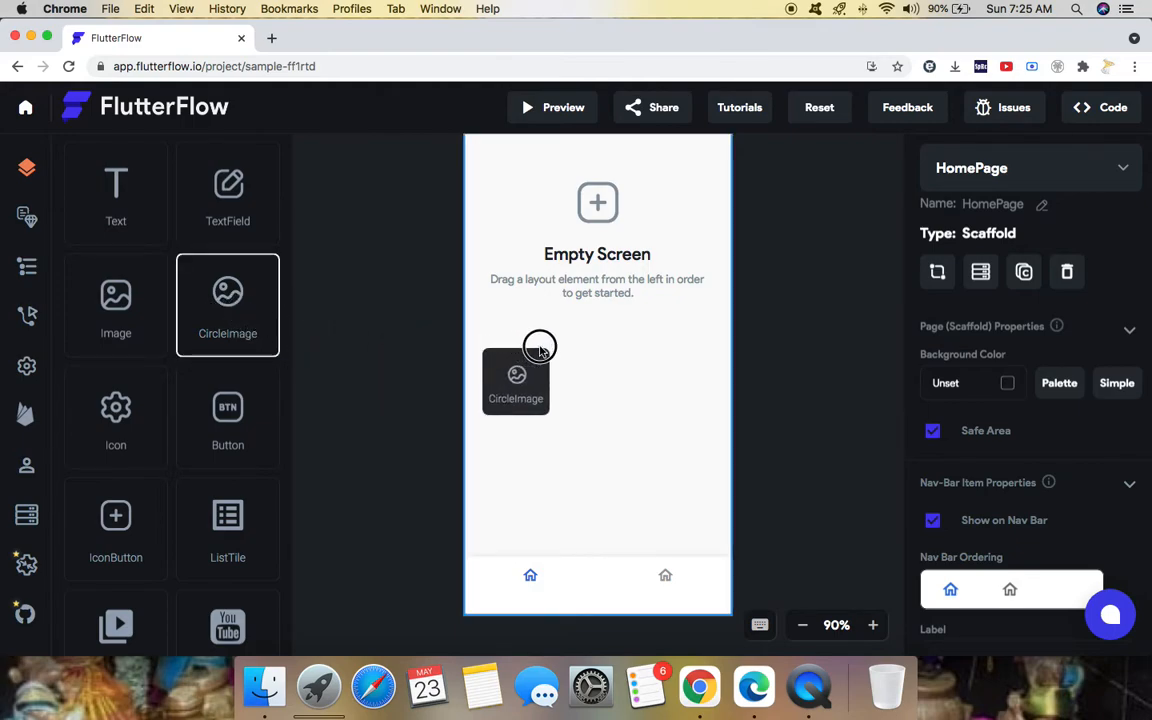
{"action": "left_click_drag", "start_coordinate": [227, 290], "coordinate": [516, 380]}
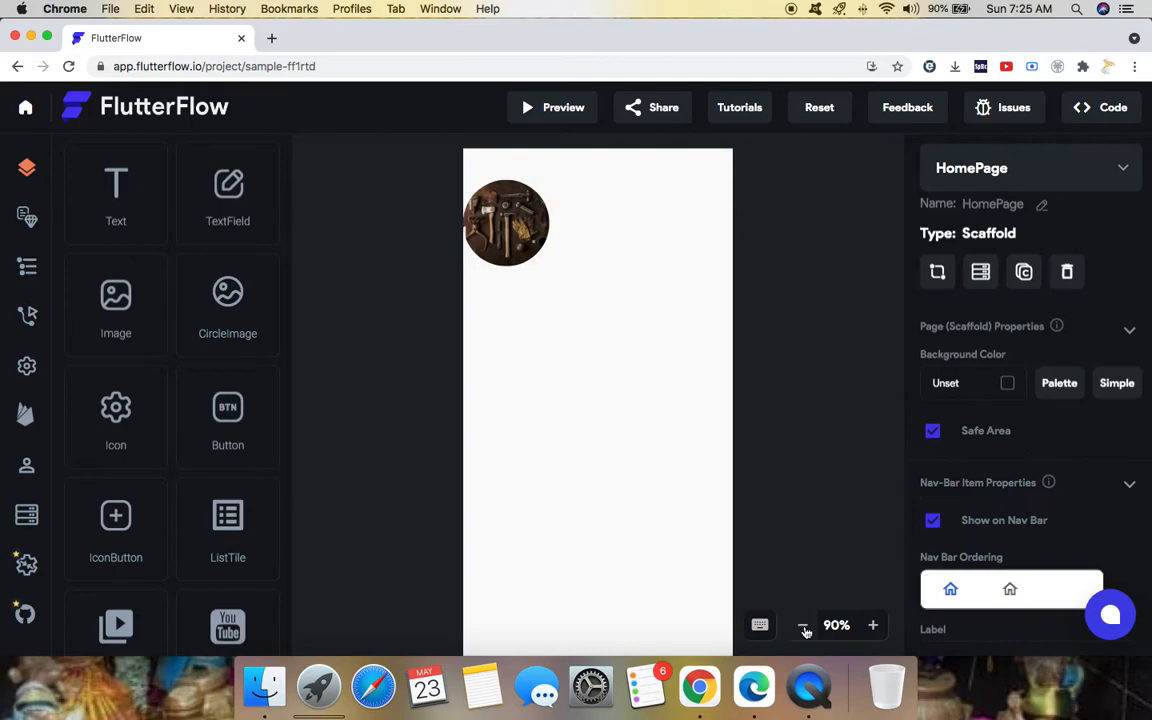
{"action": "left_click", "coordinate": [506, 222]}
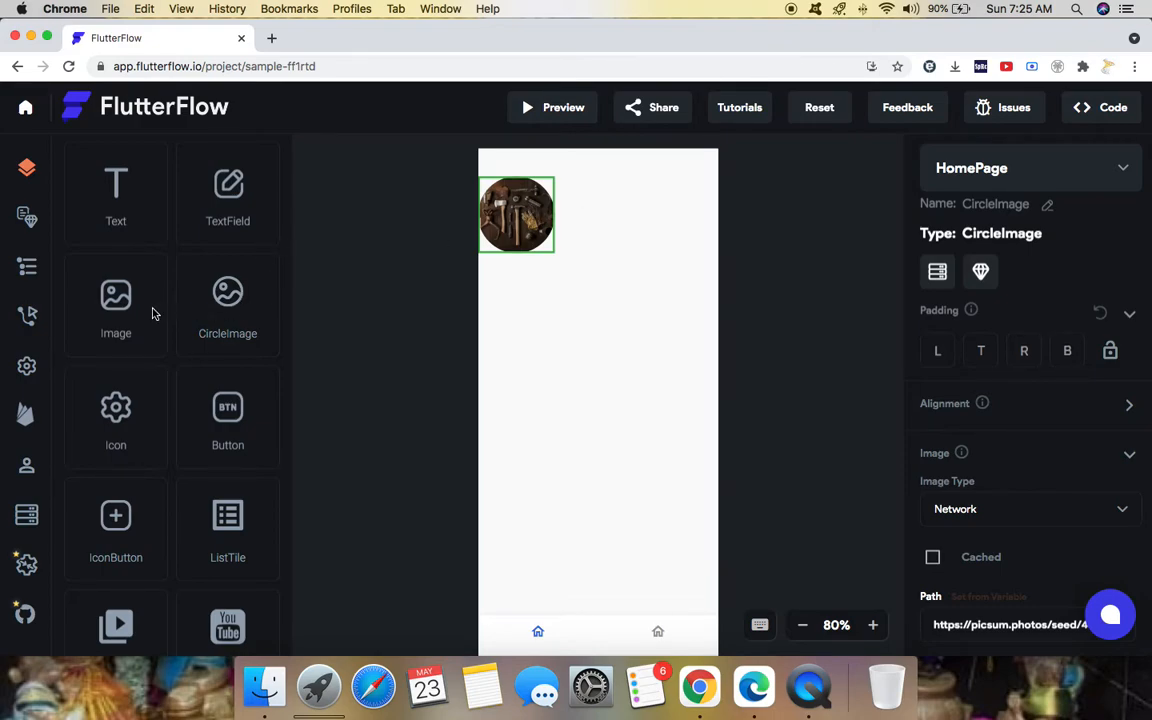
{"action": "scroll", "scroll_direction": "down", "scroll_amount": 3}
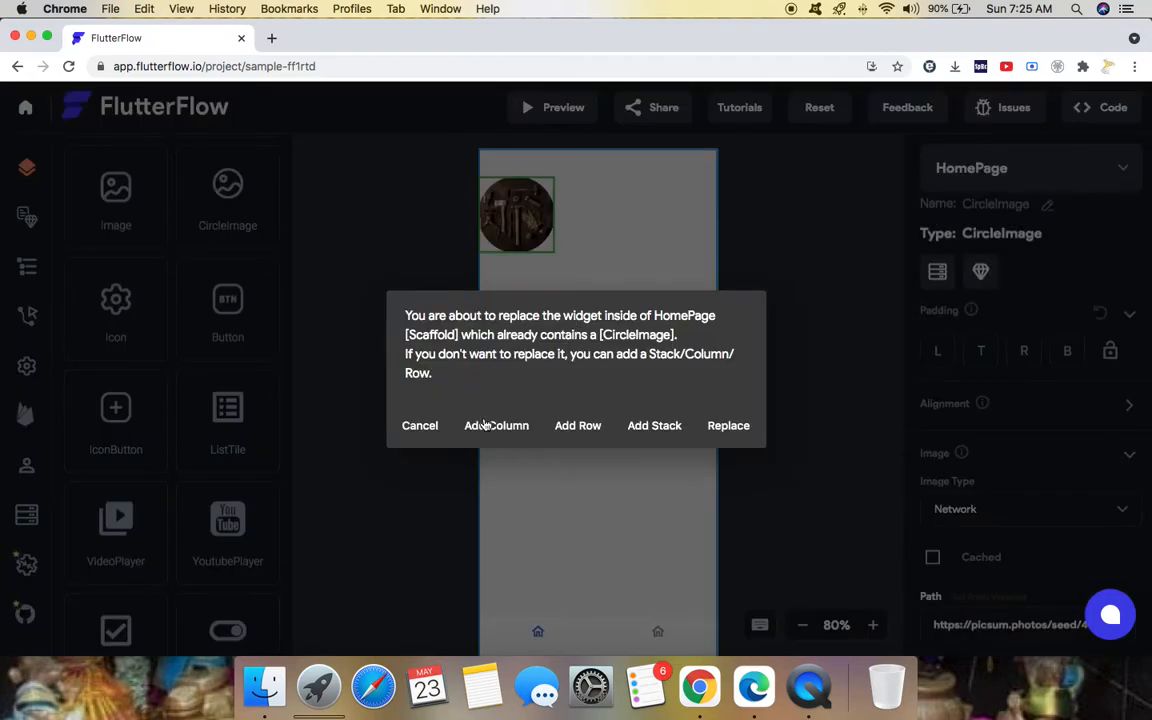
{"action": "mouse_move", "coordinate": [585, 330]}
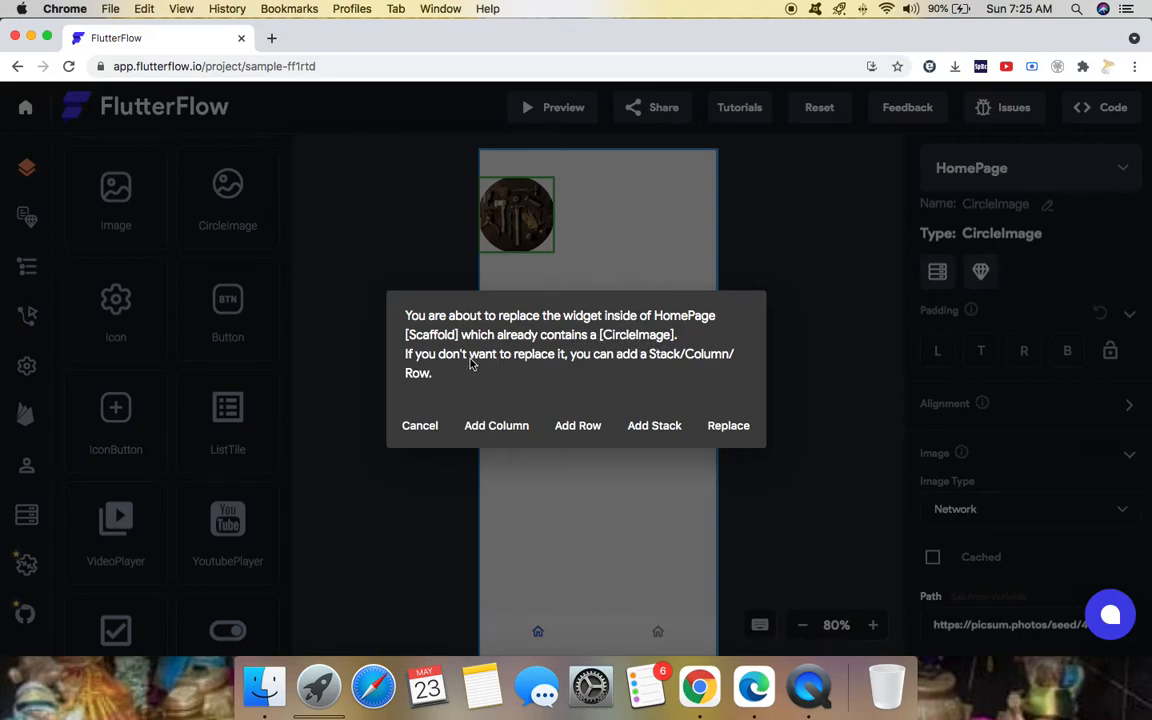
{"action": "mouse_move", "coordinate": [710, 365]}
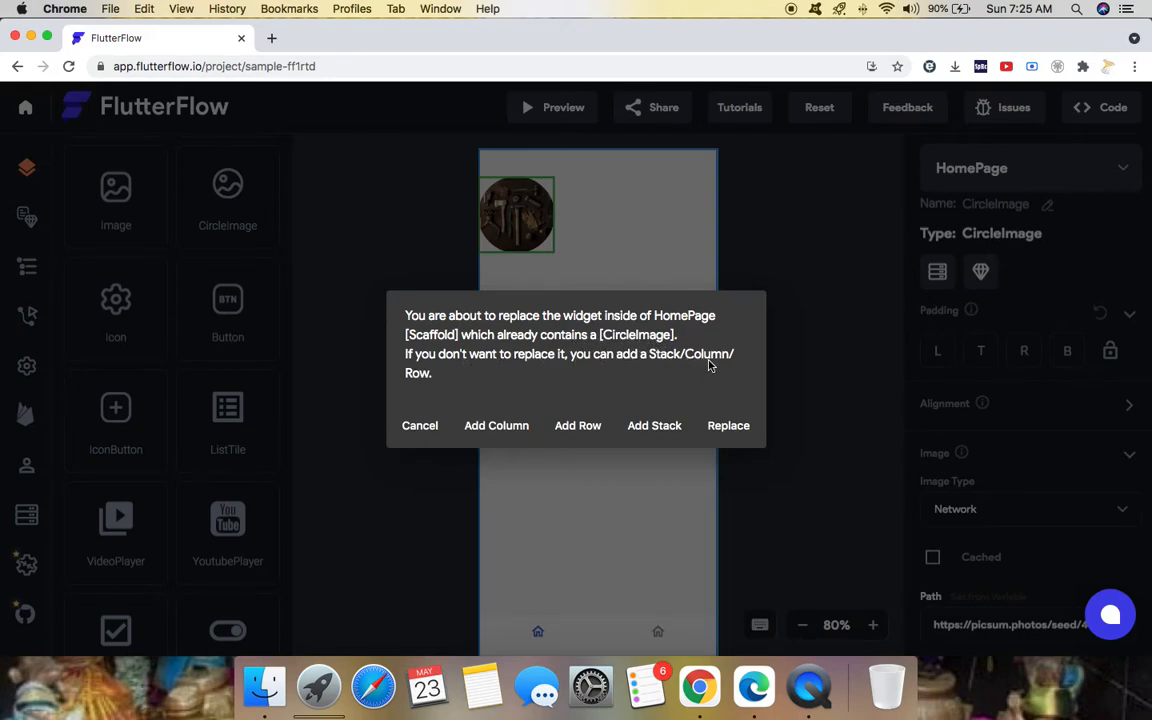
{"action": "mouse_move", "coordinate": [496, 425]}
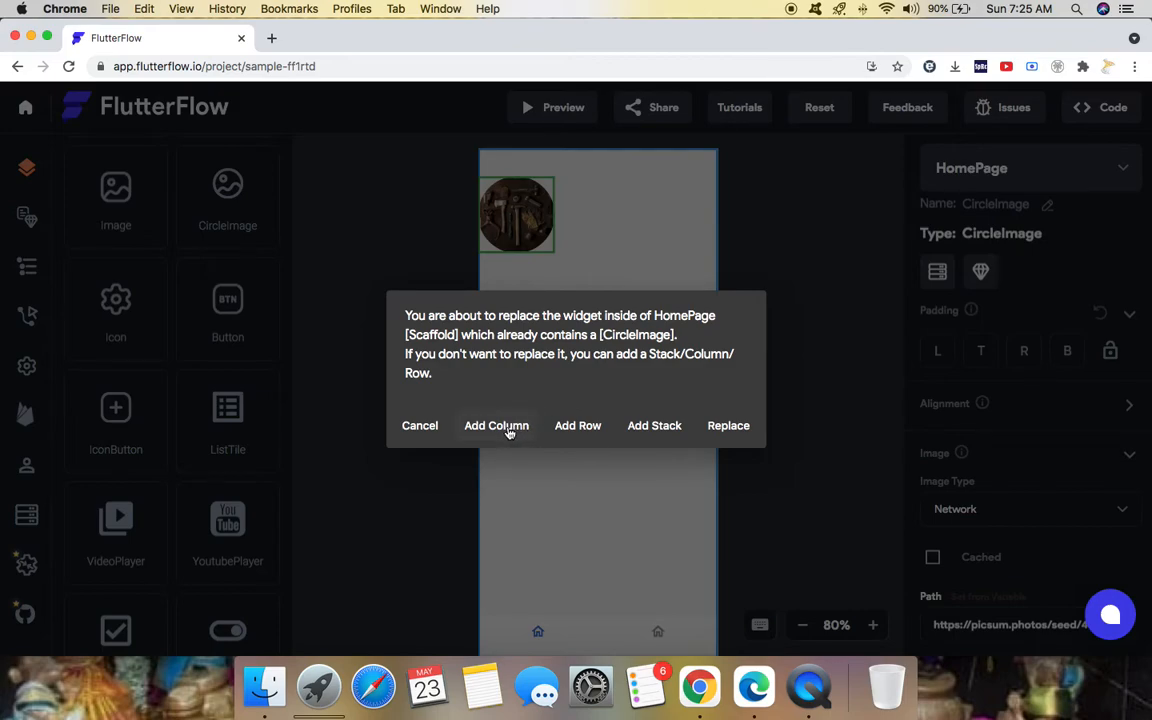
{"action": "mouse_move", "coordinate": [488, 425]}
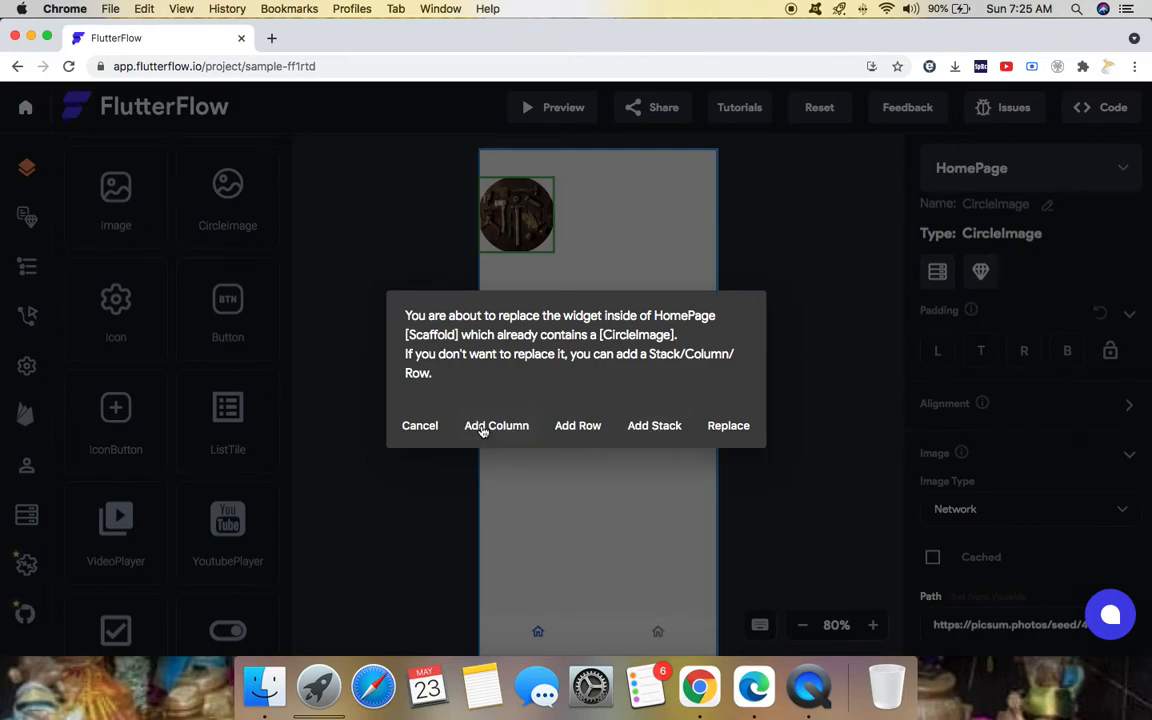
Wrap the image and new Button in a Column via Add Column.
{"action": "left_click", "coordinate": [496, 425]}
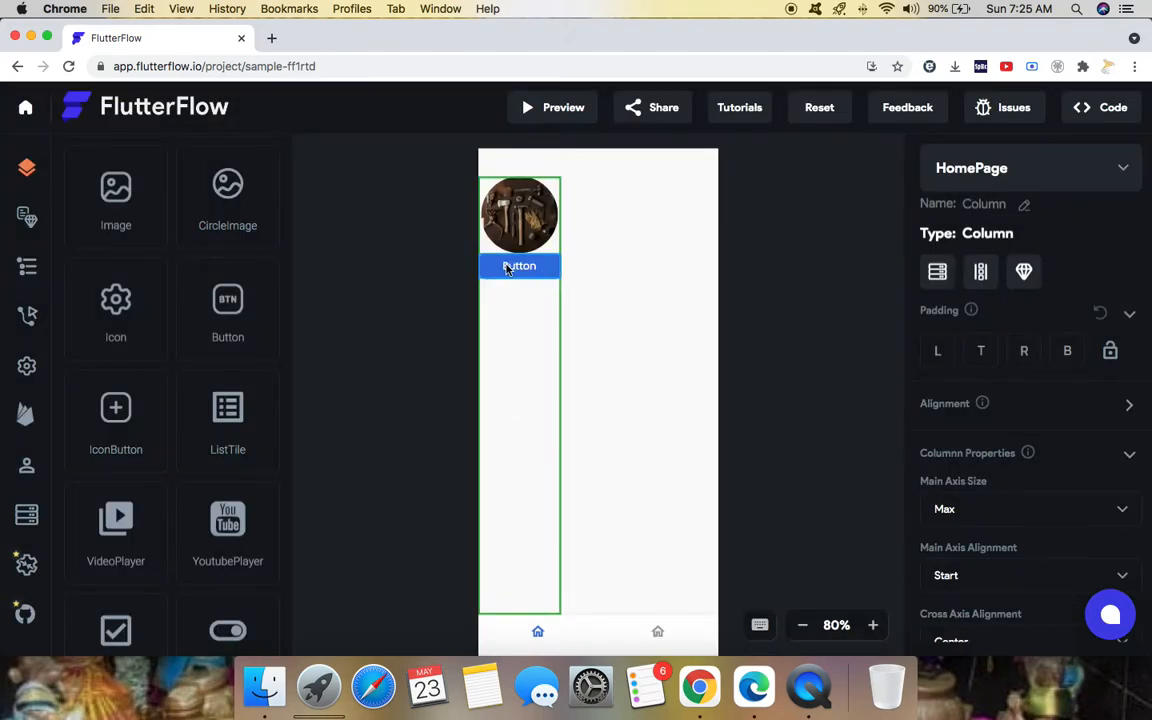
{"action": "mouse_move", "coordinate": [547, 343]}
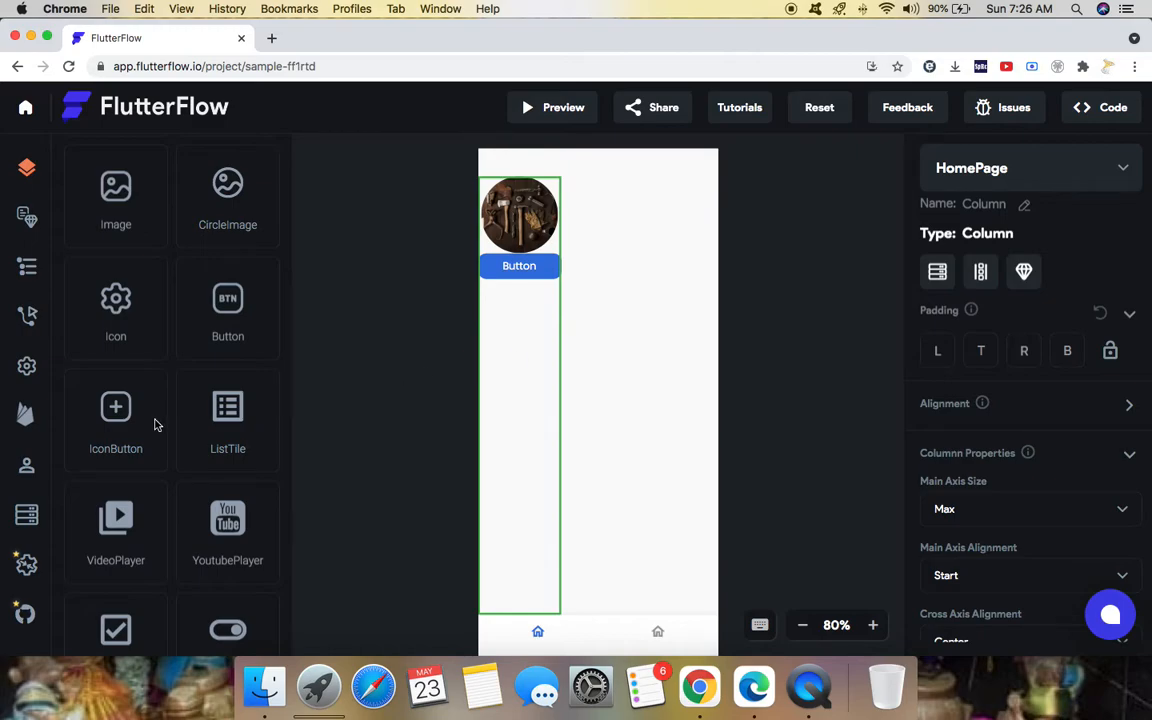
Add an IconButton below the Button in the HomePage Column and select it.
{"action": "left_click_drag", "start_coordinate": [115, 413], "coordinate": [580, 400]}
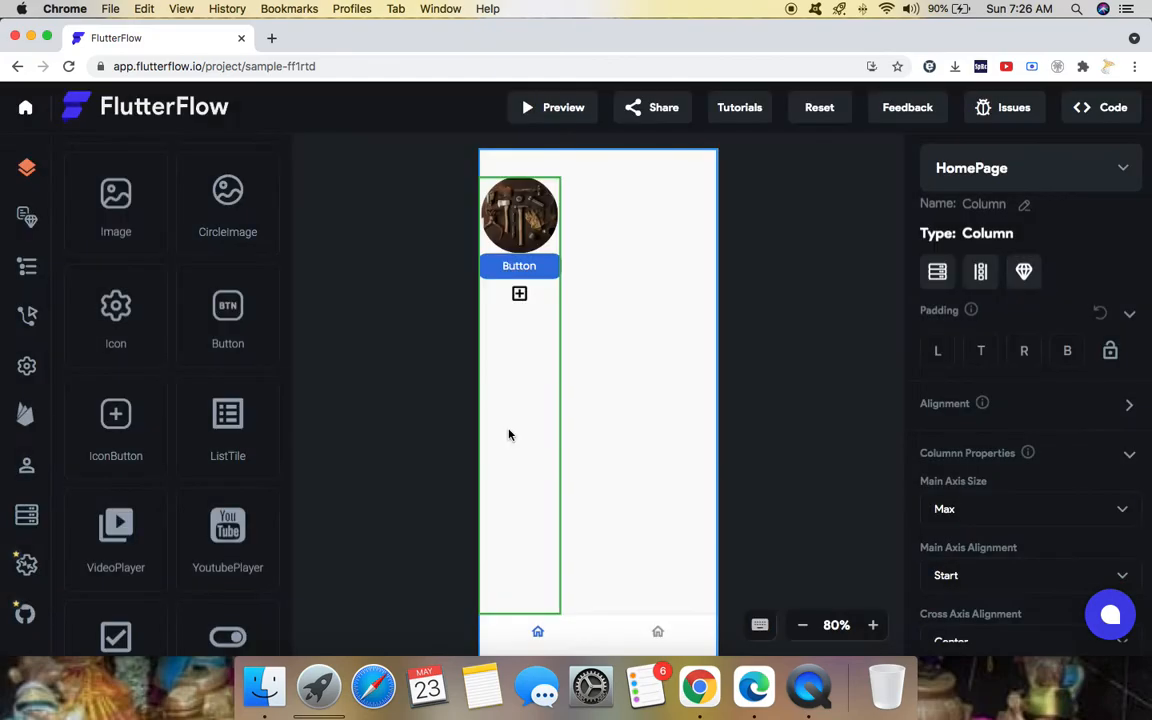
{"action": "left_click", "coordinate": [519, 293]}
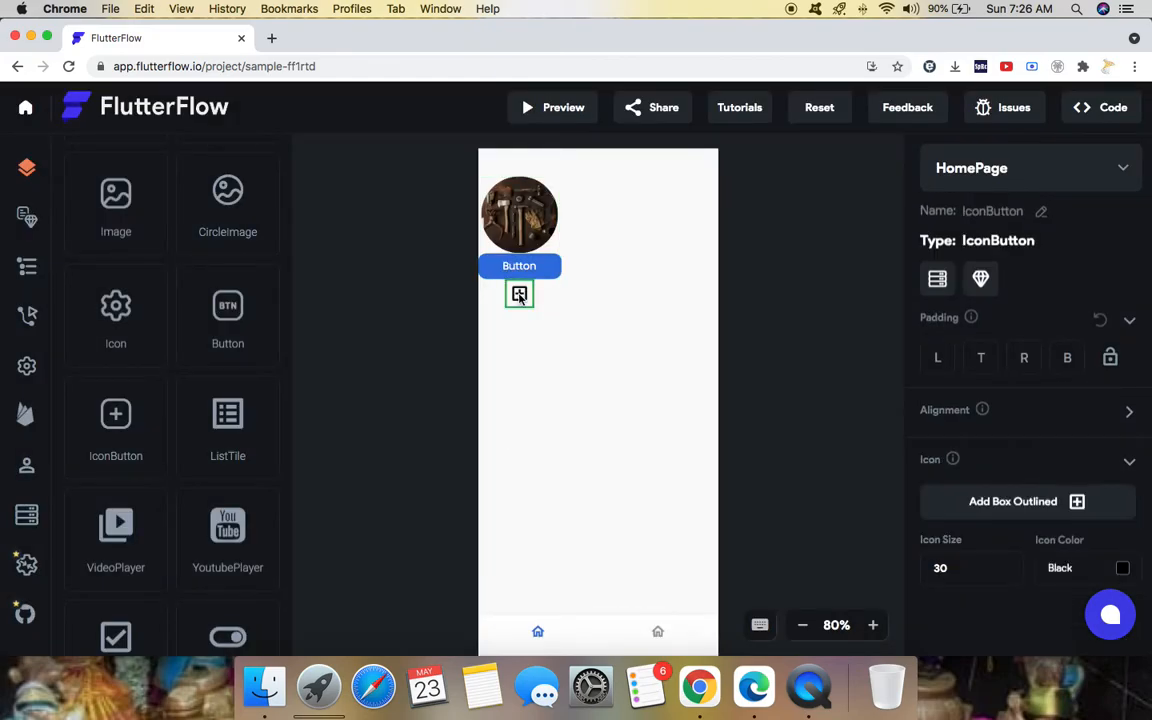
{"action": "mouse_move", "coordinate": [937, 279]}
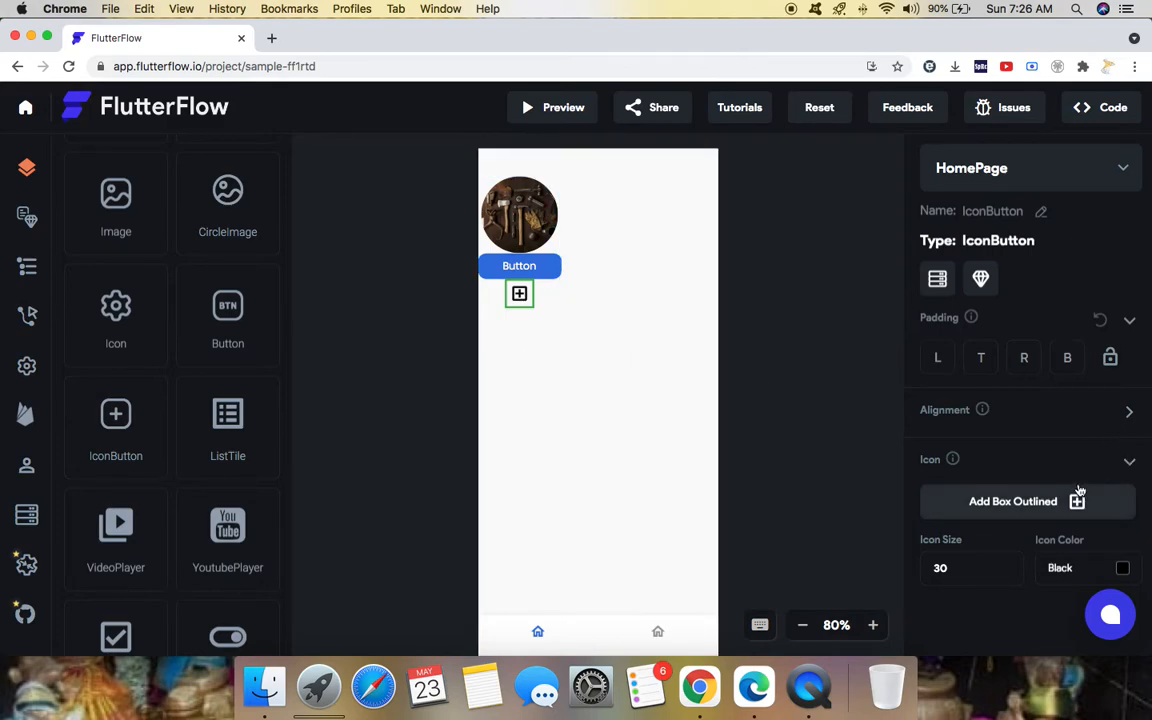
Swap the icon button's add-box icon for the Font Awesome Apple Pay icon, then select the Button.
{"action": "left_click", "coordinate": [1012, 501]}
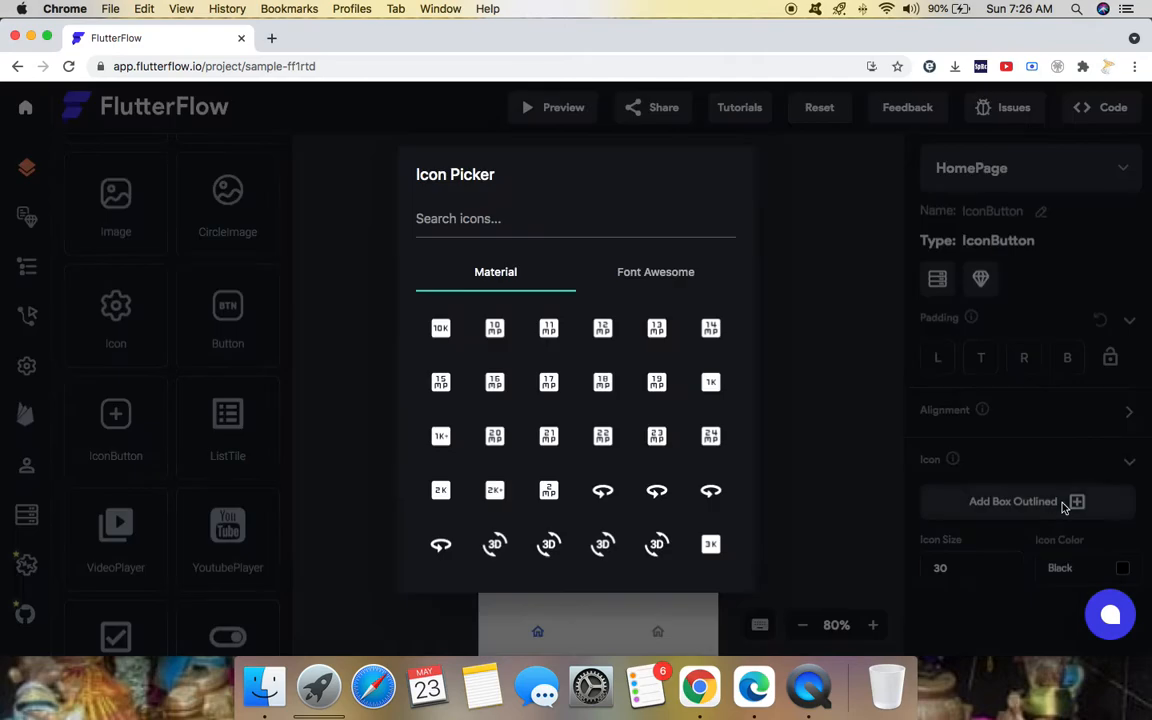
{"action": "scroll", "scroll_direction": "down", "scroll_amount": 3}
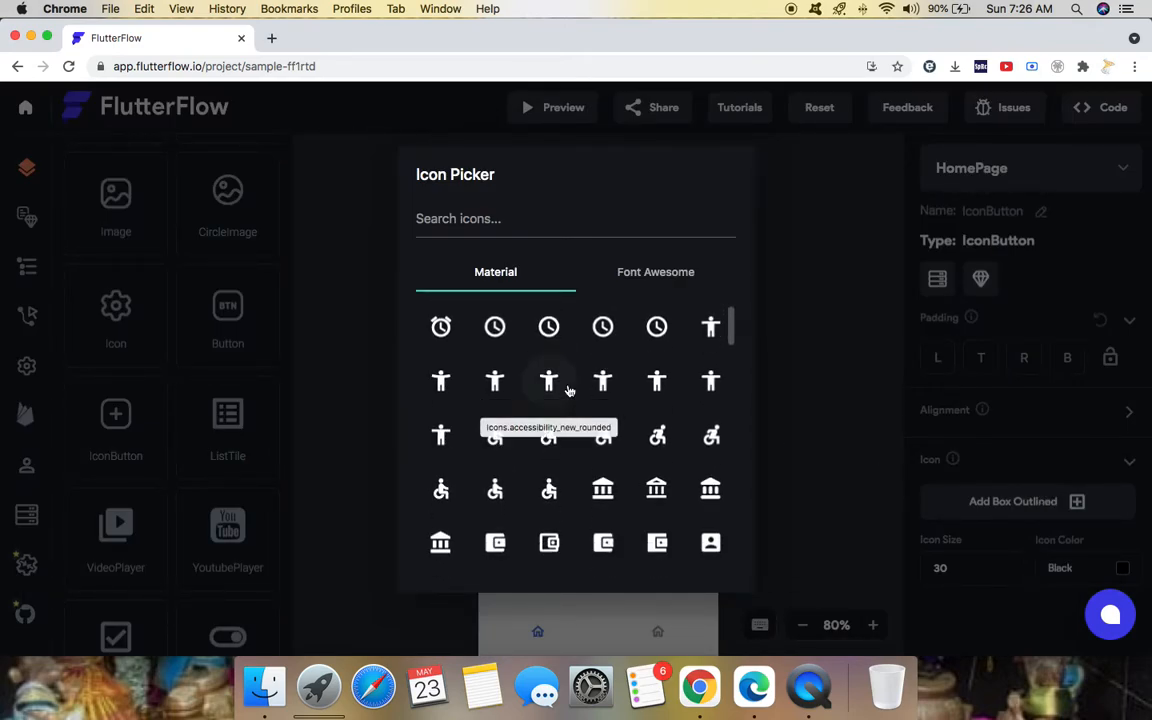
{"action": "scroll", "scroll_direction": "up", "scroll_amount": 3}
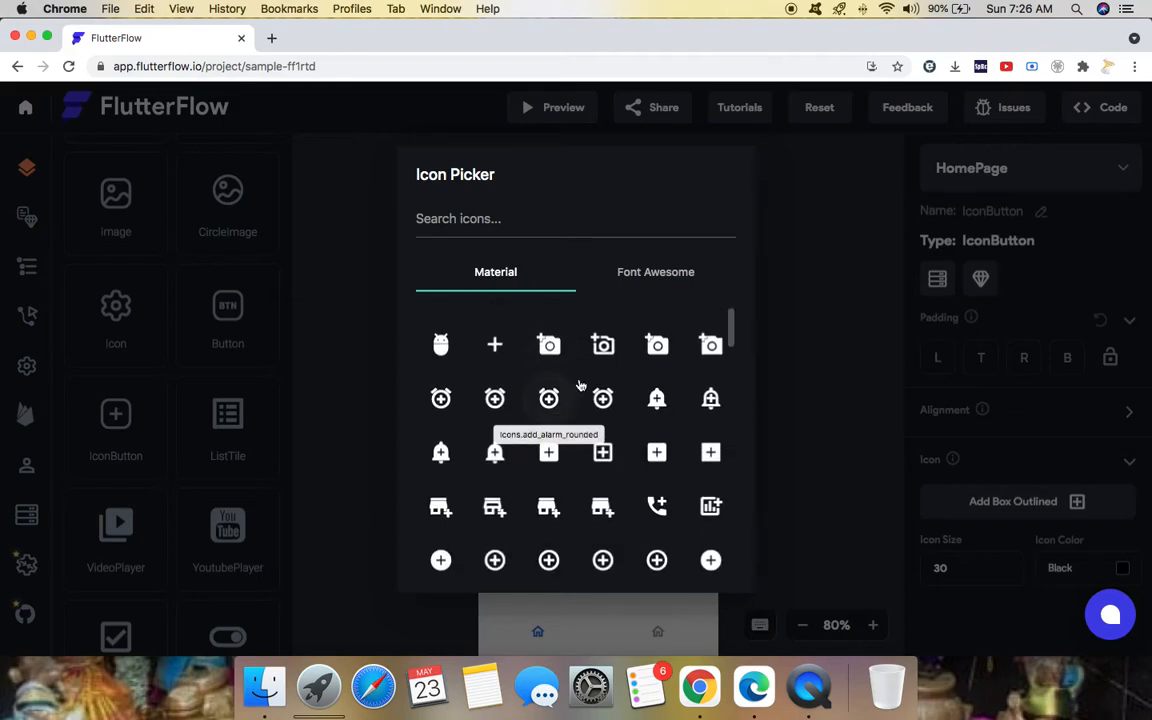
{"action": "left_click", "coordinate": [655, 271]}
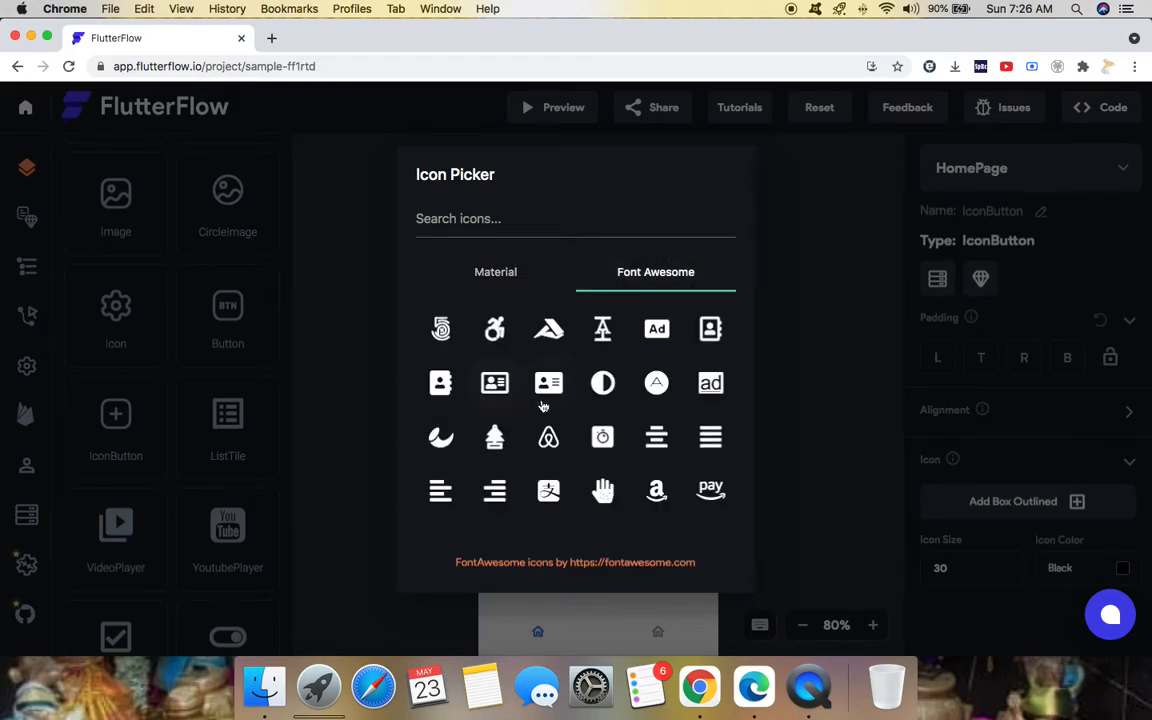
{"action": "scroll", "scroll_direction": "down", "scroll_amount": 3}
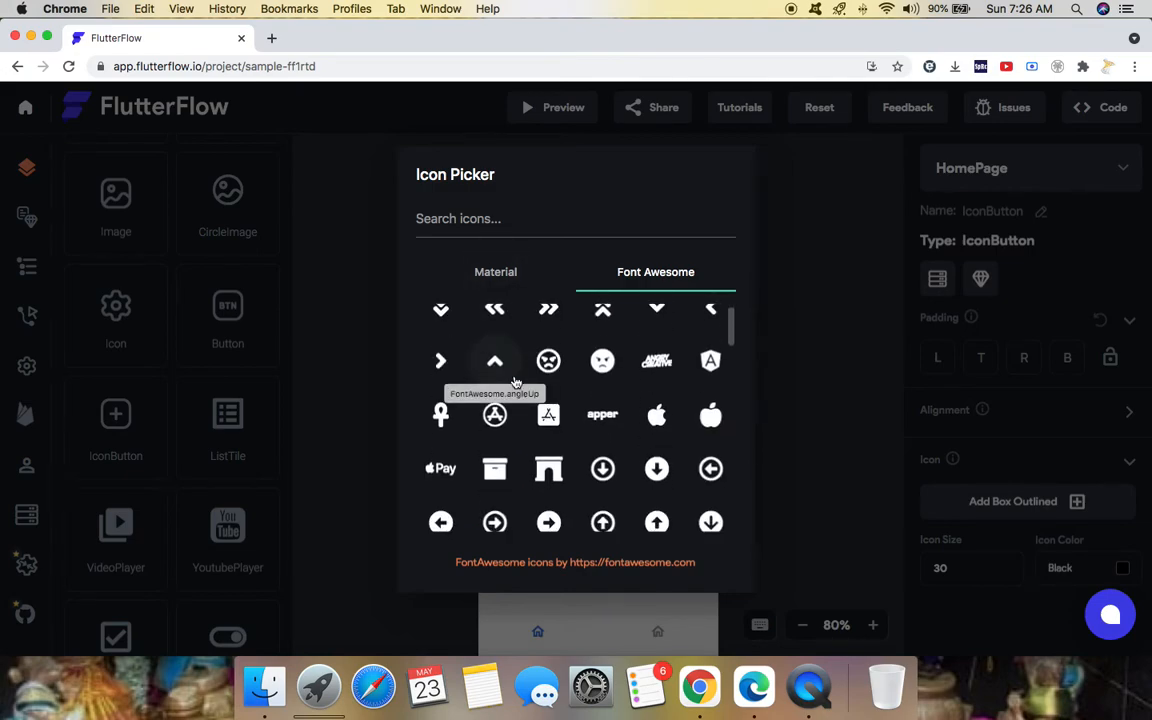
{"action": "scroll", "scroll_direction": "up", "scroll_amount": 3}
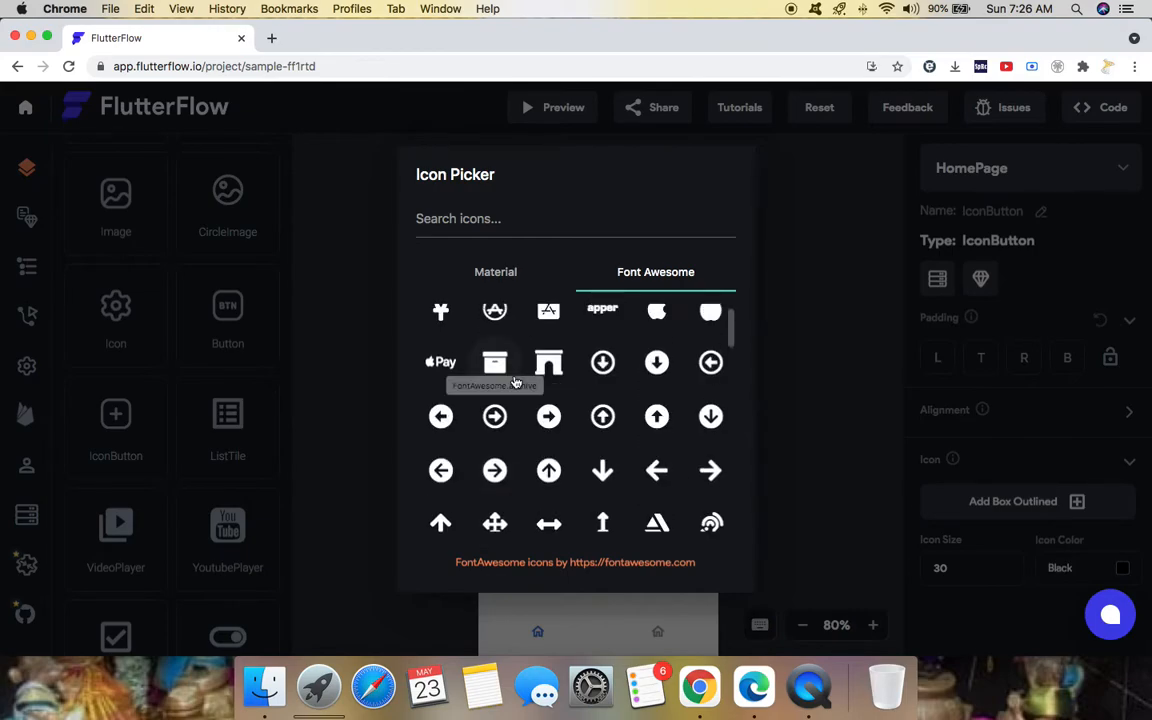
{"action": "left_click", "coordinate": [441, 442]}
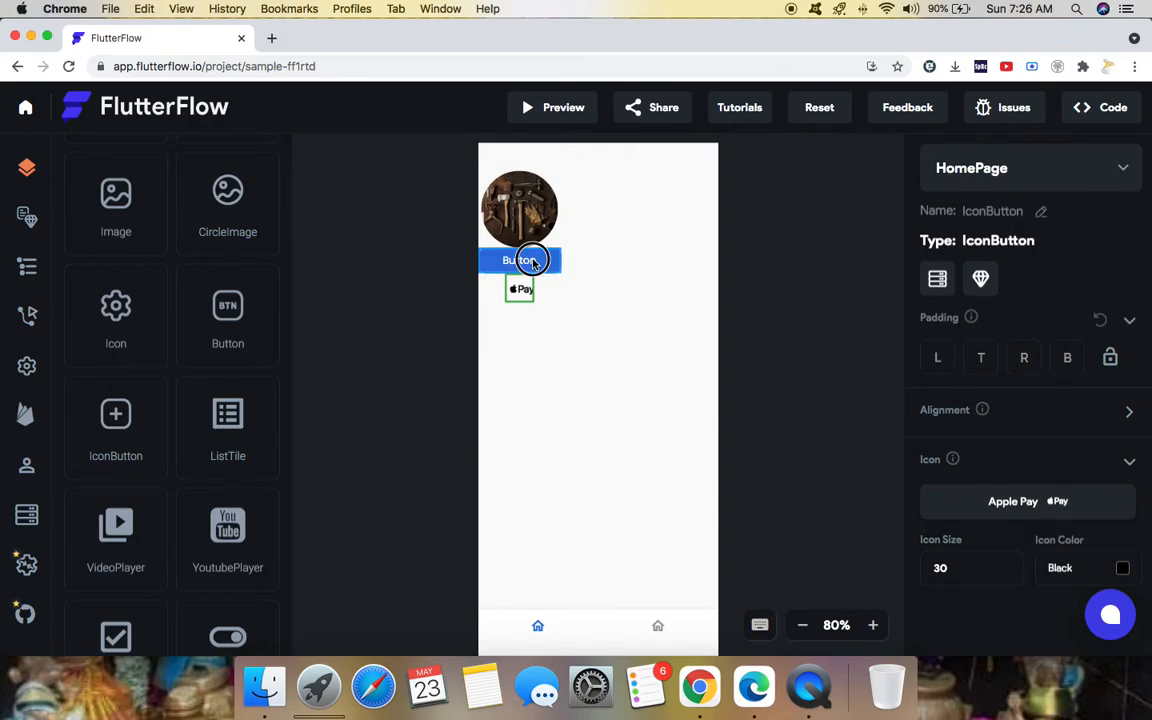
{"action": "left_click", "coordinate": [519, 260]}
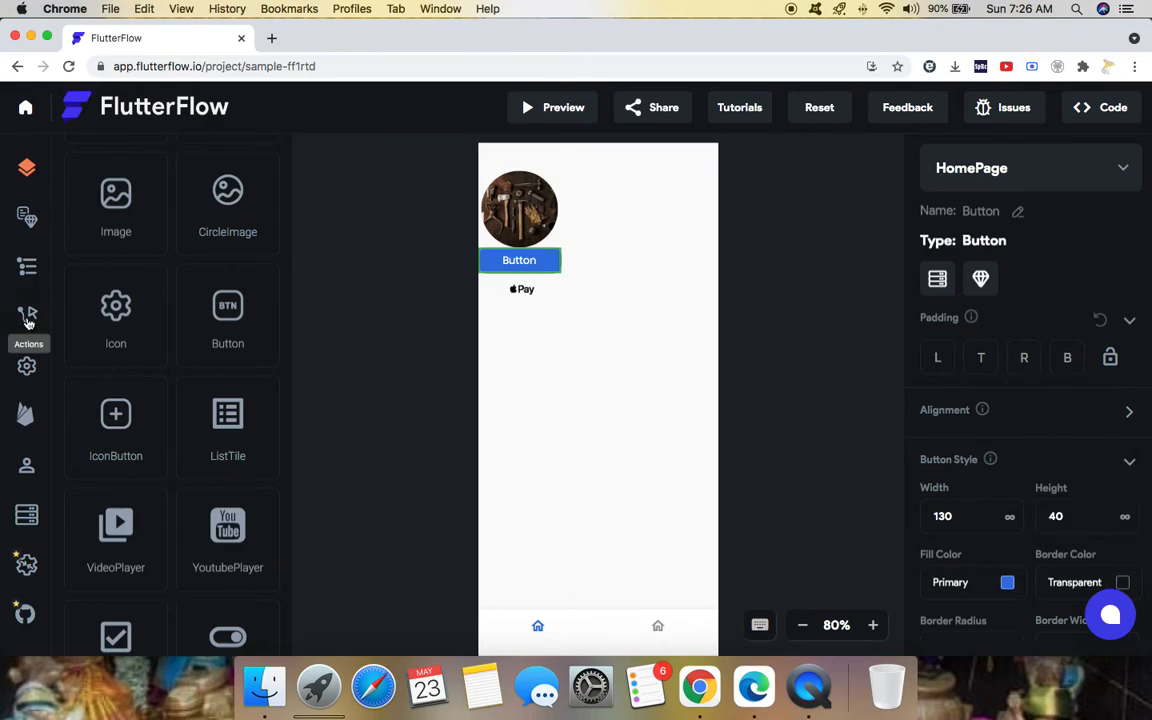
Add an On Tap action to the Button: Navigate to Page with ContactUs as the destination.
{"action": "left_click", "coordinate": [27, 317]}
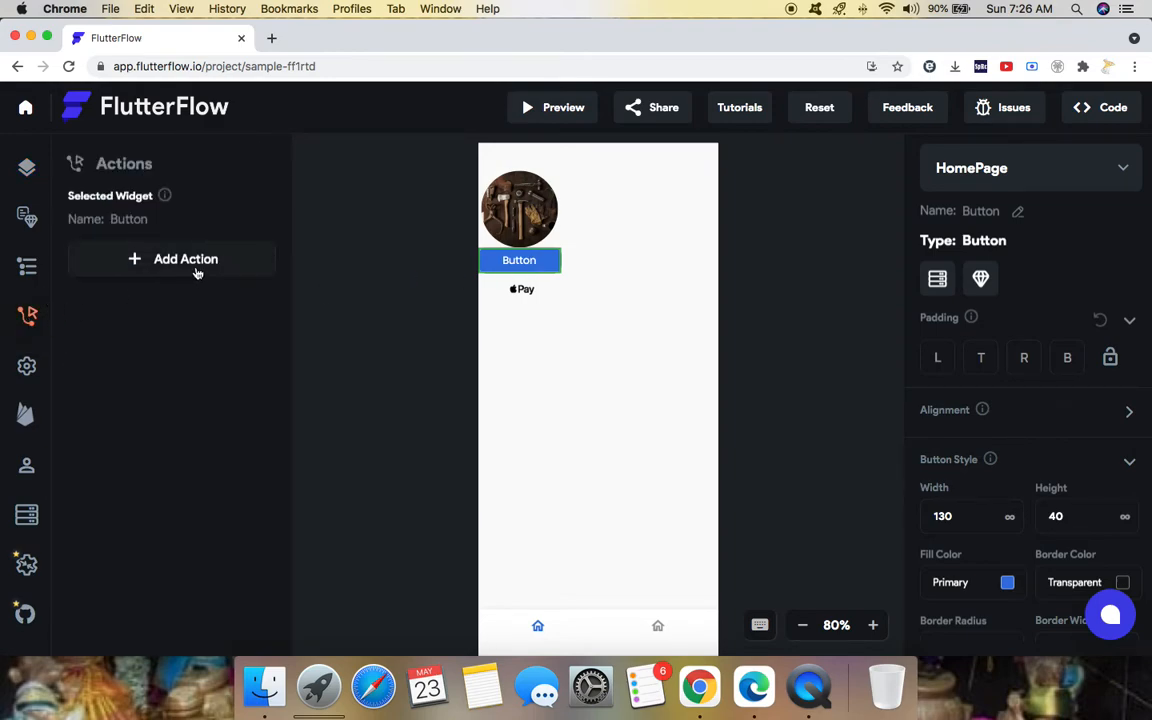
{"action": "left_click", "coordinate": [185, 259]}
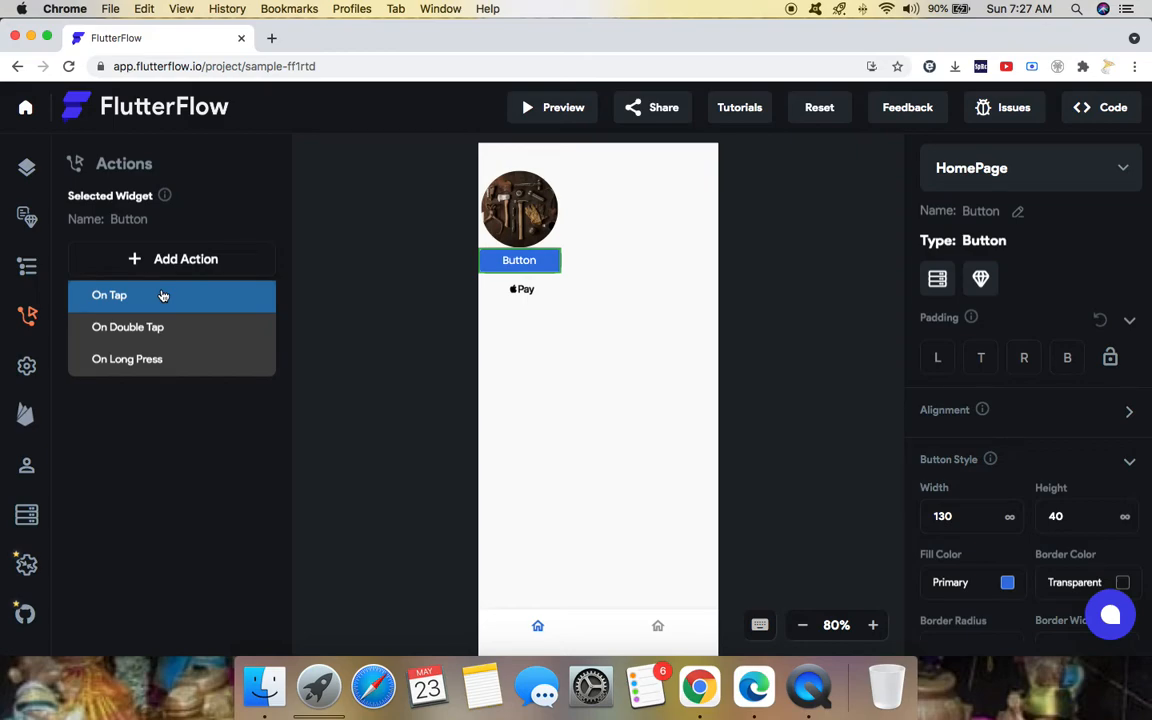
{"action": "left_click", "coordinate": [109, 295]}
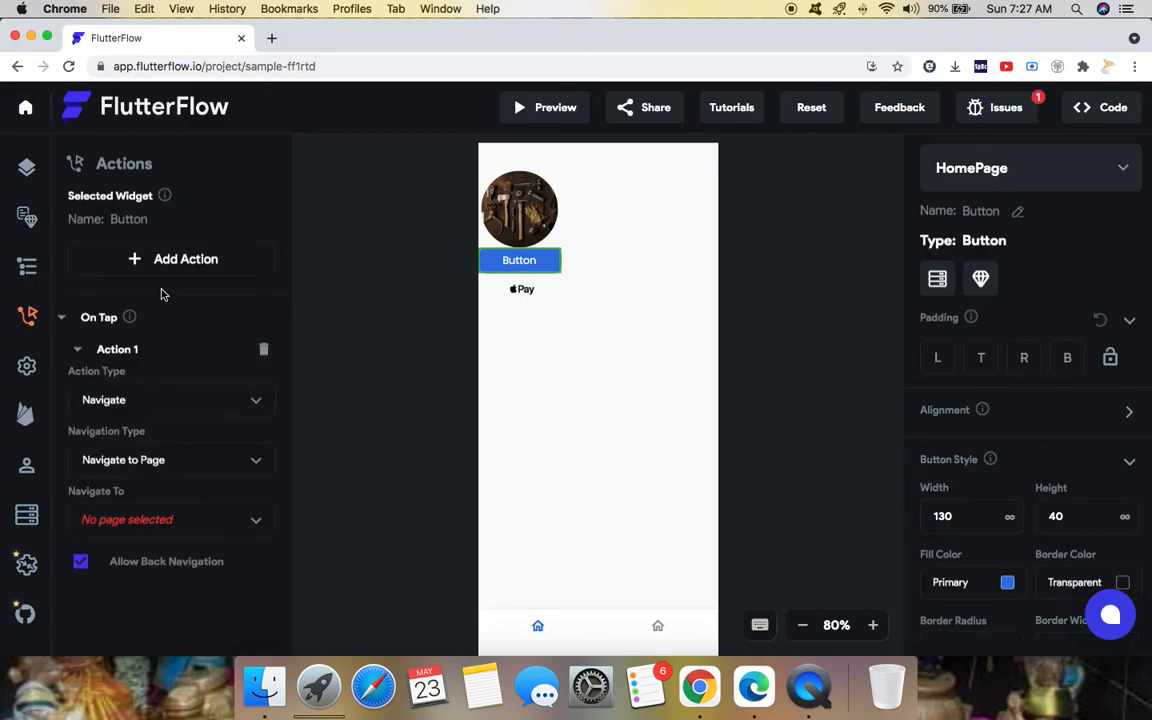
{"action": "mouse_move", "coordinate": [191, 306]}
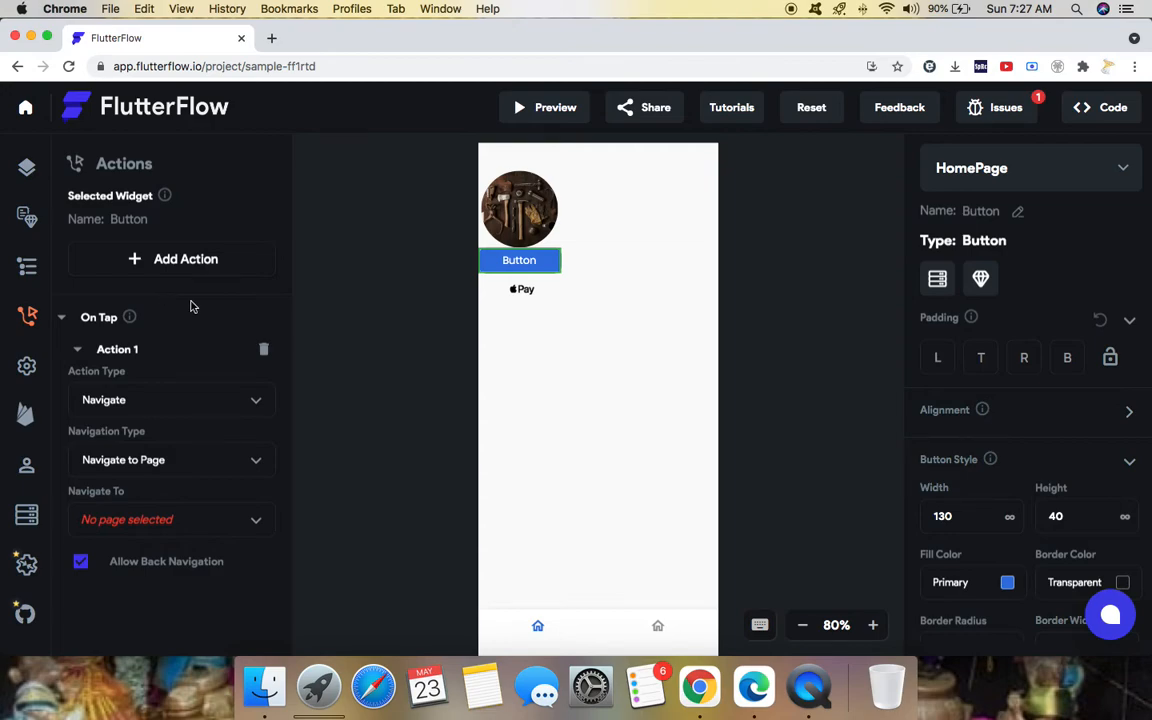
{"action": "mouse_move", "coordinate": [138, 356]}
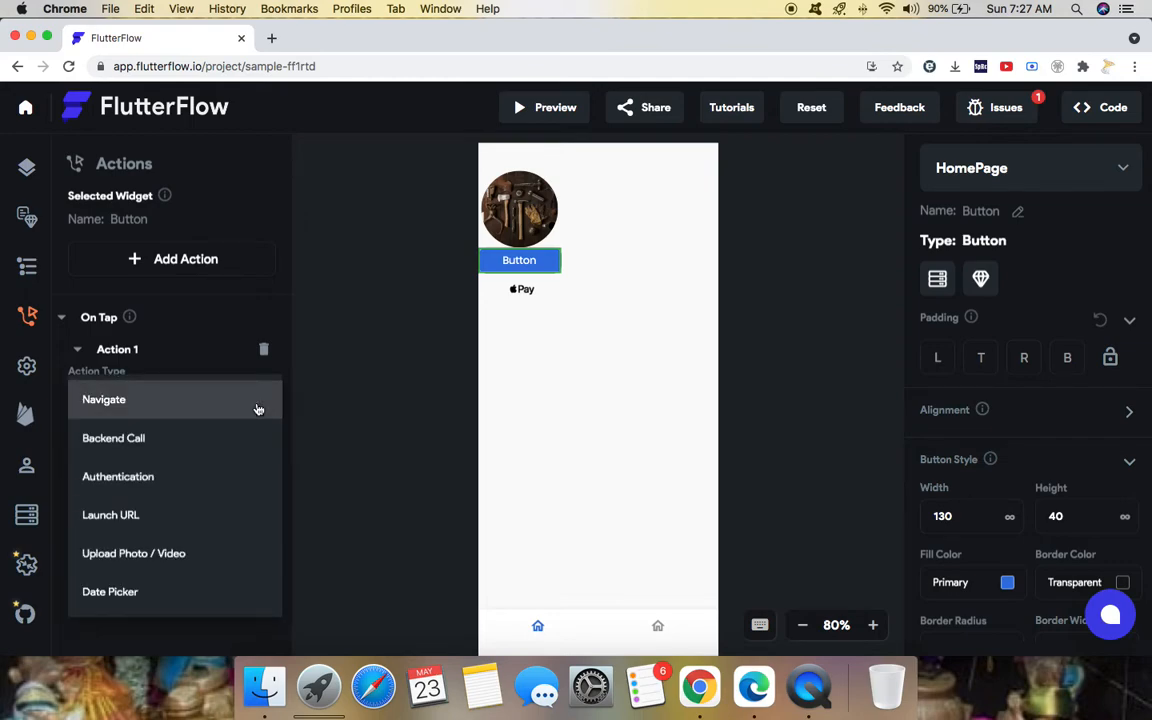
{"action": "mouse_move", "coordinate": [190, 515]}
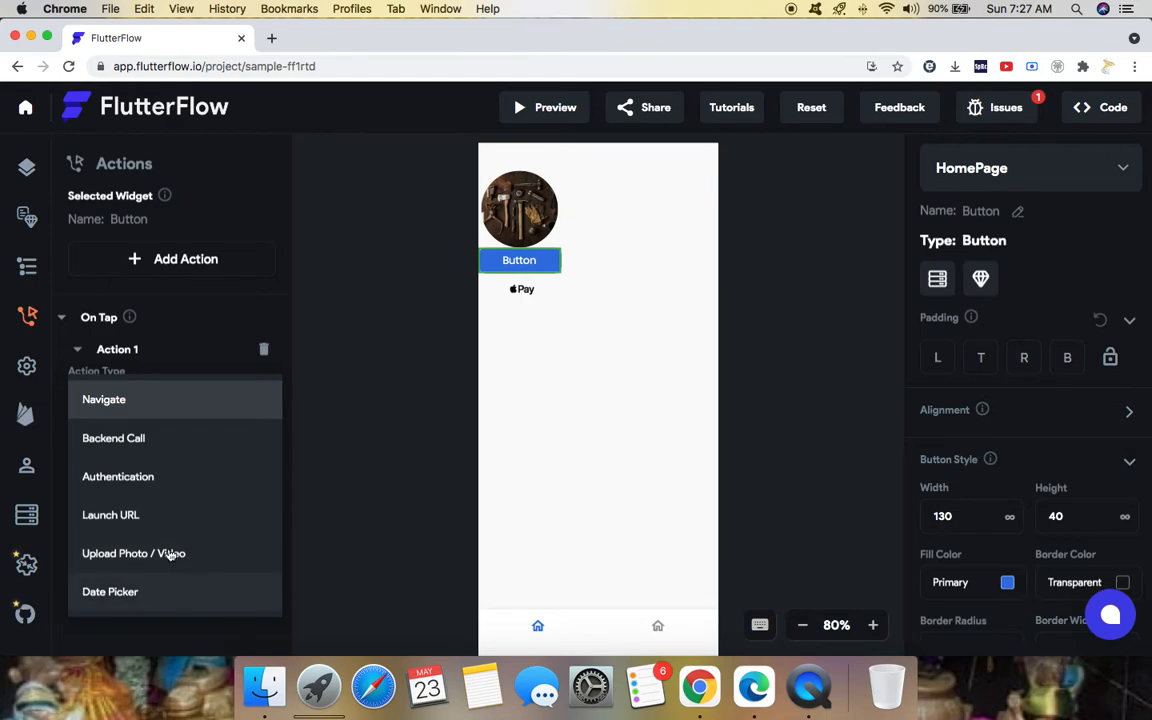
{"action": "left_click", "coordinate": [104, 399]}
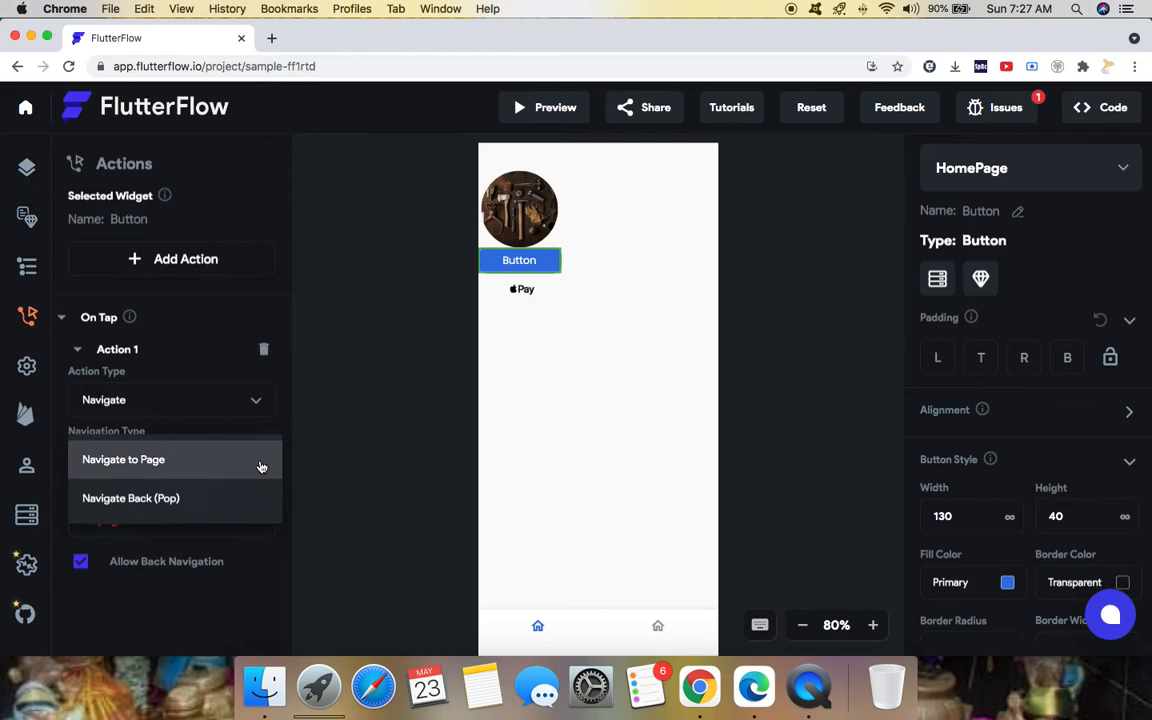
{"action": "mouse_move", "coordinate": [177, 463]}
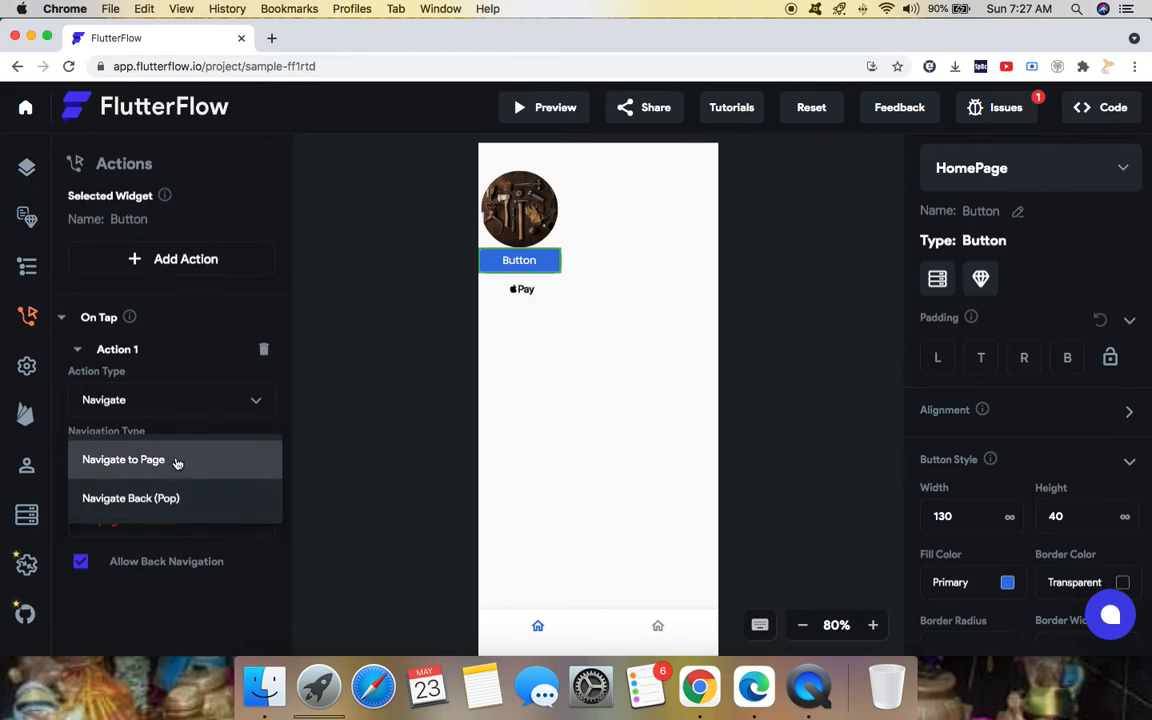
{"action": "left_click", "coordinate": [123, 459]}
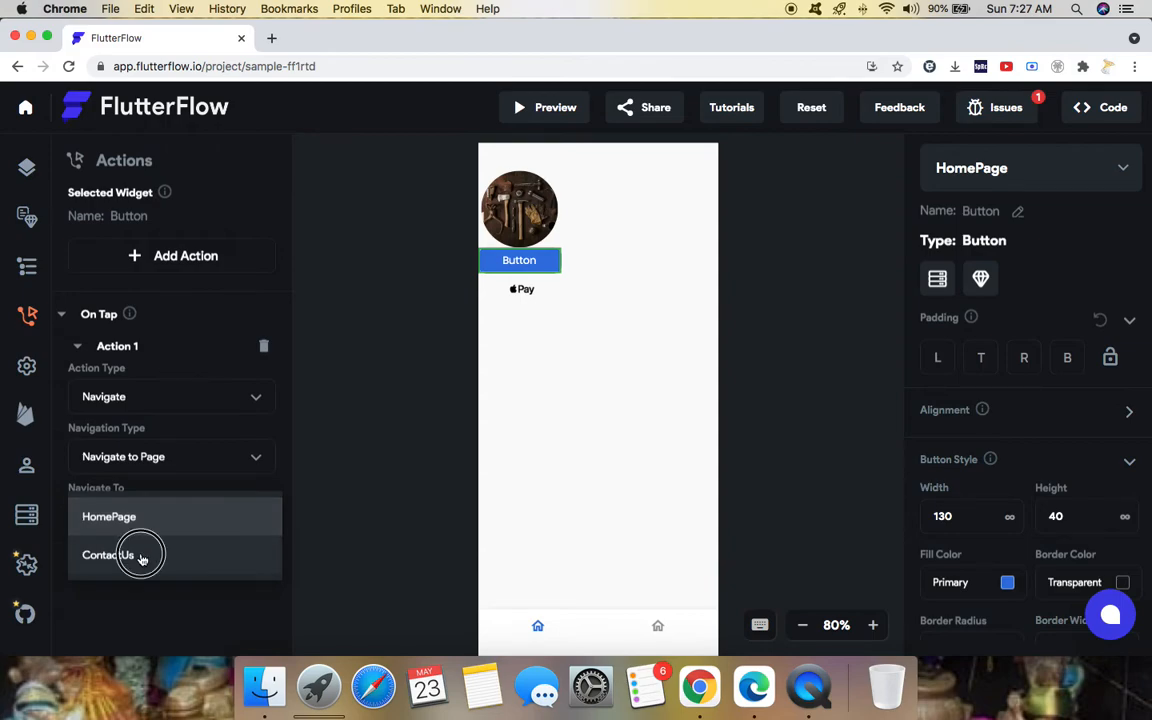
{"action": "left_click", "coordinate": [108, 555]}
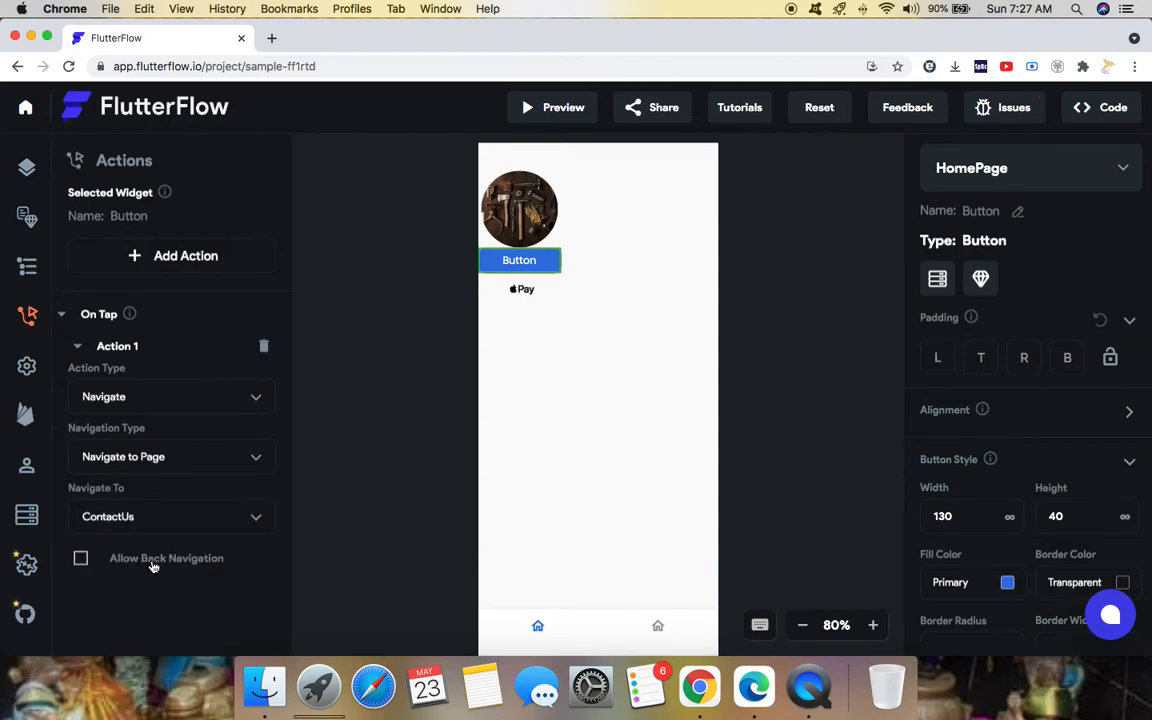
{"action": "left_click", "coordinate": [80, 558]}
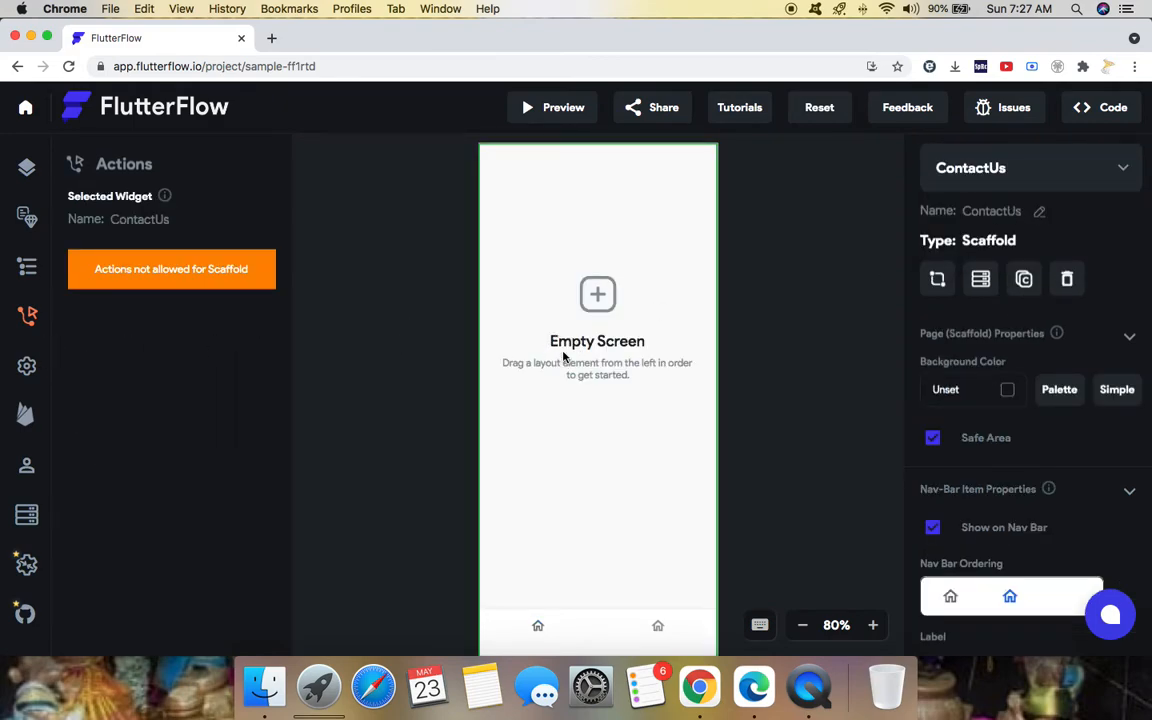
{"action": "mouse_move", "coordinate": [27, 218]}
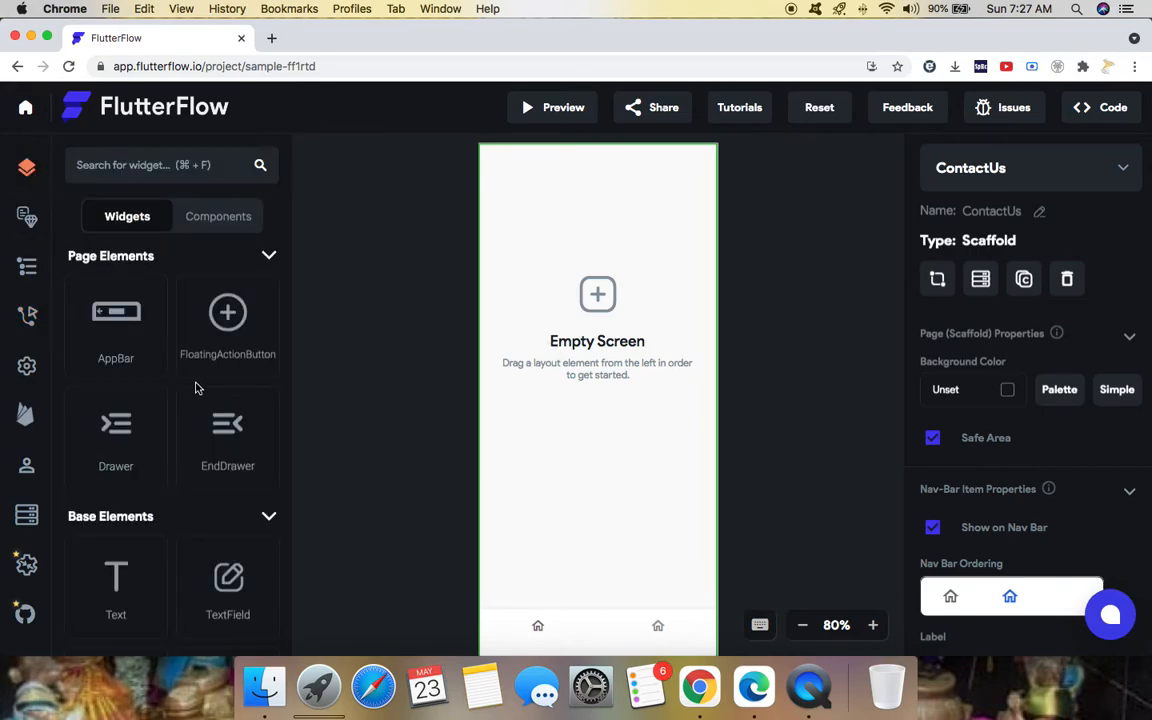
Place a Text widget showing Hello World at the top of the empty ContactUs page.
{"action": "scroll", "scroll_direction": "down", "scroll_amount": 3}
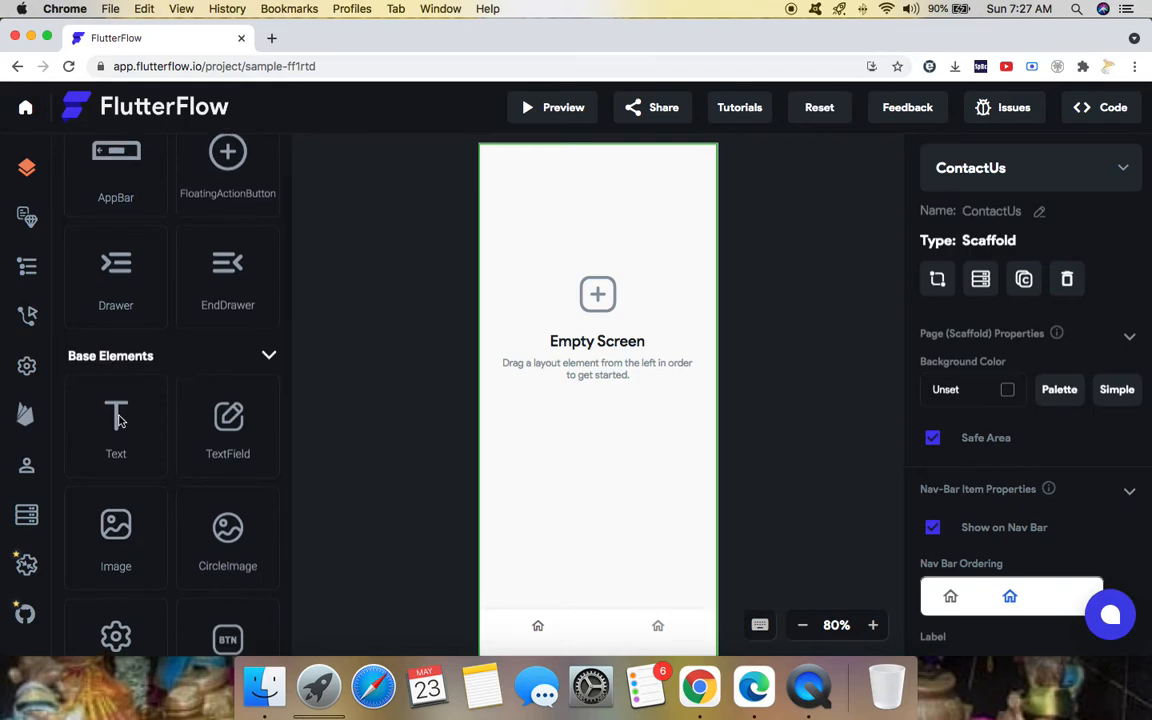
{"action": "left_click_drag", "start_coordinate": [115, 420], "coordinate": [603, 425]}
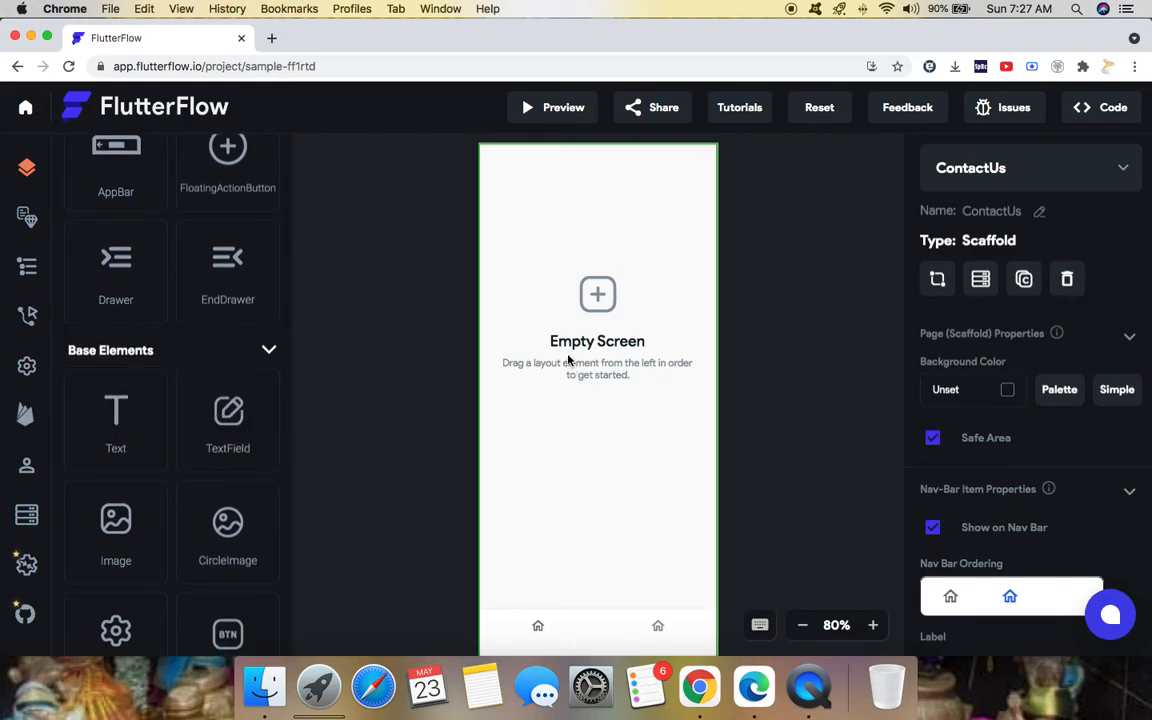
{"action": "mouse_move", "coordinate": [757, 370]}
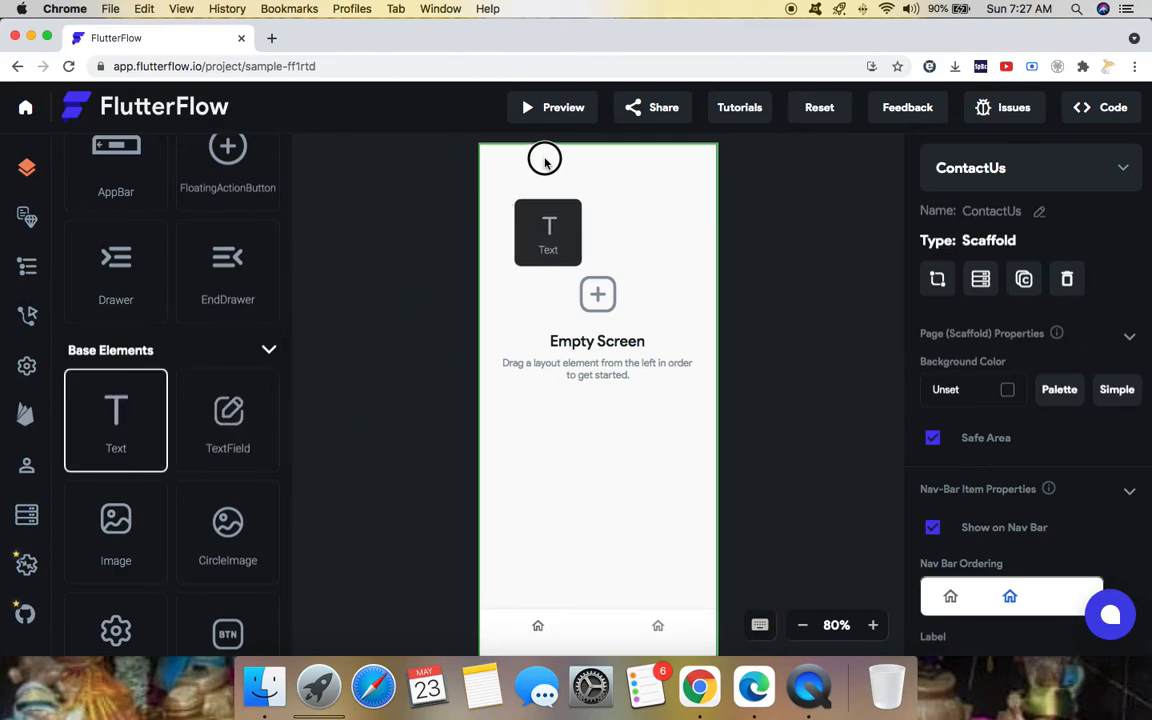
{"action": "left_click_drag", "start_coordinate": [115, 419], "coordinate": [503, 176]}
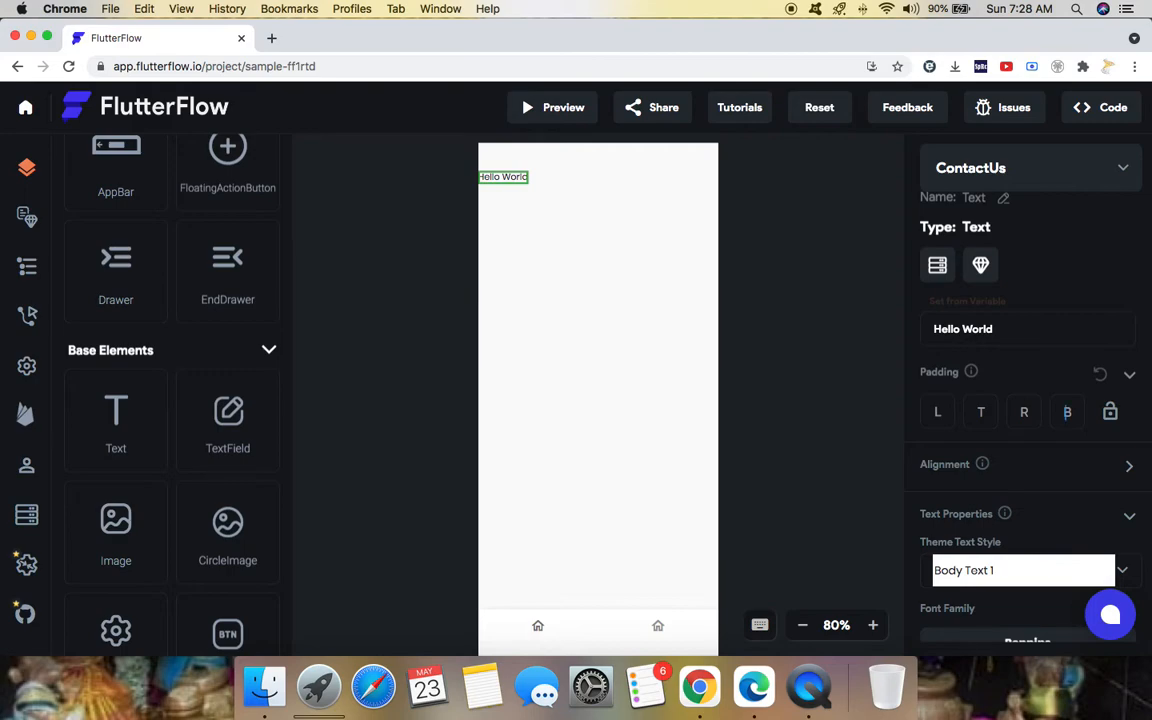
Style the Hello World text as Title 1, italic, with a blue colour from the palette.
{"action": "left_click", "coordinate": [1022, 570]}
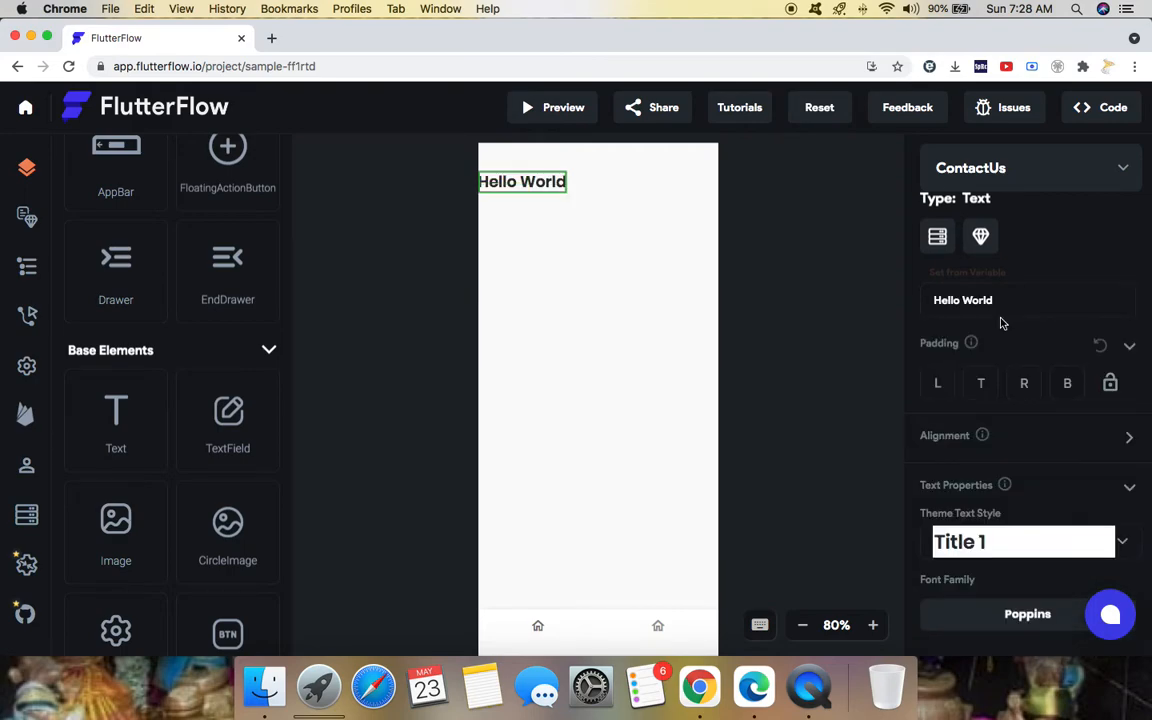
{"action": "scroll", "scroll_direction": "down", "scroll_amount": 3}
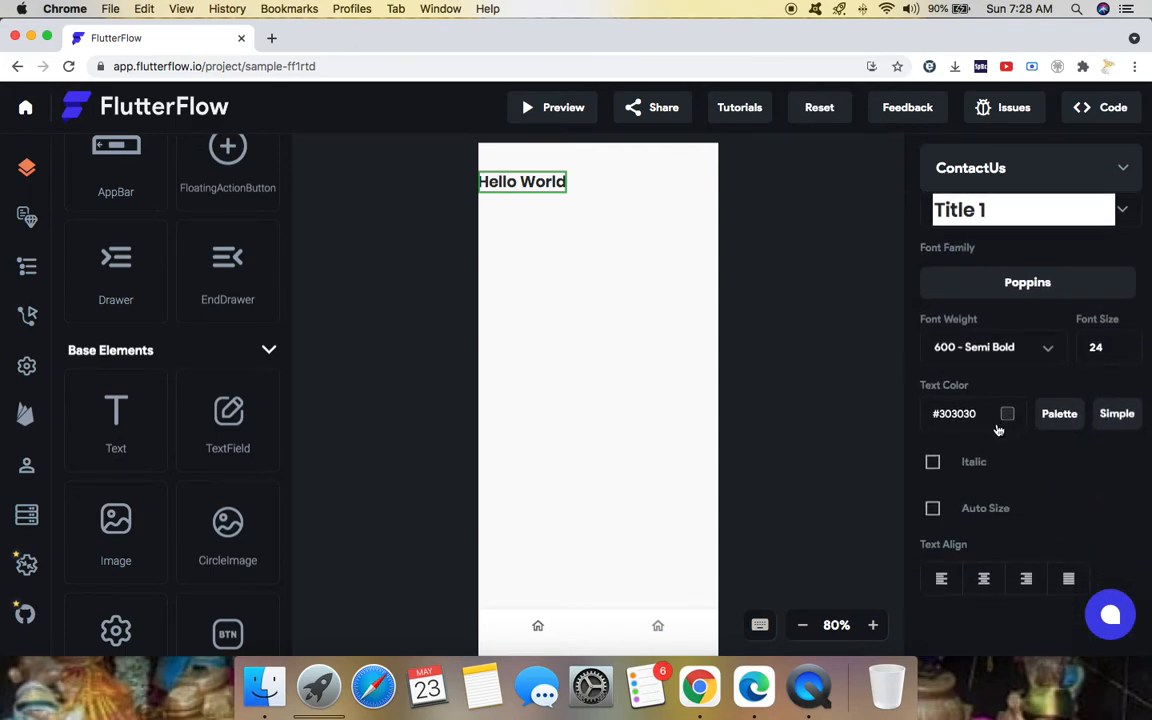
{"action": "left_click", "coordinate": [932, 461]}
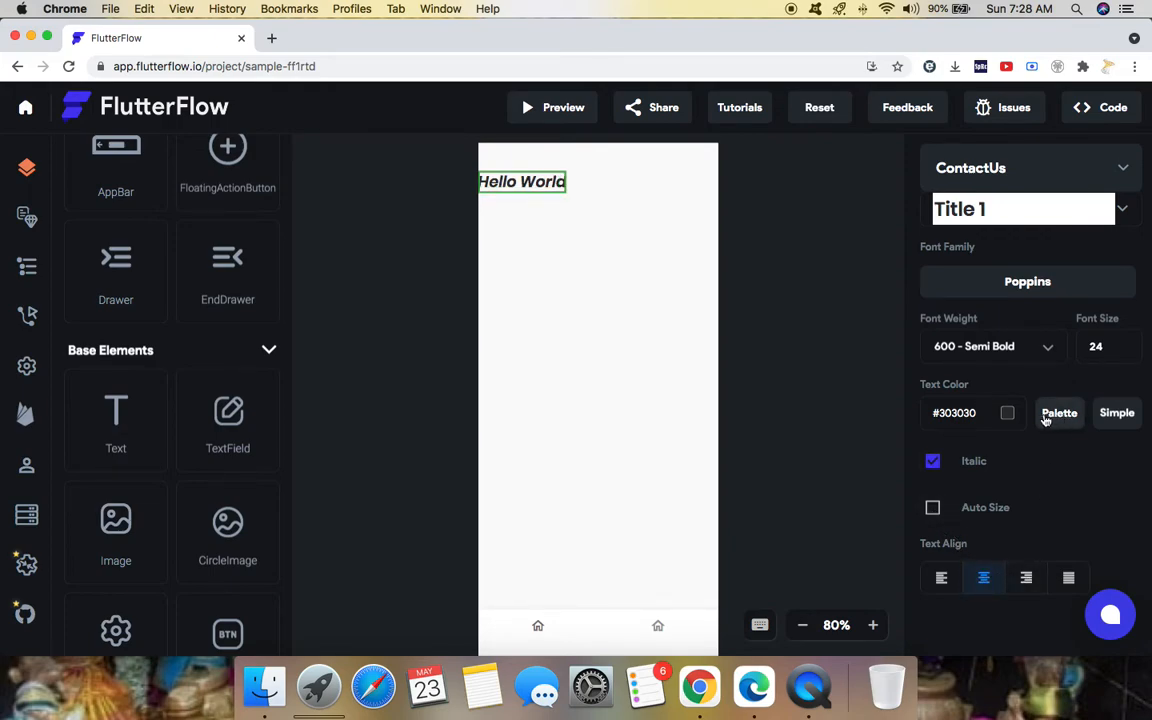
{"action": "left_click", "coordinate": [1059, 412]}
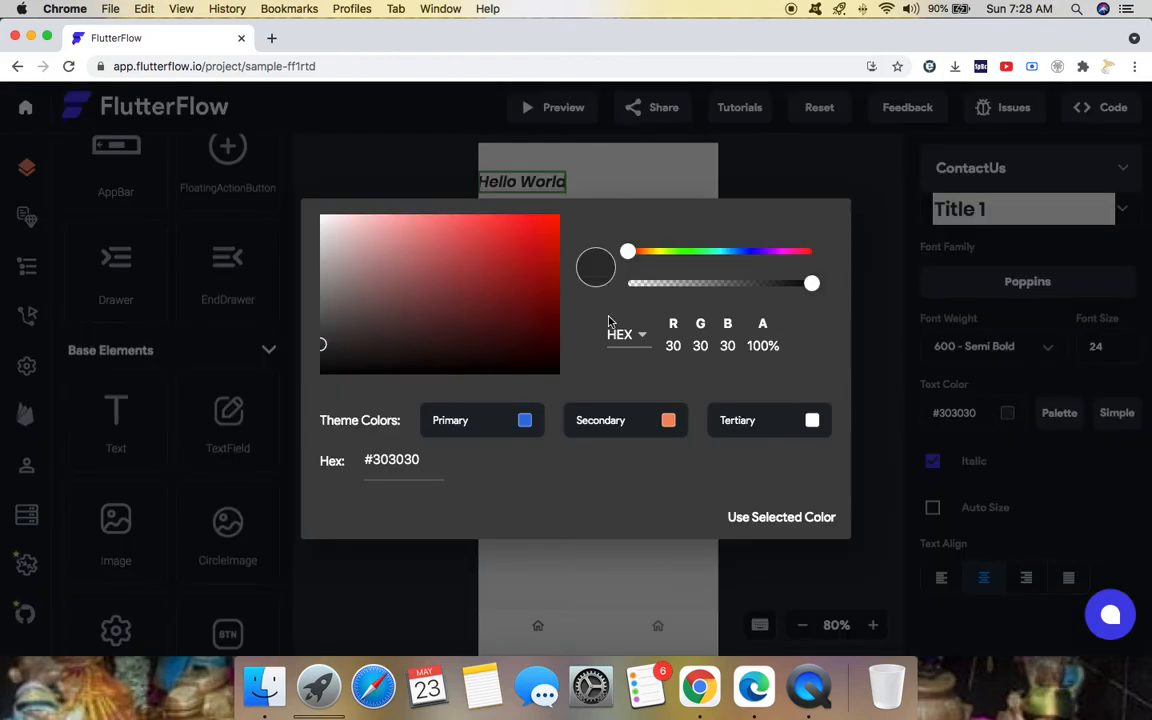
{"action": "mouse_move", "coordinate": [418, 312]}
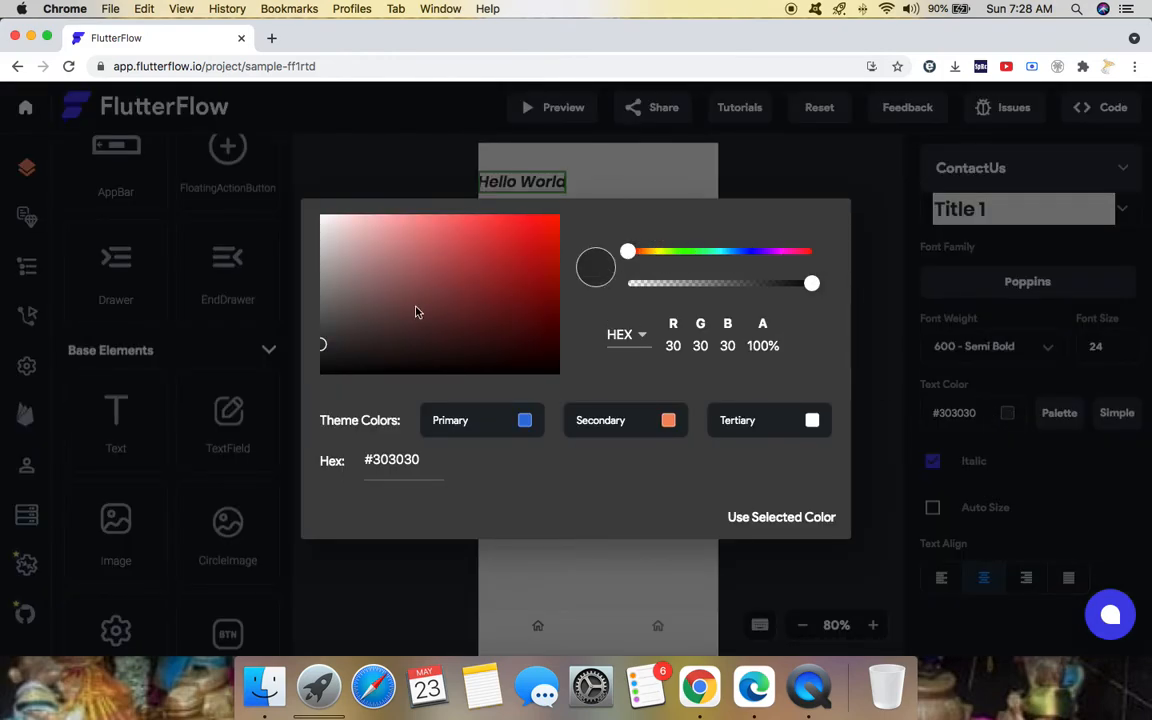
{"action": "left_click", "coordinate": [513, 255]}
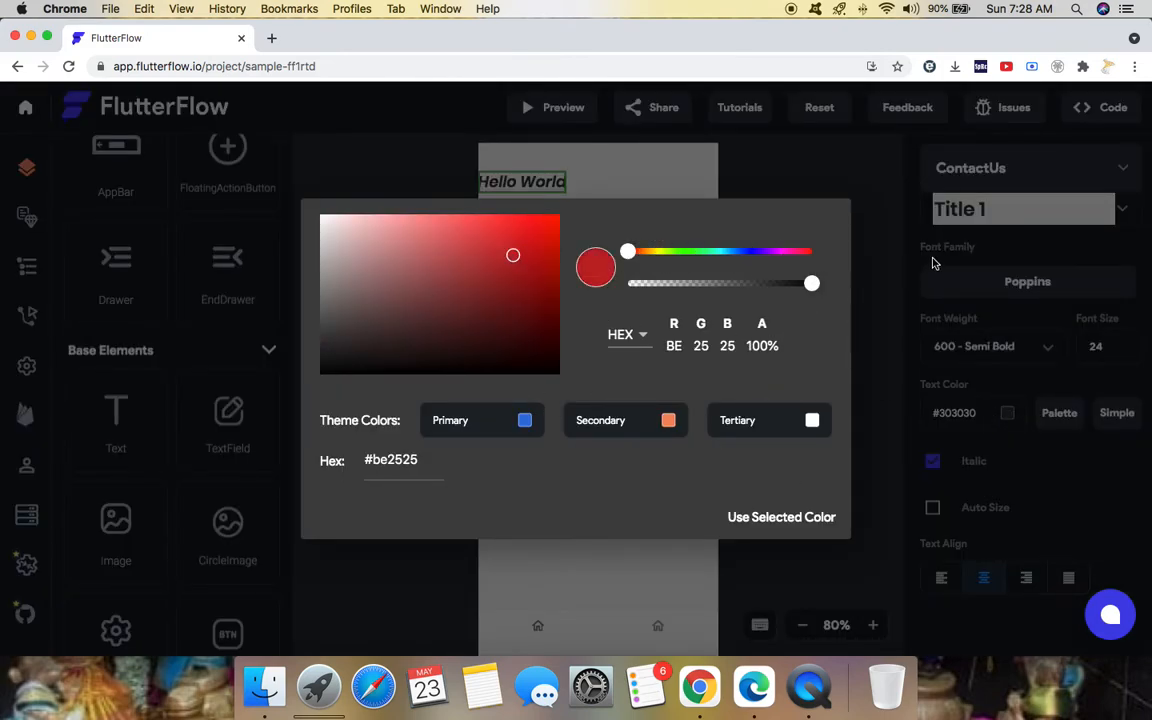
{"action": "mouse_move", "coordinate": [517, 447]}
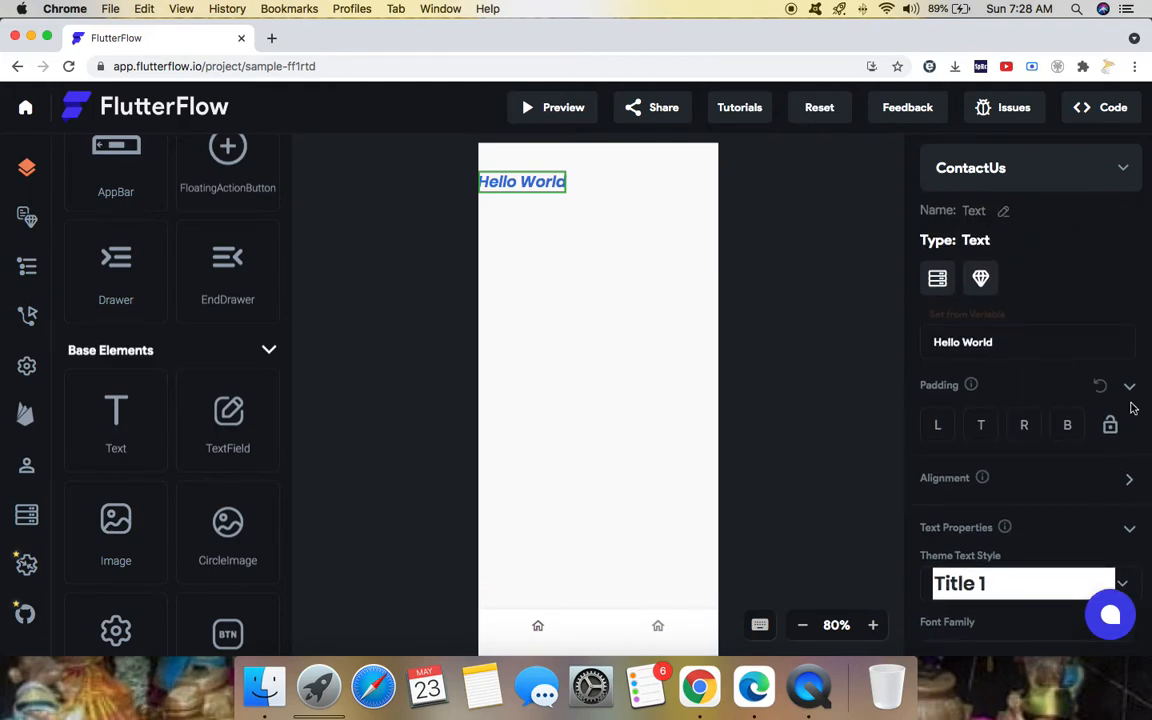
{"action": "left_click", "coordinate": [1129, 385]}
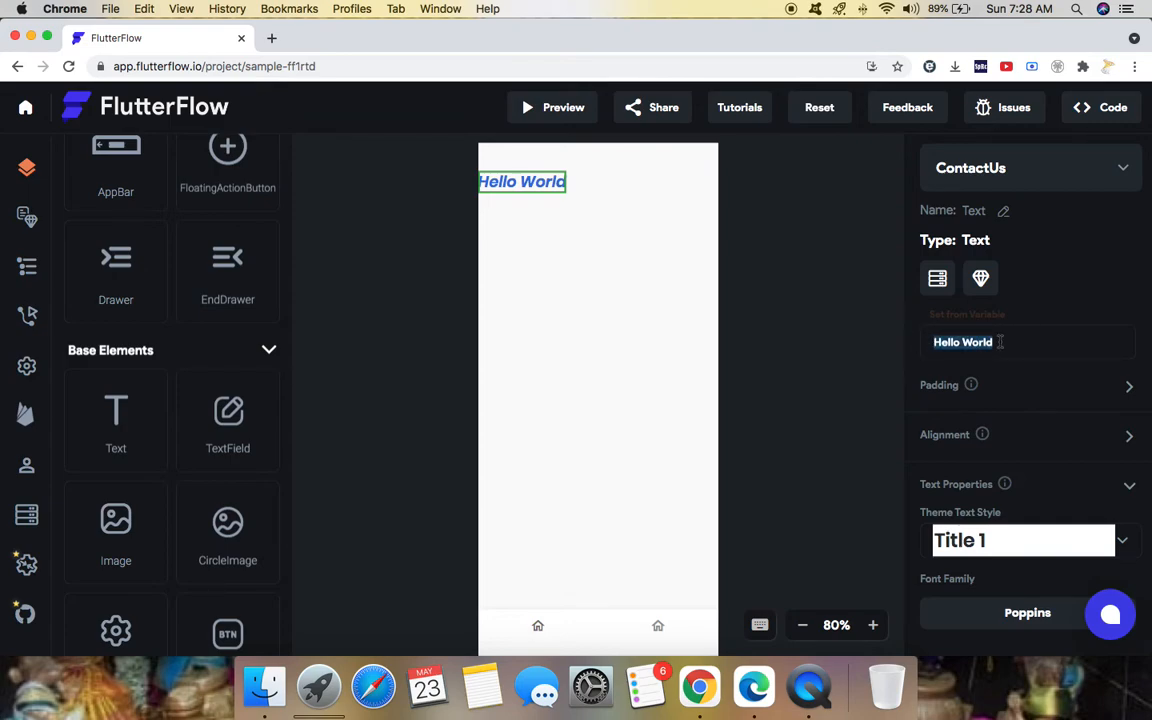
Replace the text's Hello World content with "This is Contact us Page".
{"action": "type", "text": "This"}
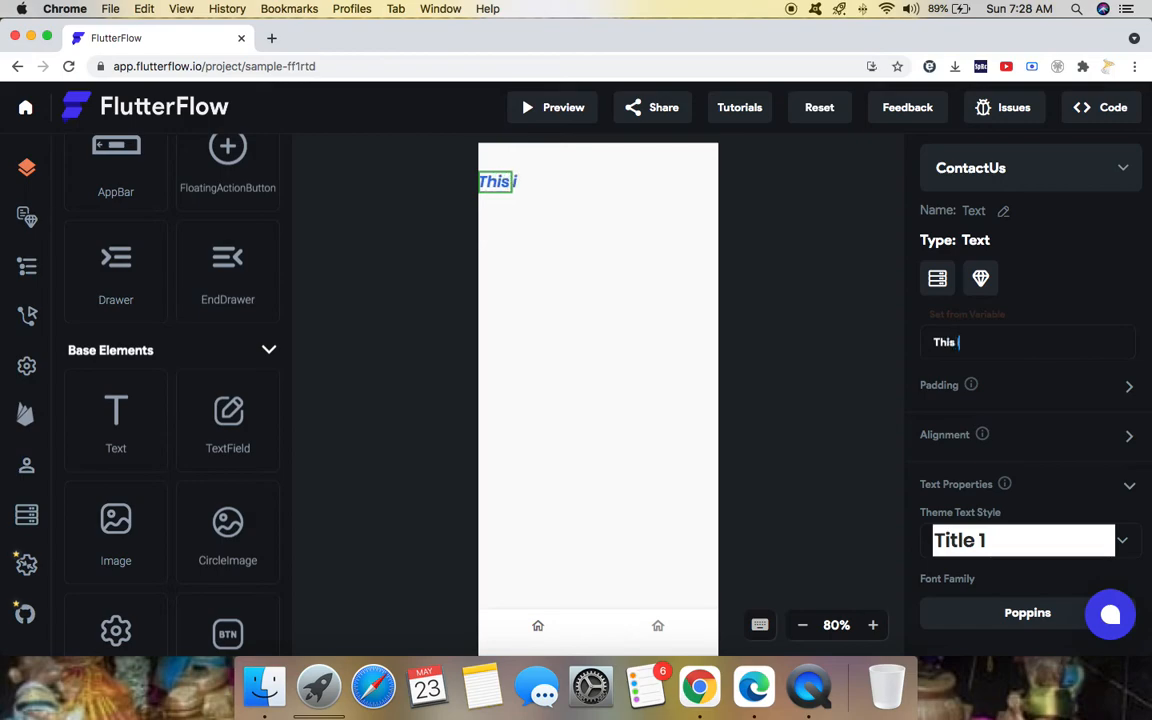
{"action": "type", "text": "is"}
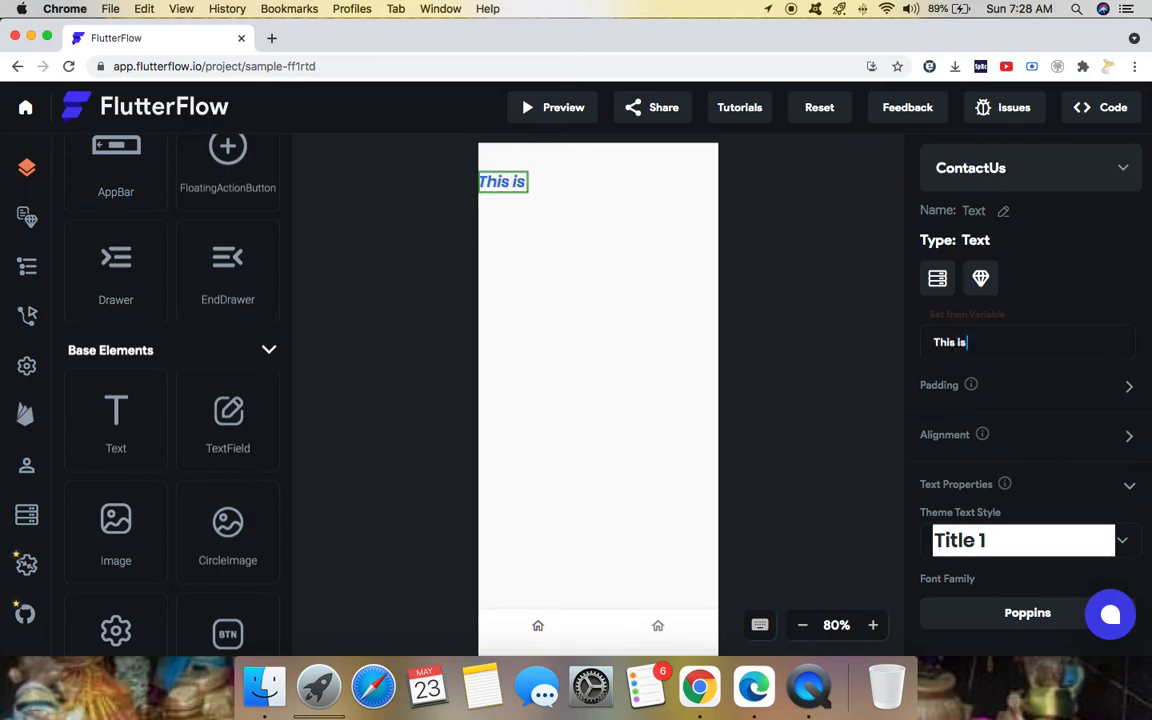
{"action": "type", "text": "Contact u"}
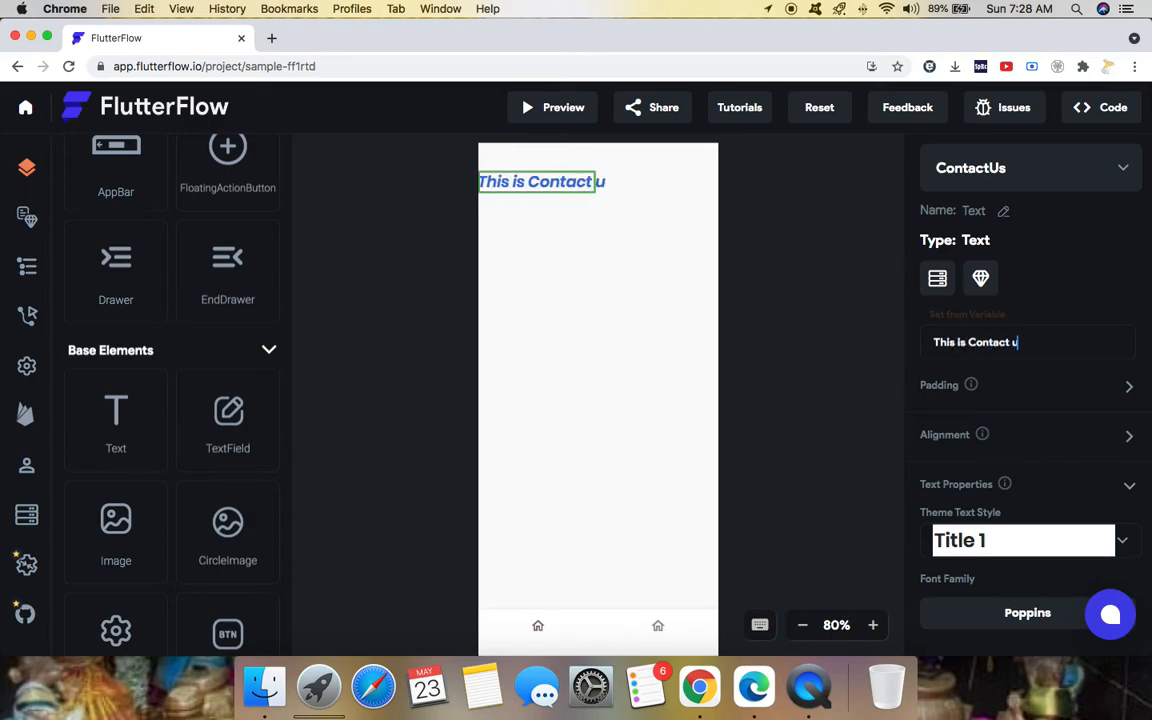
{"action": "type", "text": "s Page"}
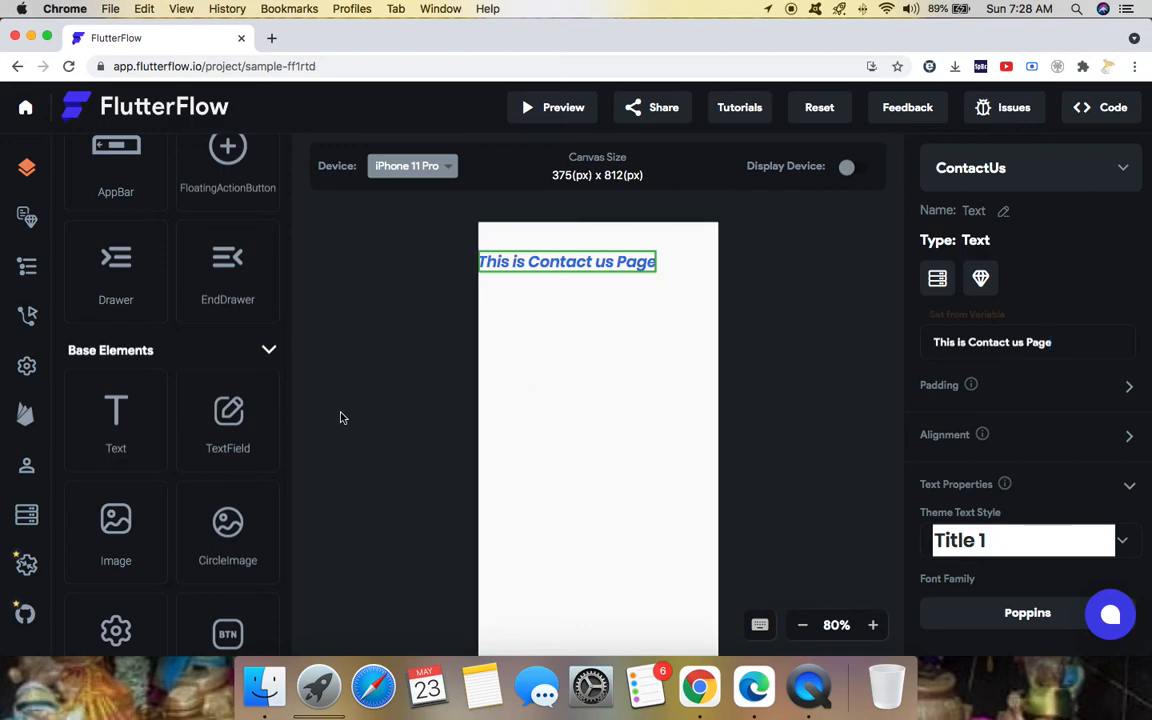
{"action": "scroll", "scroll_direction": "down", "scroll_amount": 3}
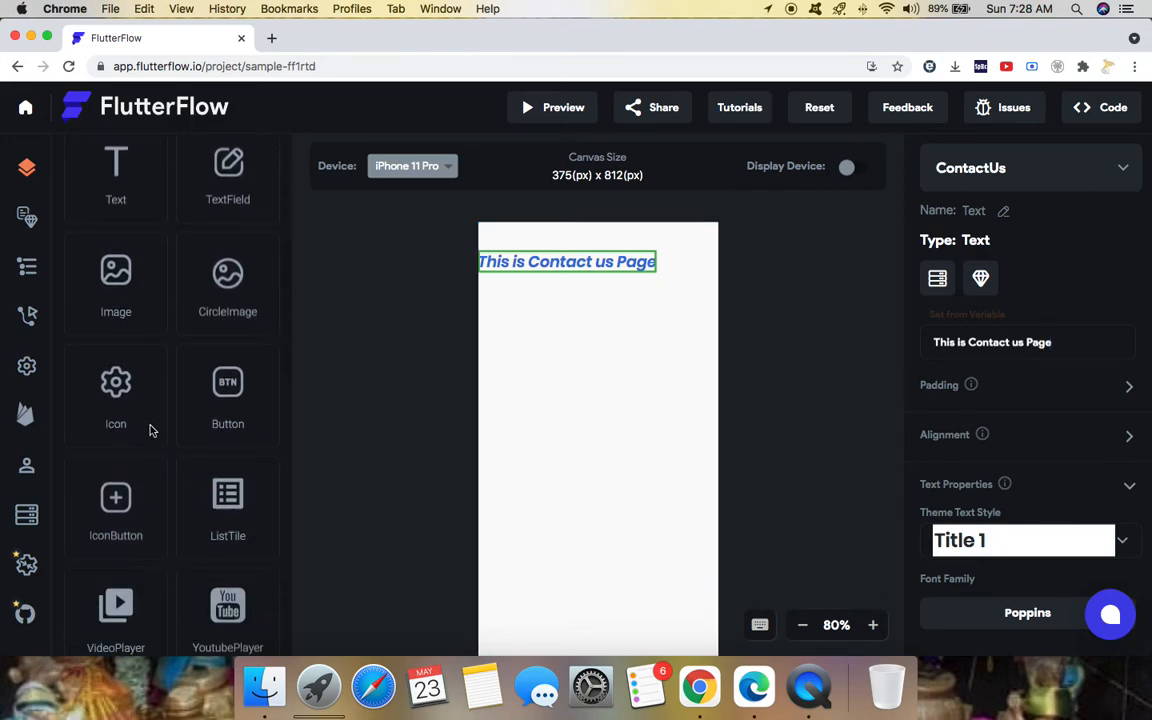
{"action": "scroll", "scroll_direction": "down", "scroll_amount": 3}
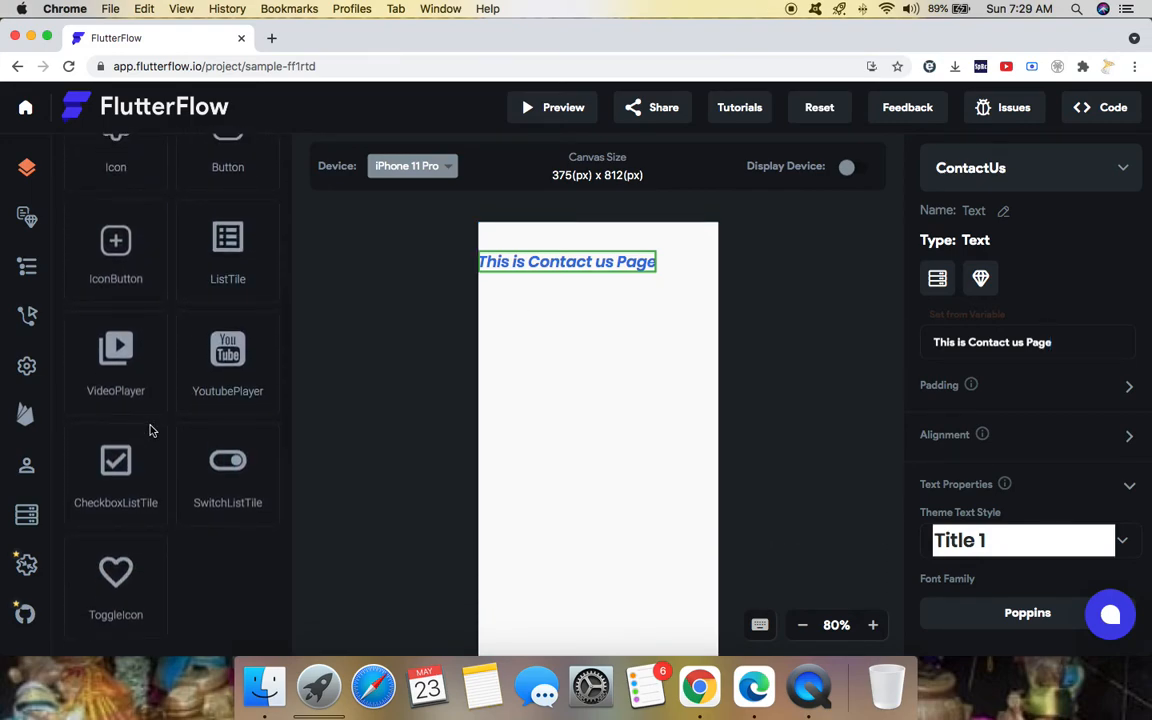
{"action": "mouse_move", "coordinate": [125, 482]}
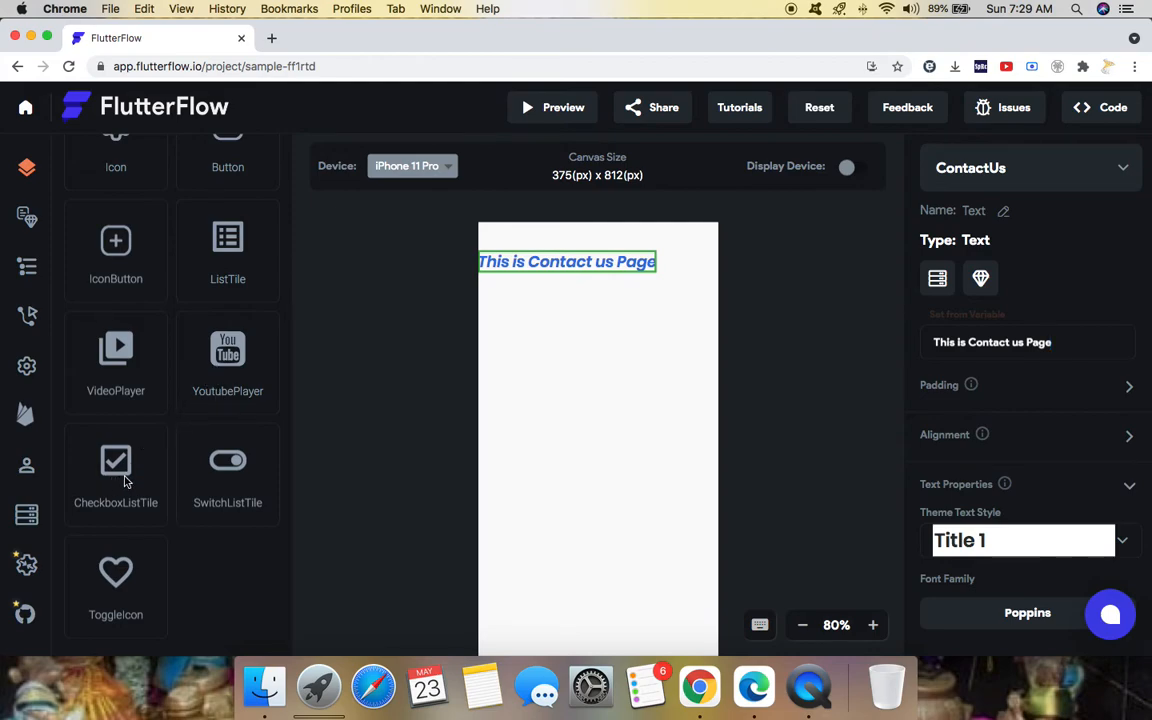
{"action": "scroll", "scroll_direction": "down", "scroll_amount": 3}
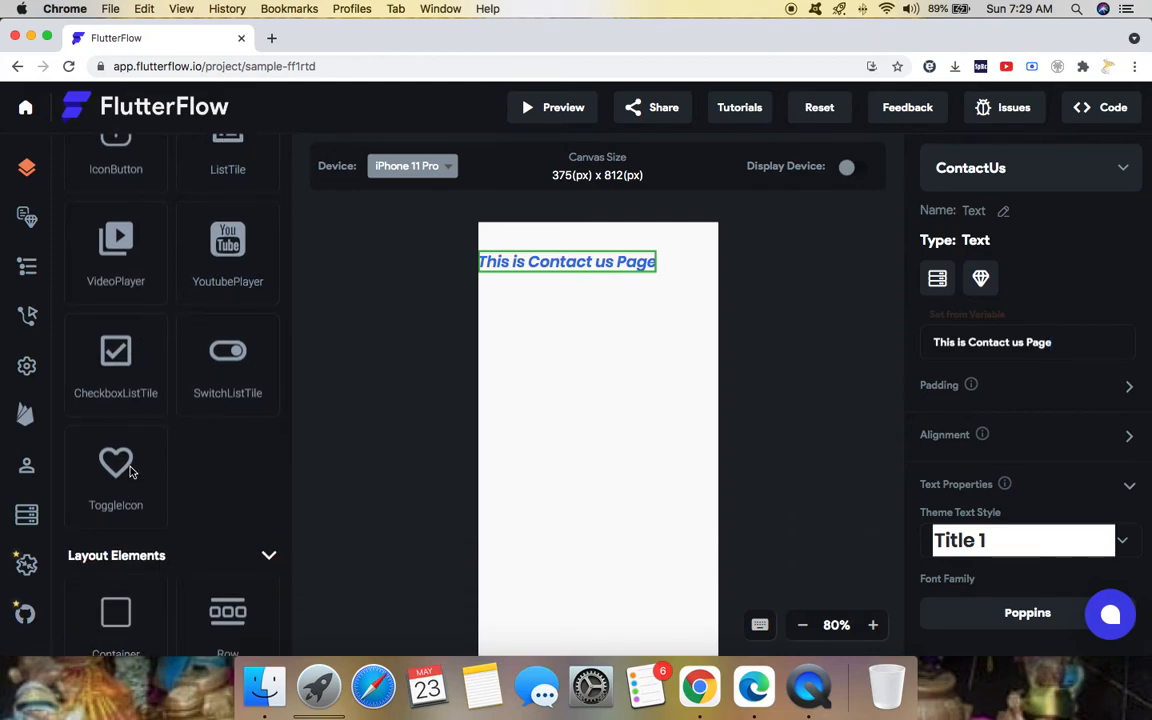
{"action": "scroll", "scroll_direction": "down", "scroll_amount": 3}
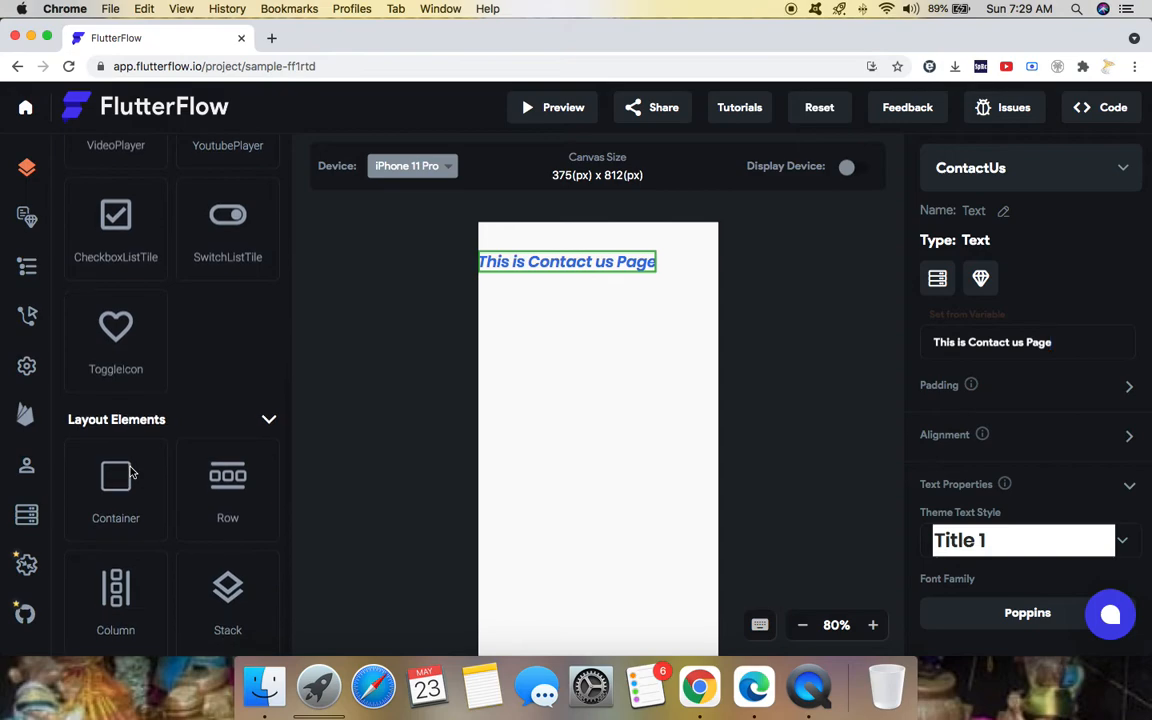
{"action": "scroll", "scroll_direction": "down", "scroll_amount": 3}
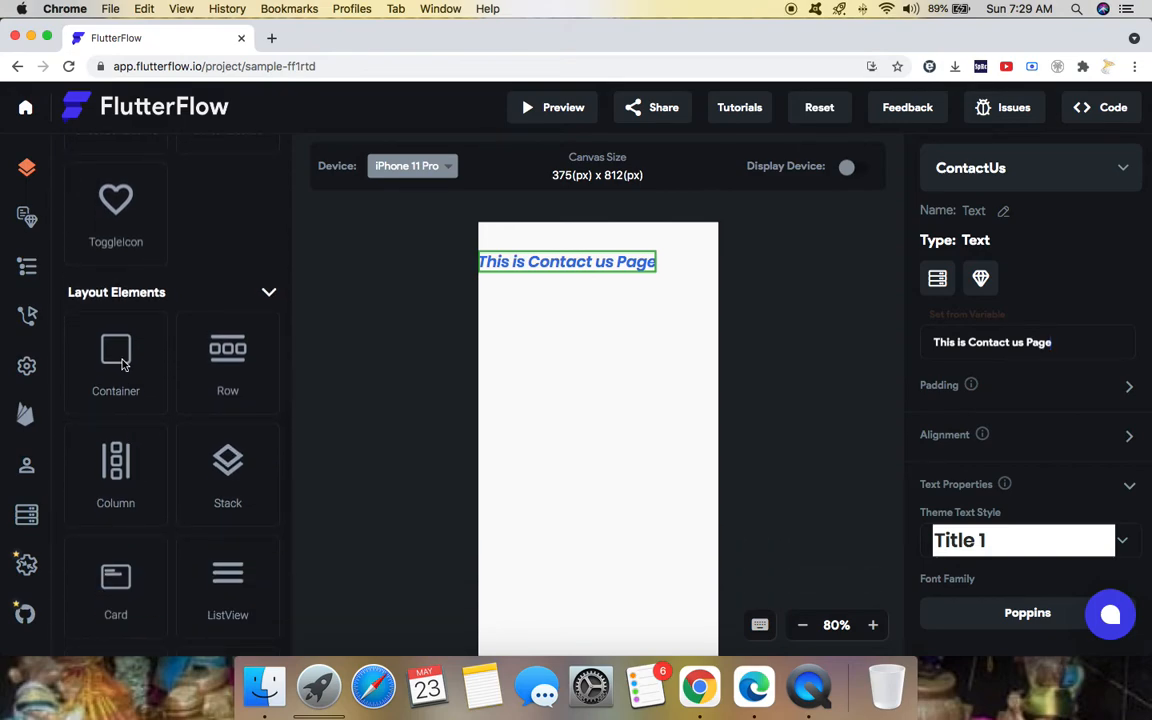
{"action": "mouse_move", "coordinate": [228, 495]}
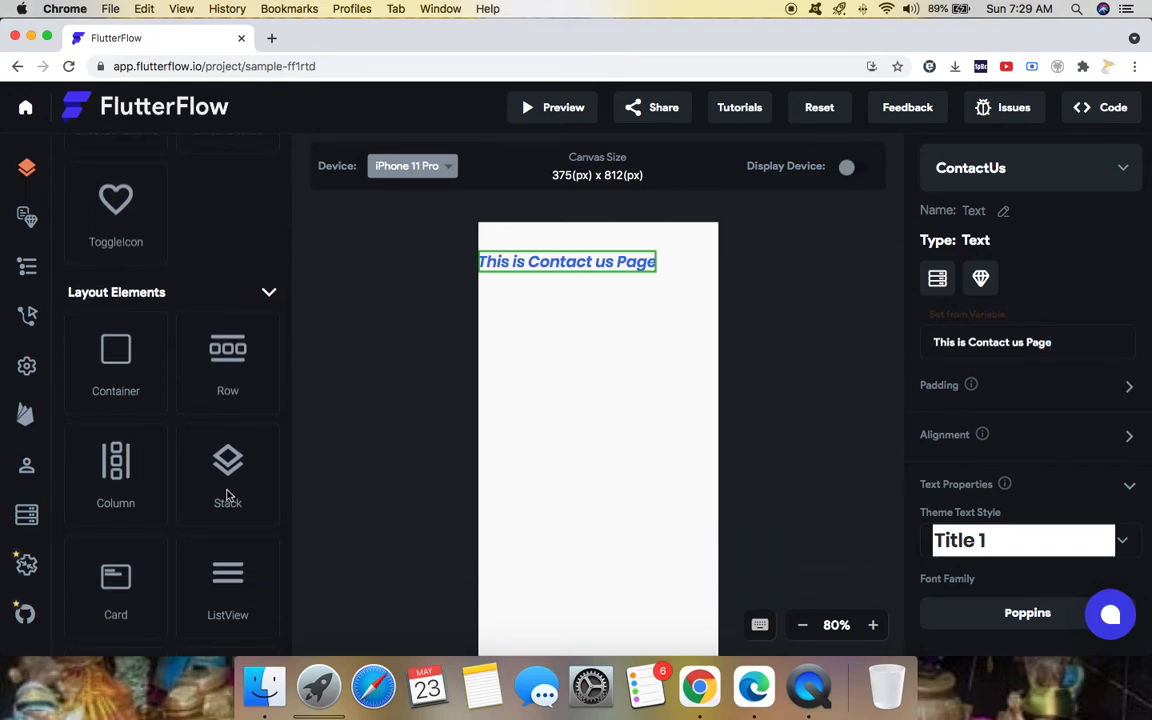
{"action": "scroll", "scroll_direction": "down", "scroll_amount": 3}
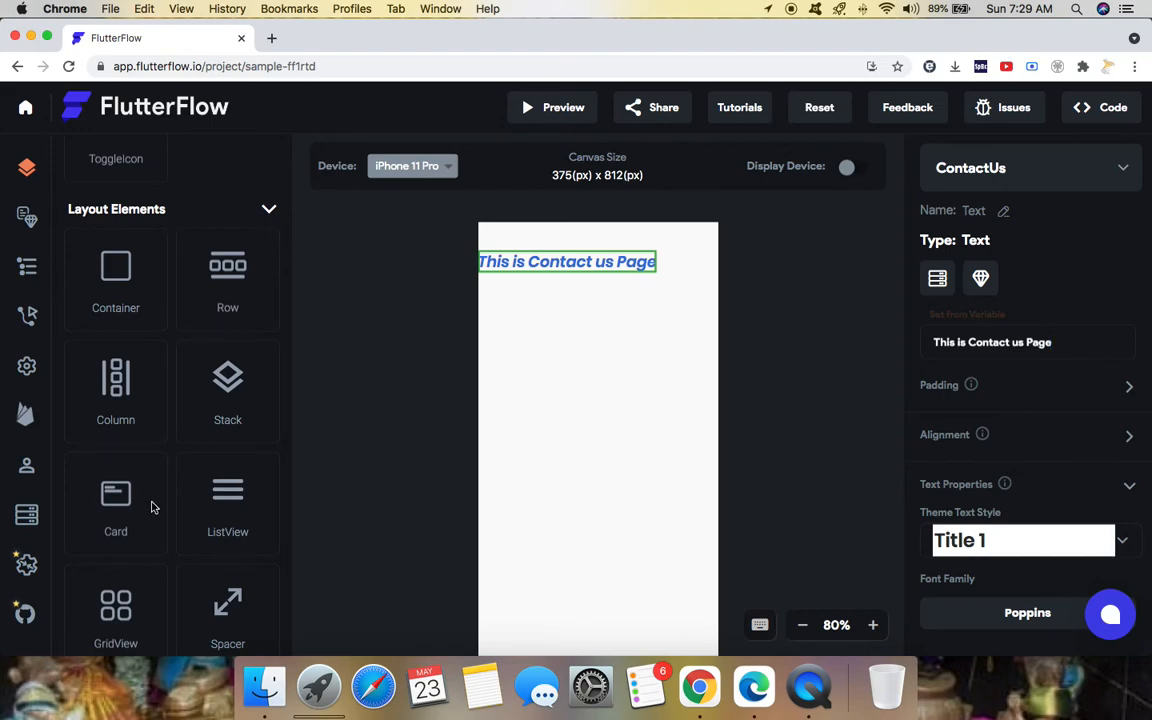
{"action": "scroll", "scroll_direction": "down", "scroll_amount": 3}
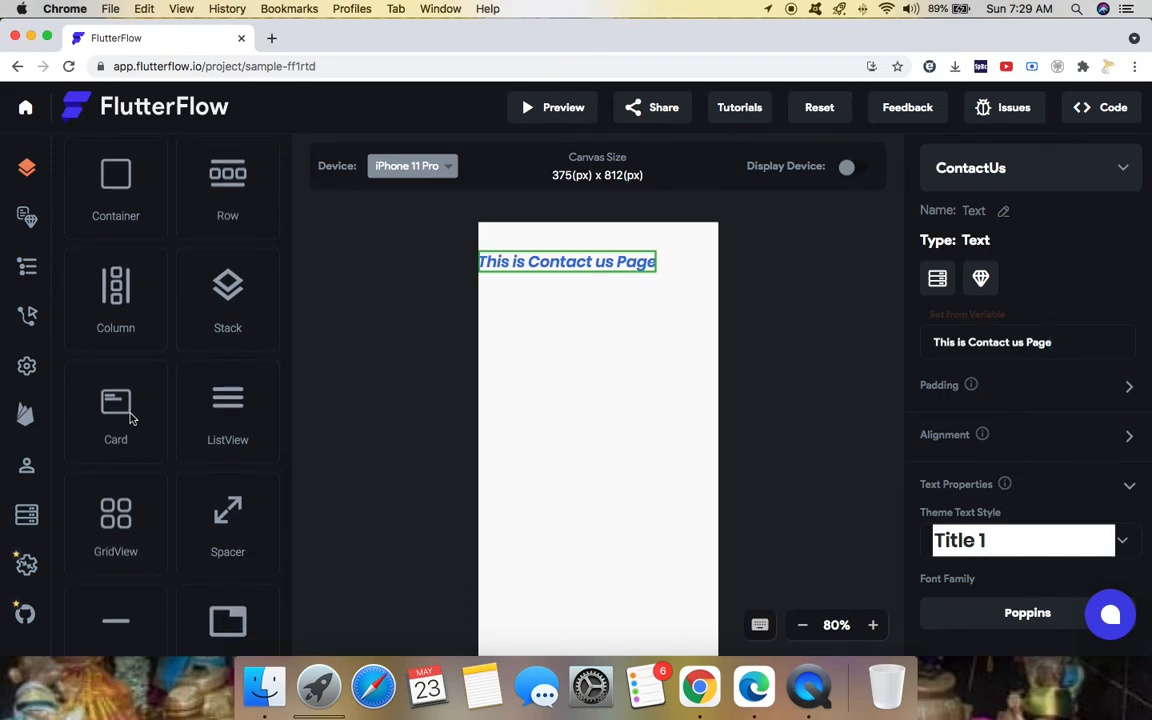
{"action": "scroll", "scroll_direction": "down", "scroll_amount": 3}
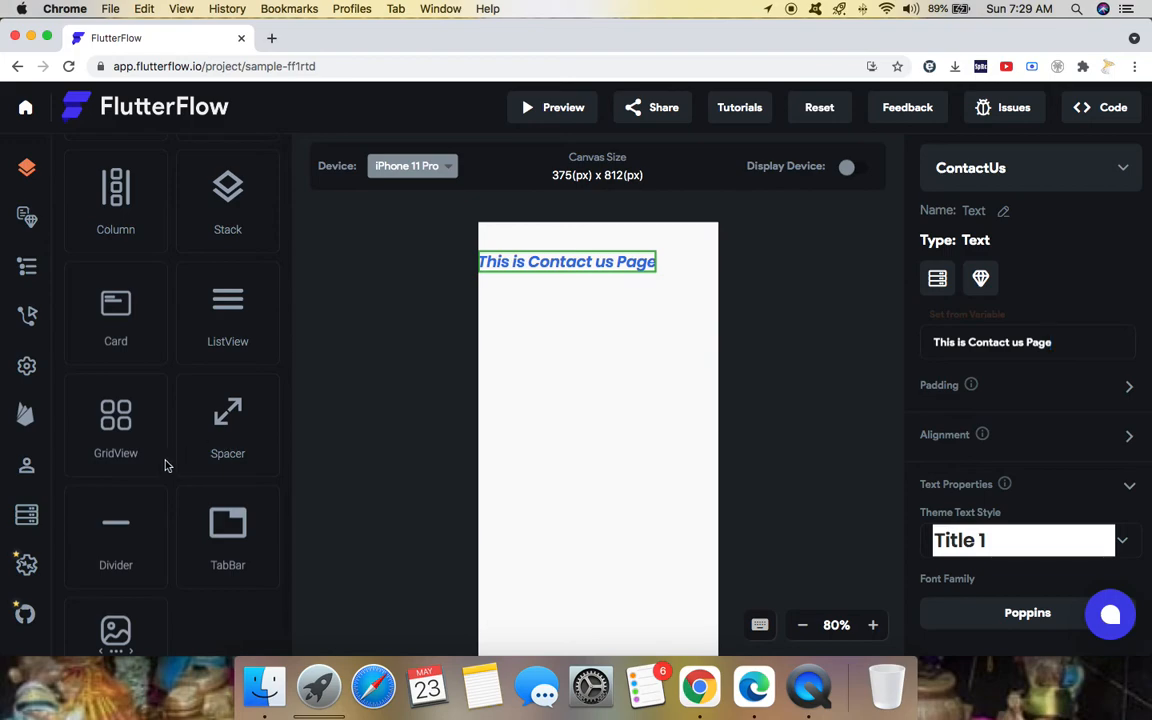
{"action": "scroll", "scroll_direction": "down", "scroll_amount": 3}
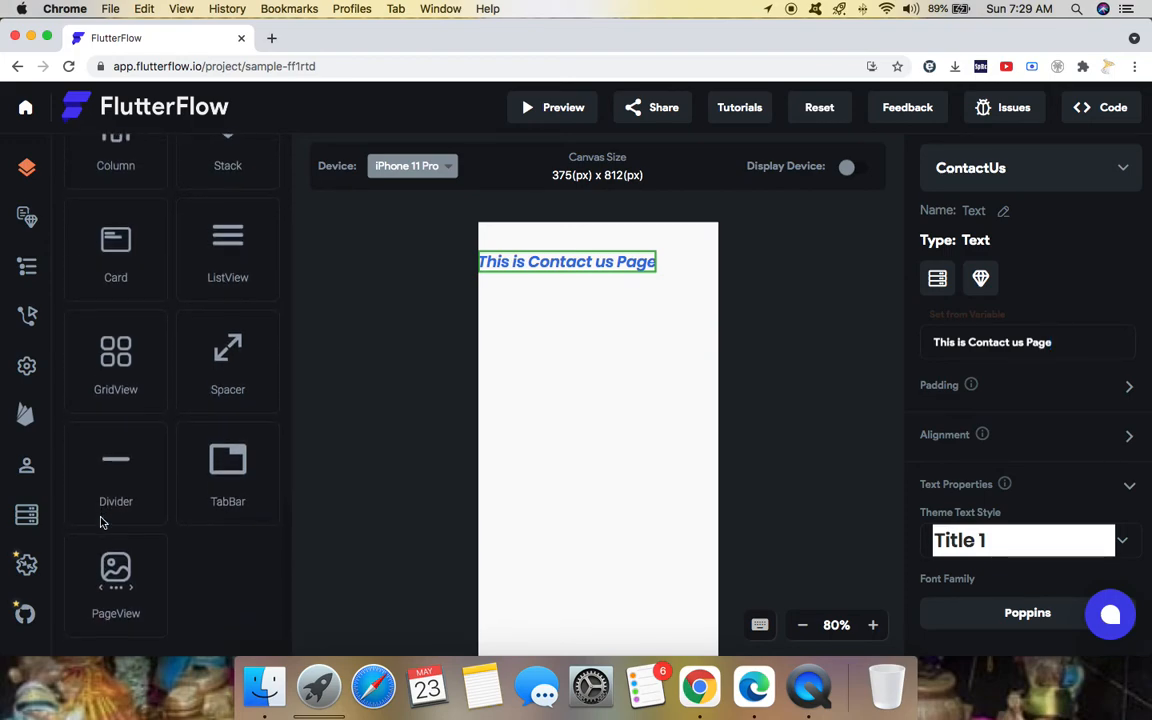
Drop a Container under the title via Add Column, then select the new empty Container.
{"action": "scroll", "scroll_direction": "up", "scroll_amount": 3}
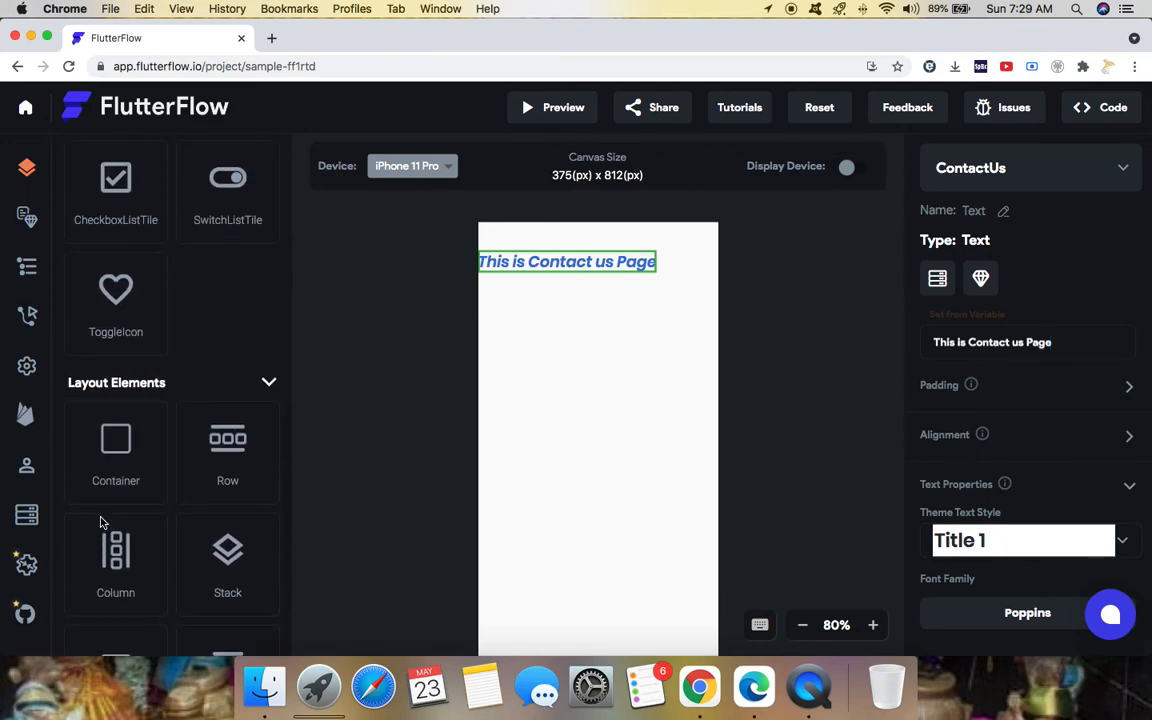
{"action": "scroll", "scroll_direction": "down", "scroll_amount": 3}
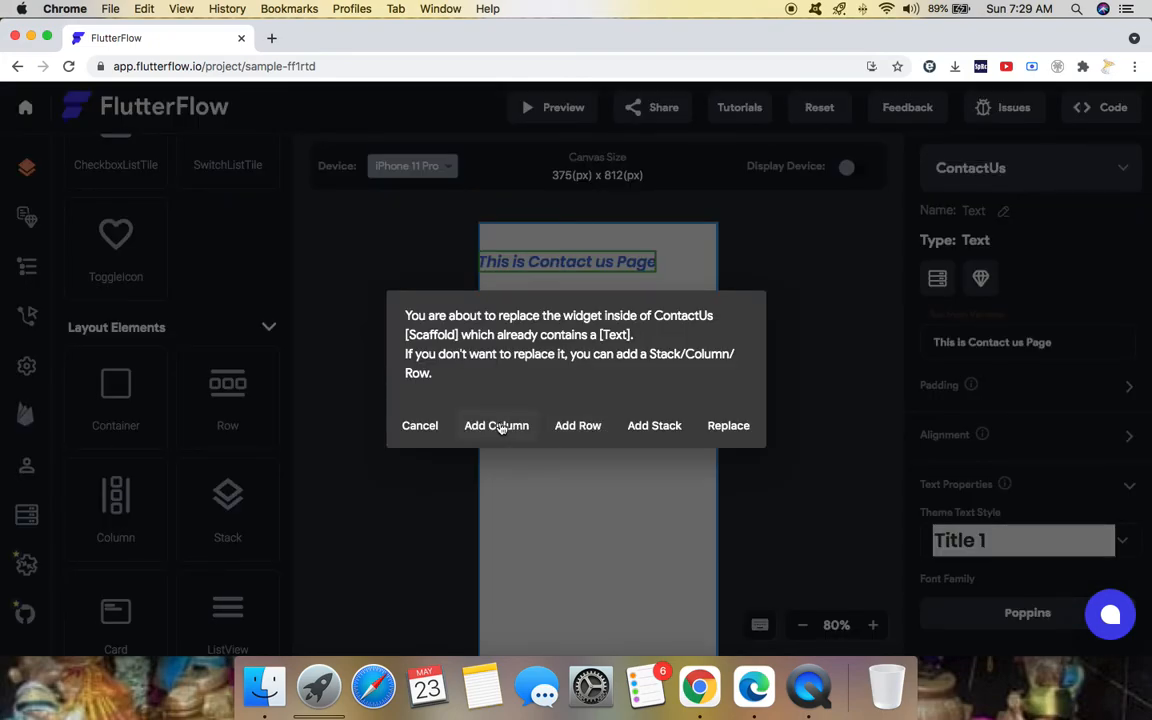
{"action": "left_click", "coordinate": [496, 425]}
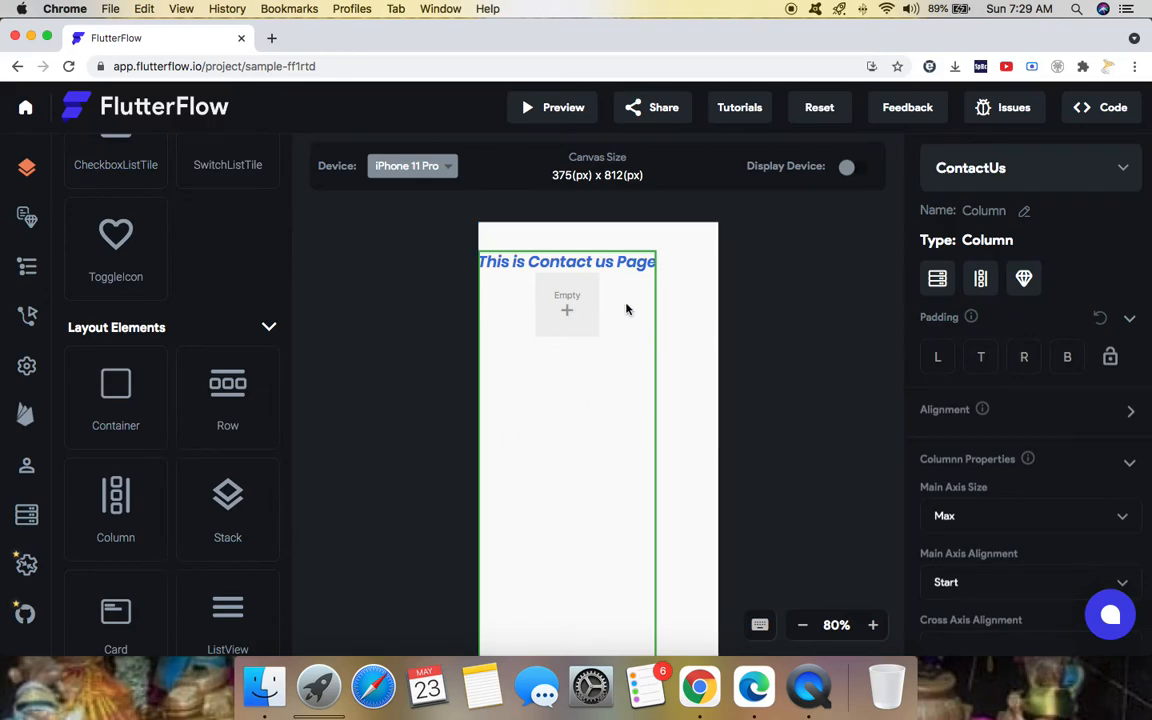
{"action": "left_click", "coordinate": [567, 303]}
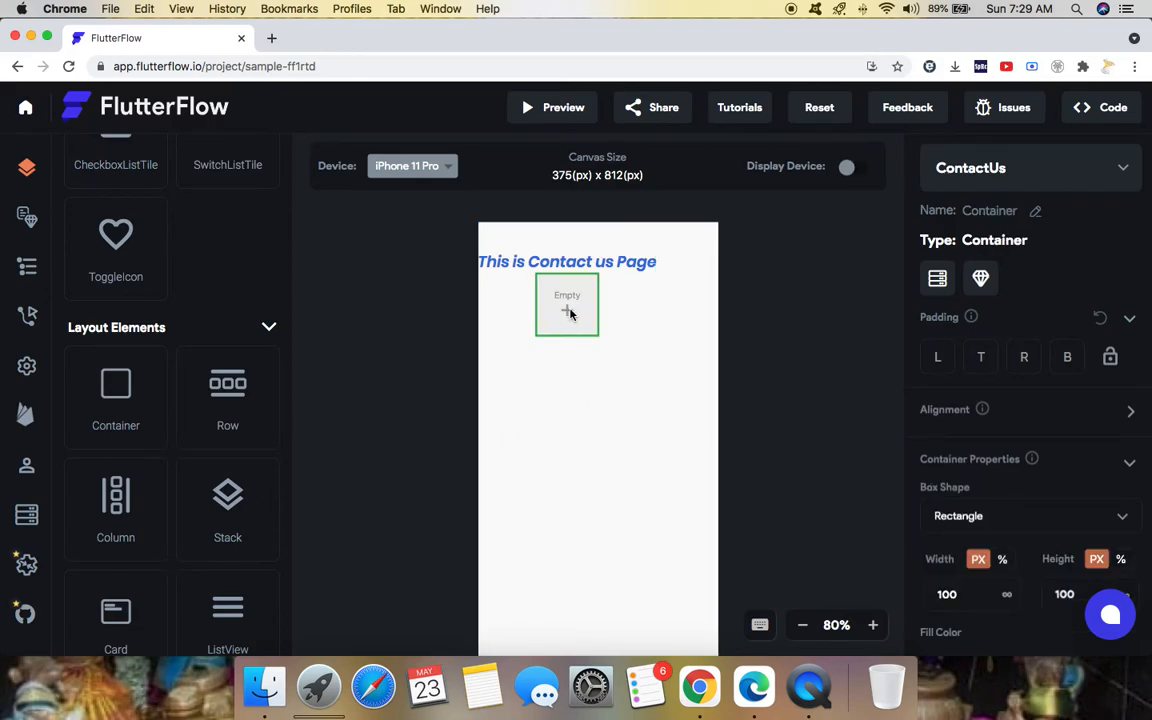
{"action": "scroll", "scroll_direction": "down", "scroll_amount": 3}
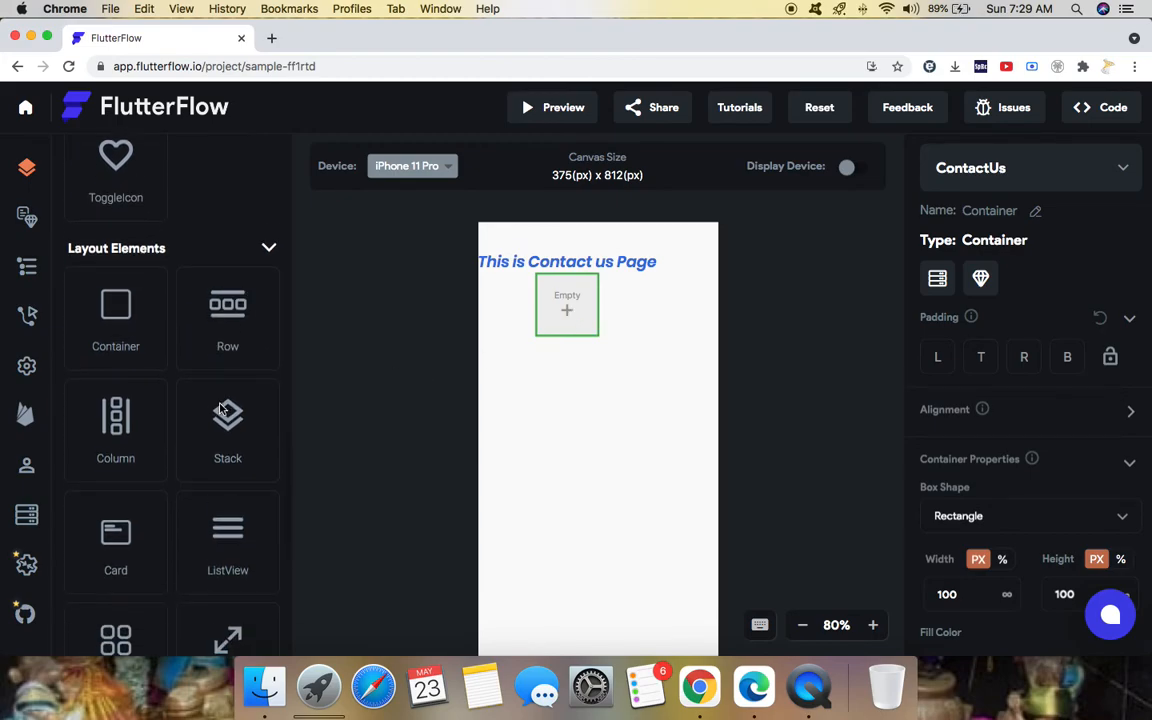
Add a PageView balloon-image slider below the Container and switch back to HomePage.
{"action": "scroll", "scroll_direction": "down", "scroll_amount": 3}
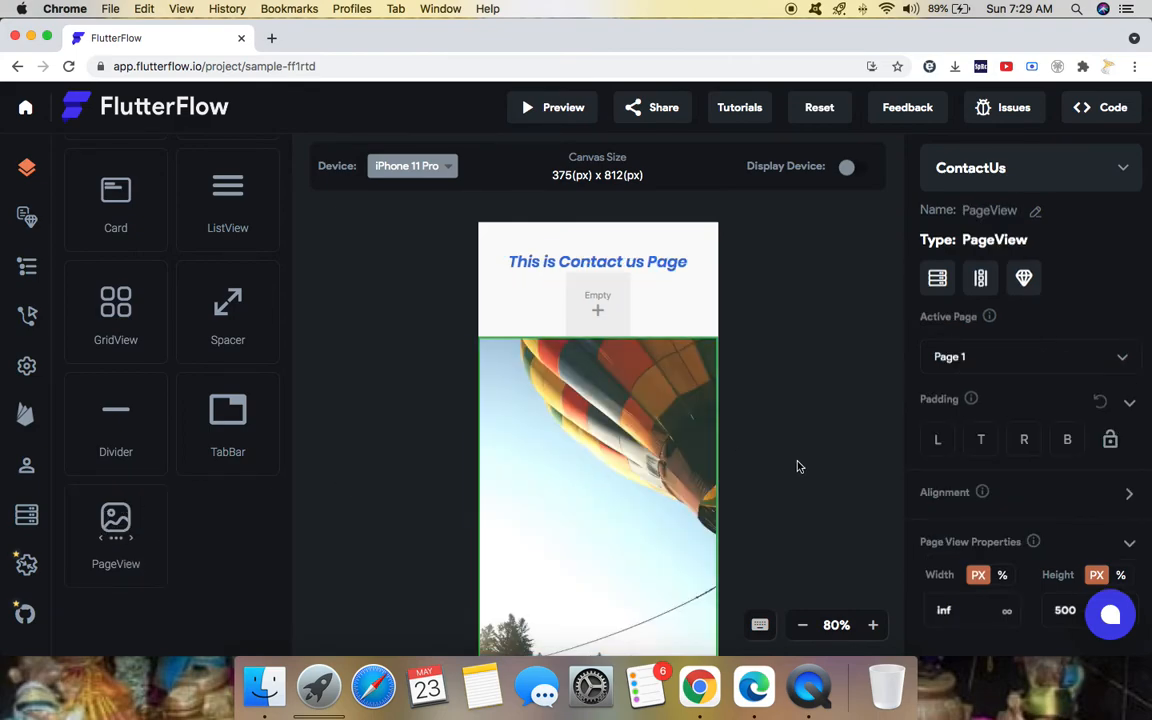
{"action": "scroll", "scroll_direction": "down", "scroll_amount": 3}
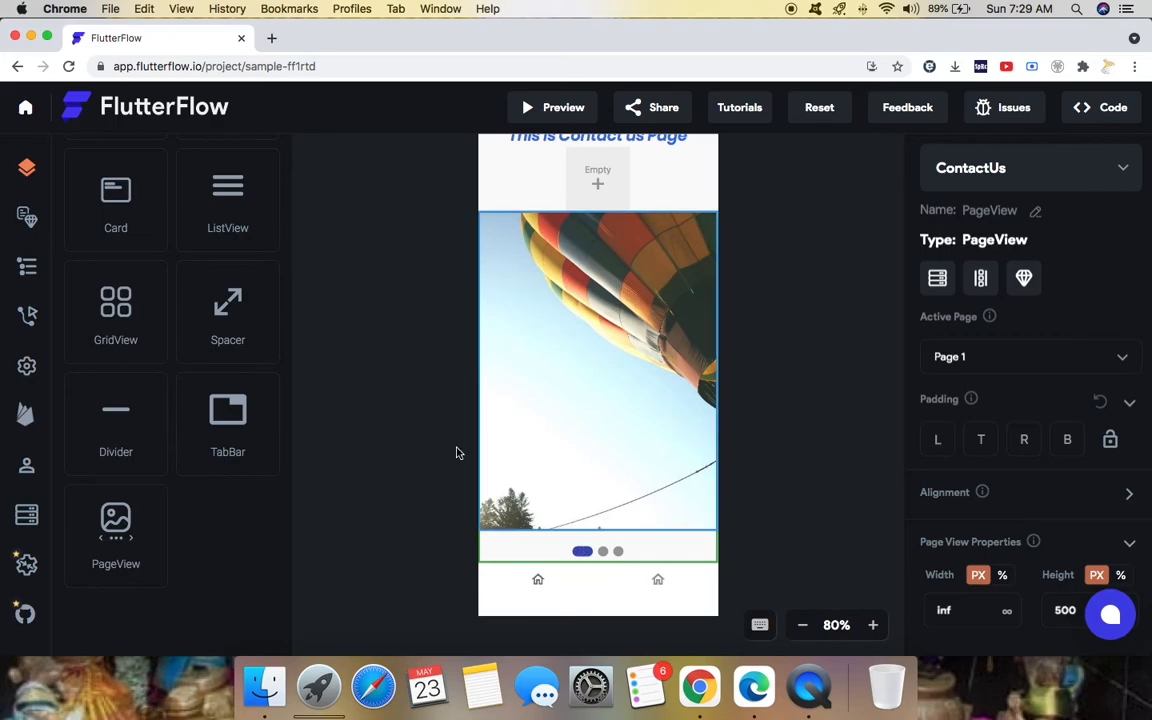
{"action": "scroll", "scroll_direction": "up", "scroll_amount": 3}
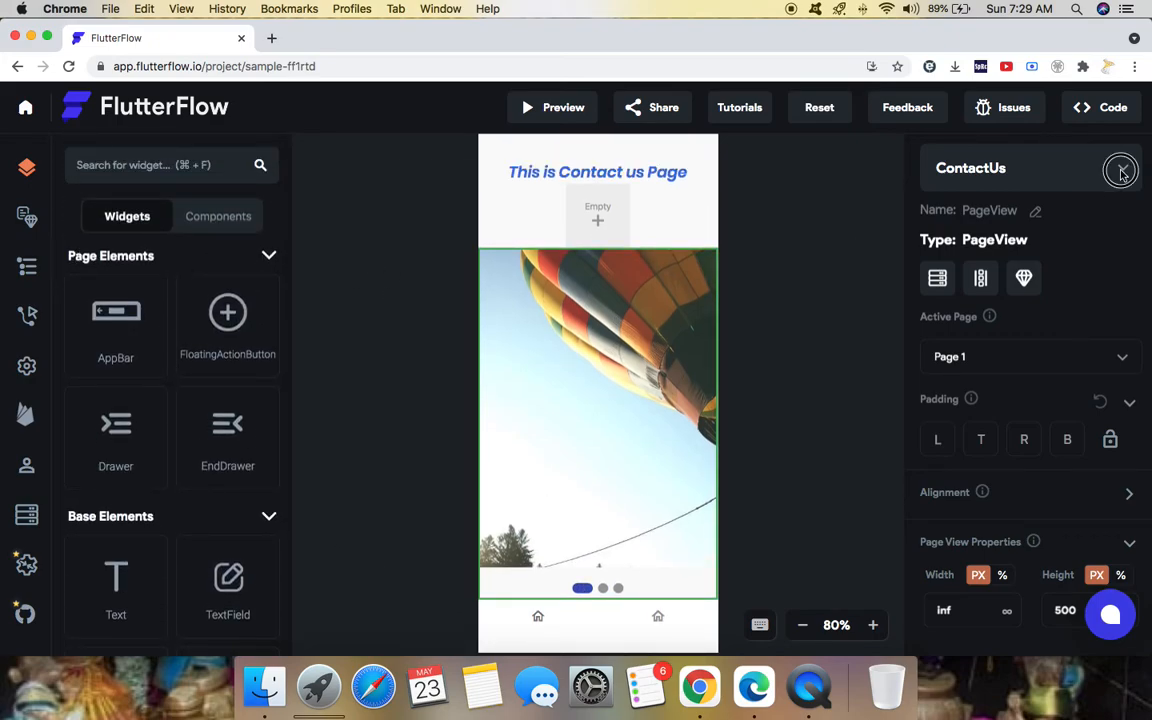
{"action": "left_click", "coordinate": [1120, 168]}
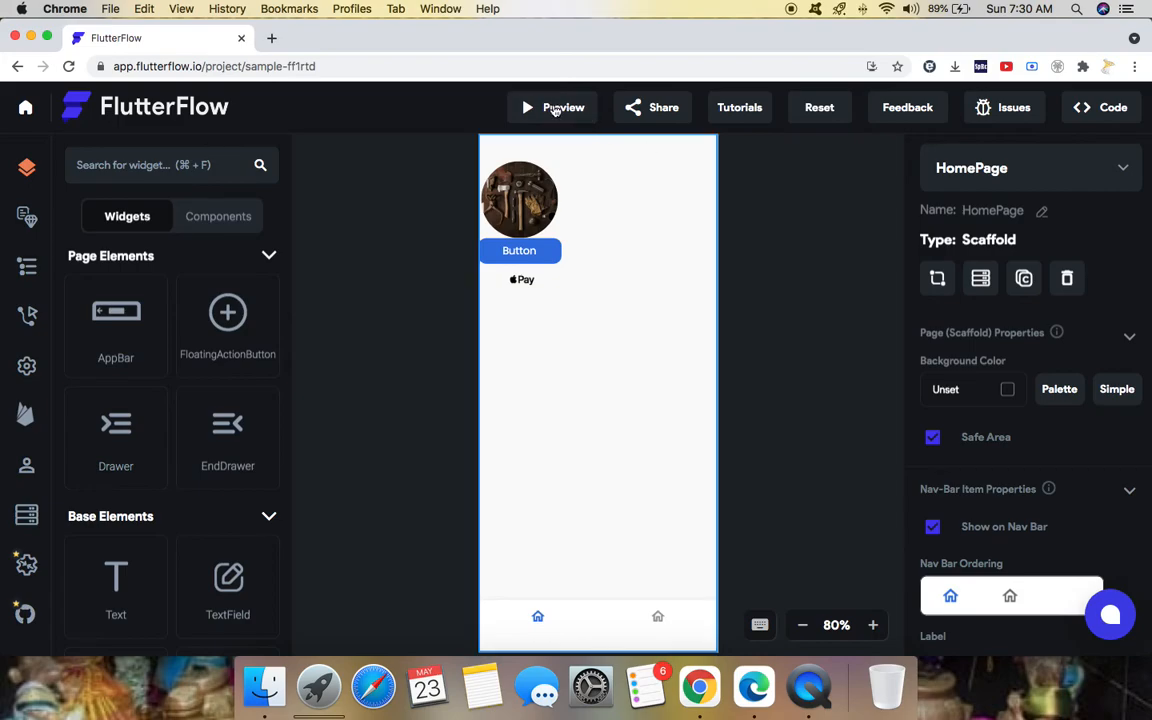
Preview the app, navigating between Home and ContactUs via the button and nav bar, then close the preview.
{"action": "left_click", "coordinate": [552, 107]}
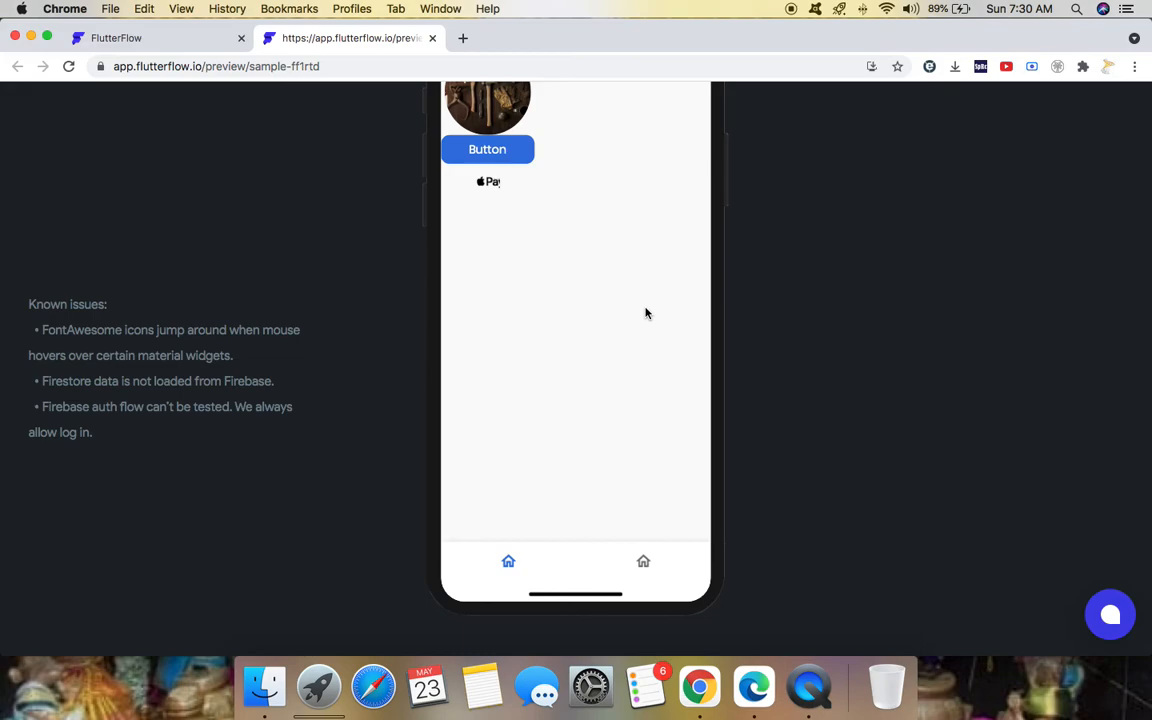
{"action": "scroll", "scroll_direction": "up", "scroll_amount": 3}
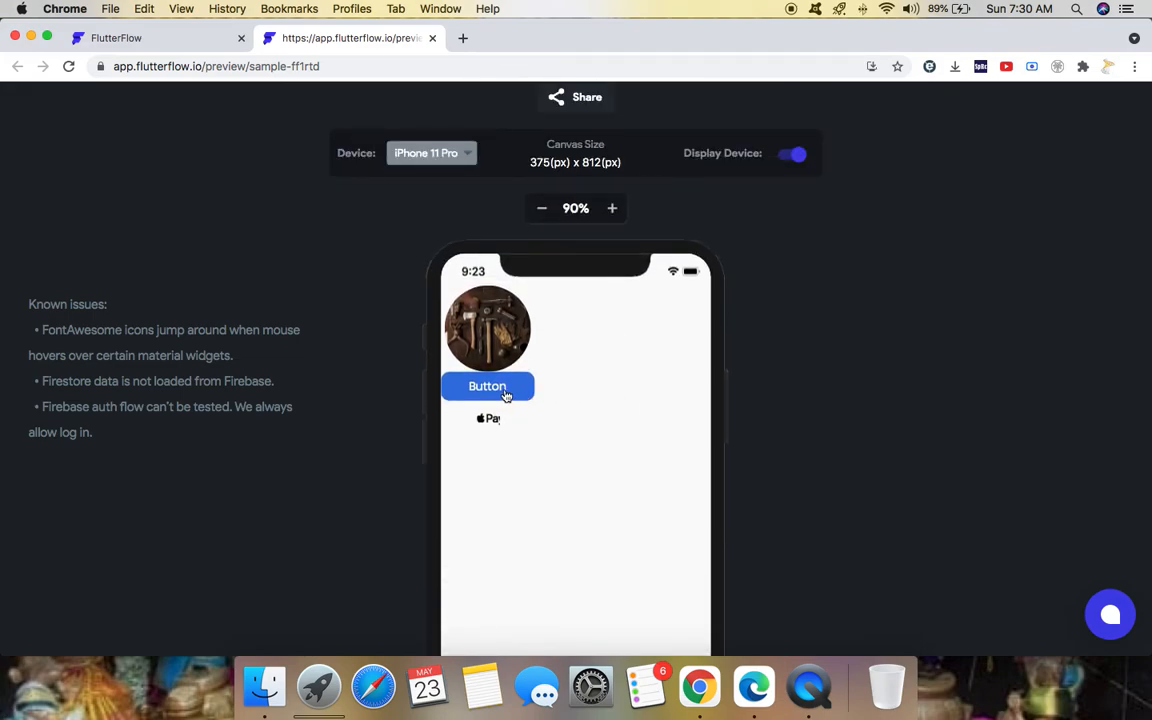
{"action": "left_click", "coordinate": [487, 386]}
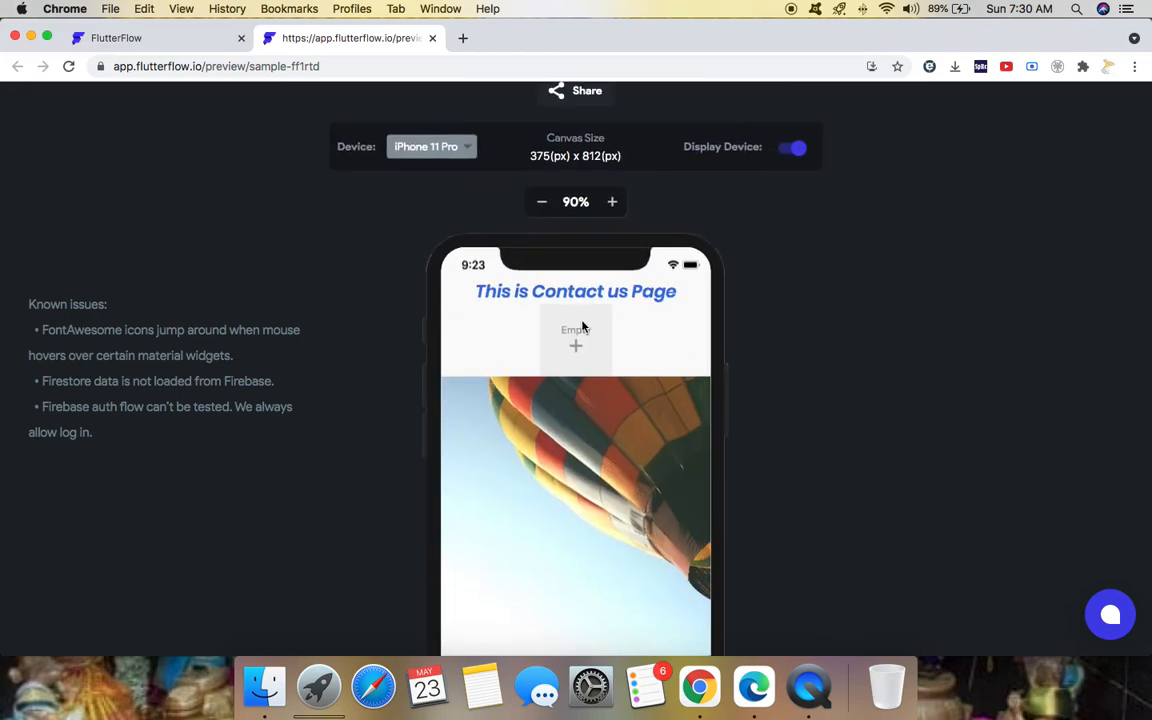
{"action": "scroll", "scroll_direction": "down", "scroll_amount": 3}
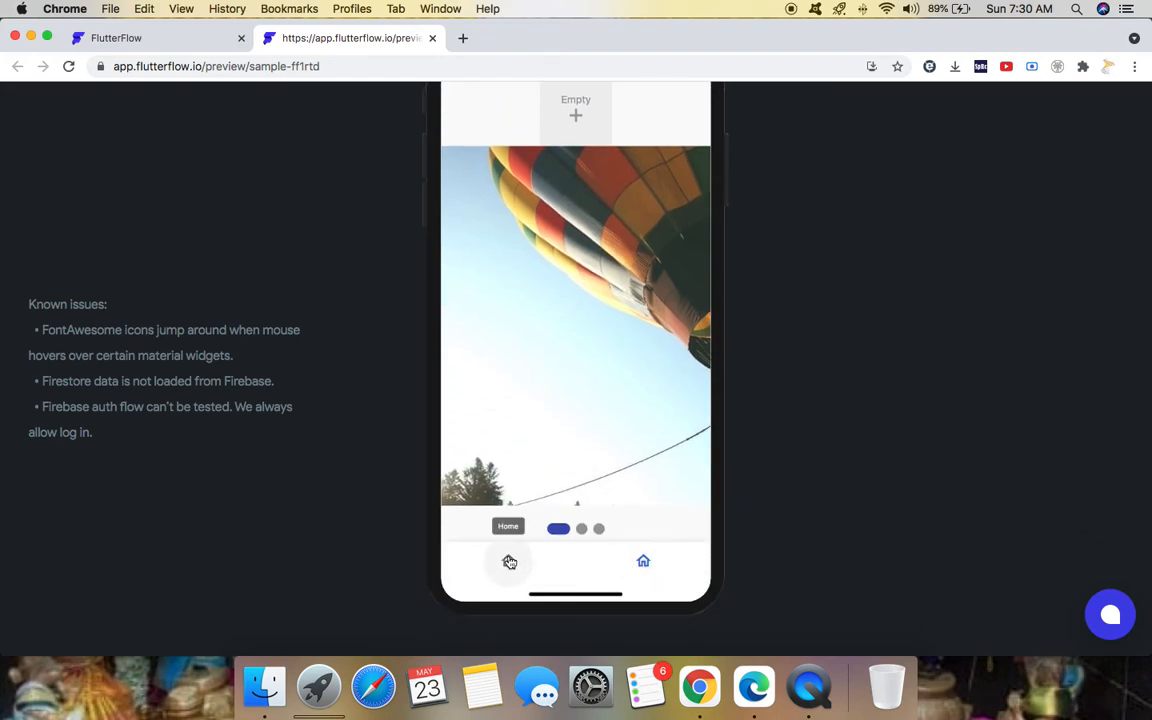
{"action": "left_click", "coordinate": [643, 561]}
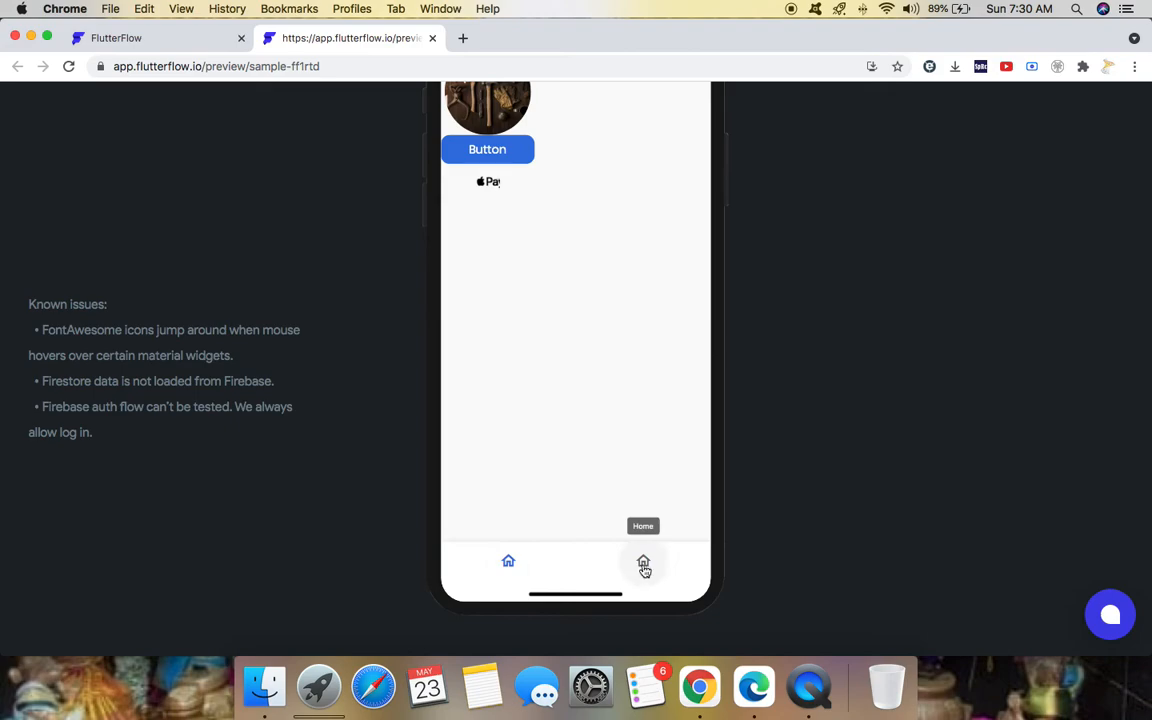
{"action": "left_click", "coordinate": [643, 561]}
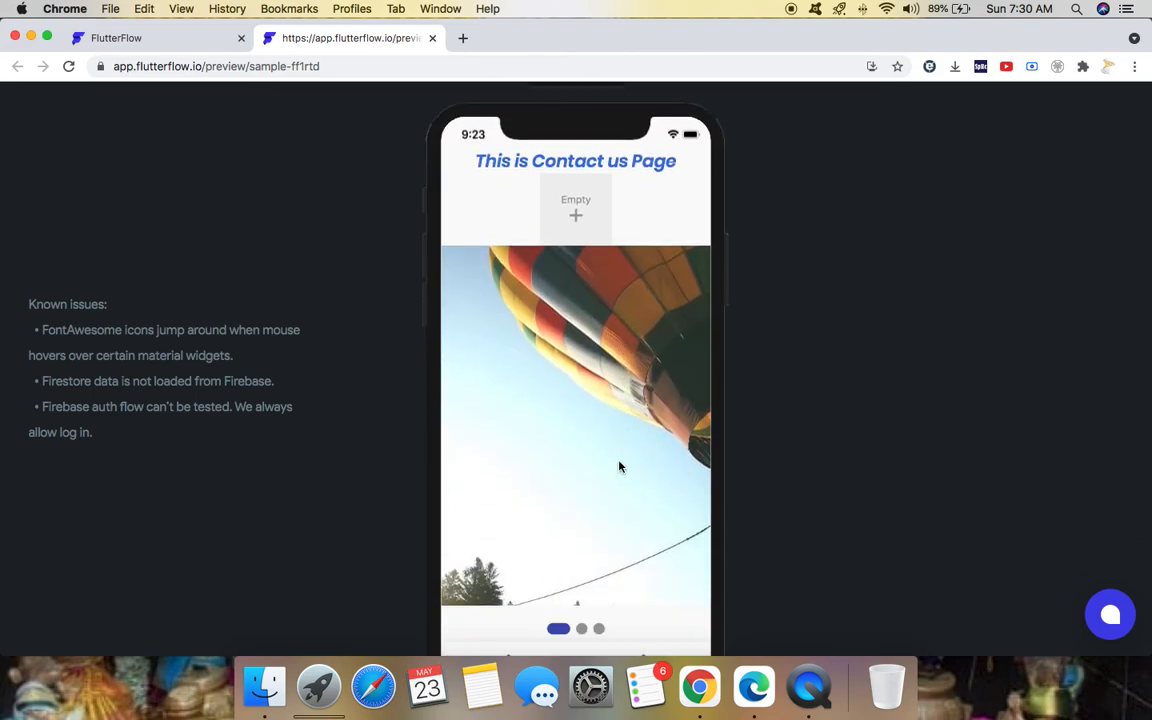
{"action": "scroll", "scroll_direction": "down", "scroll_amount": 3}
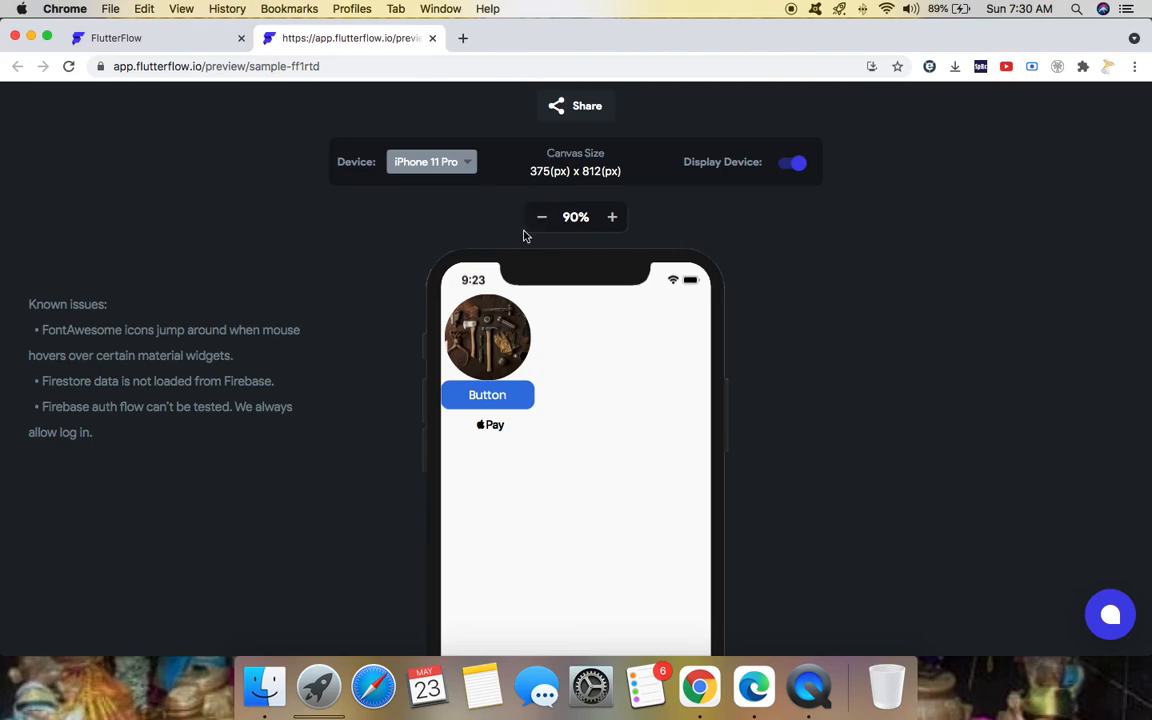
{"action": "mouse_move", "coordinate": [432, 38]}
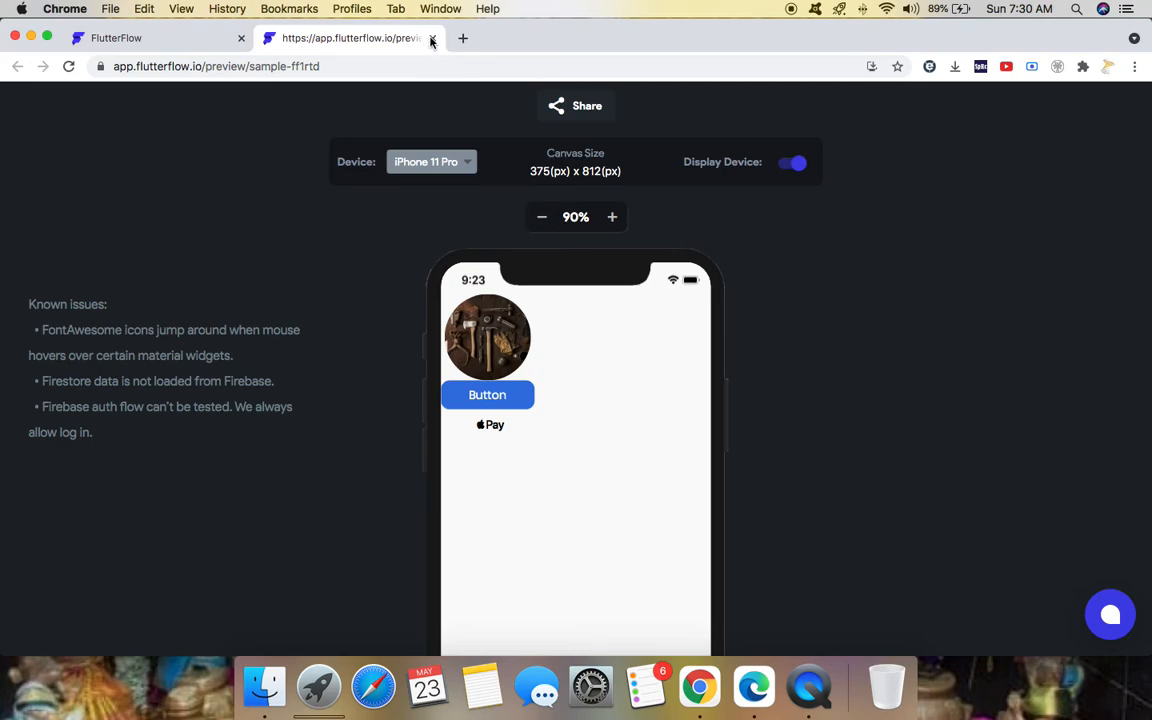
{"action": "left_click", "coordinate": [432, 38]}
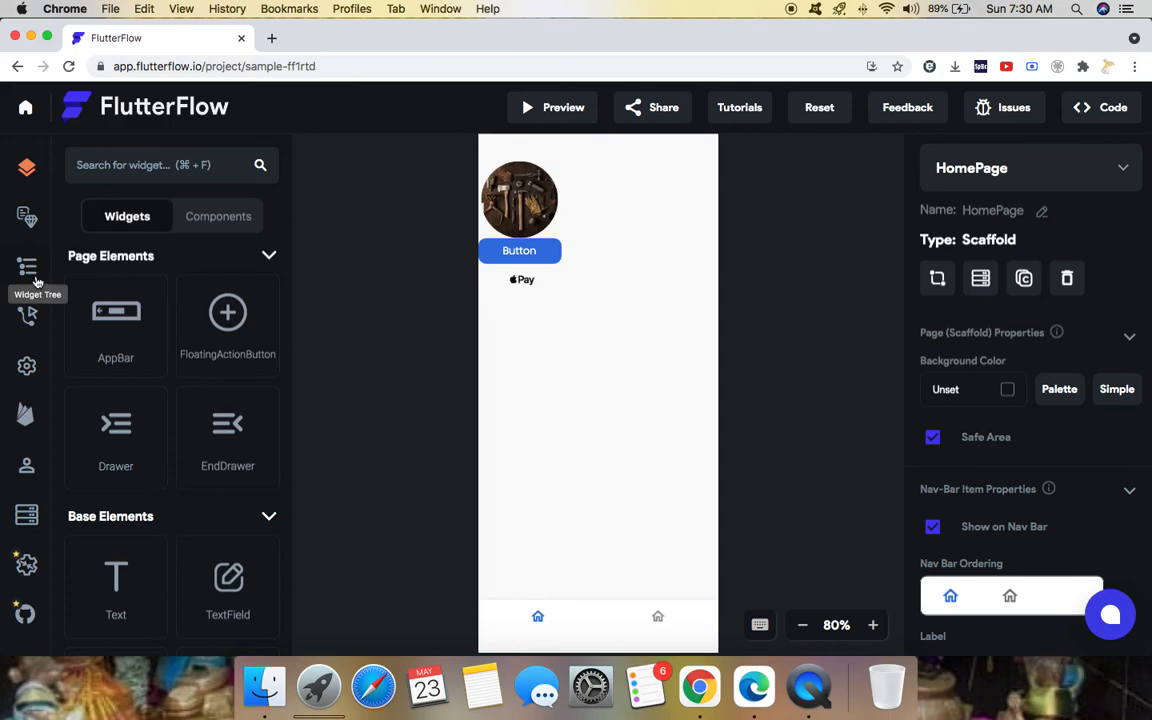
{"action": "mouse_move", "coordinate": [26, 415]}
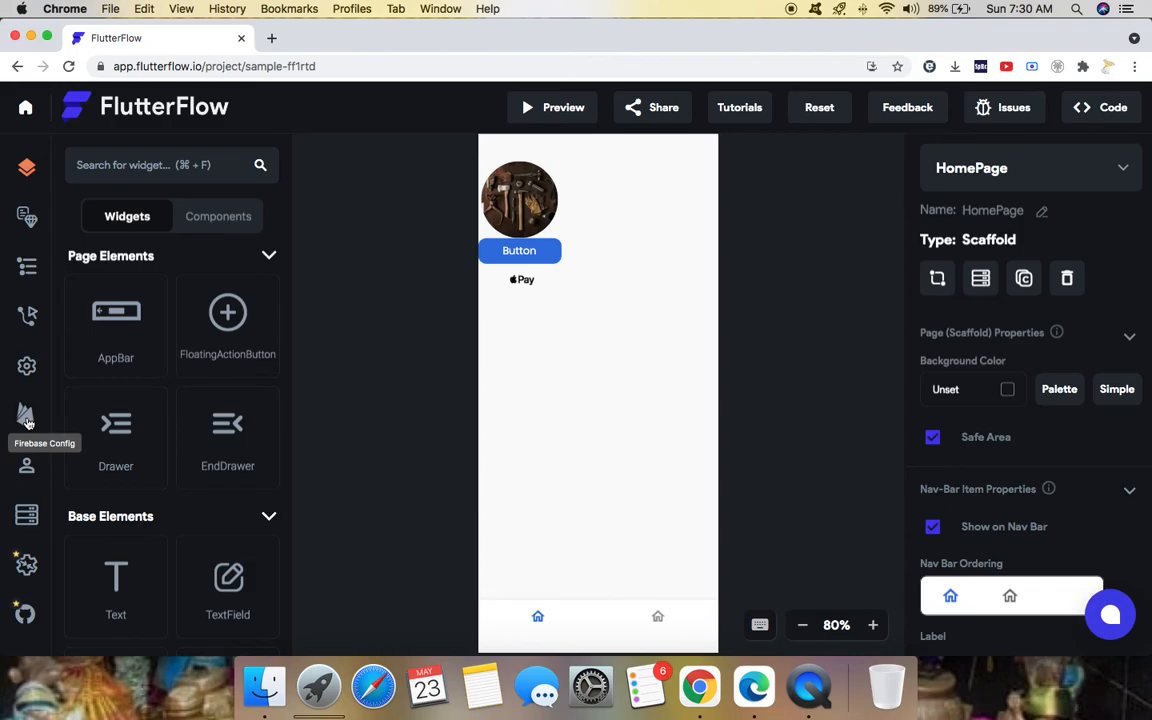
{"action": "left_click", "coordinate": [26, 415]}
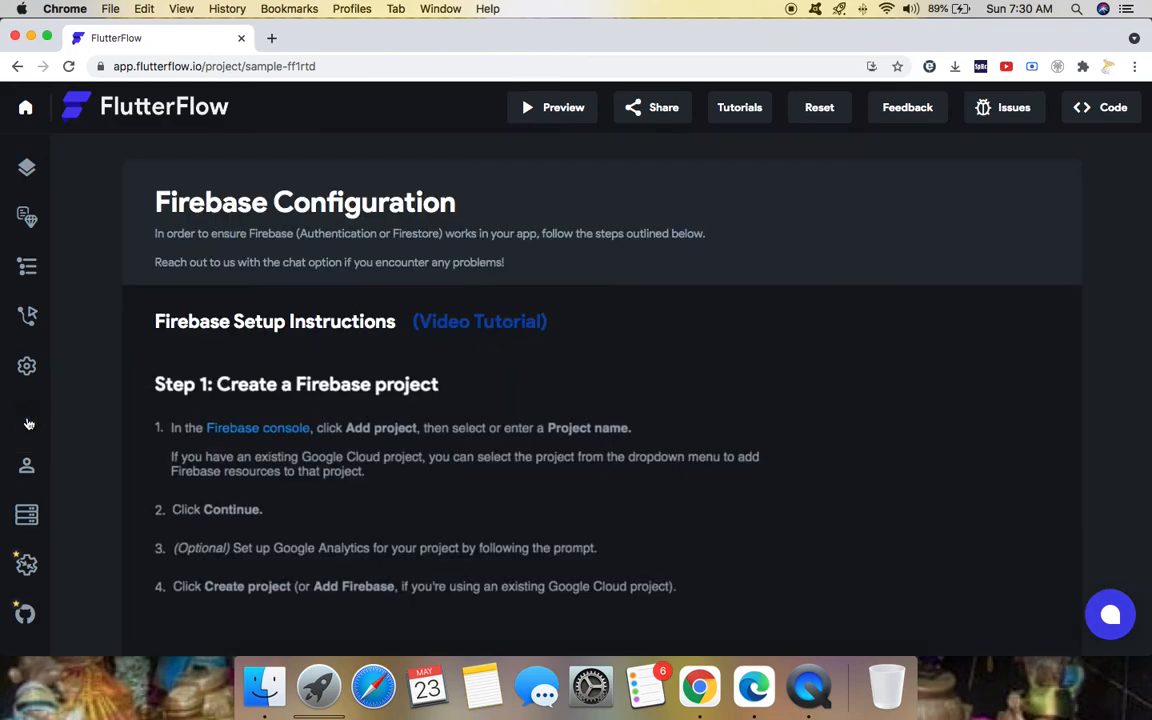
{"action": "mouse_move", "coordinate": [27, 467]}
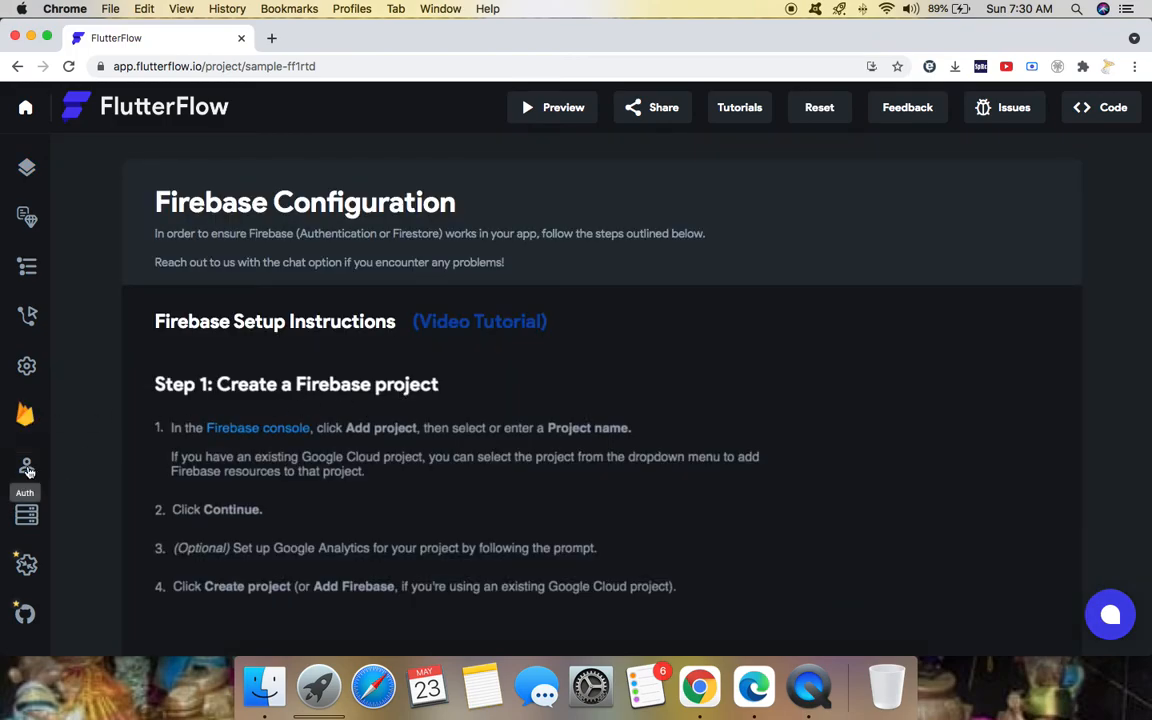
{"action": "left_click", "coordinate": [26, 470]}
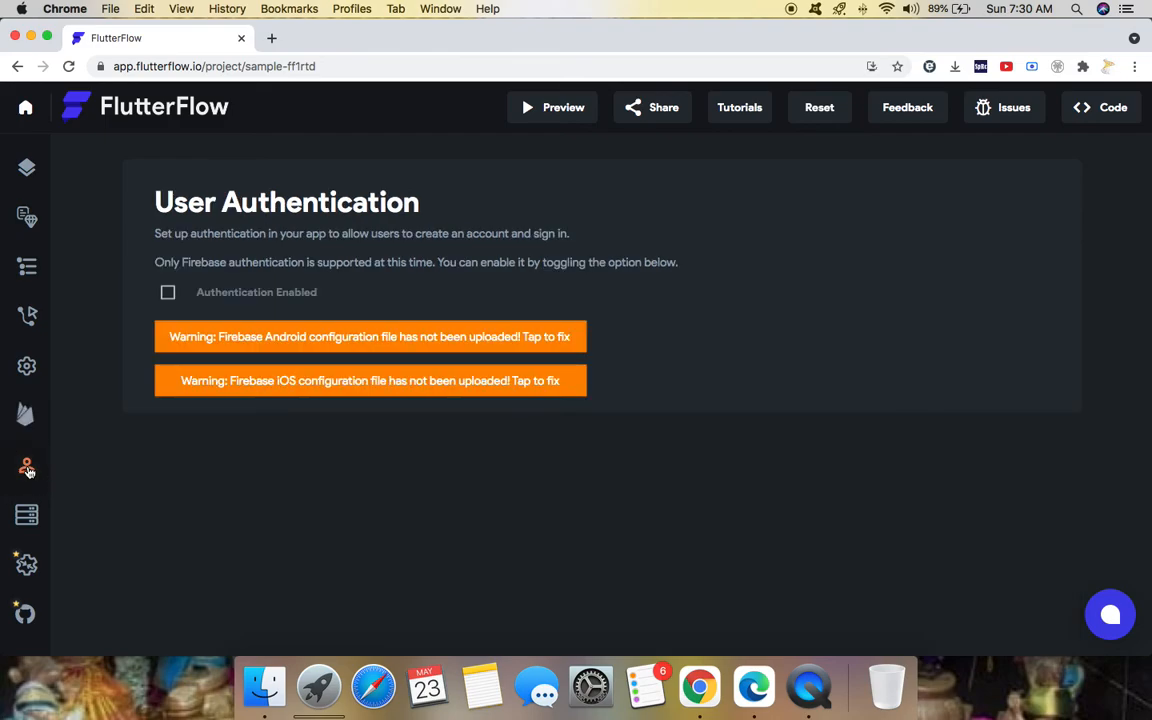
{"action": "mouse_move", "coordinate": [27, 315]}
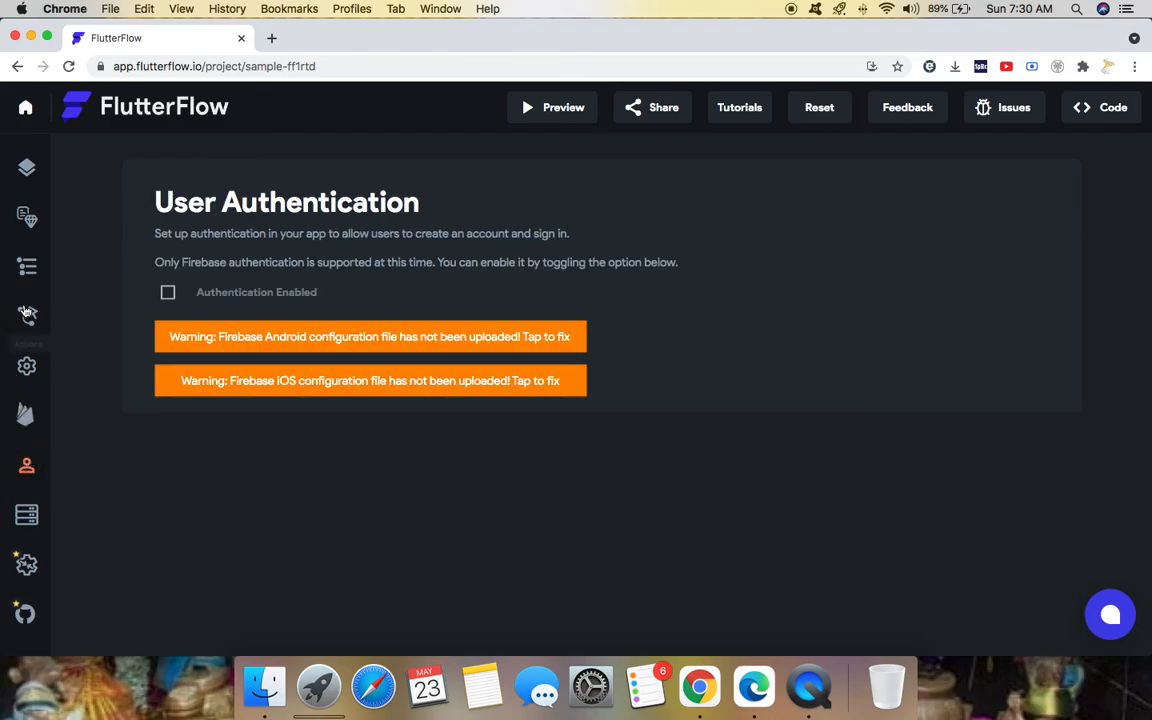
{"action": "mouse_move", "coordinate": [27, 315]}
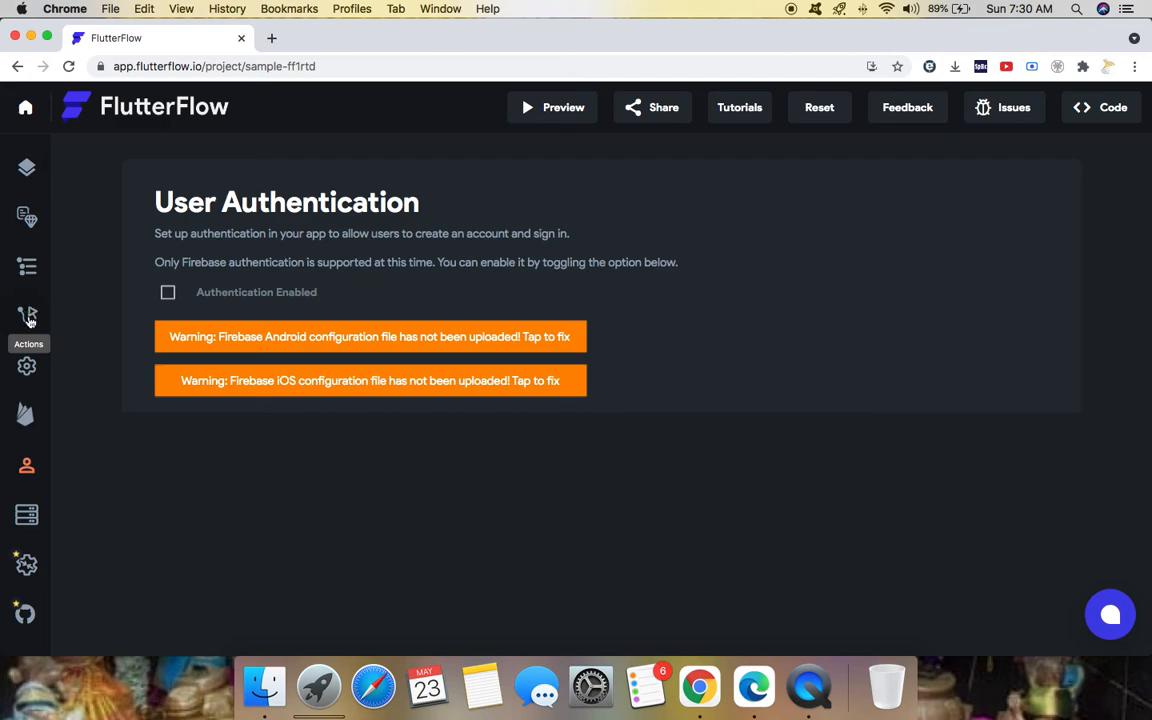
{"action": "left_click", "coordinate": [27, 265]}
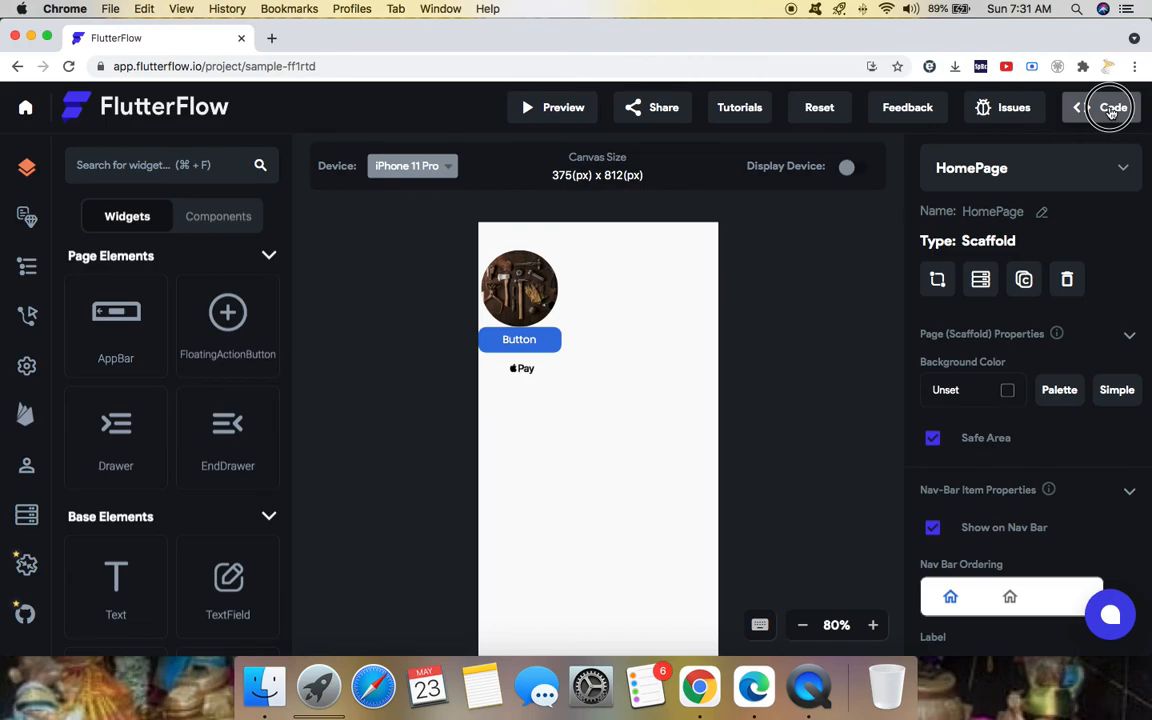
{"action": "left_click", "coordinate": [1112, 107]}
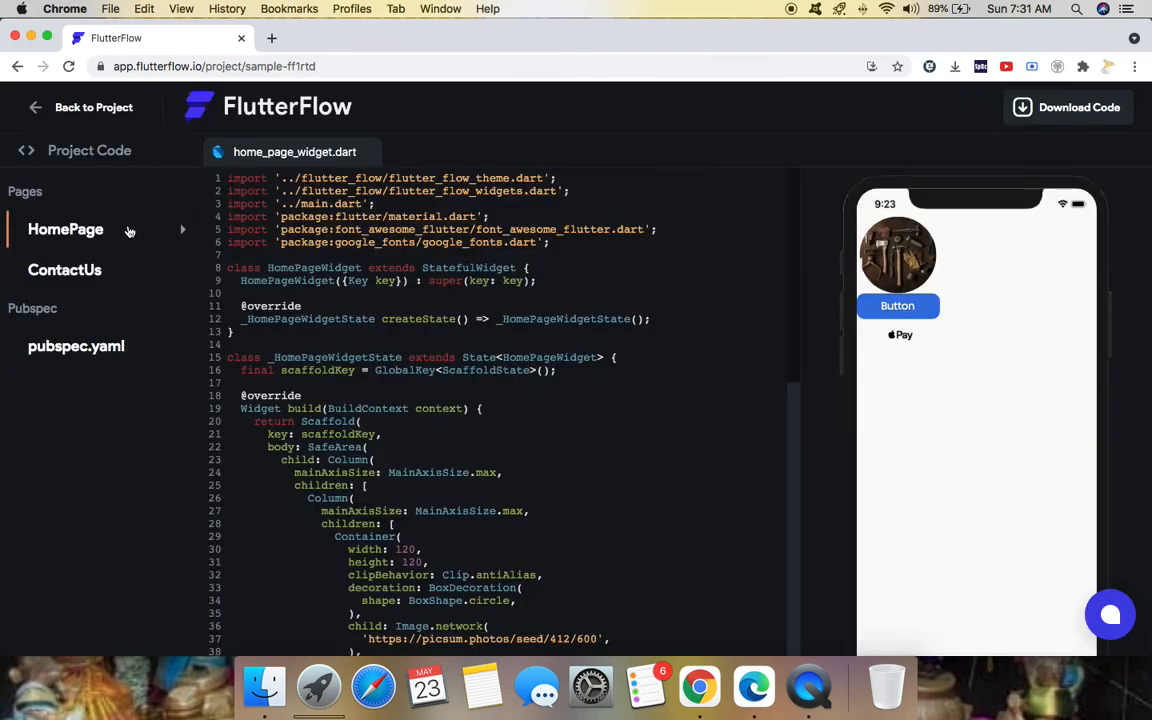
{"action": "scroll", "scroll_direction": "down", "scroll_amount": 3}
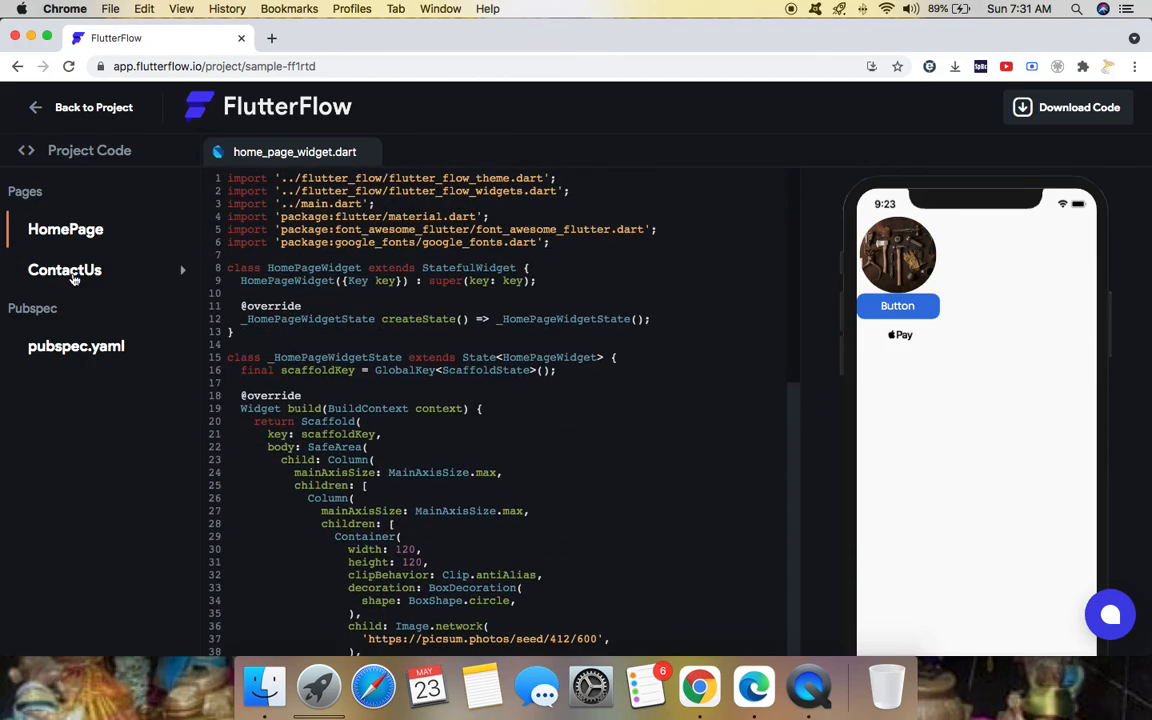
{"action": "left_click", "coordinate": [64, 270]}
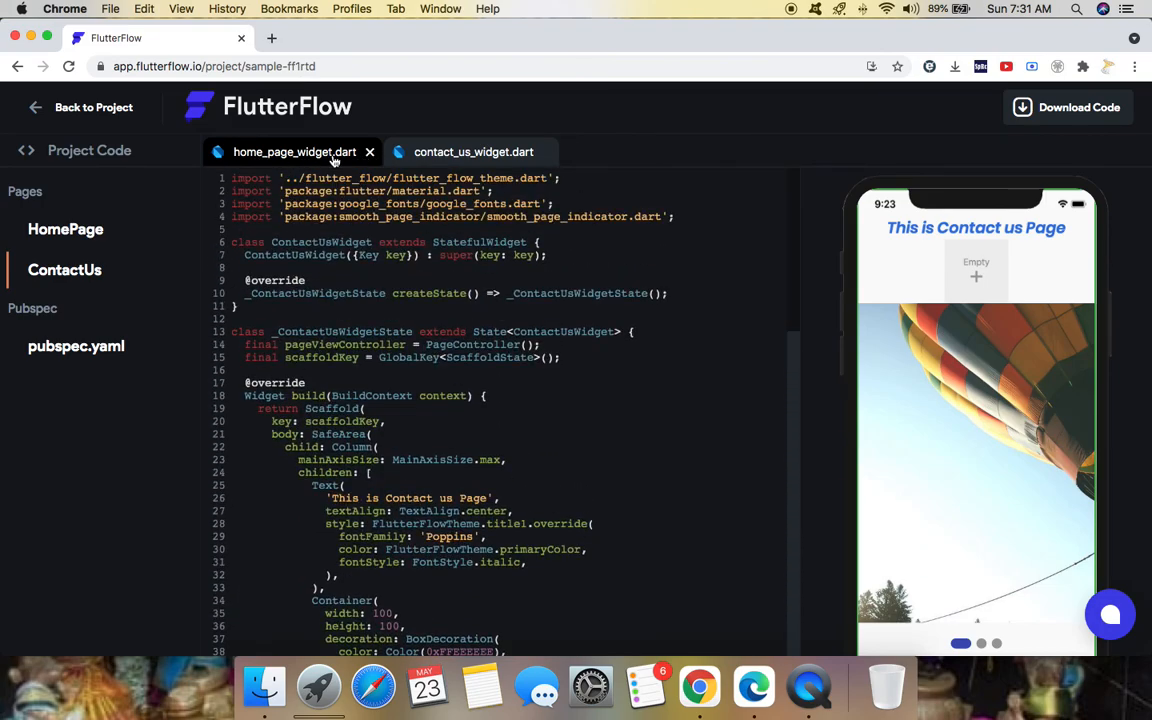
{"action": "left_click", "coordinate": [294, 151]}
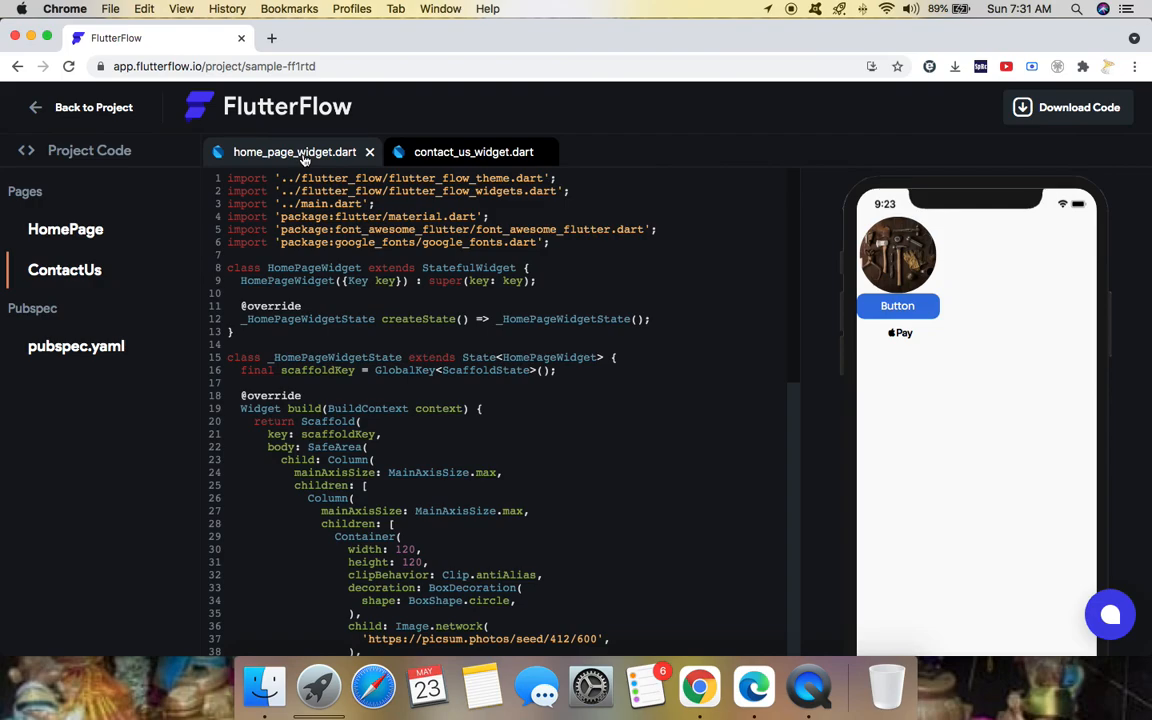
{"action": "mouse_move", "coordinate": [337, 162]}
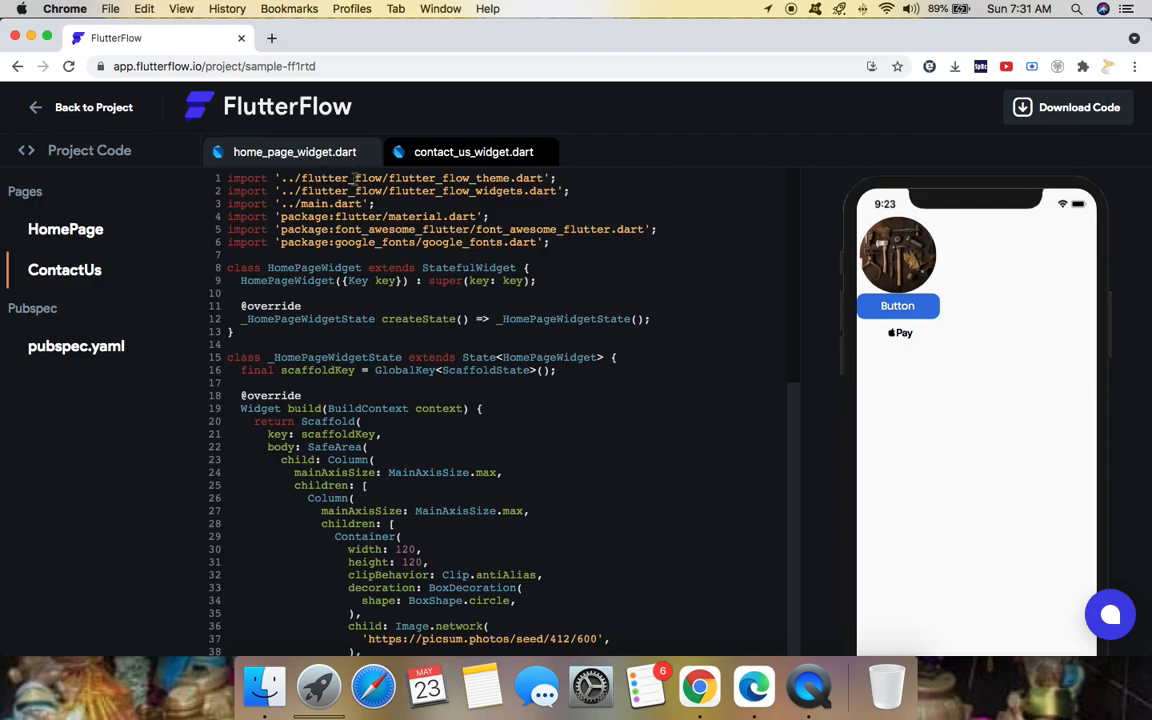
{"action": "mouse_move", "coordinate": [1080, 107]}
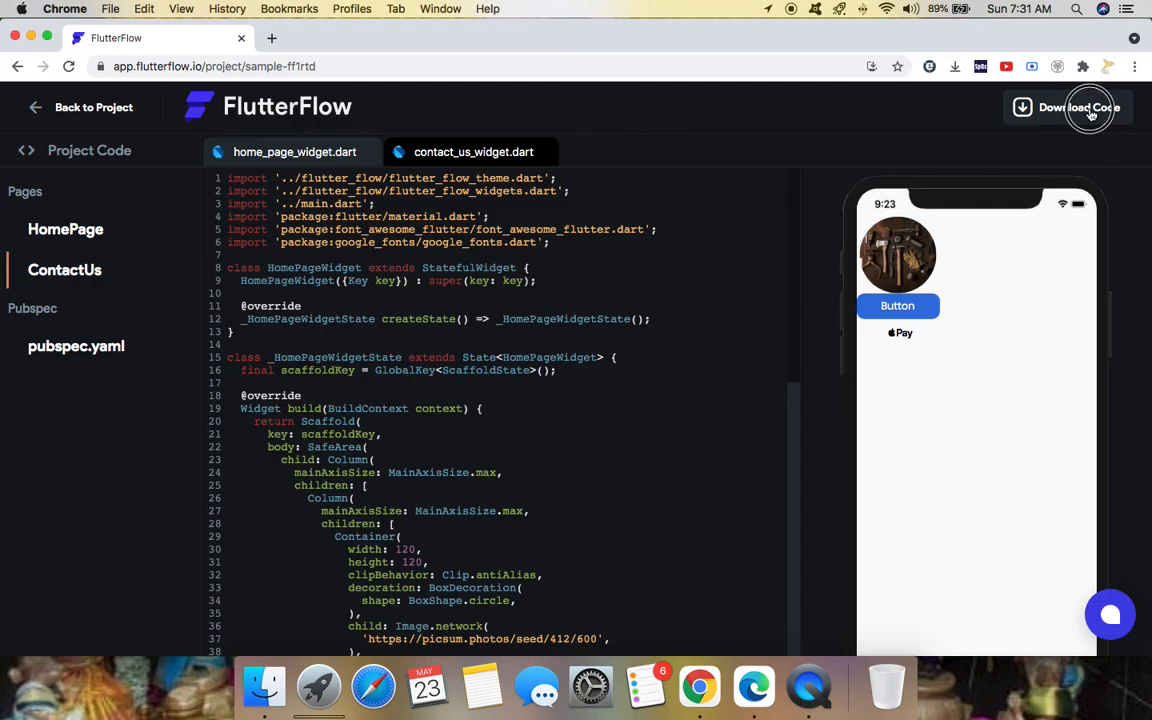
{"action": "left_click", "coordinate": [1079, 107]}
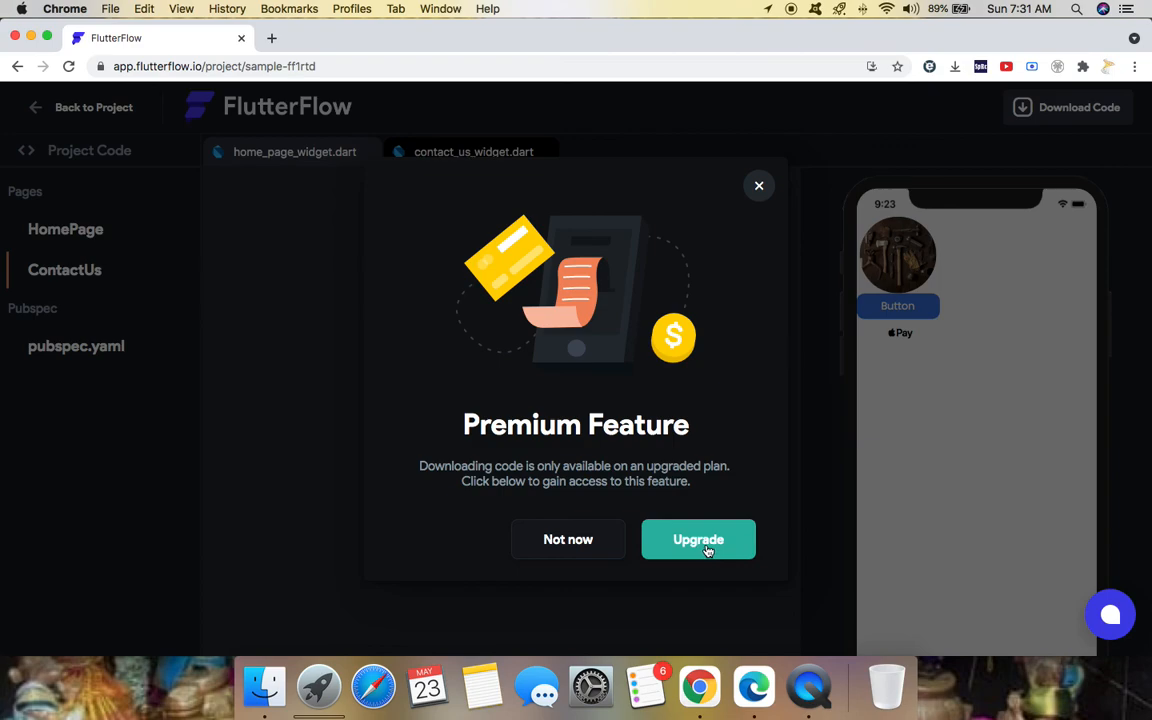
{"action": "mouse_move", "coordinate": [568, 539]}
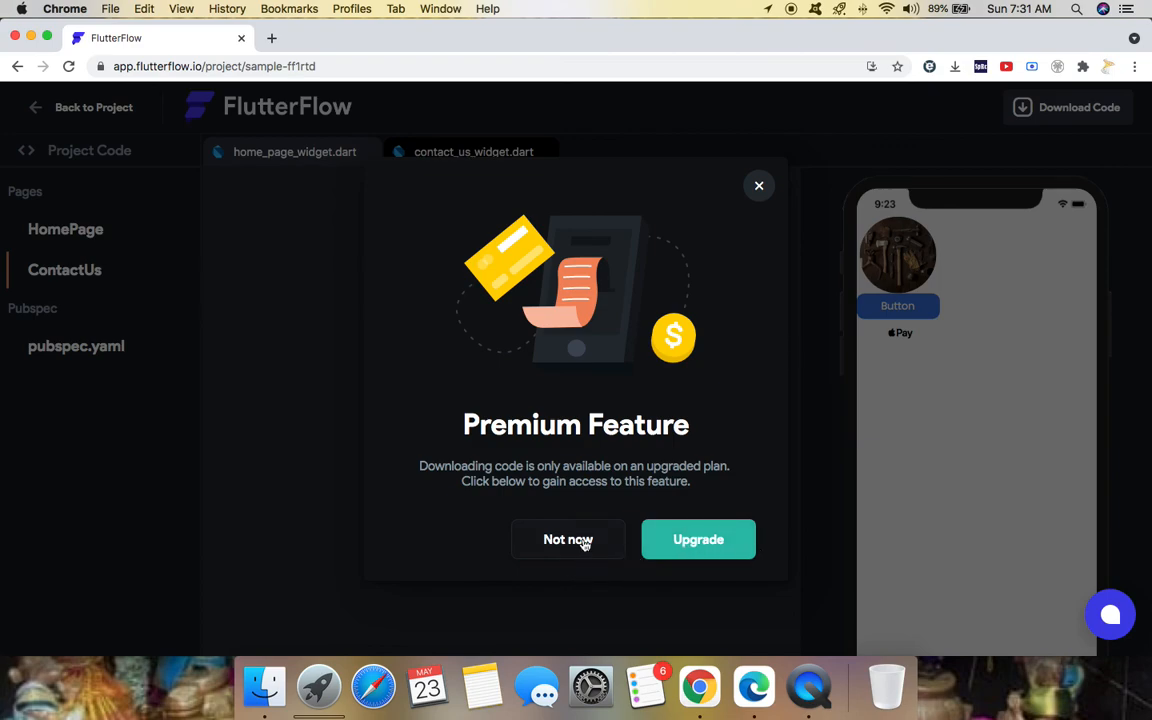
{"action": "left_click", "coordinate": [568, 539]}
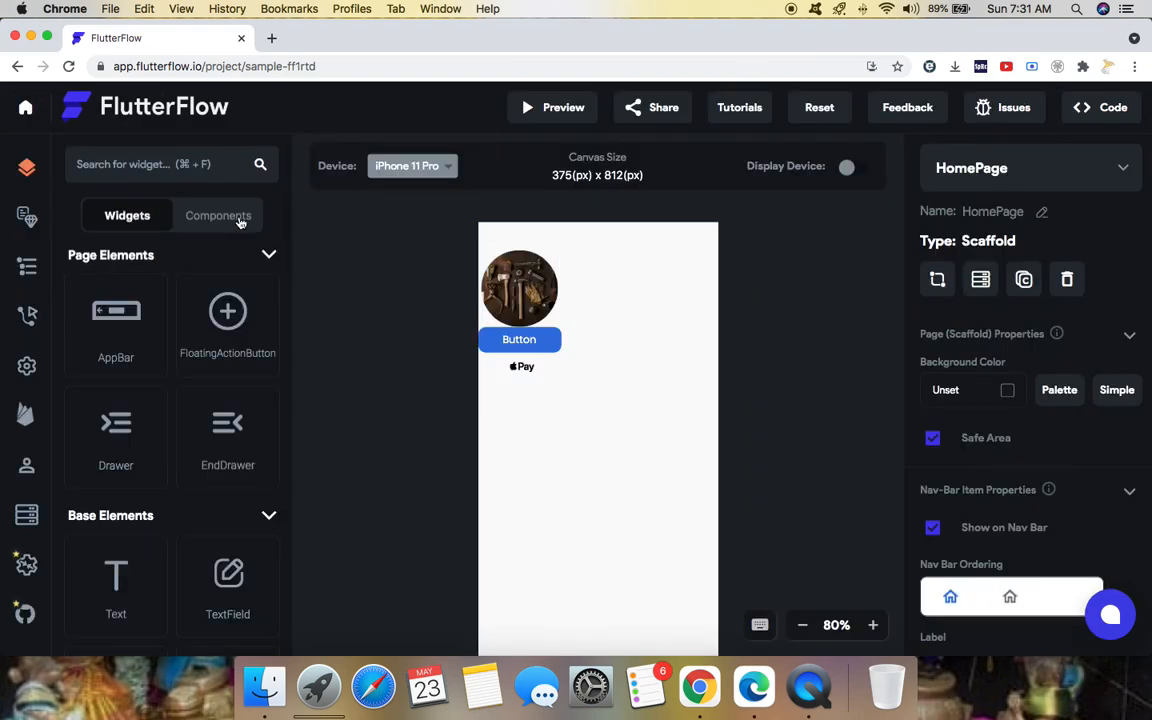
{"action": "mouse_move", "coordinate": [216, 238]}
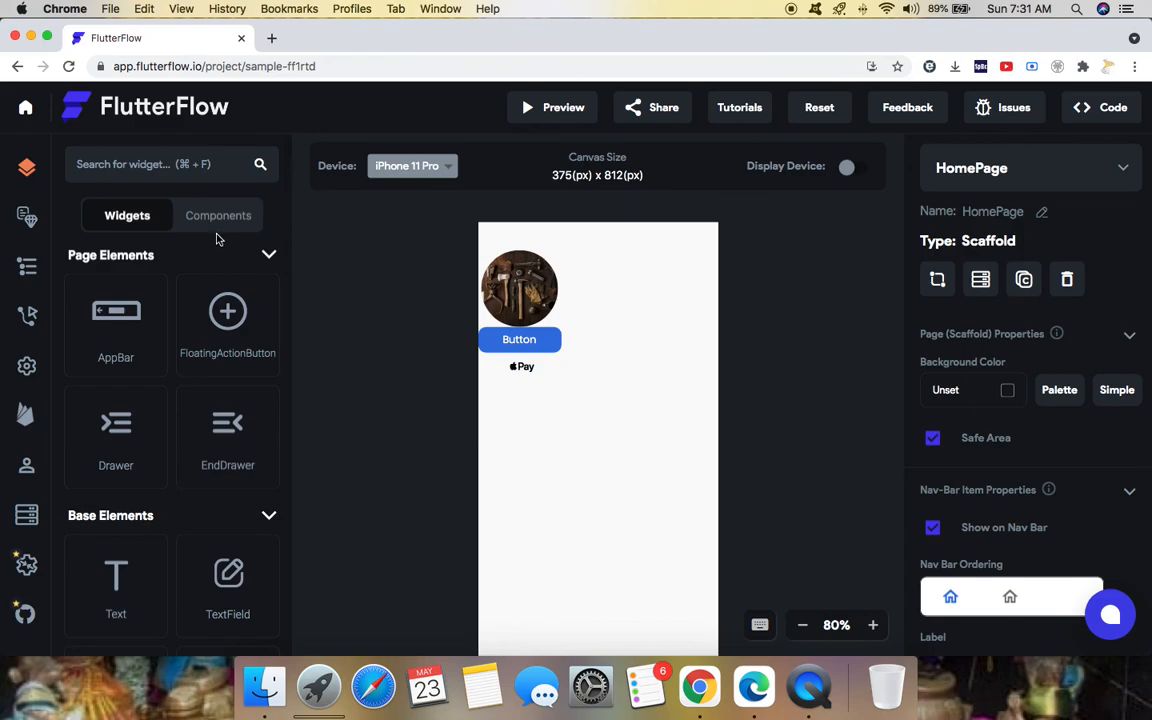
{"action": "mouse_move", "coordinate": [213, 284]}
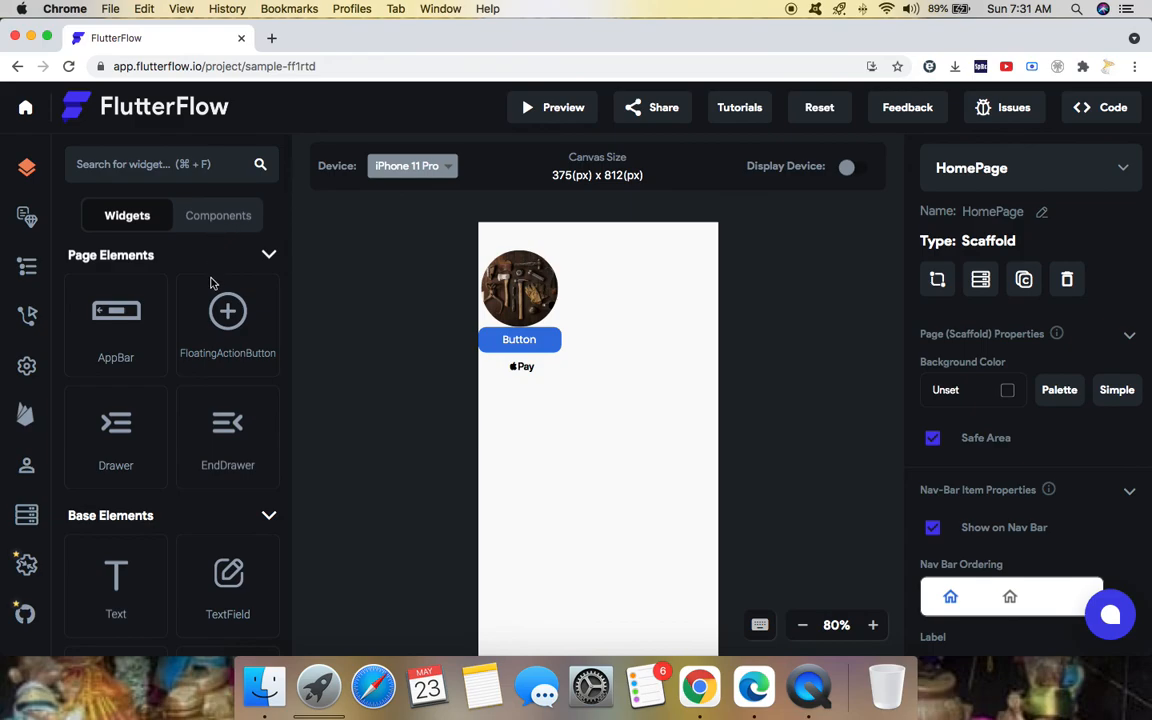
{"action": "mouse_move", "coordinate": [179, 396]}
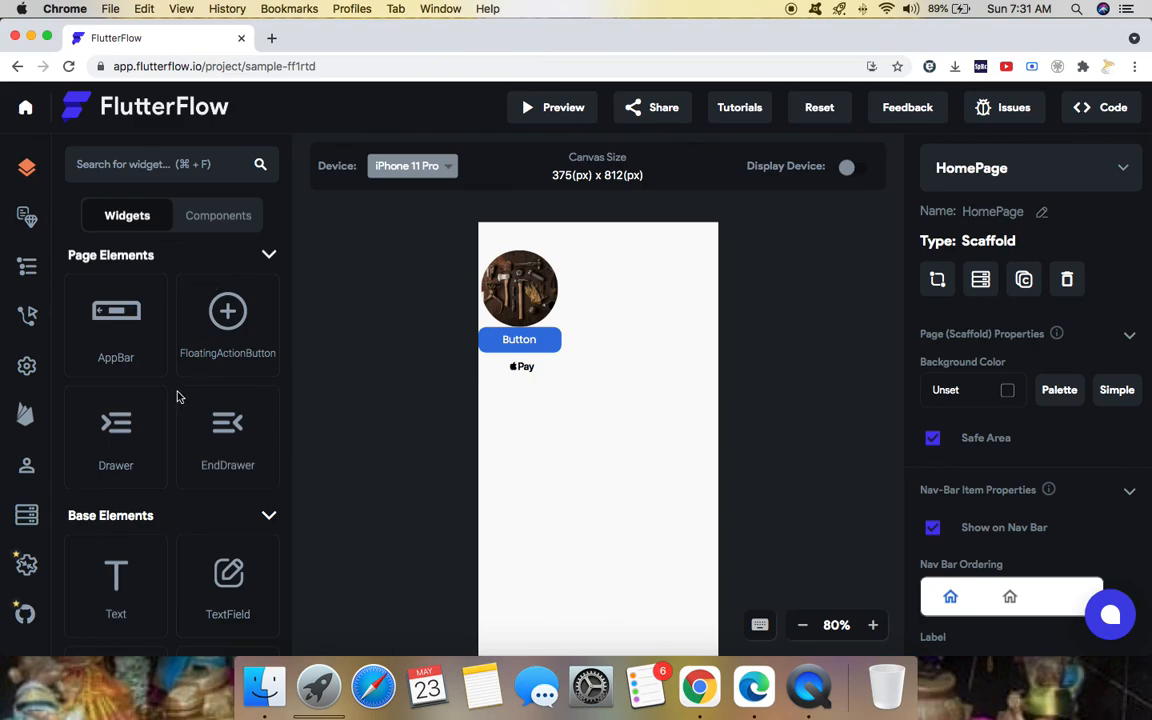
{"action": "scroll", "scroll_direction": "down", "scroll_amount": 3}
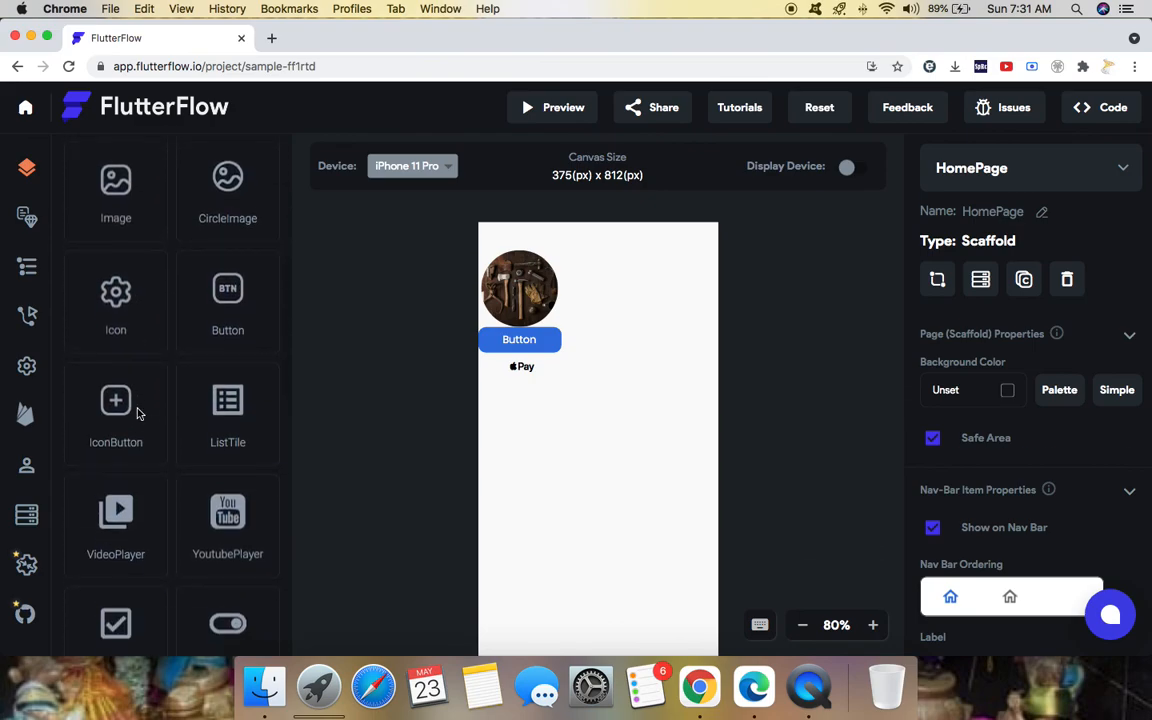
{"action": "scroll", "scroll_direction": "down", "scroll_amount": 3}
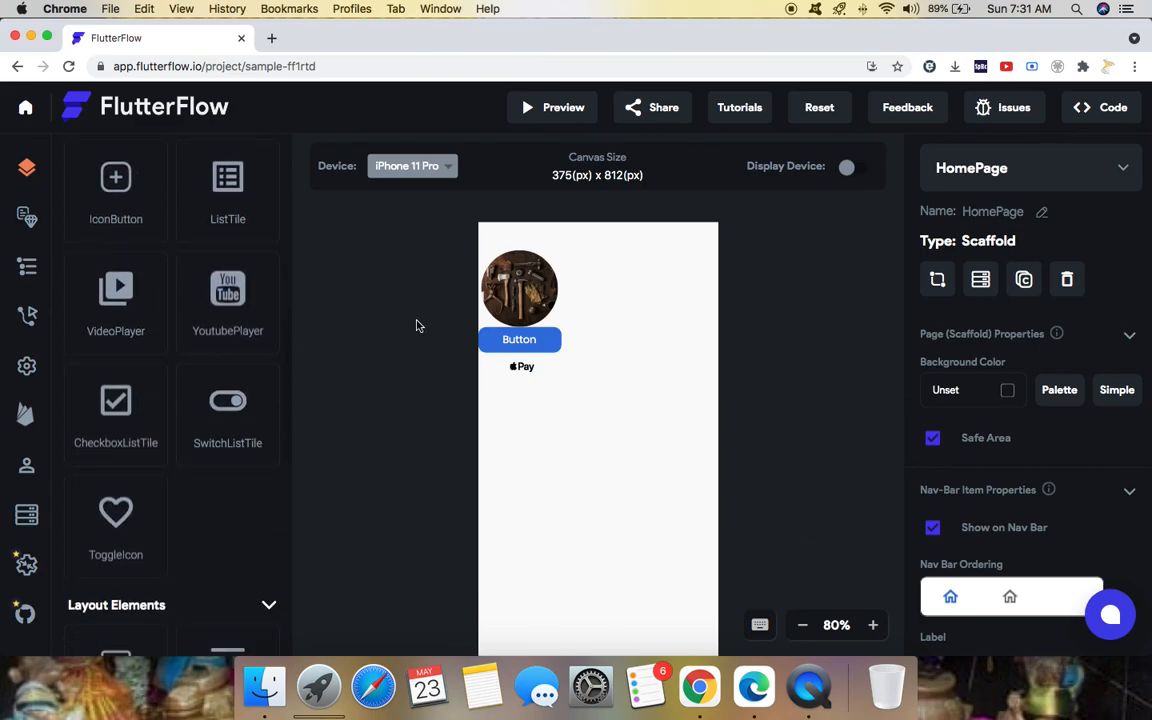